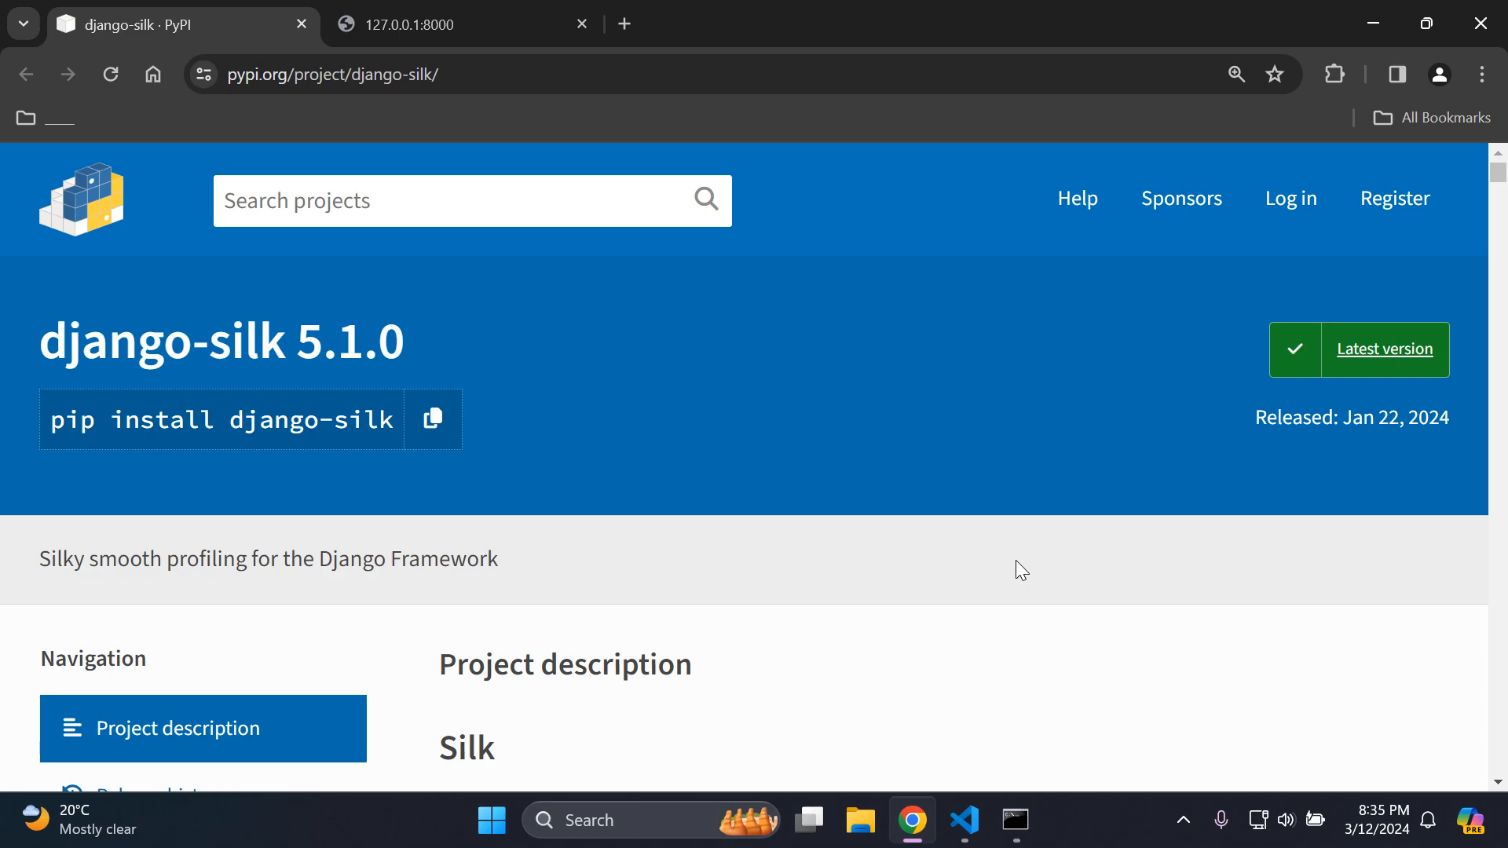
mouse_move(1141, 506)
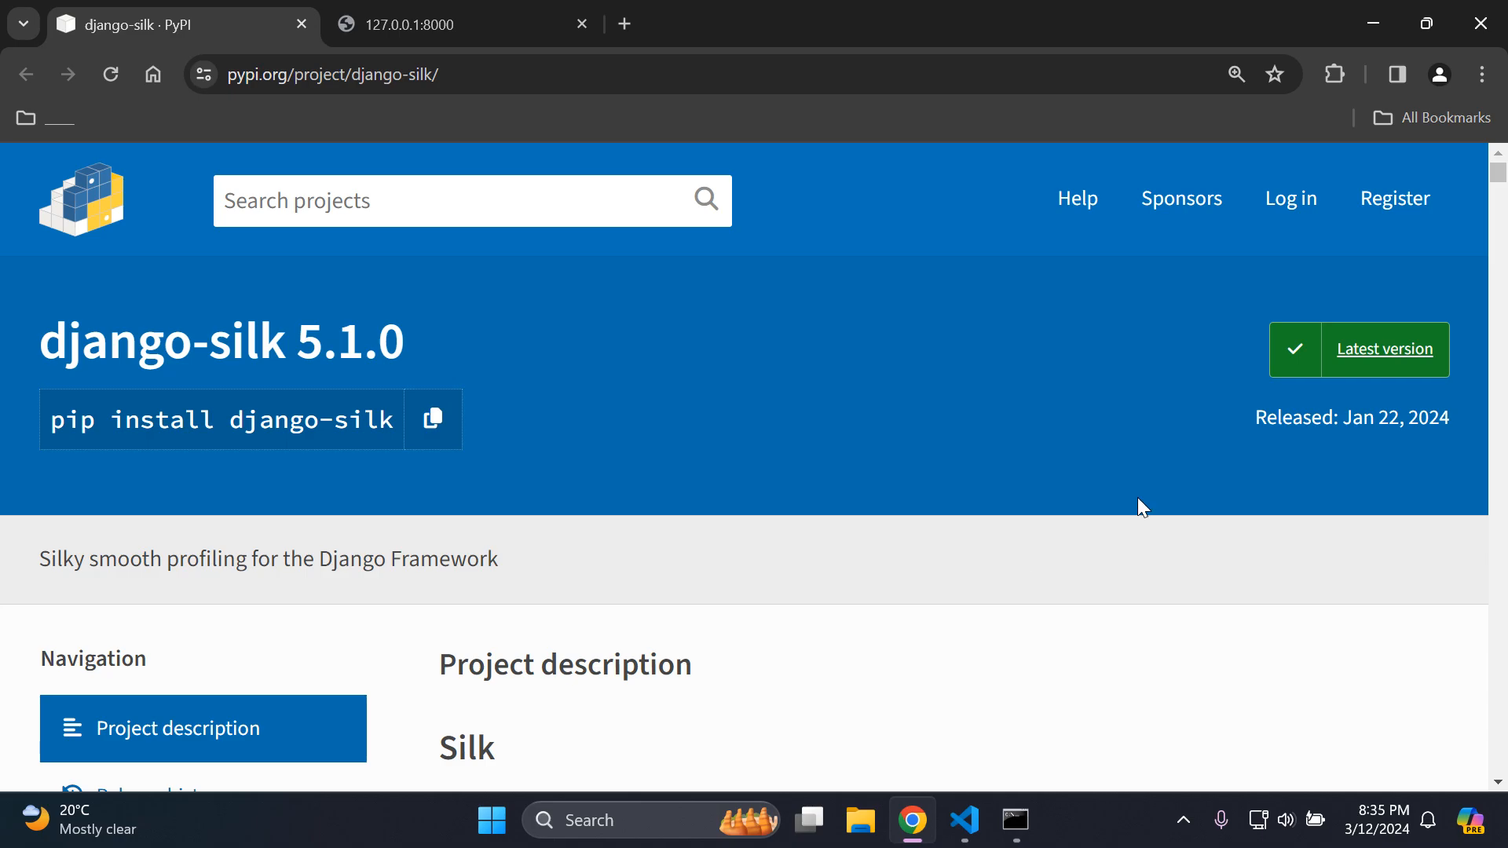
Scroll the django-silk PyPI page to the Silk description and Requests dashboard screenshot.
scroll(down, 3)
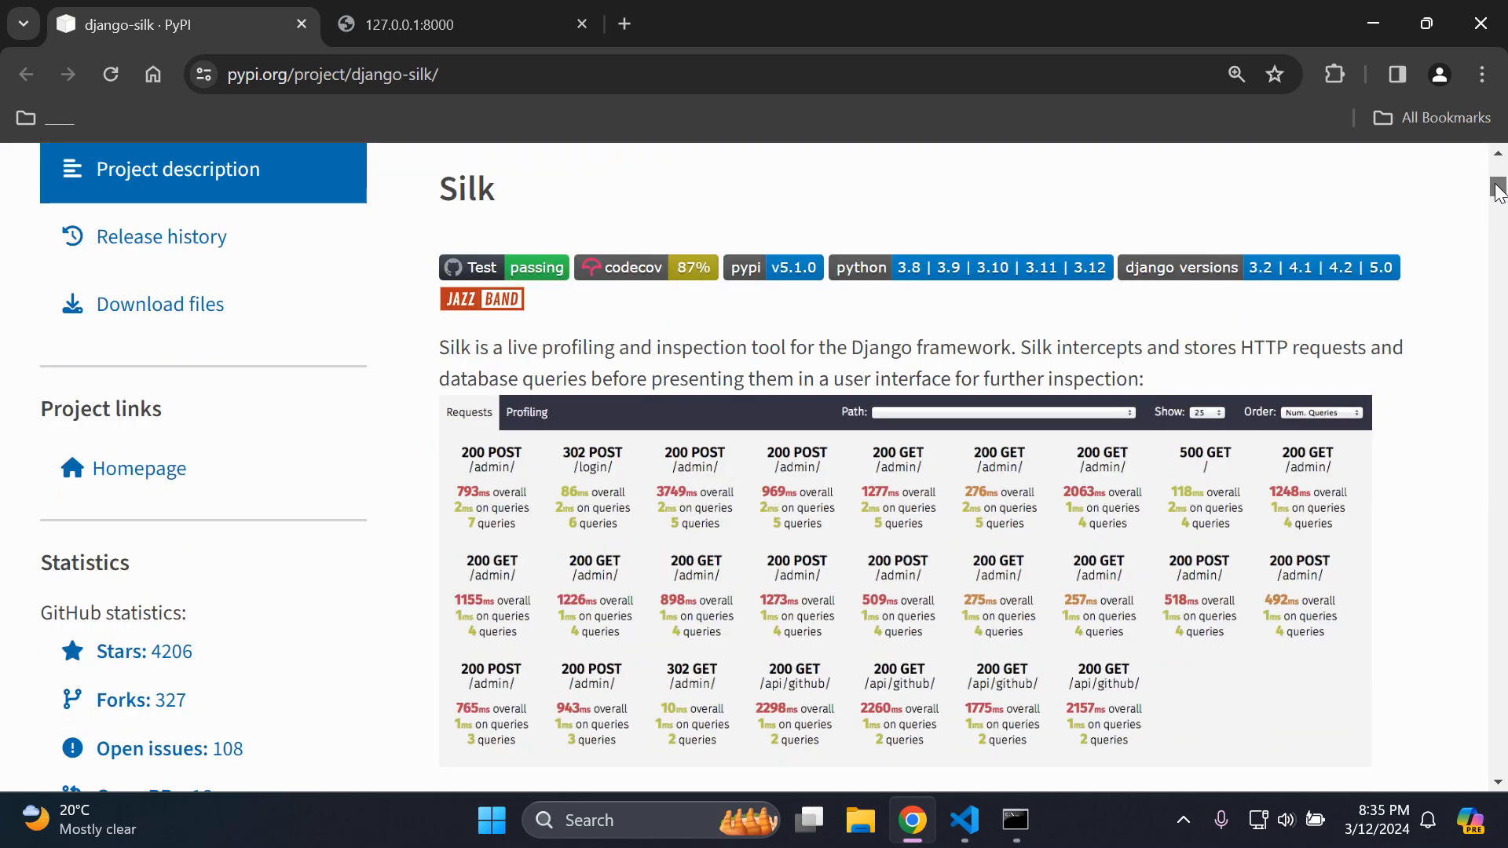
scroll(down, 3)
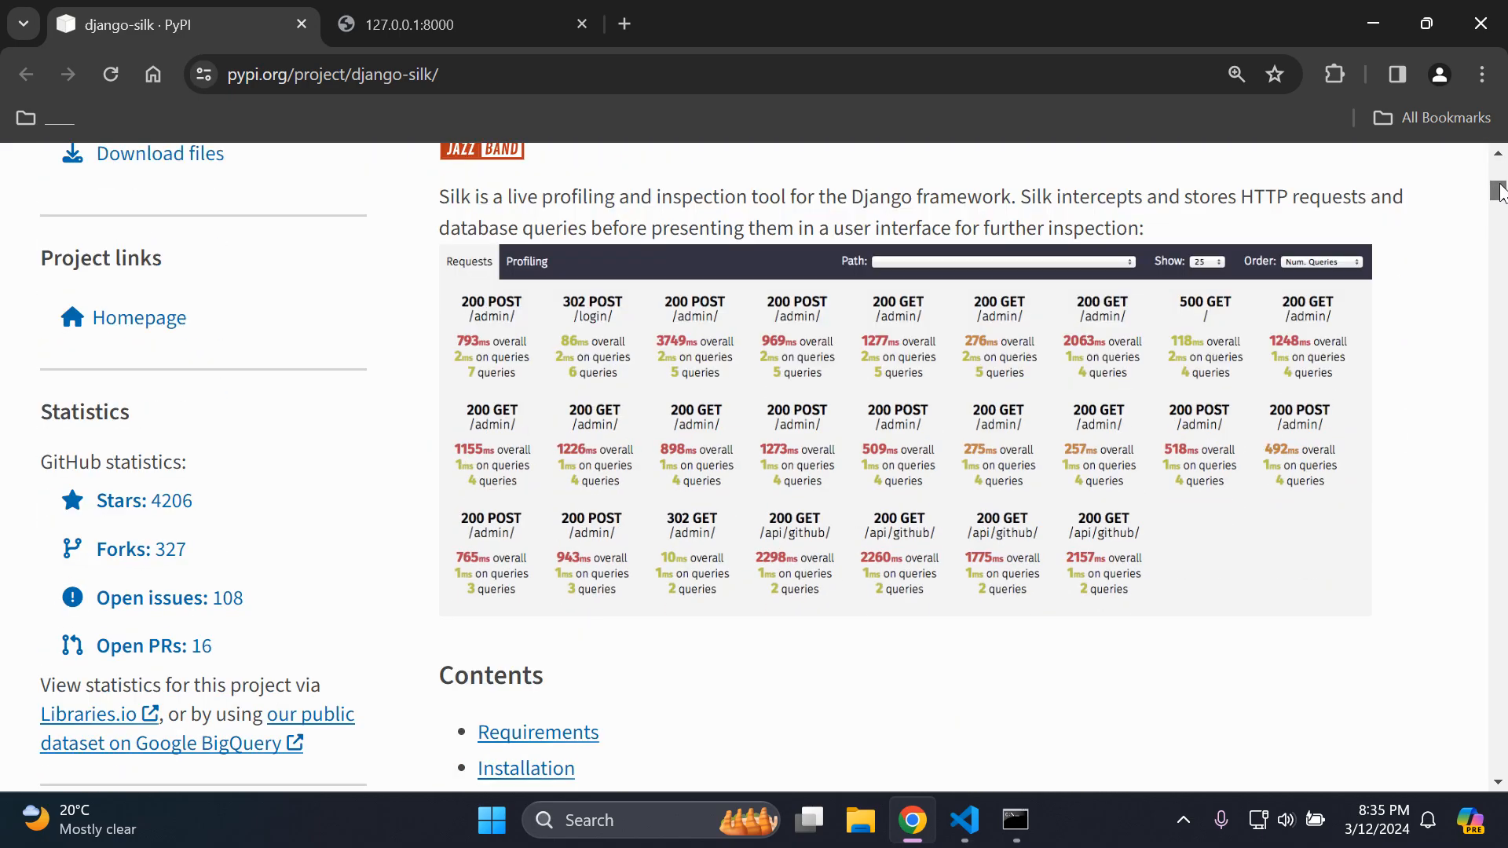
scroll(up, 3)
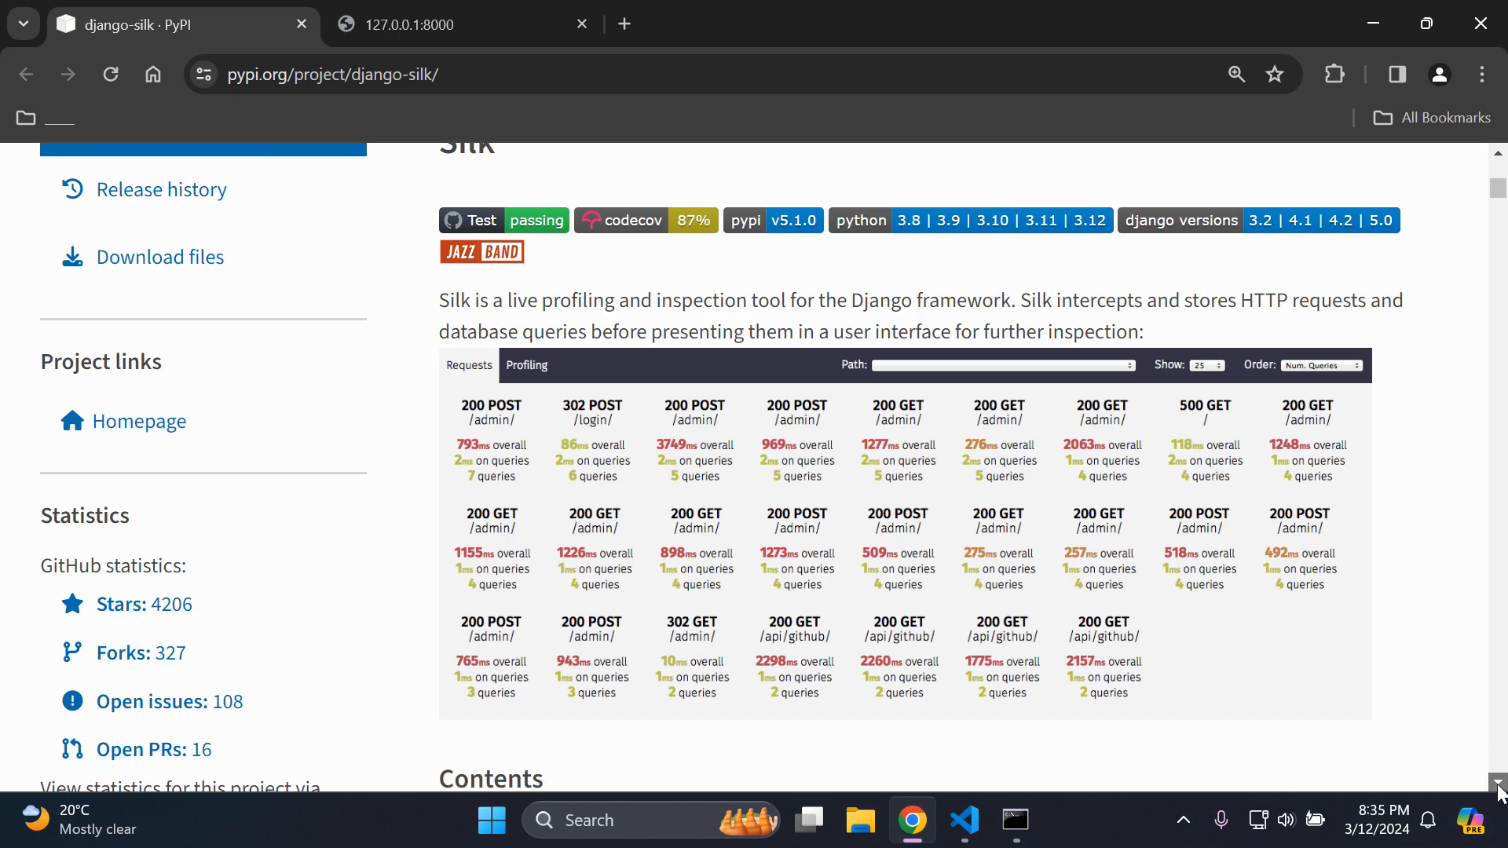
mouse_move(1393, 591)
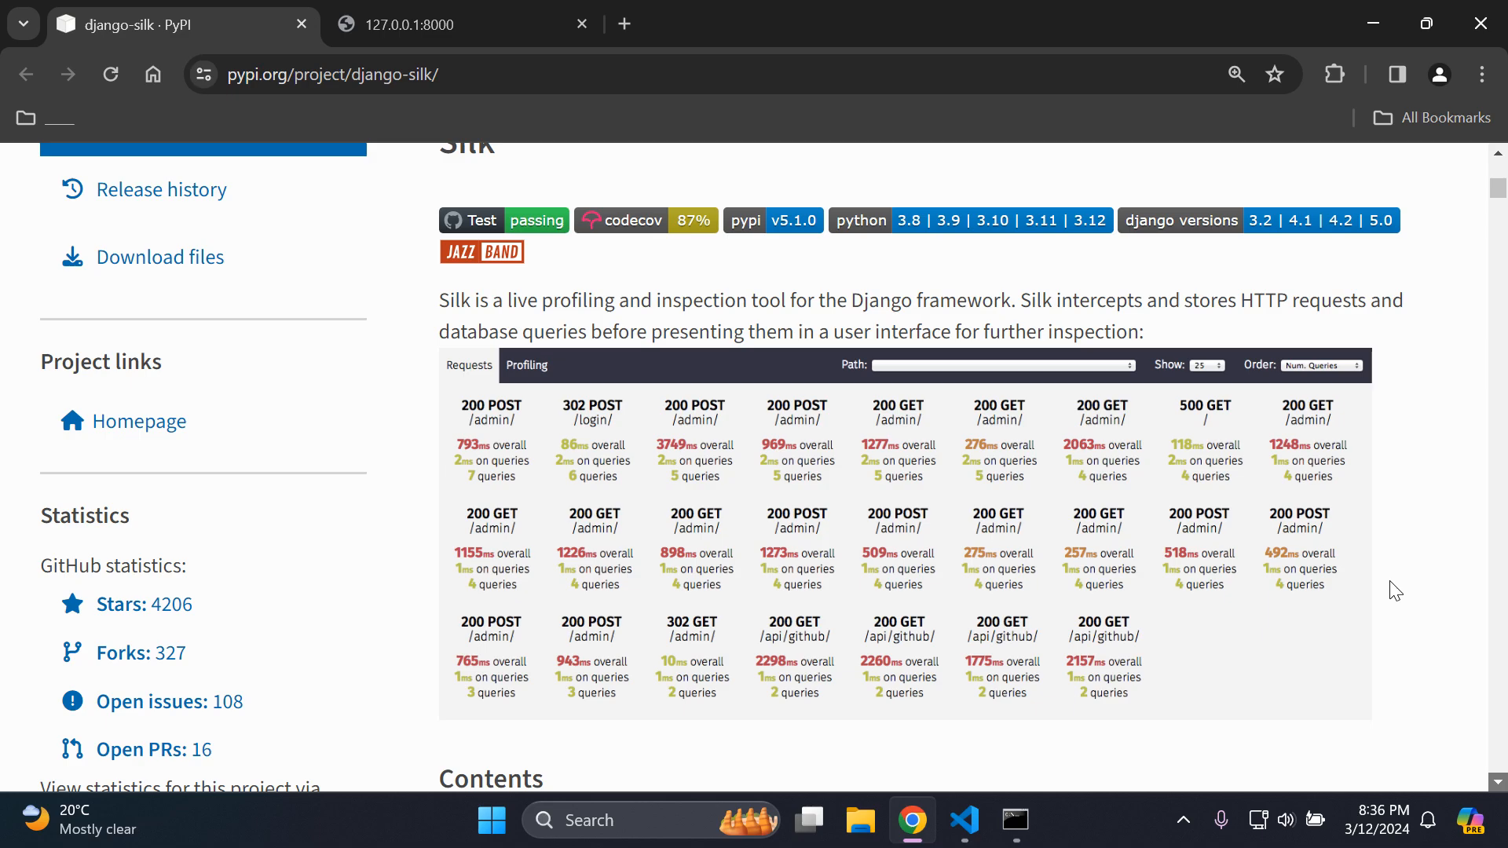
mouse_move(1117, 577)
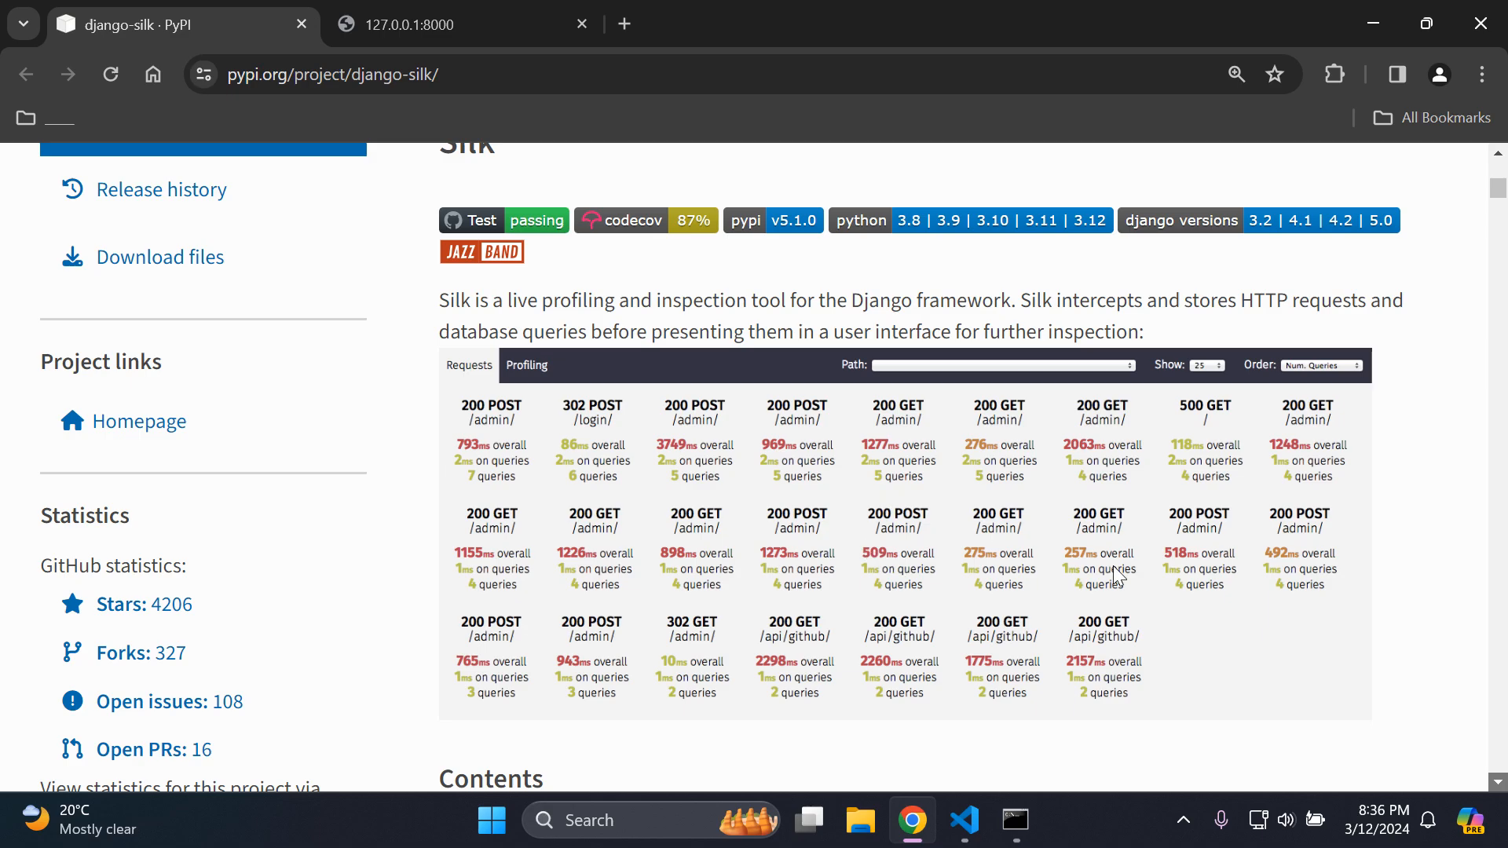
mouse_move(1471, 466)
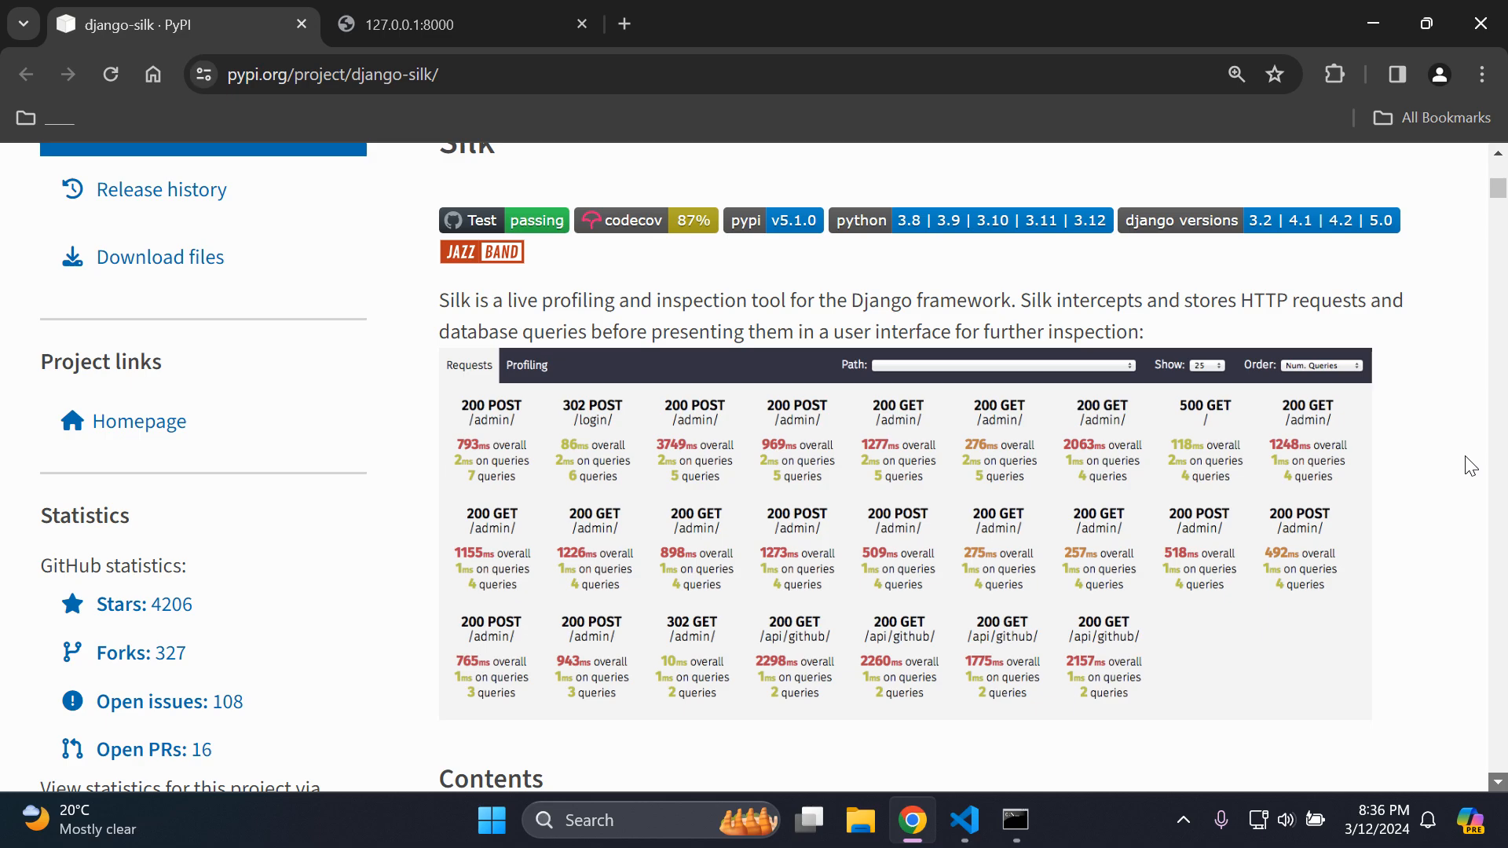
mouse_move(1385, 562)
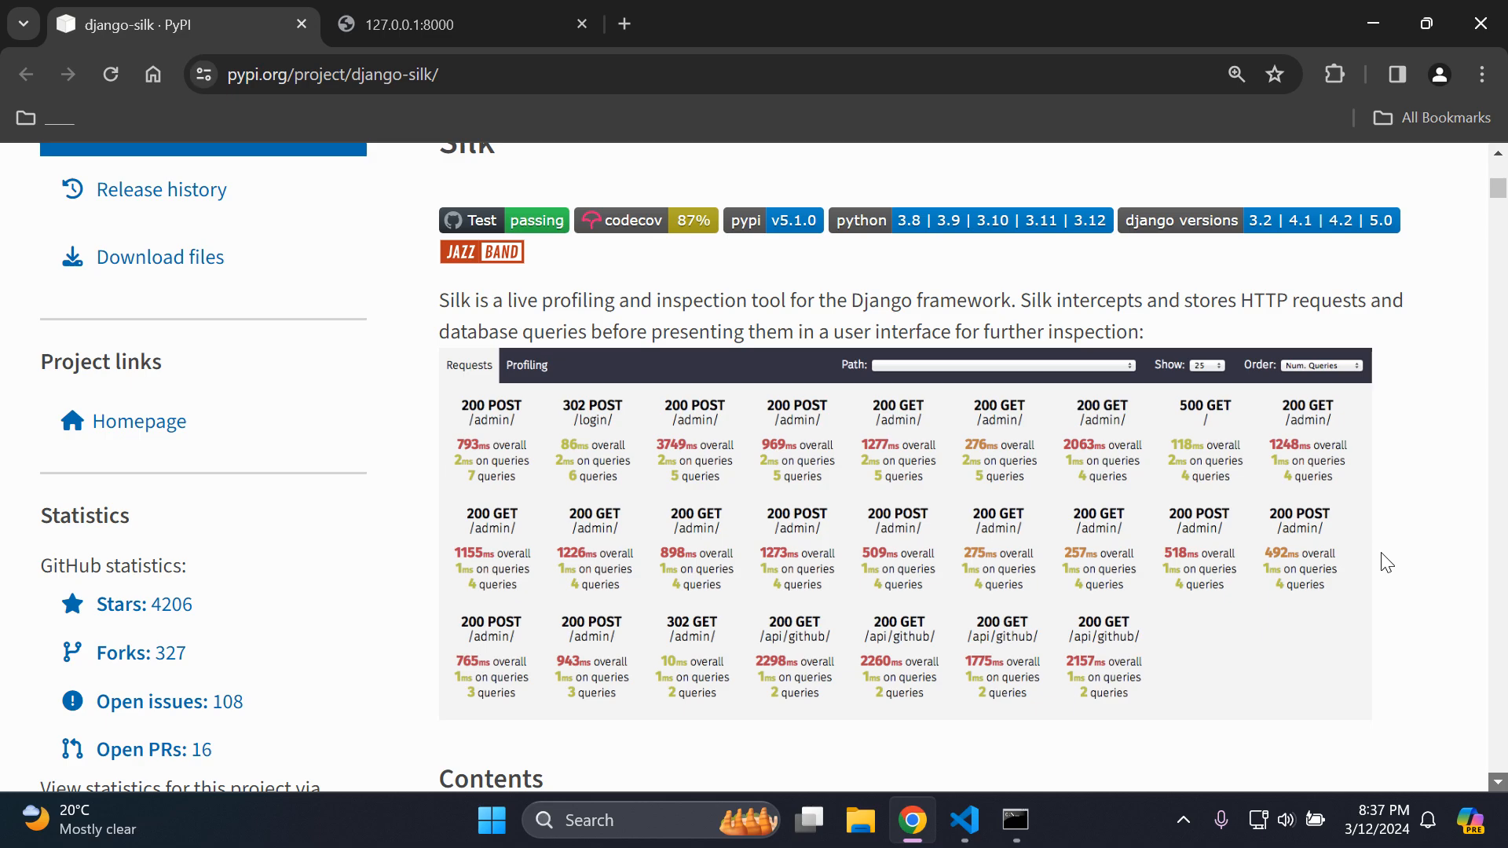
mouse_move(1409, 550)
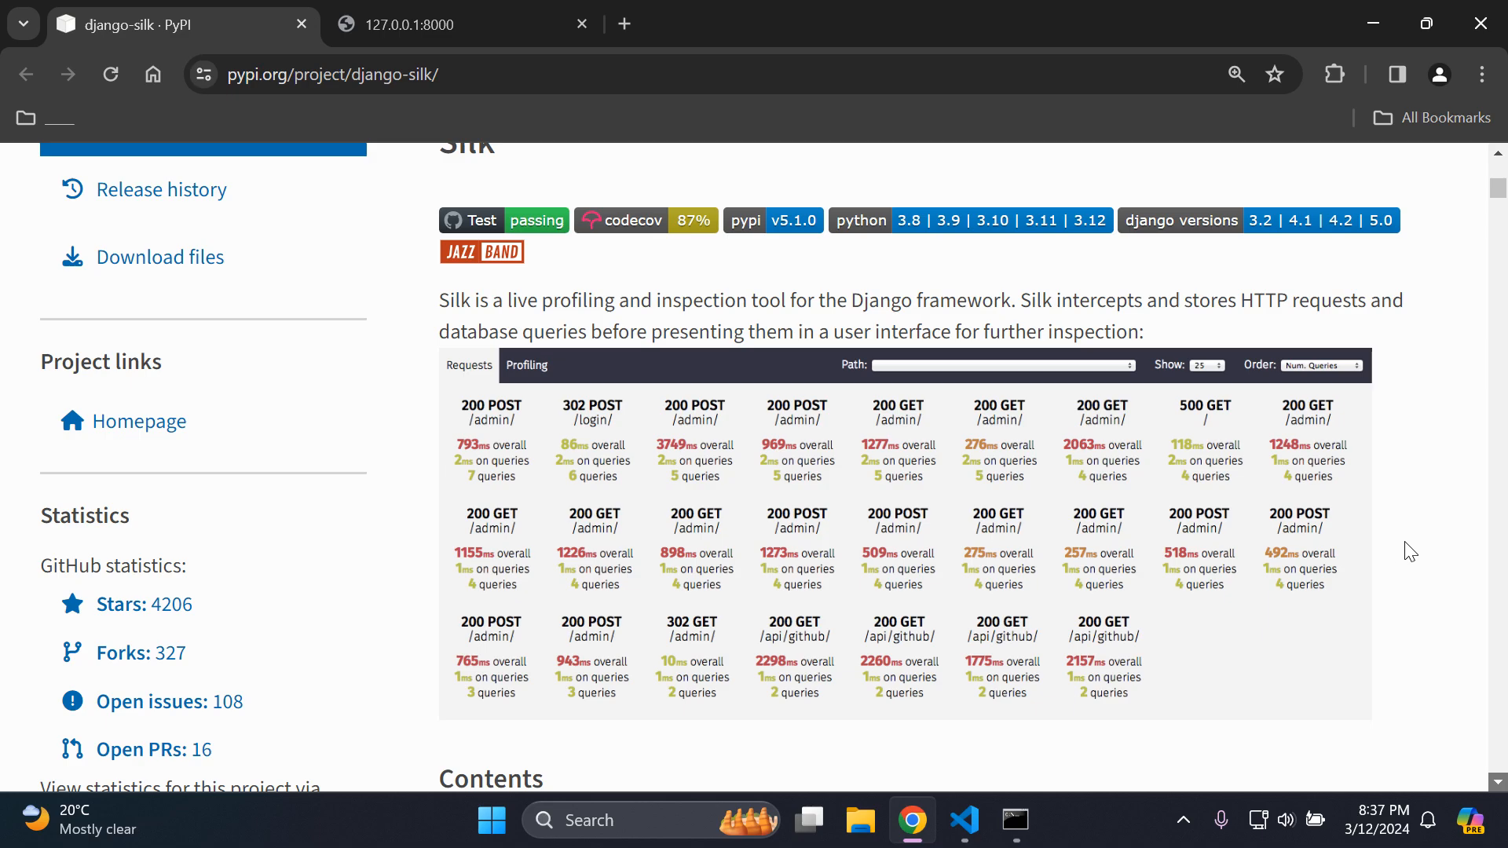
mouse_move(1143, 517)
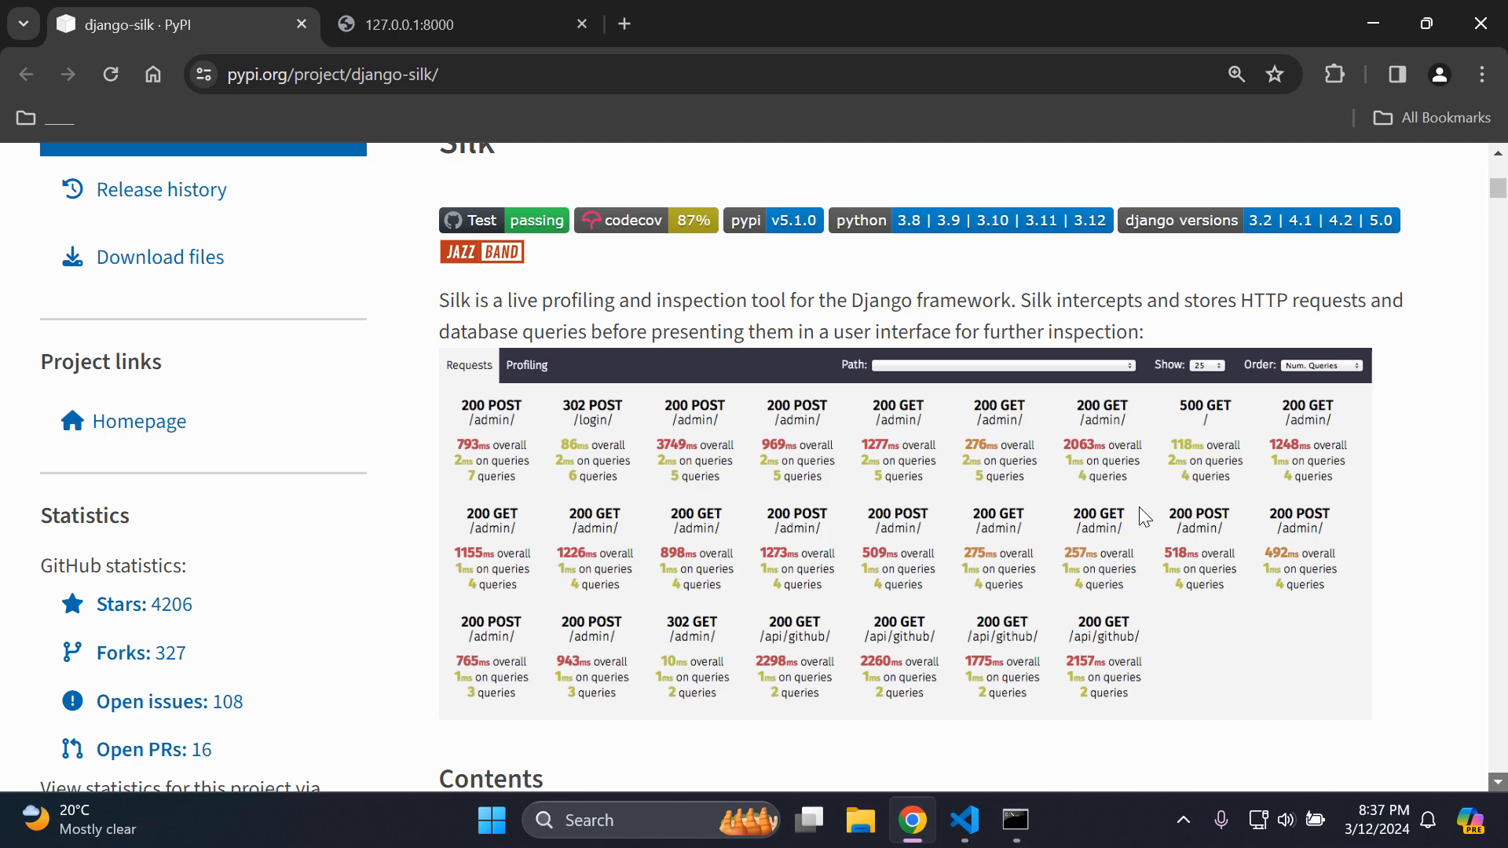
mouse_move(481, 41)
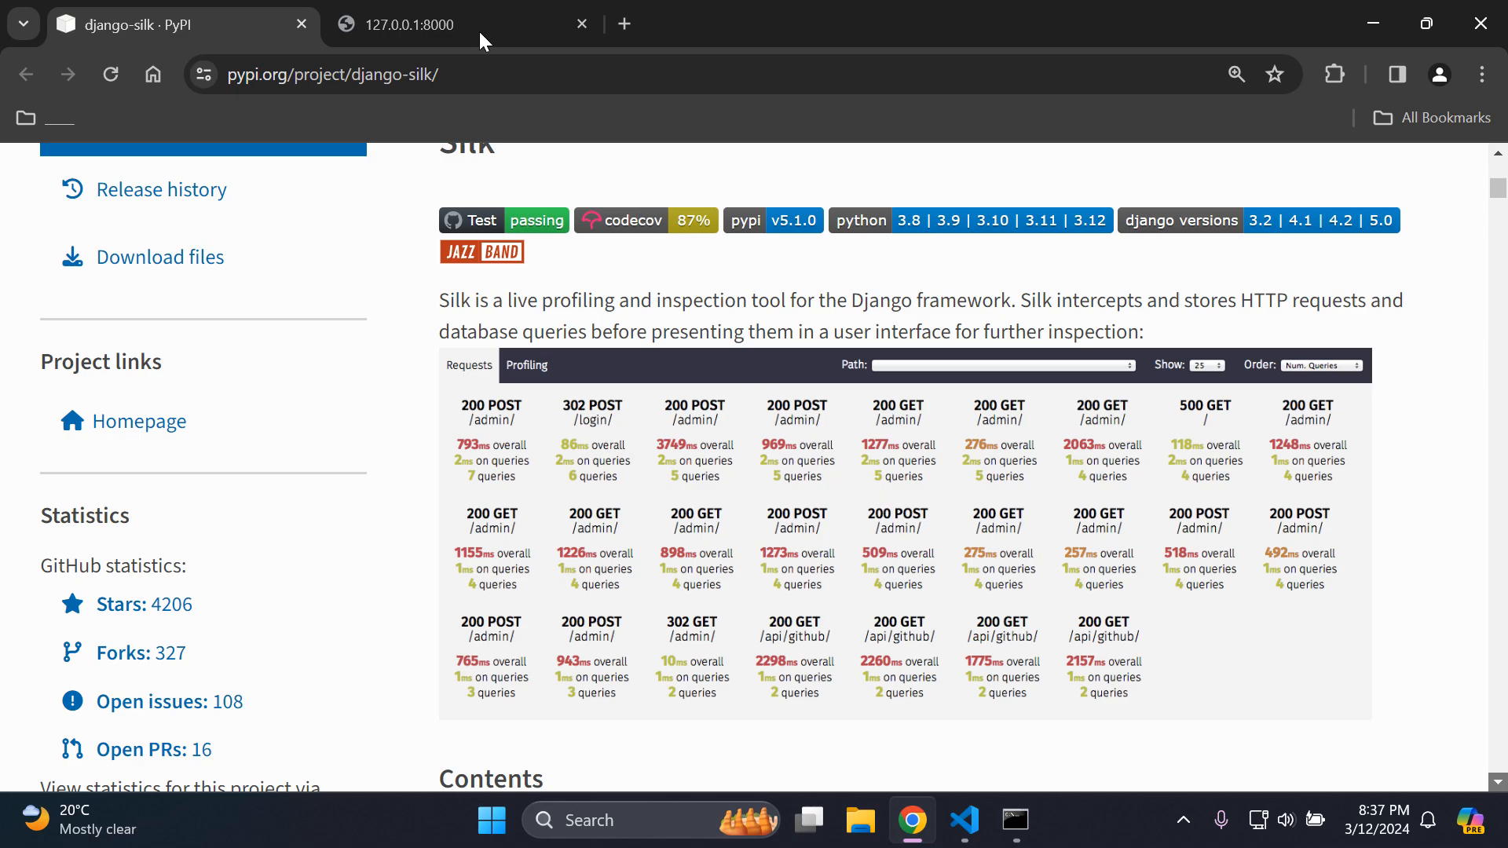
click(963, 820)
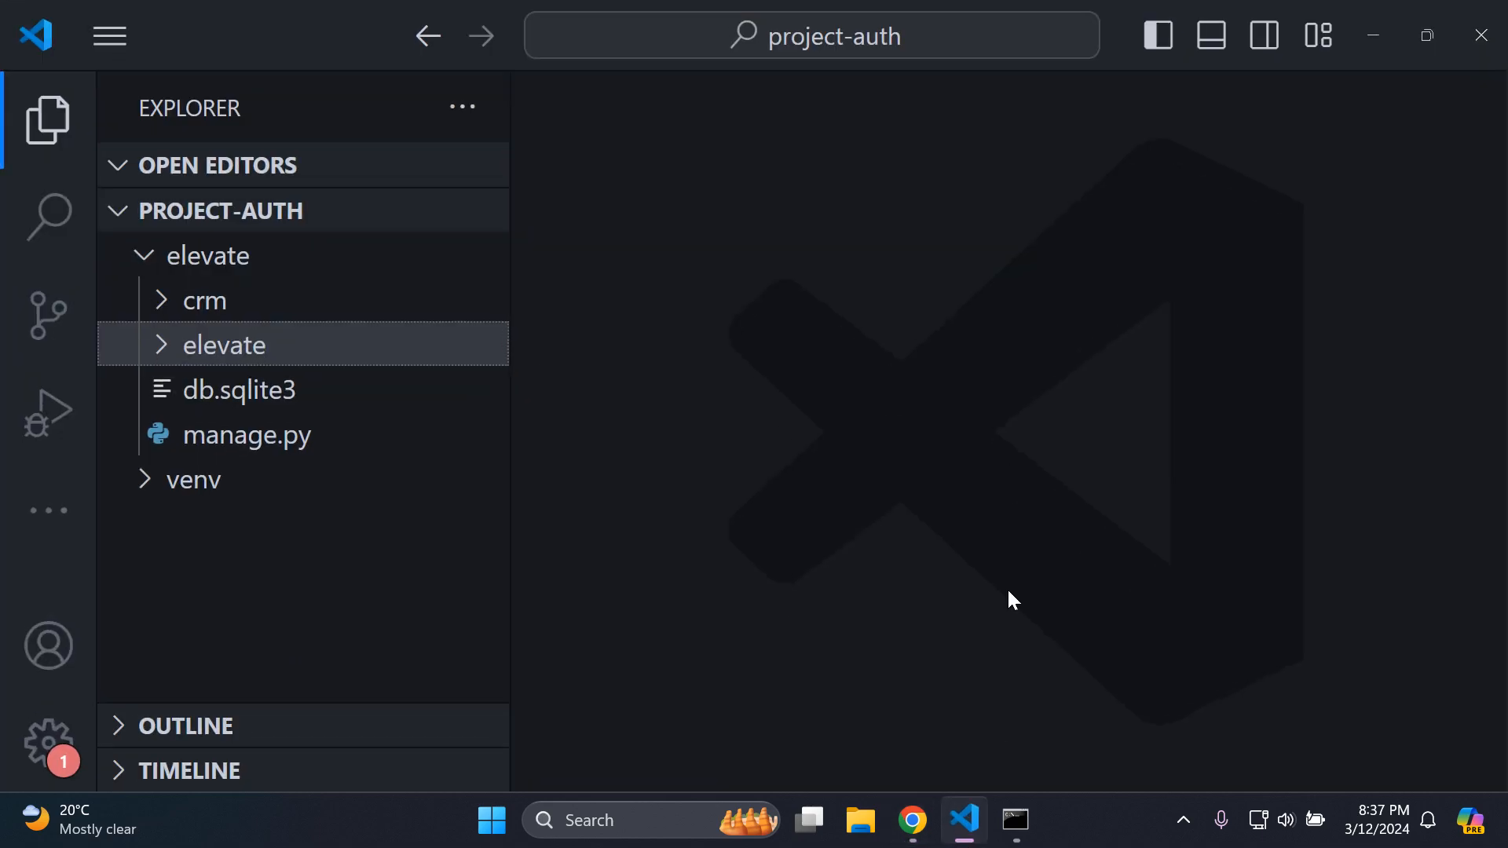
click(909, 820)
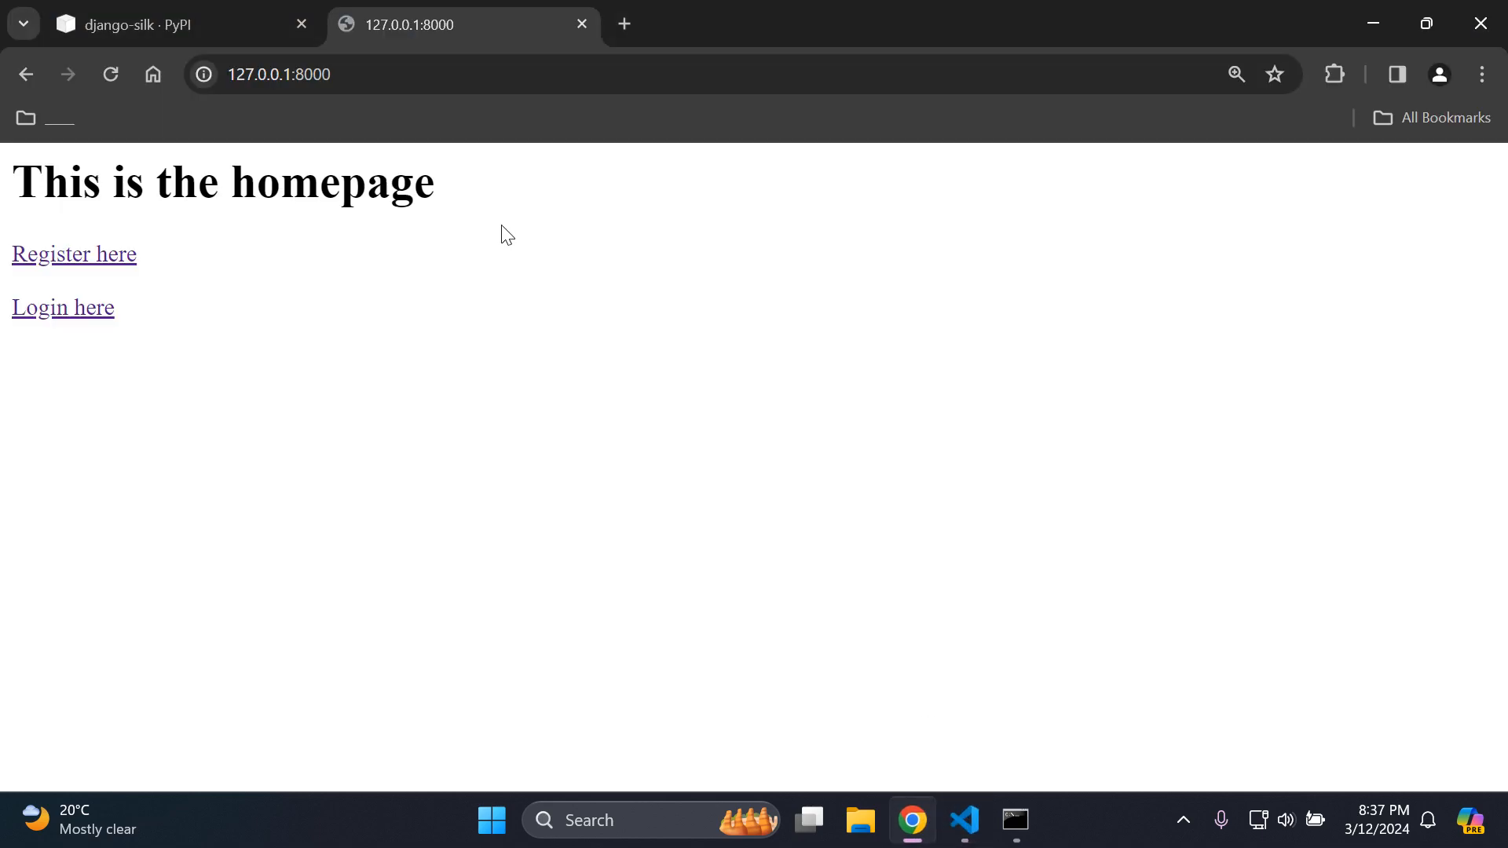
click(173, 25)
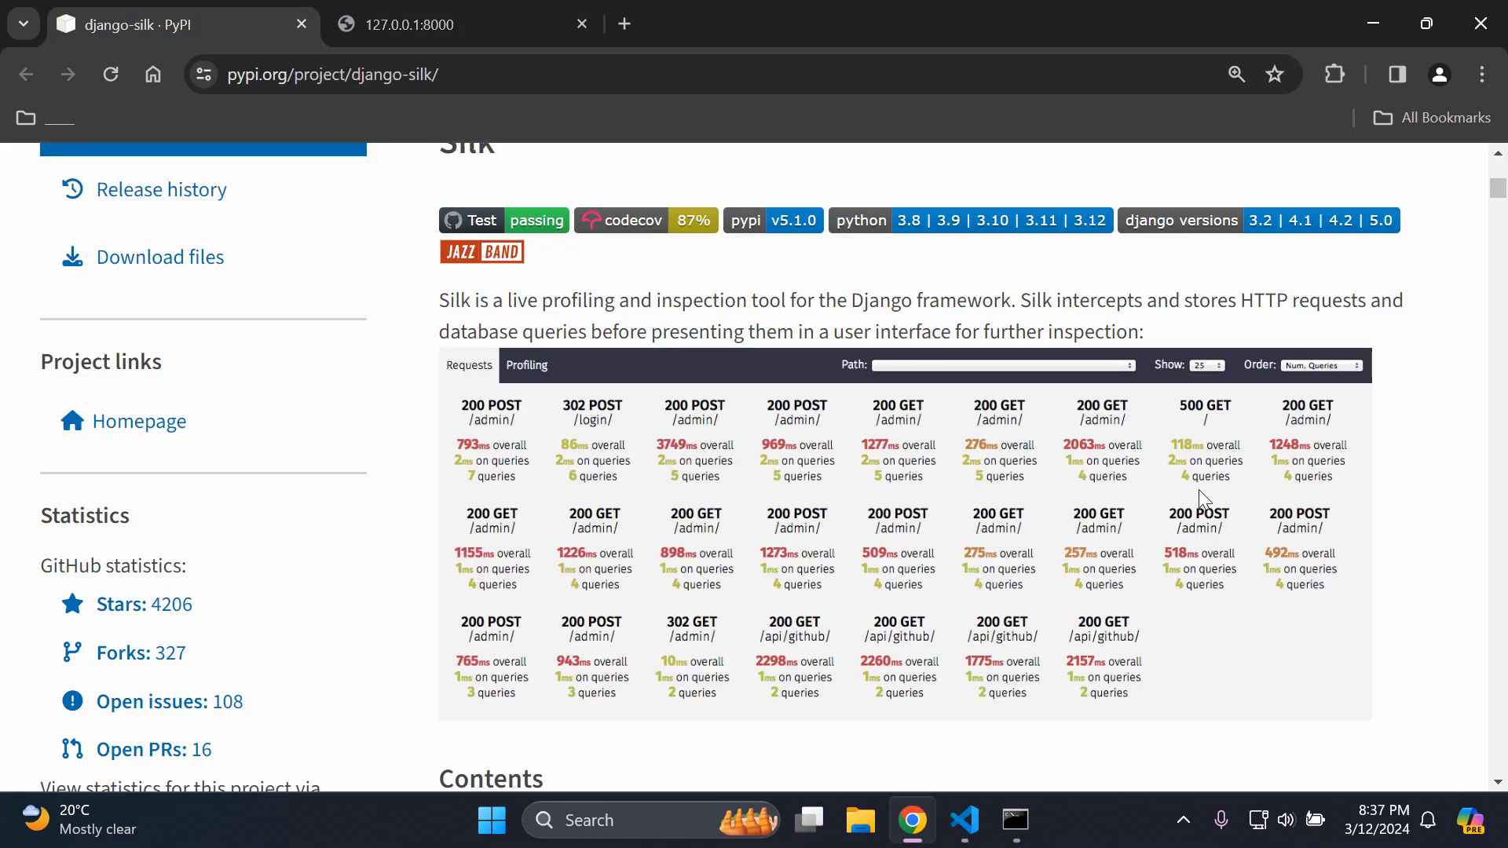
mouse_move(1505, 659)
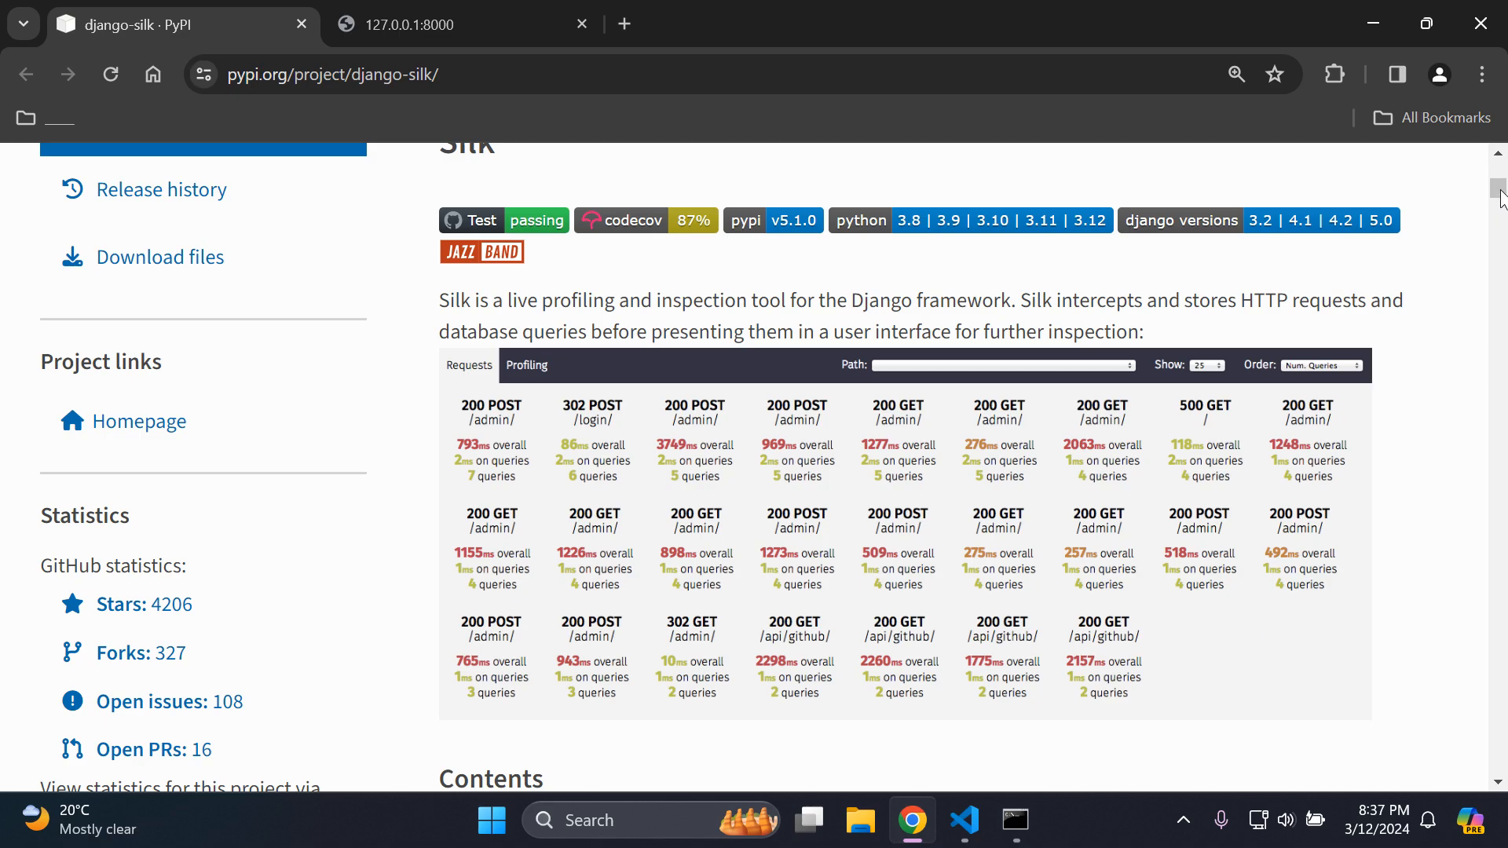
Scroll down to the Installation section showing pip and settings.py additions.
scroll(down, 3)
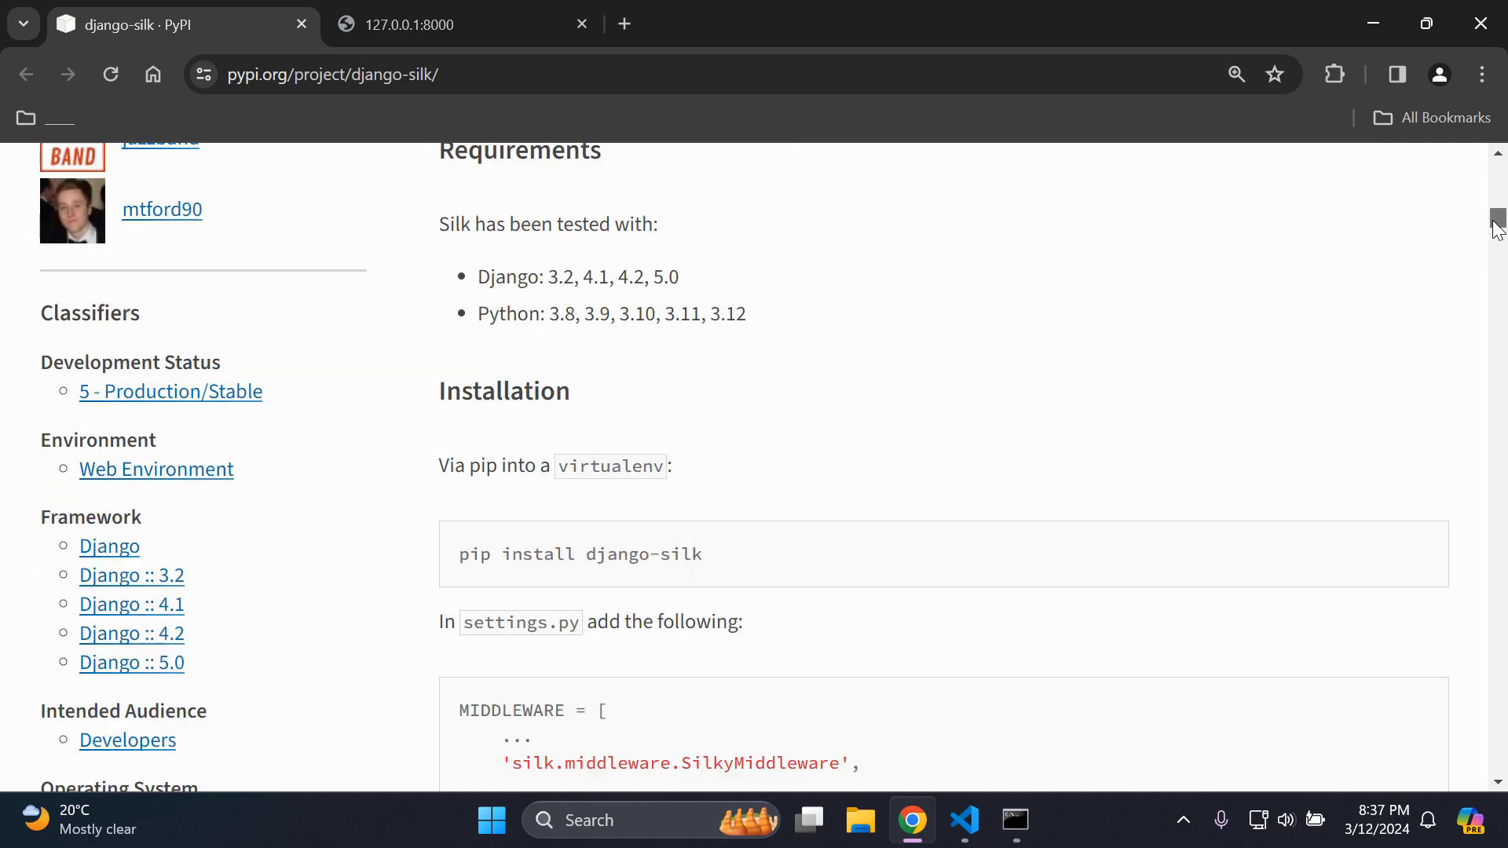
scroll(down, 3)
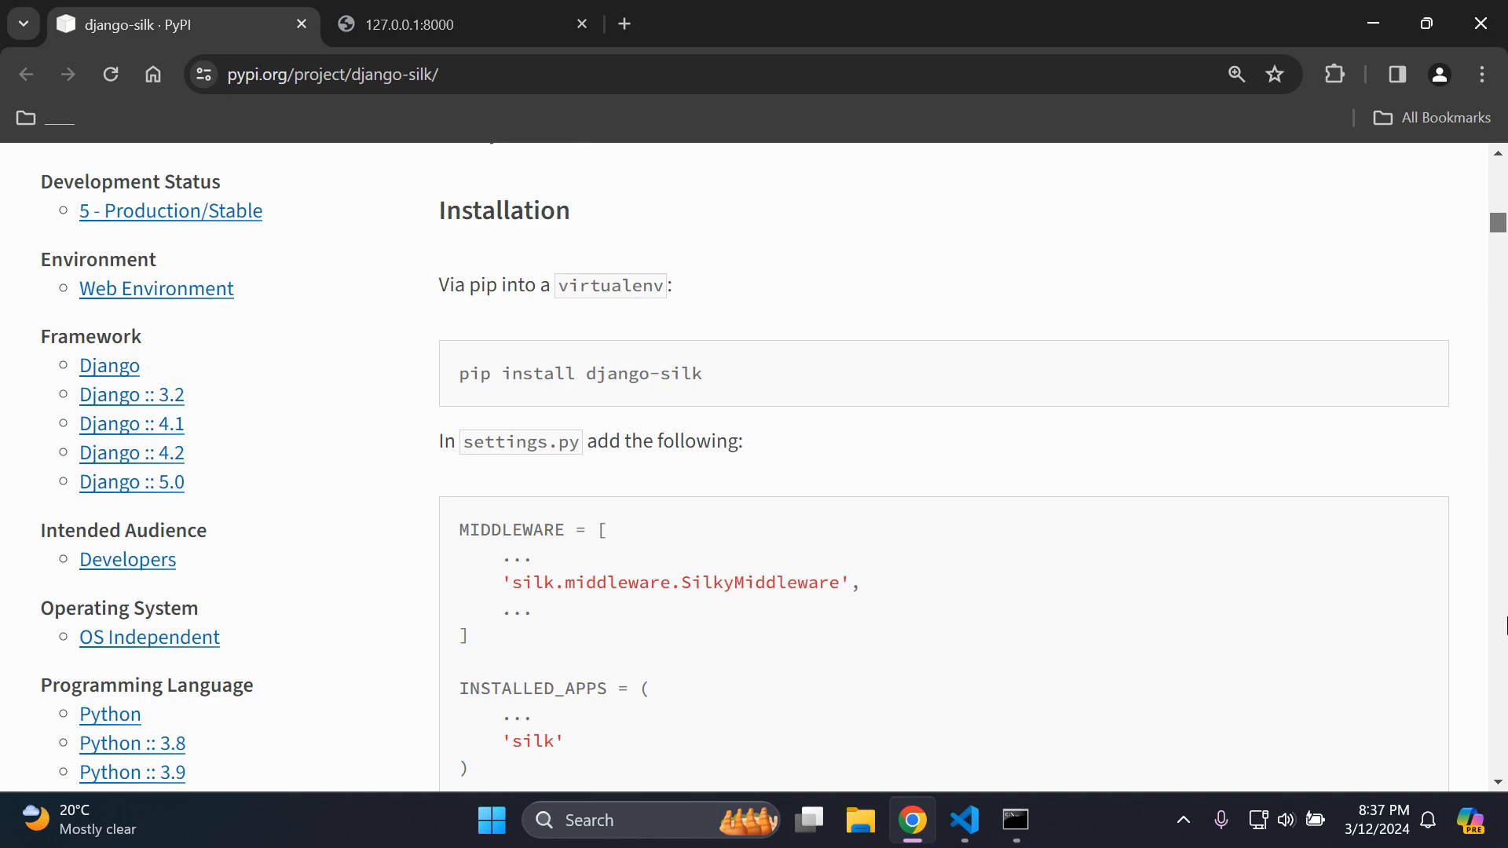
scroll(down, 3)
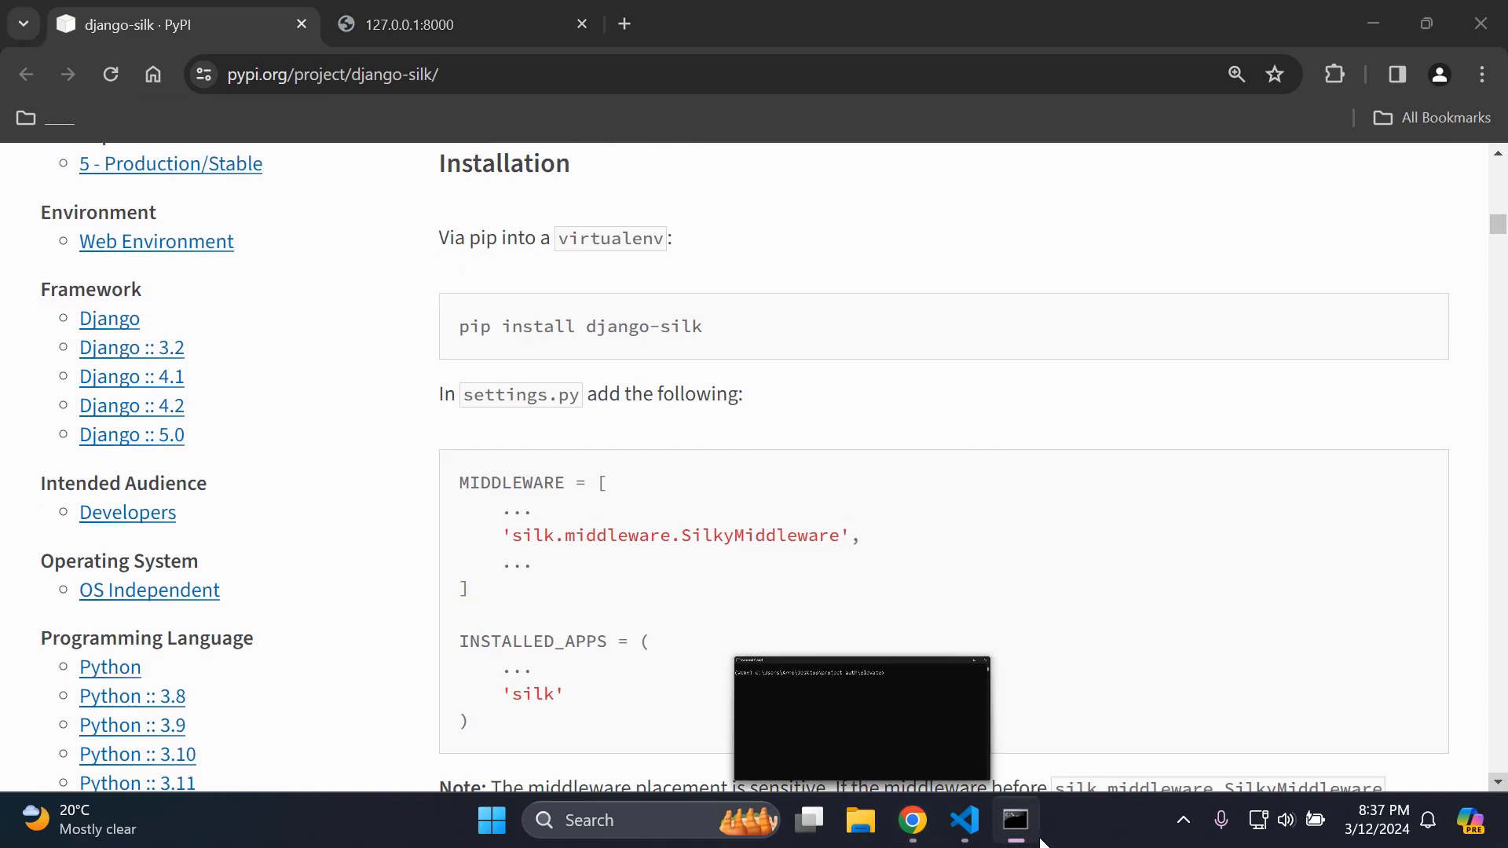
Run pip install django-silk in the project's virtual environment via Command Prompt.
click(1014, 820)
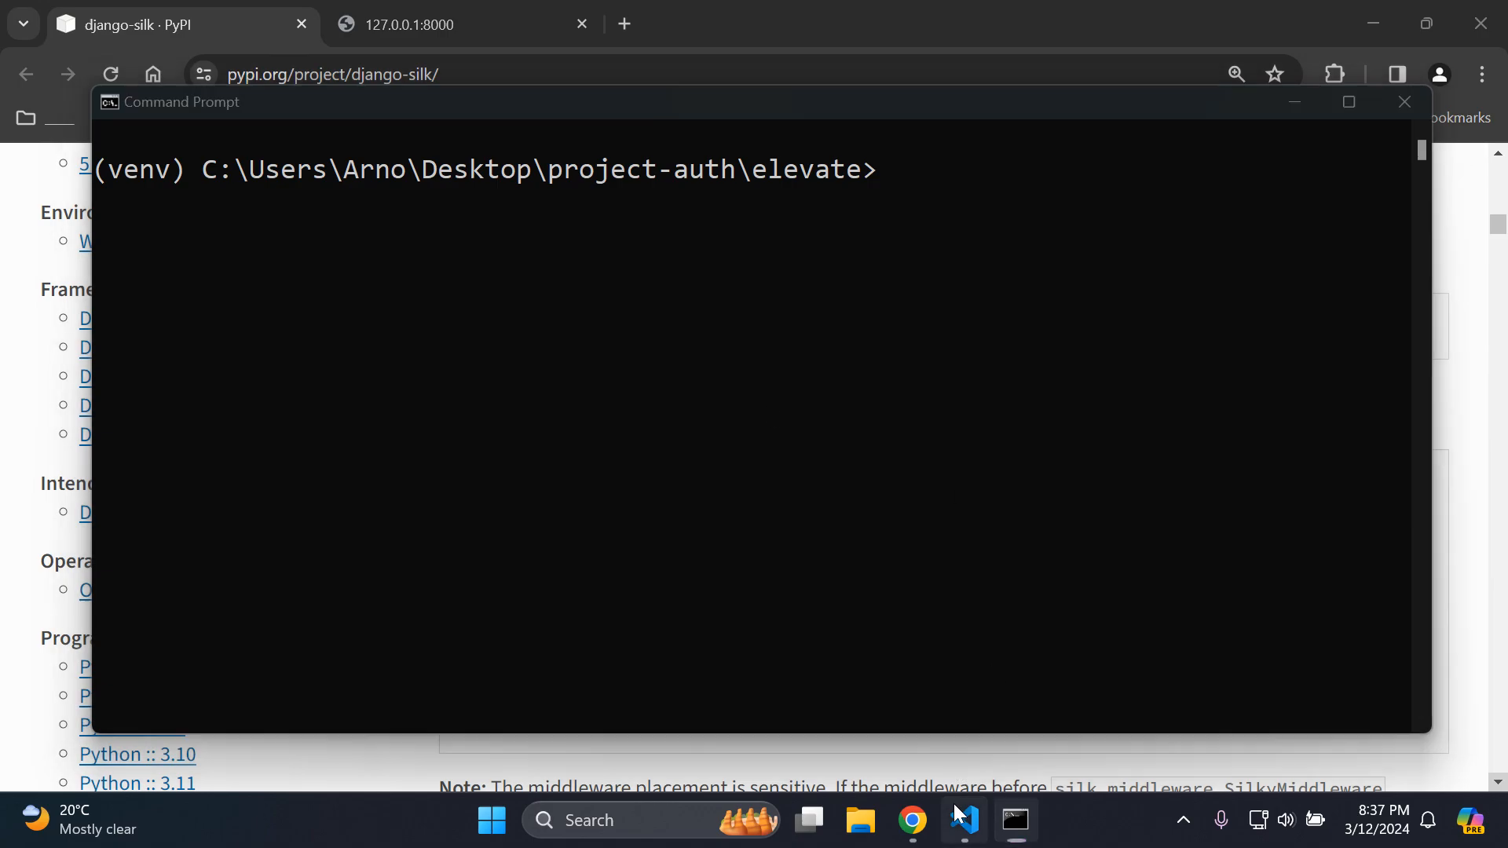
click(962, 820)
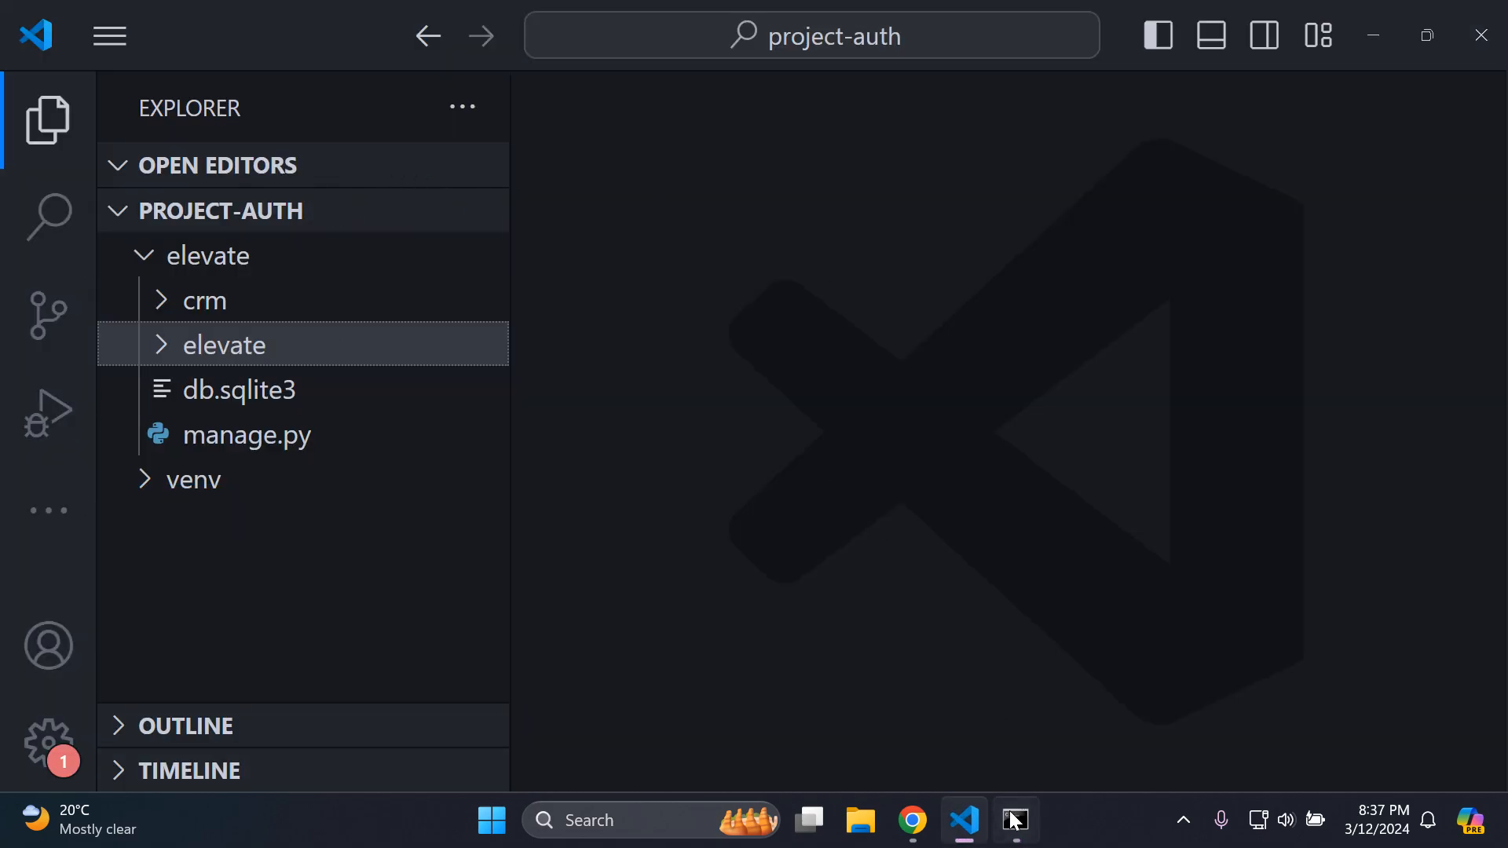
click(909, 820)
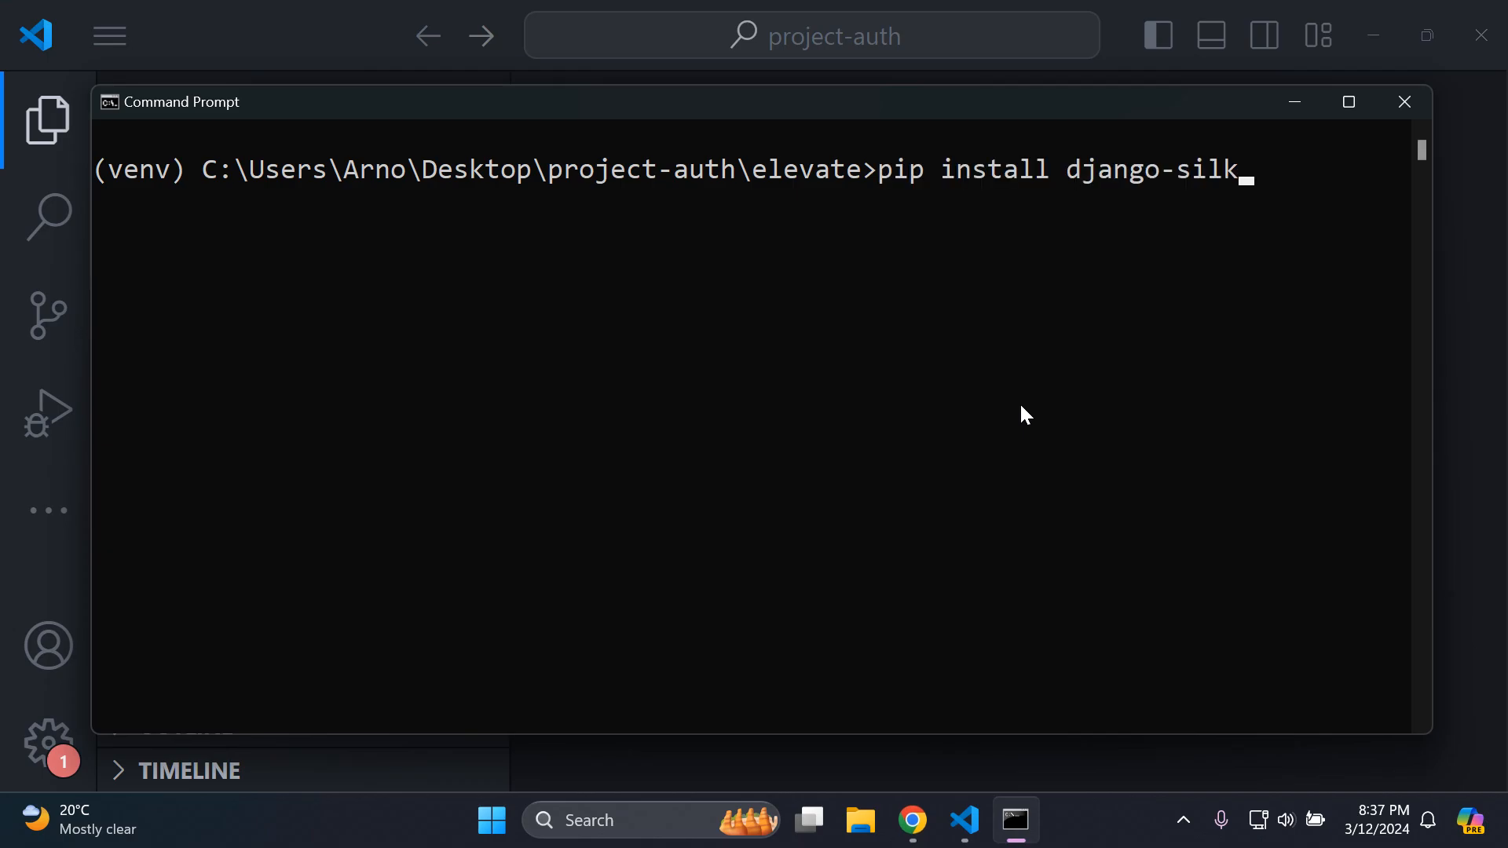
key(Return)
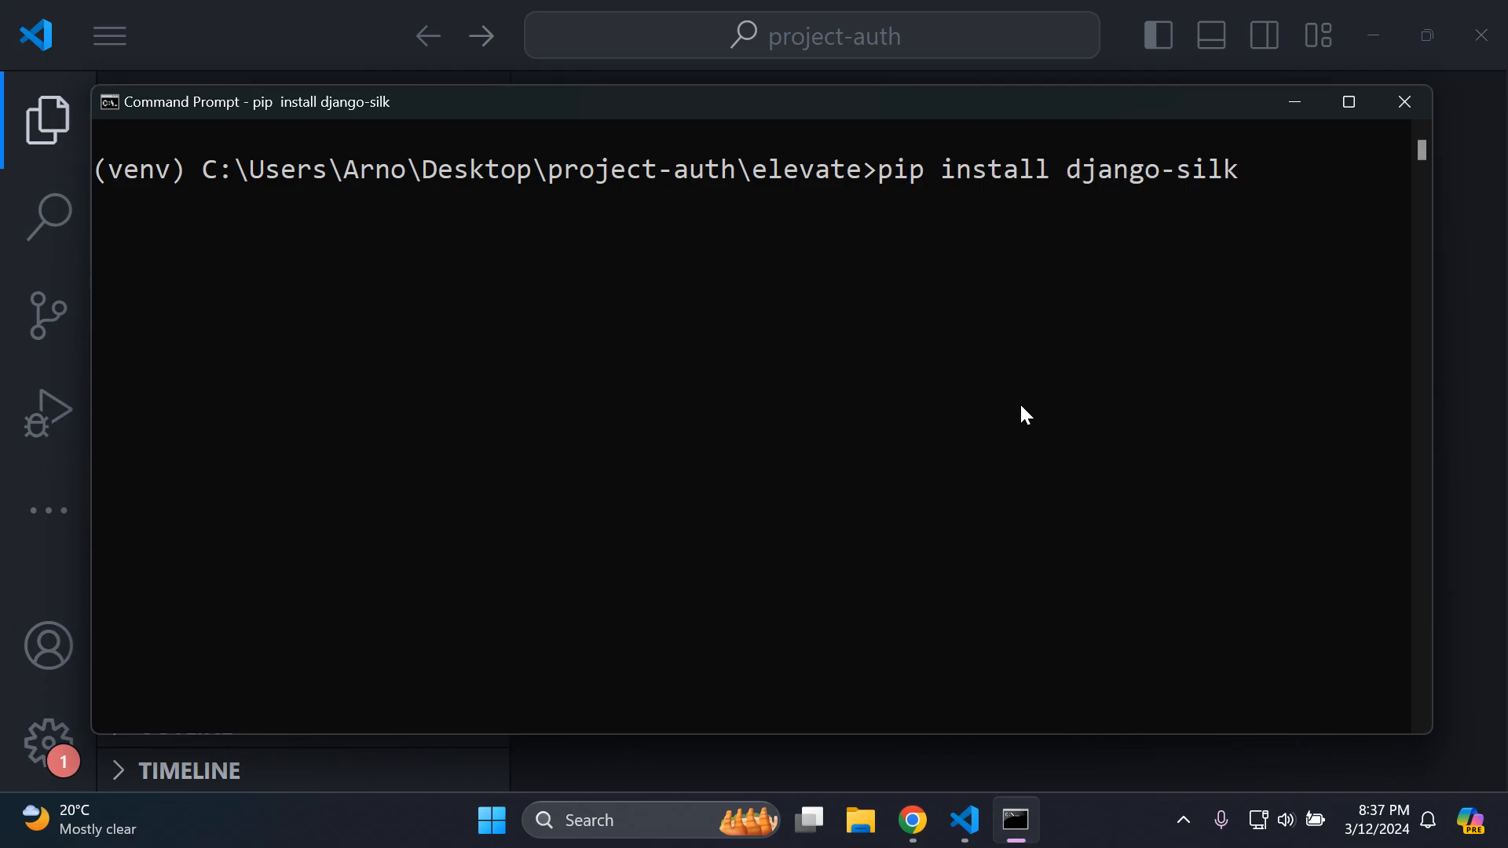
key(Return)
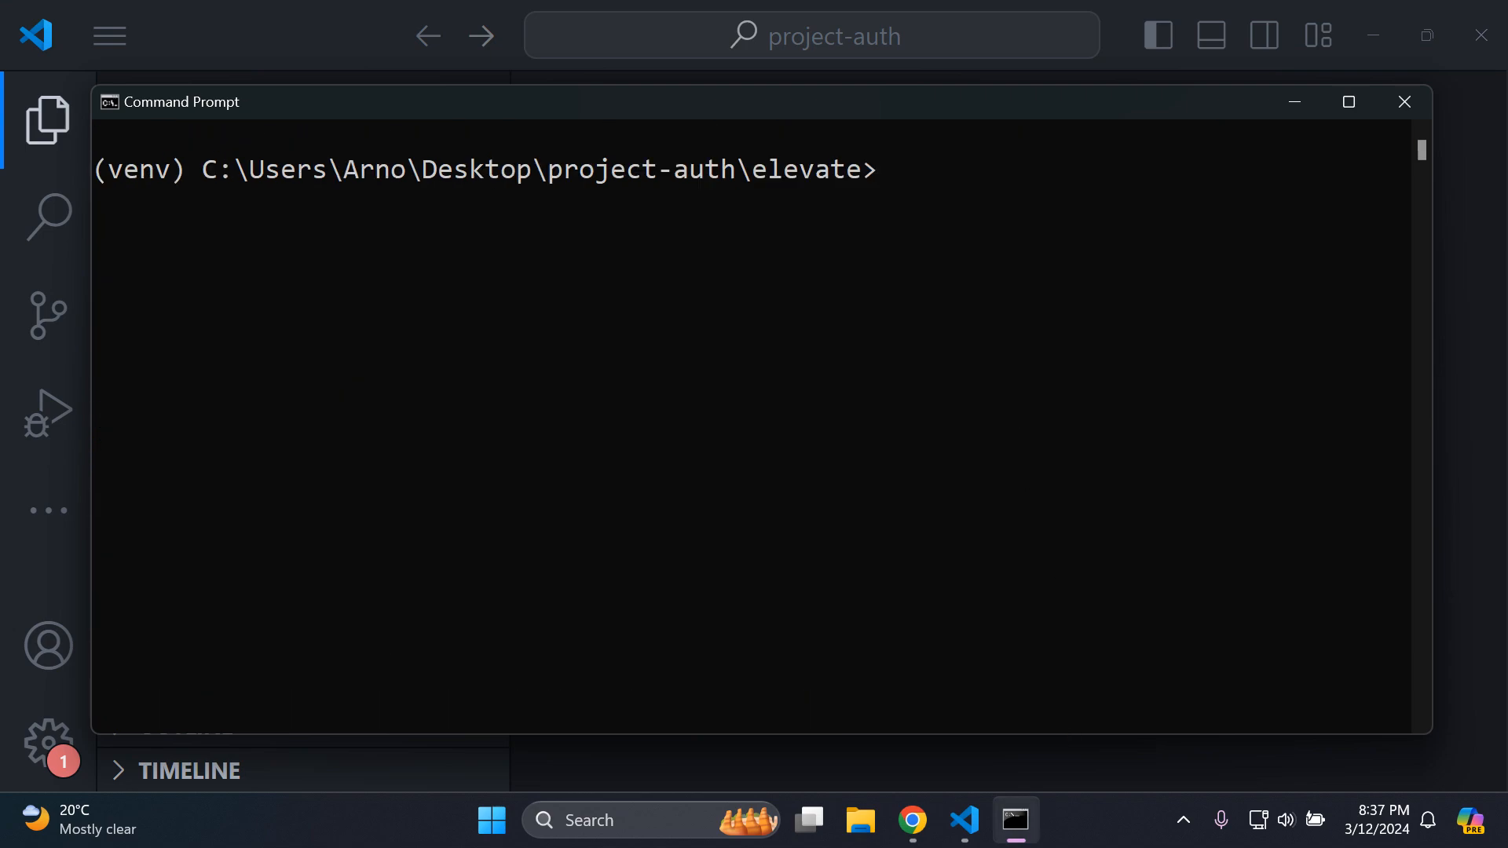
click(909, 820)
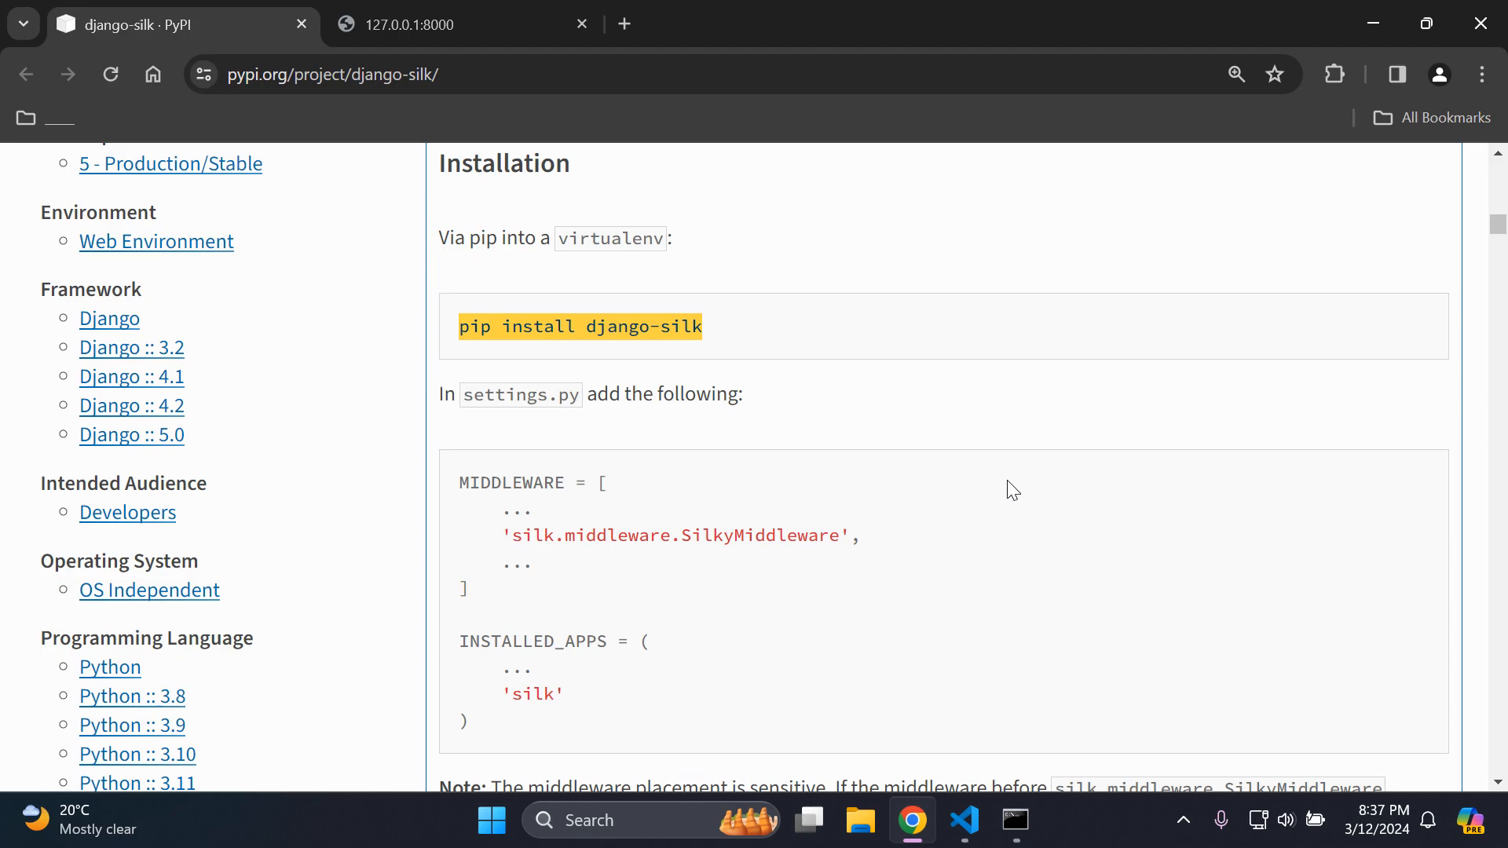
Select the 'silk' entry in the PyPI INSTALLED_APPS snippet and switch to VS Code.
scroll(down, 3)
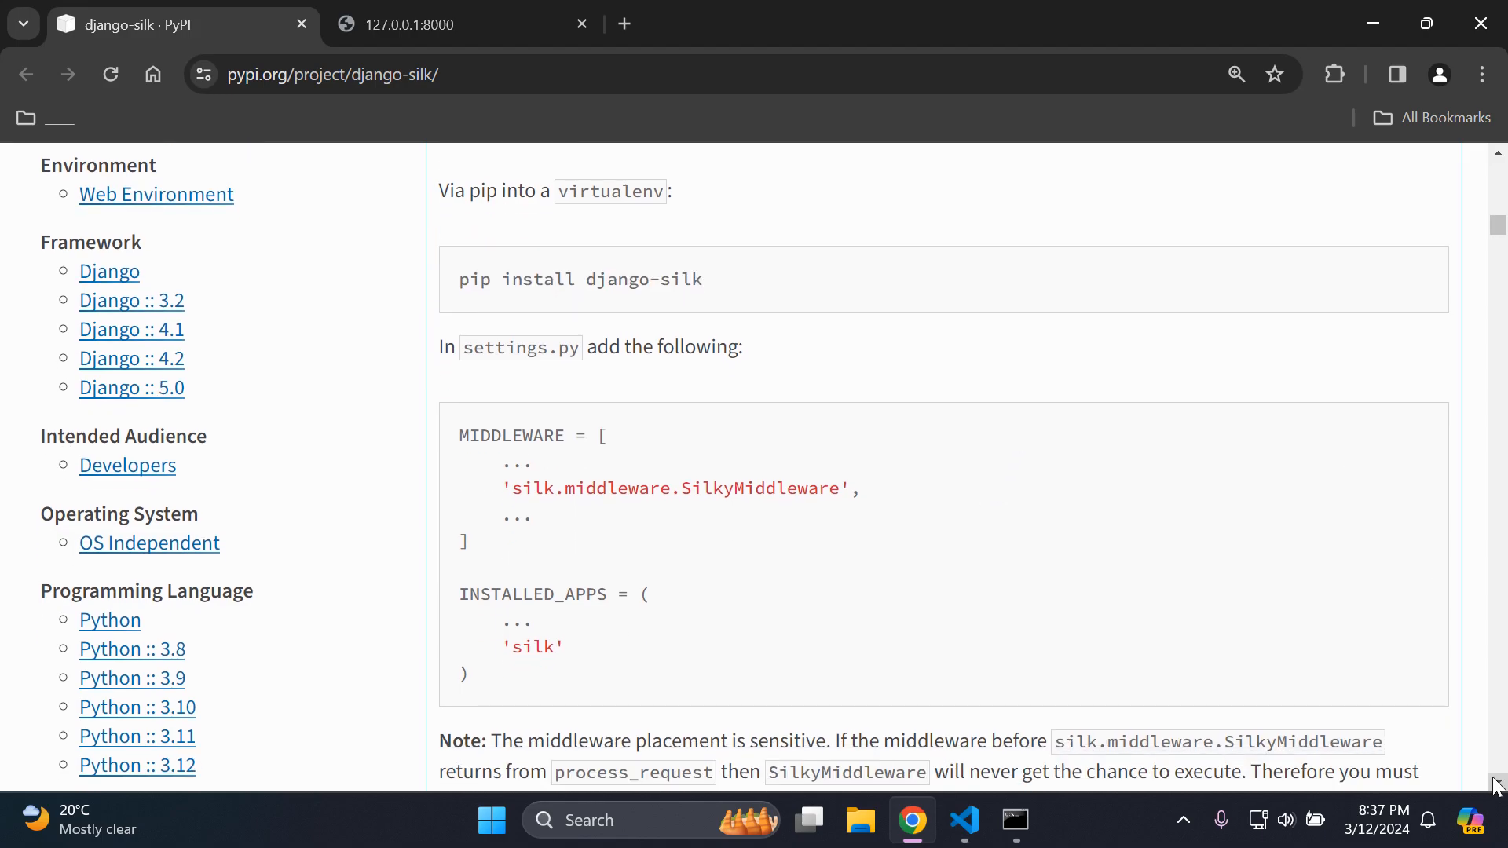
mouse_move(1069, 415)
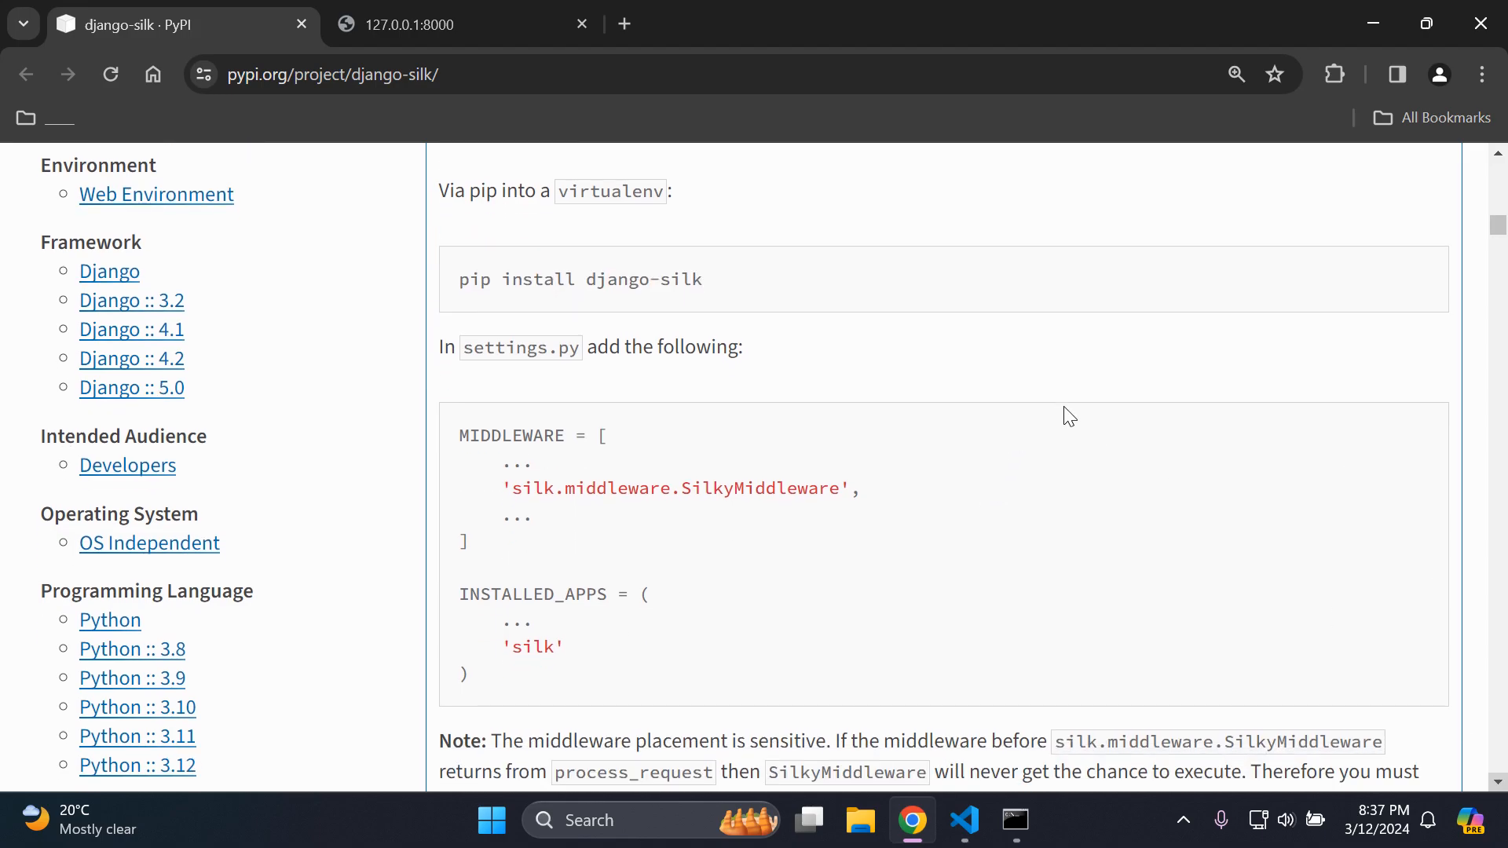
mouse_move(705, 615)
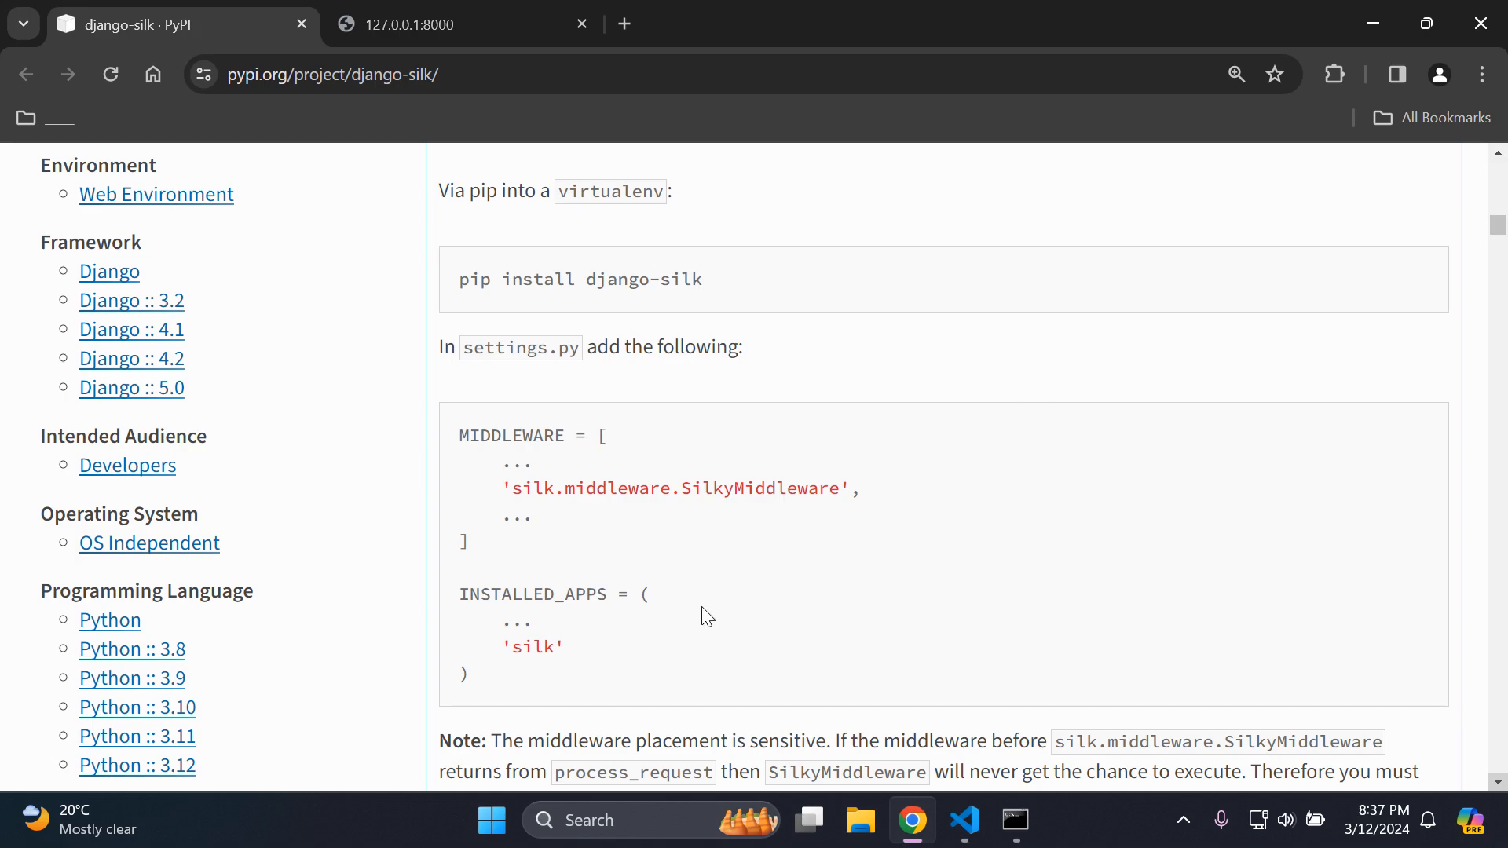
double_click(531, 647)
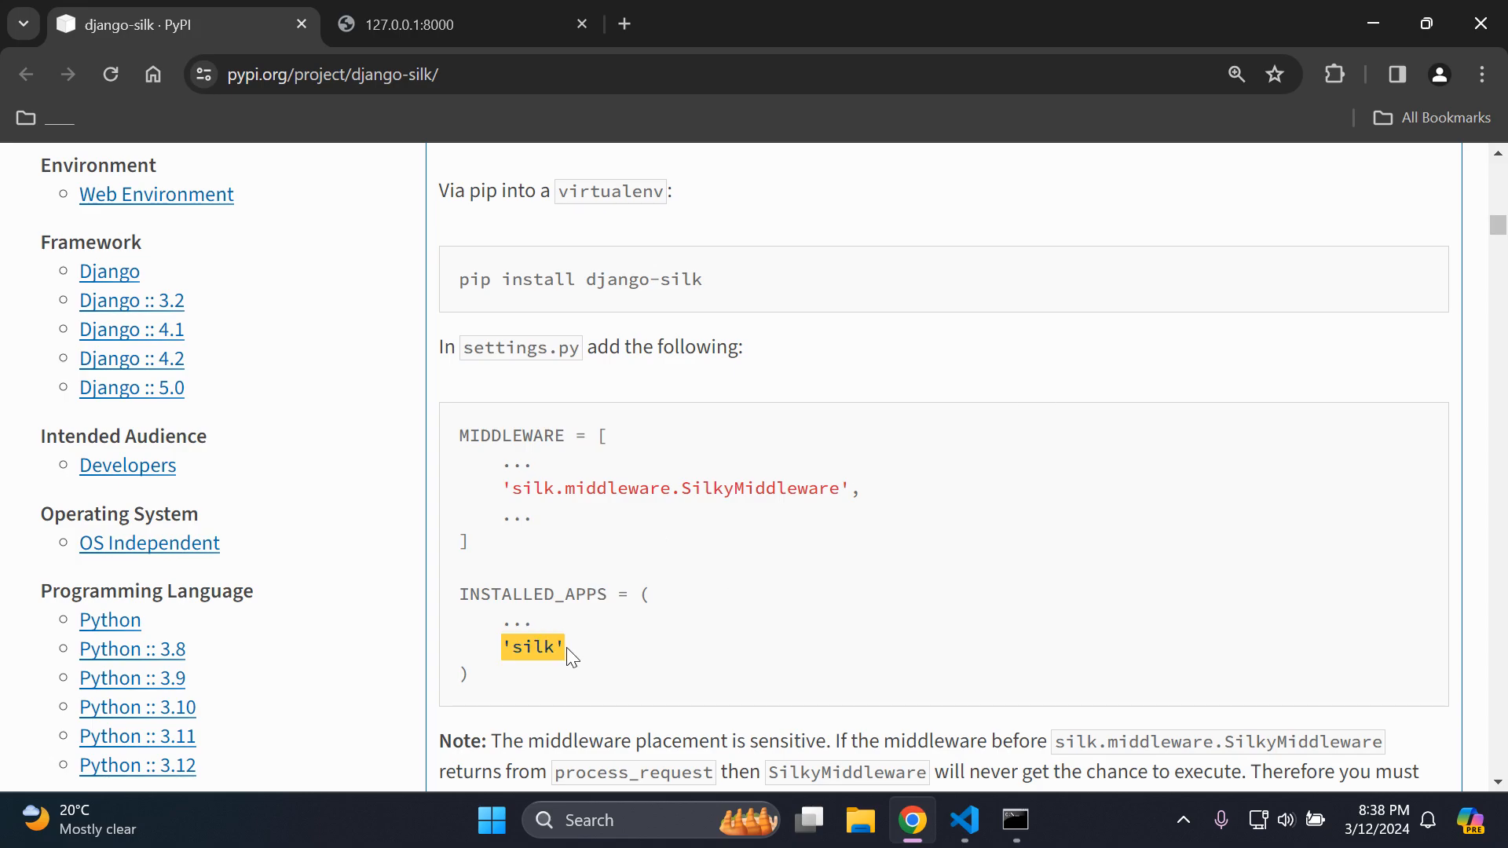
click(963, 820)
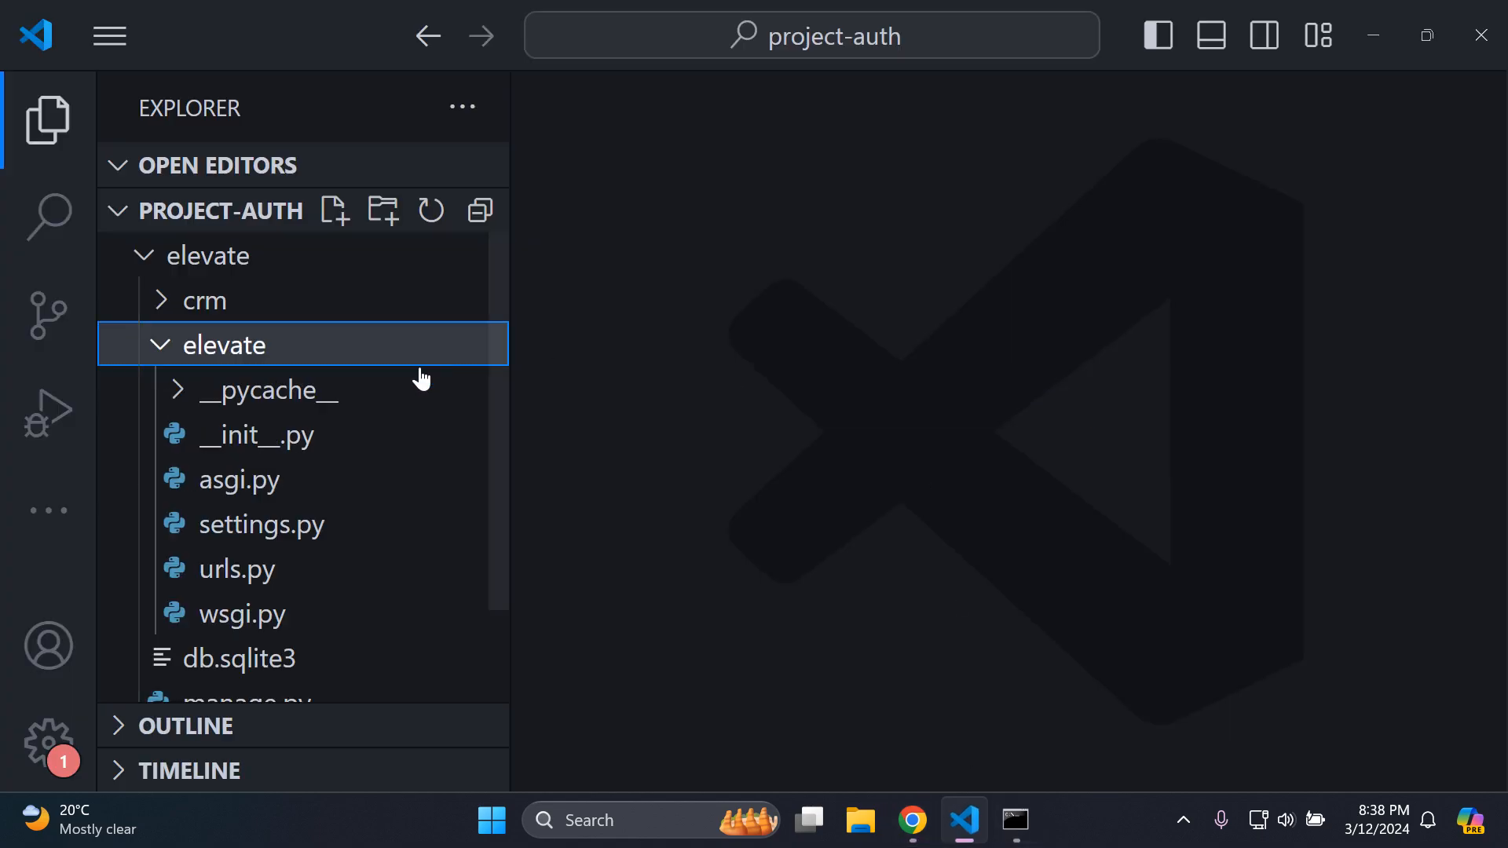
Append 'silk', after 'crm' in settings.py INSTALLED_APPS, then recheck PyPI's middleware snippet.
click(261, 524)
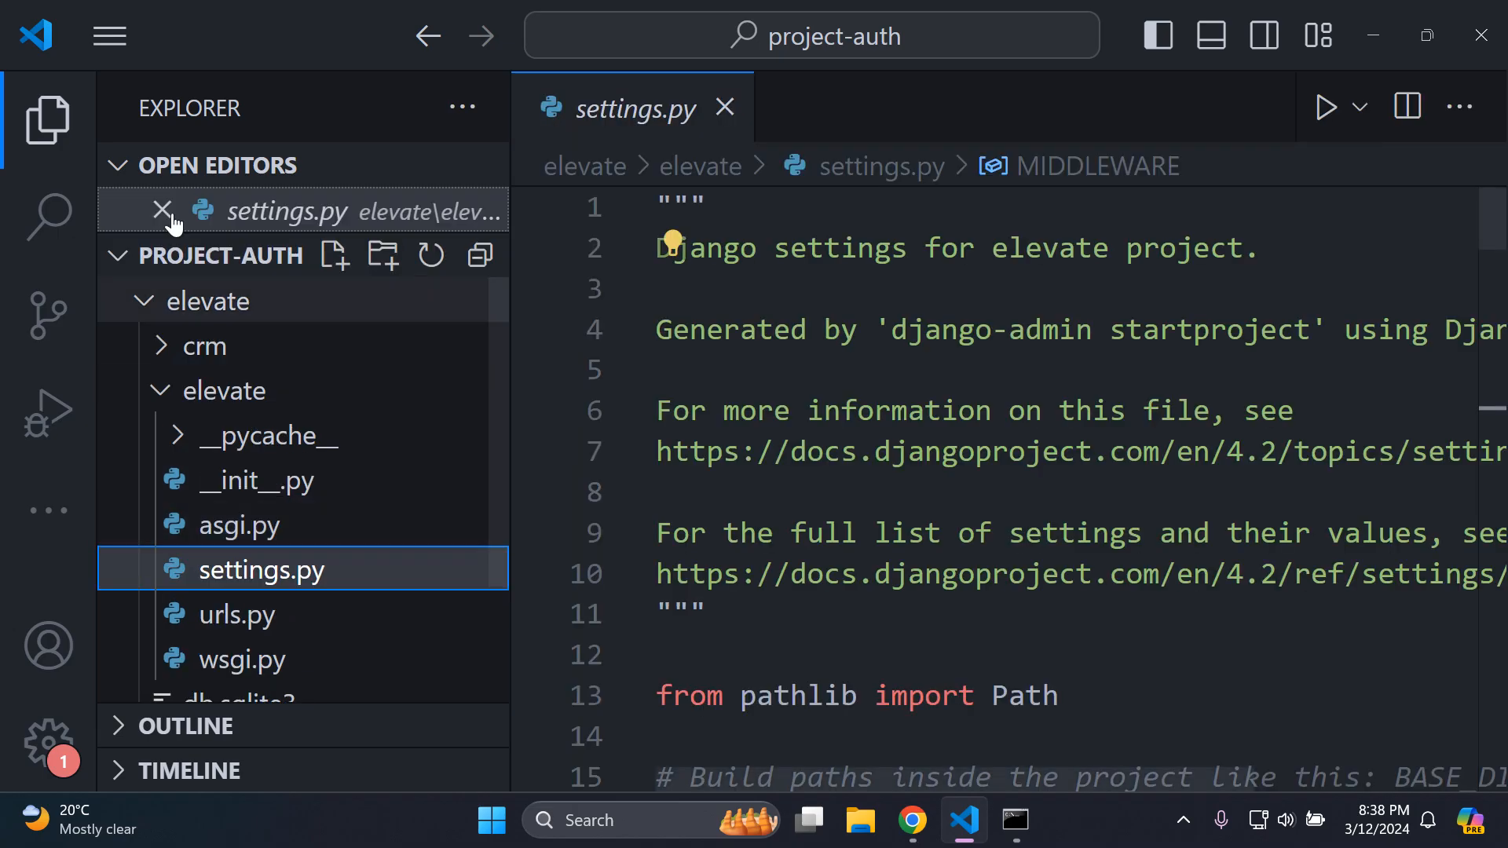
scroll(down, 3)
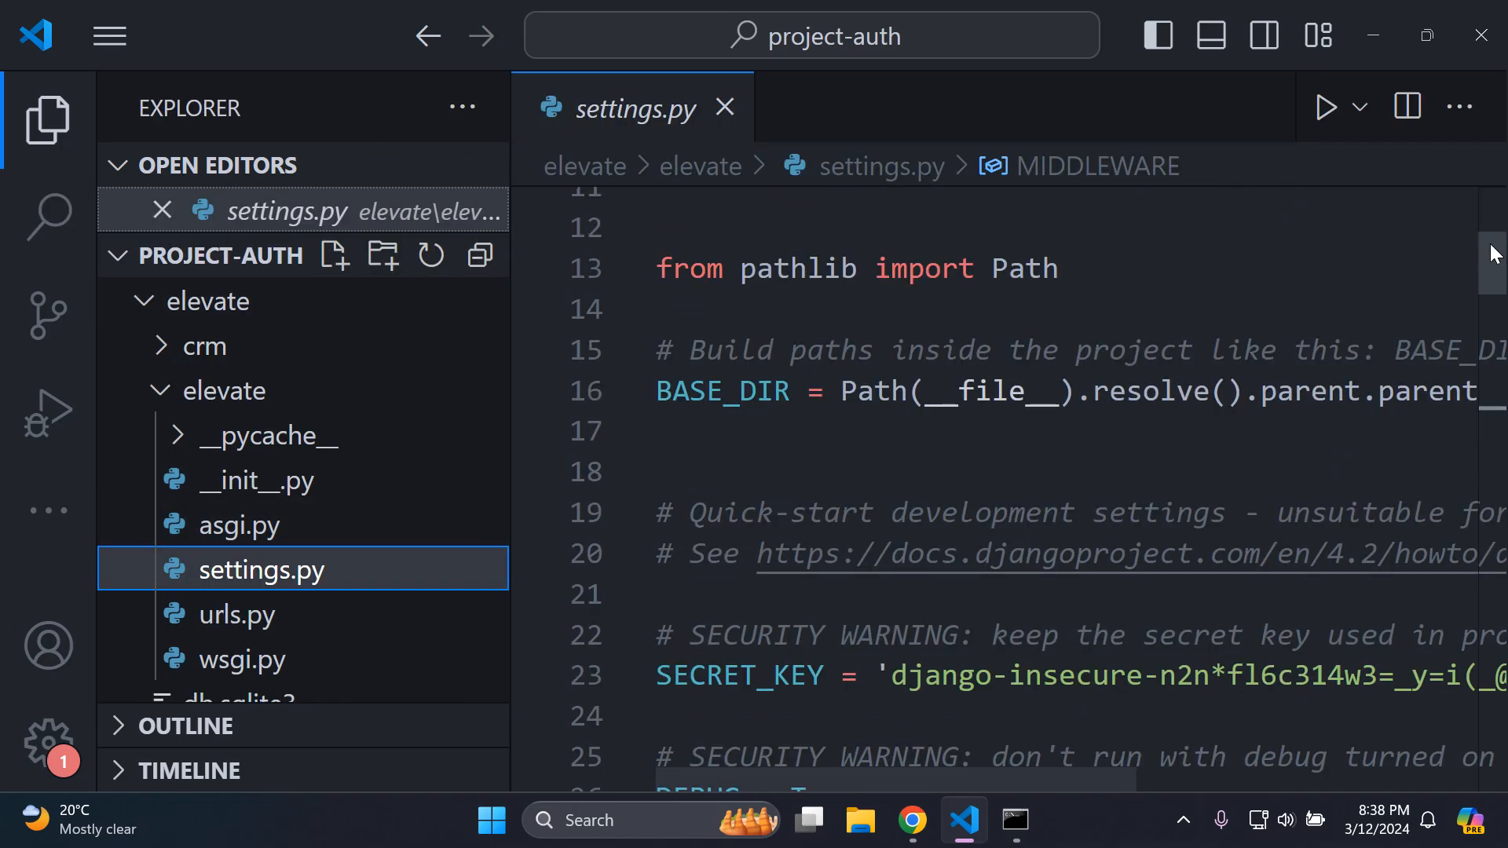
scroll(down, 3)
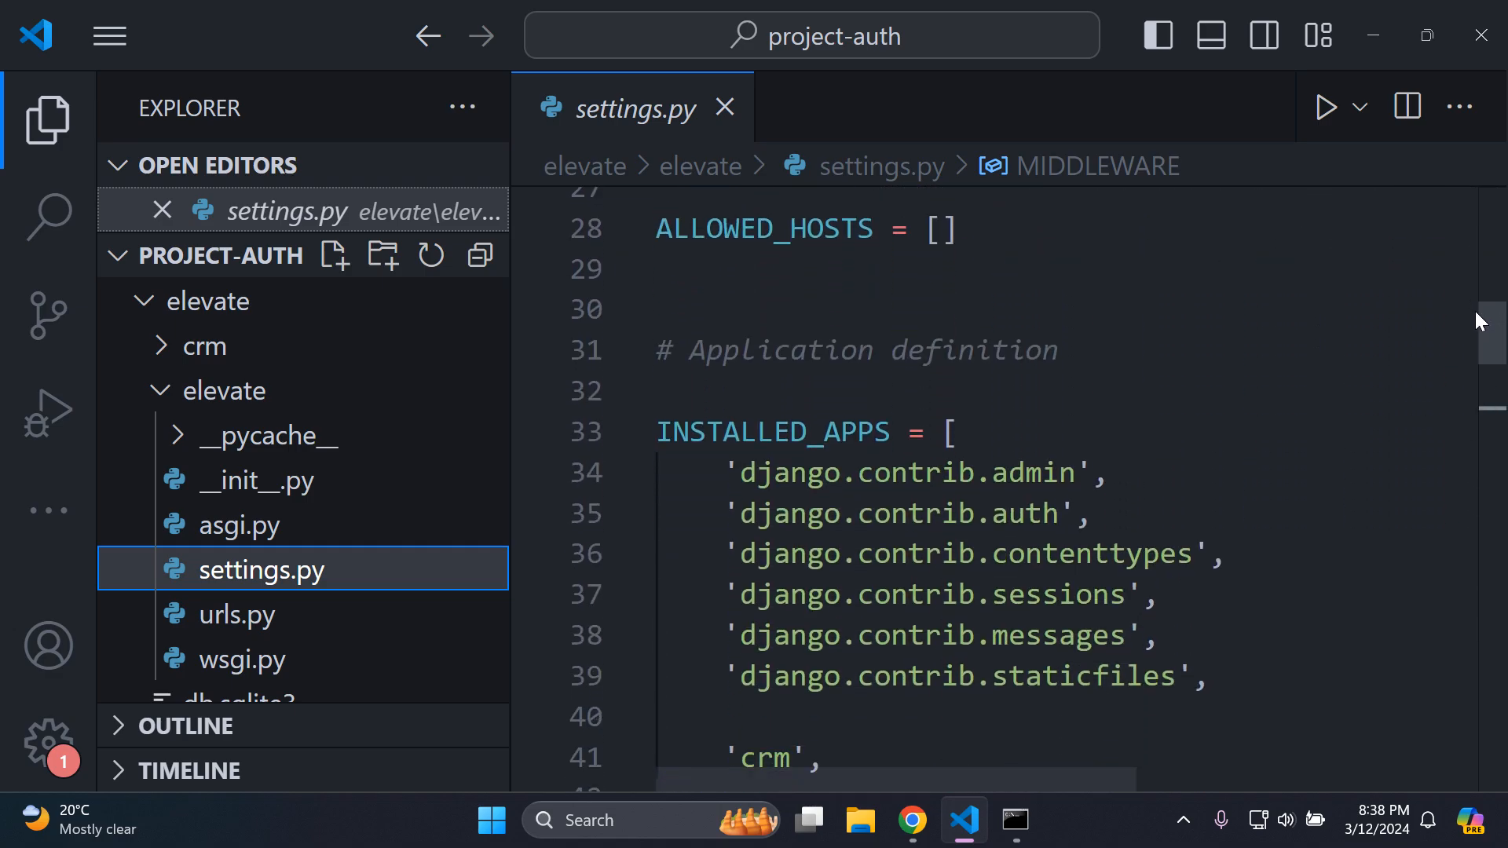
scroll(down, 3)
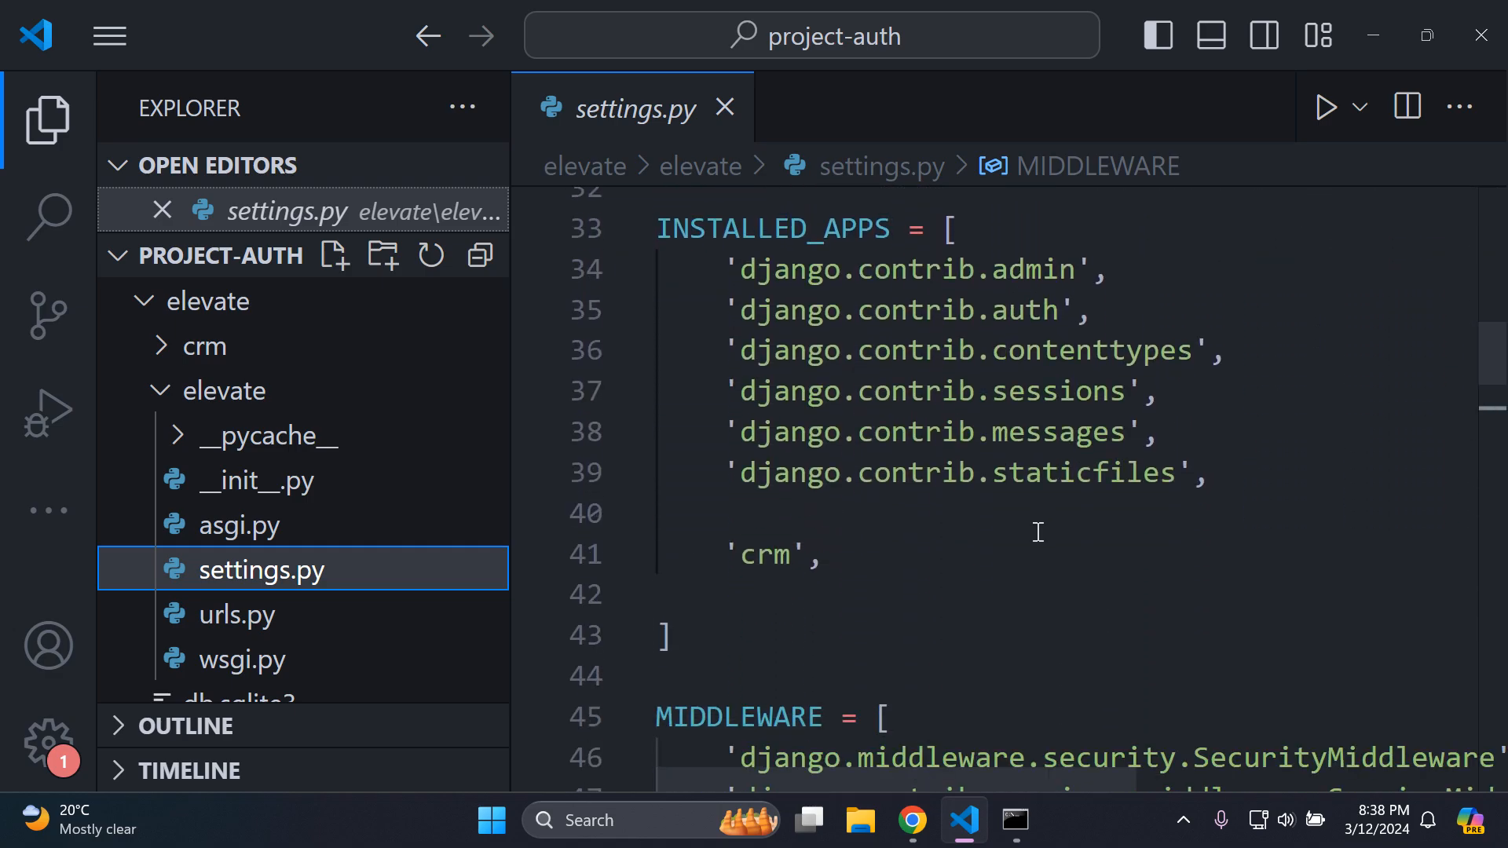
text('silk')
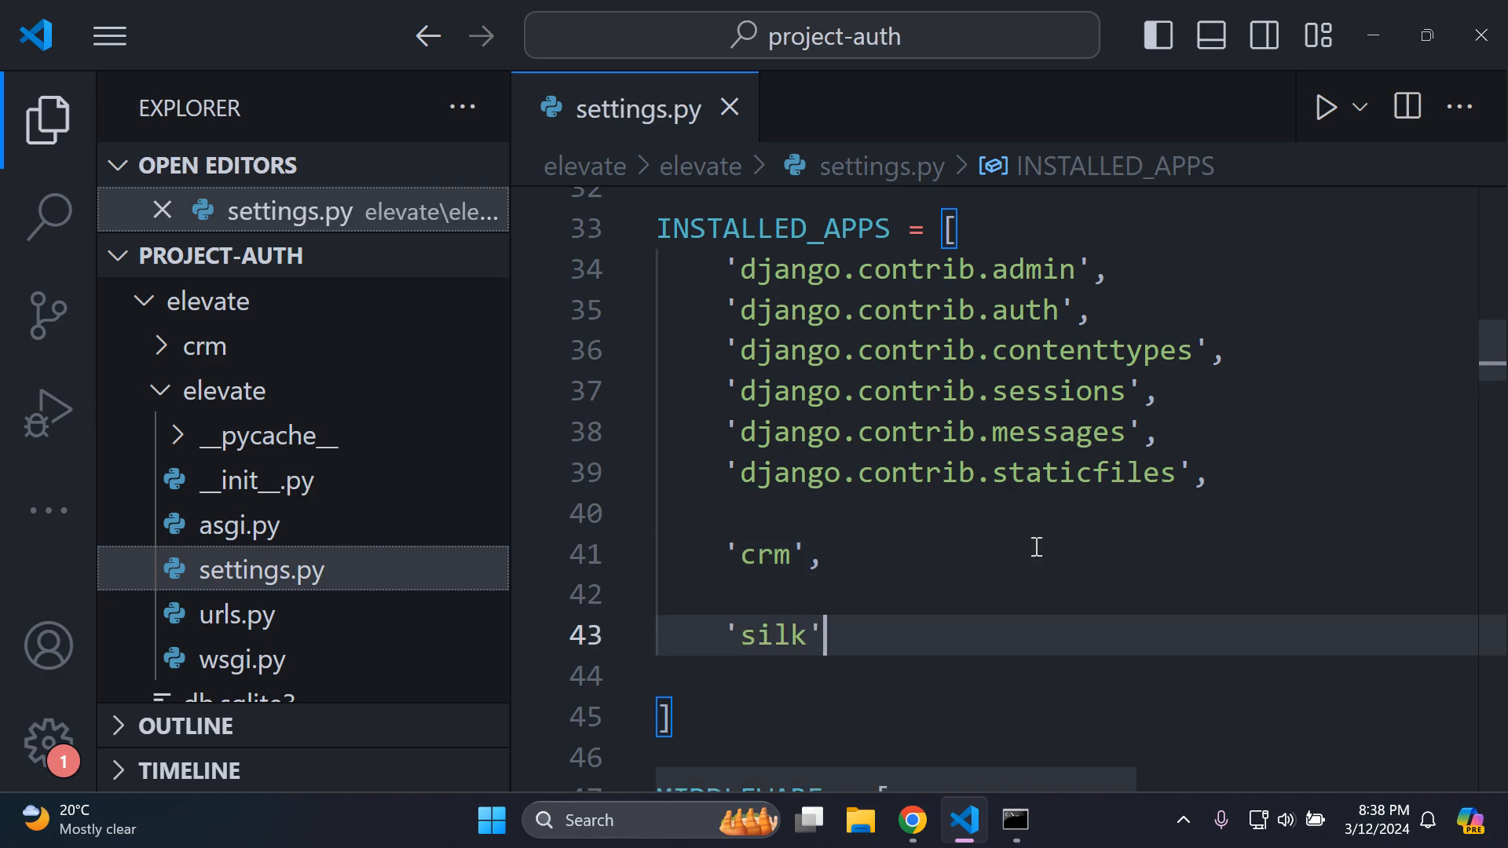
text(,)
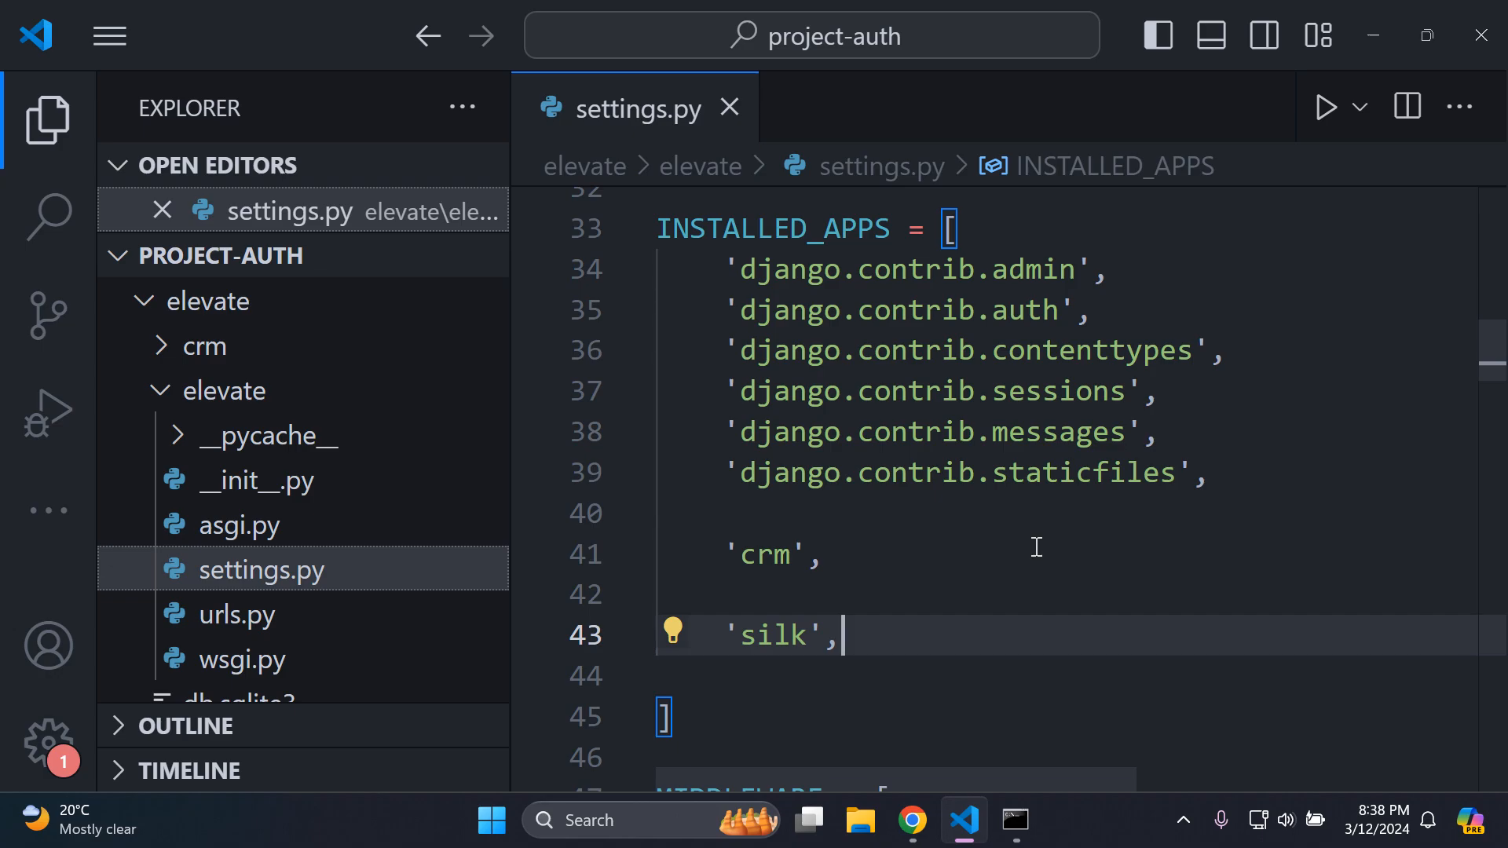
mouse_move(968, 669)
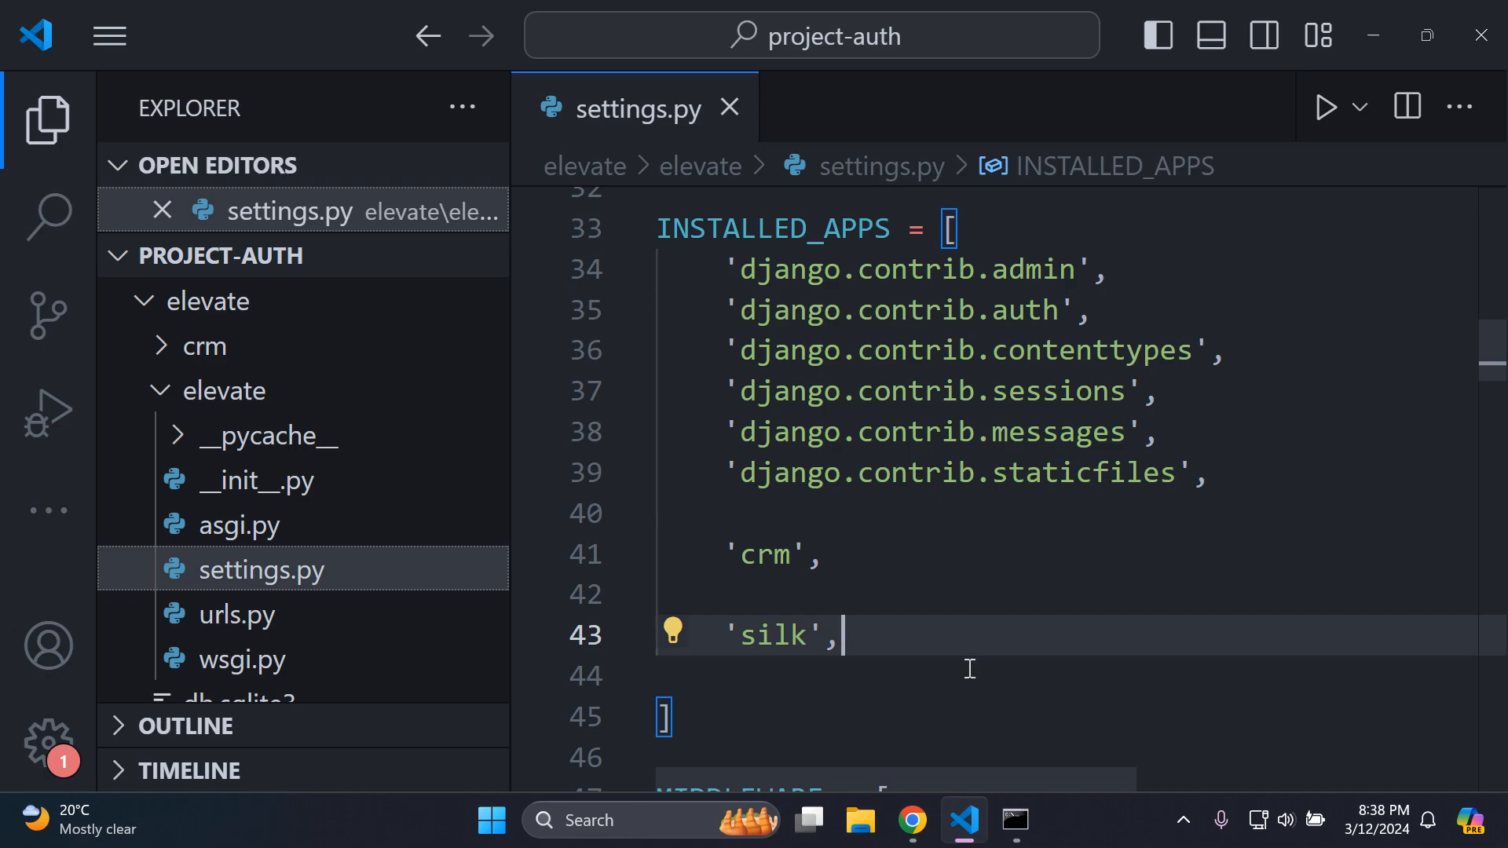
click(909, 820)
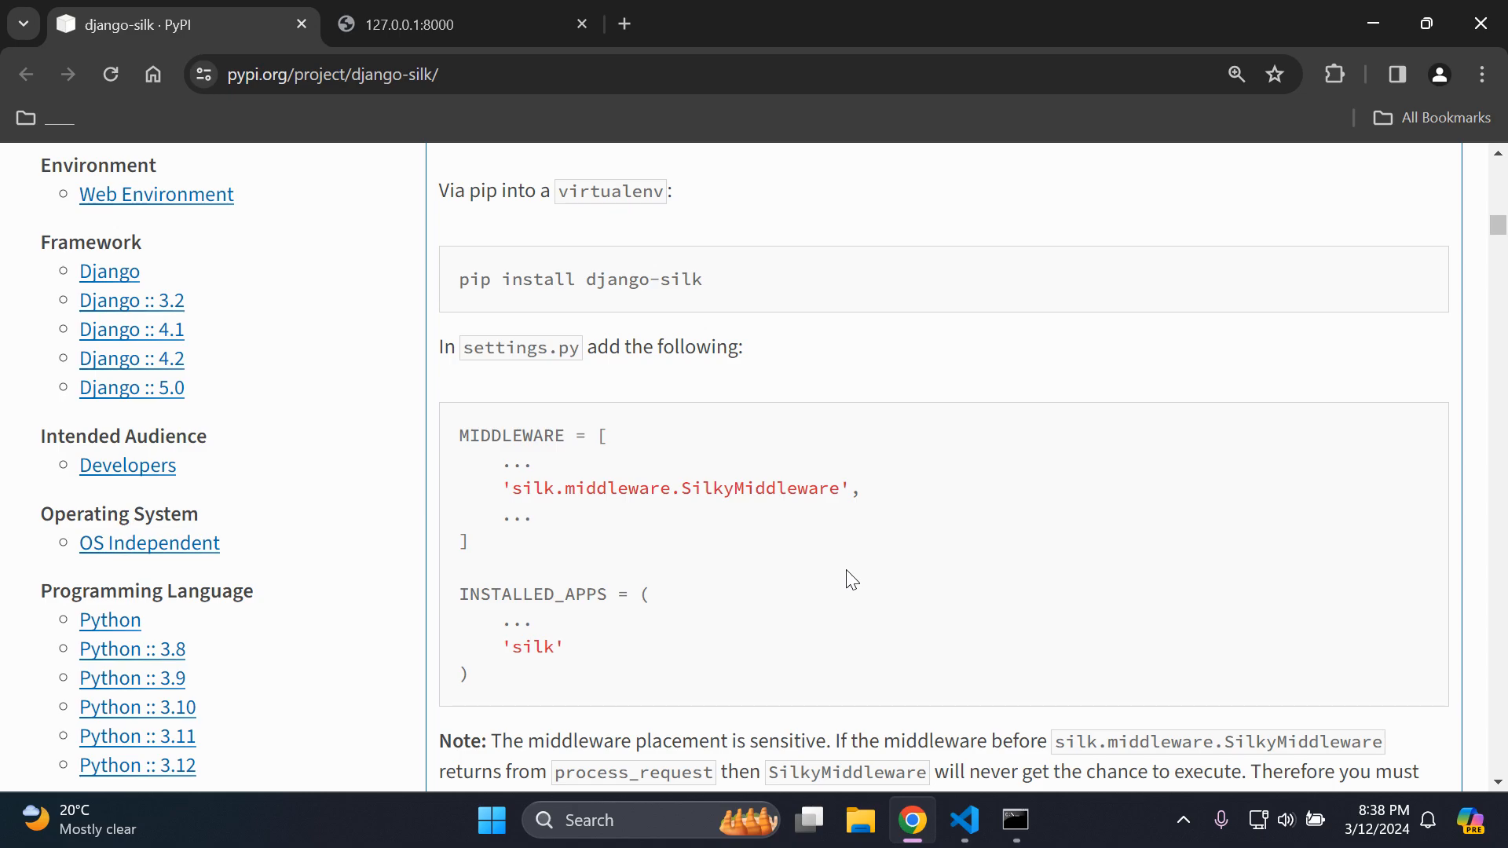
mouse_move(690, 562)
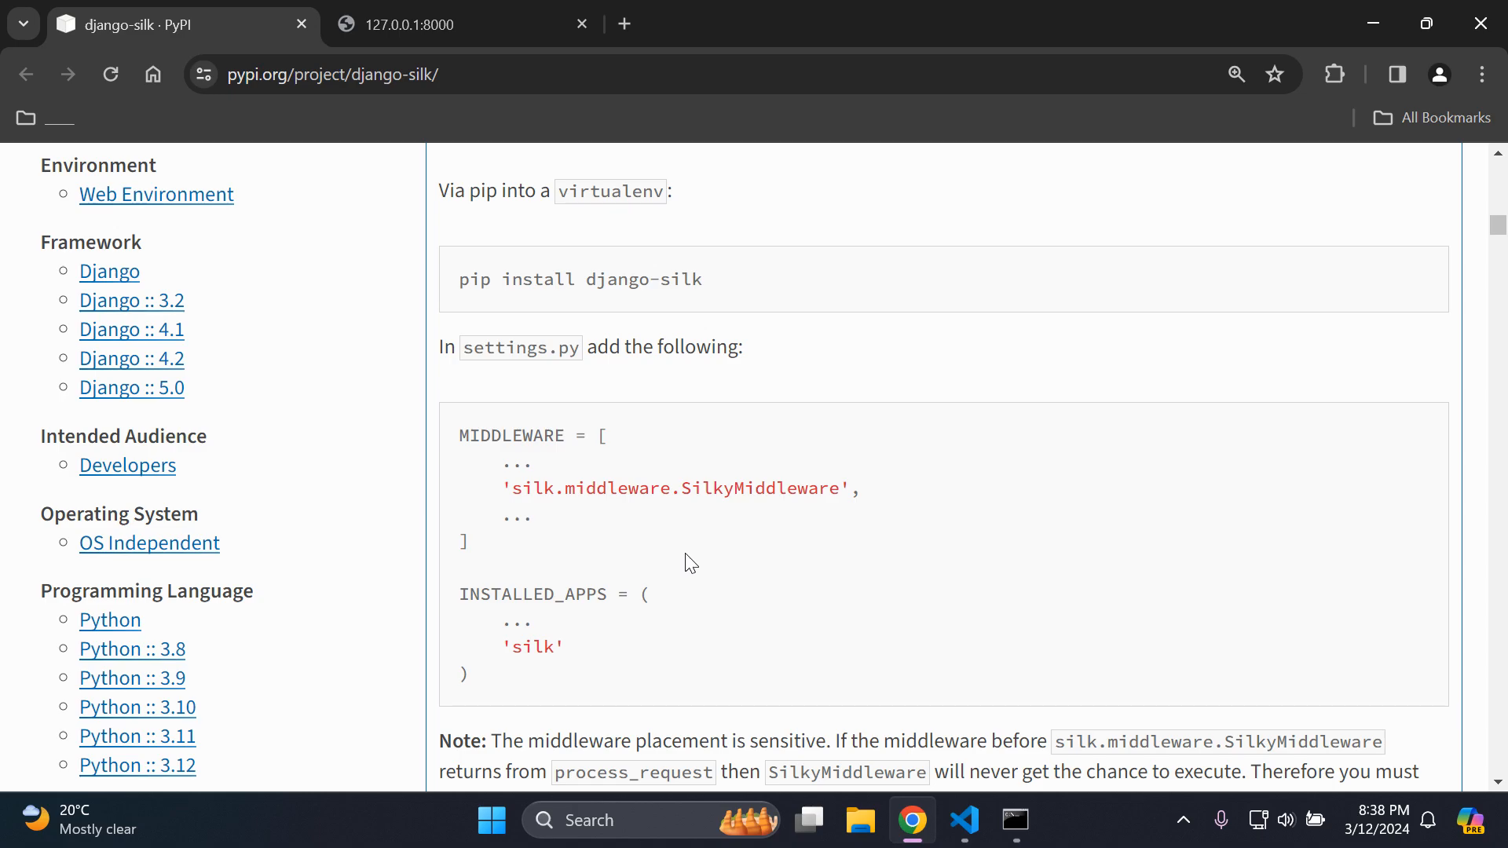
double_click(673, 488)
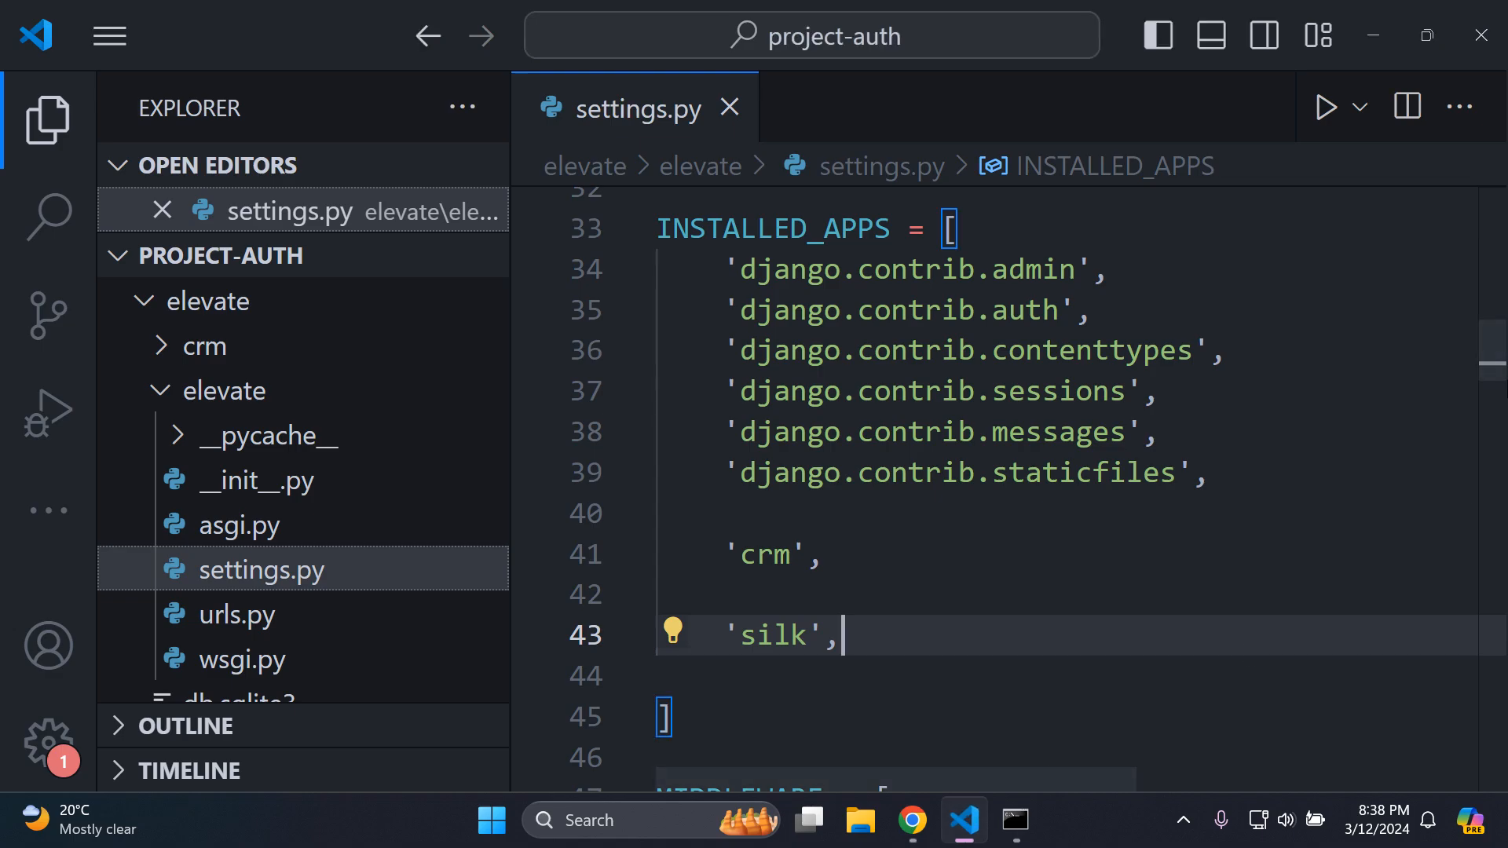
Append 'silk.middleware.SilkyMiddleware', as the last MIDDLEWARE entry in settings.py.
scroll(down, 3)
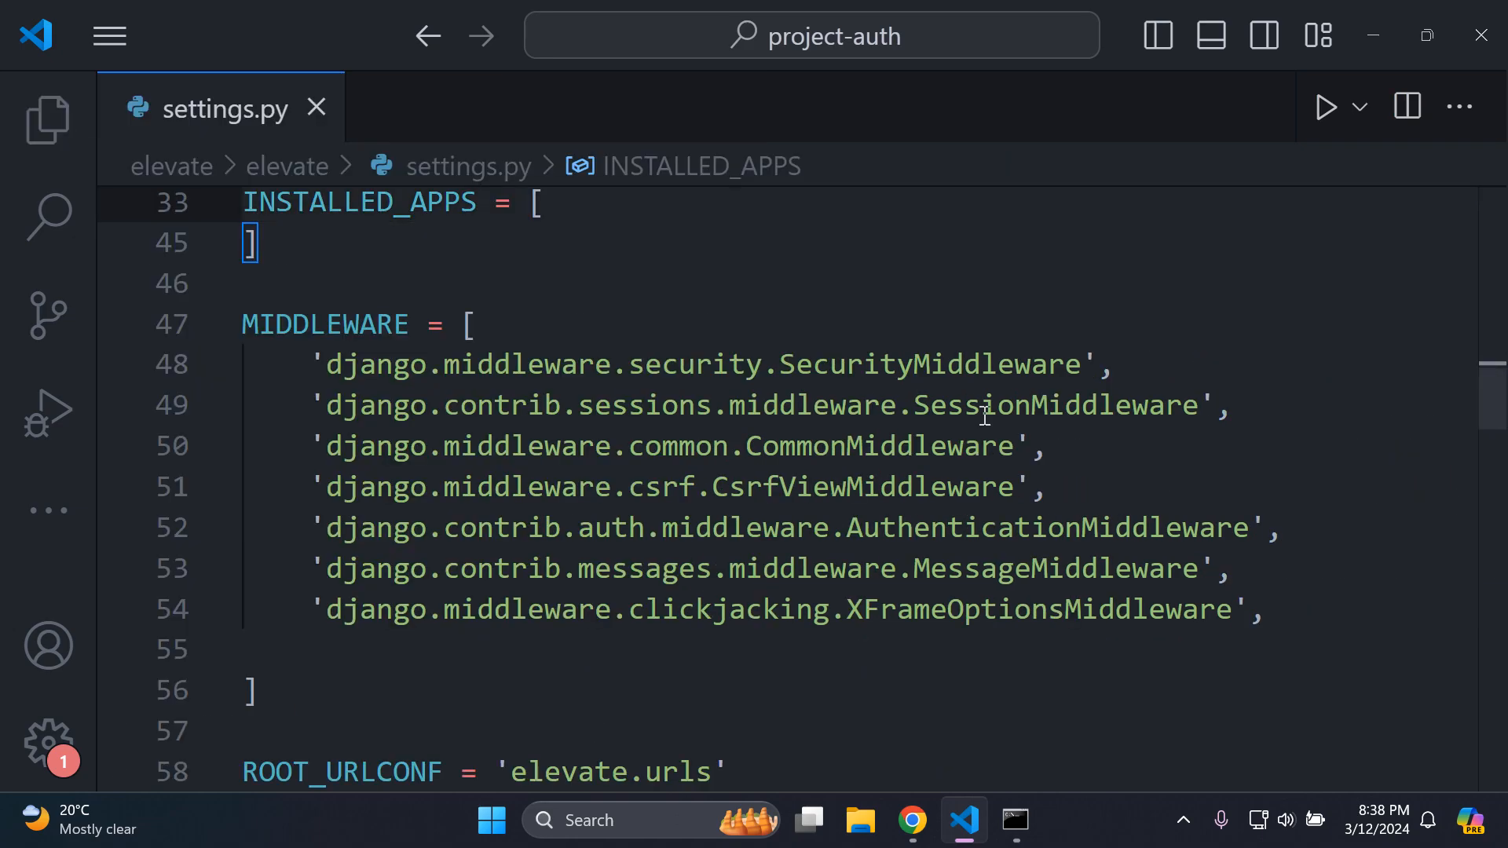
text('silk.middleware.SilkyMiddleware',)
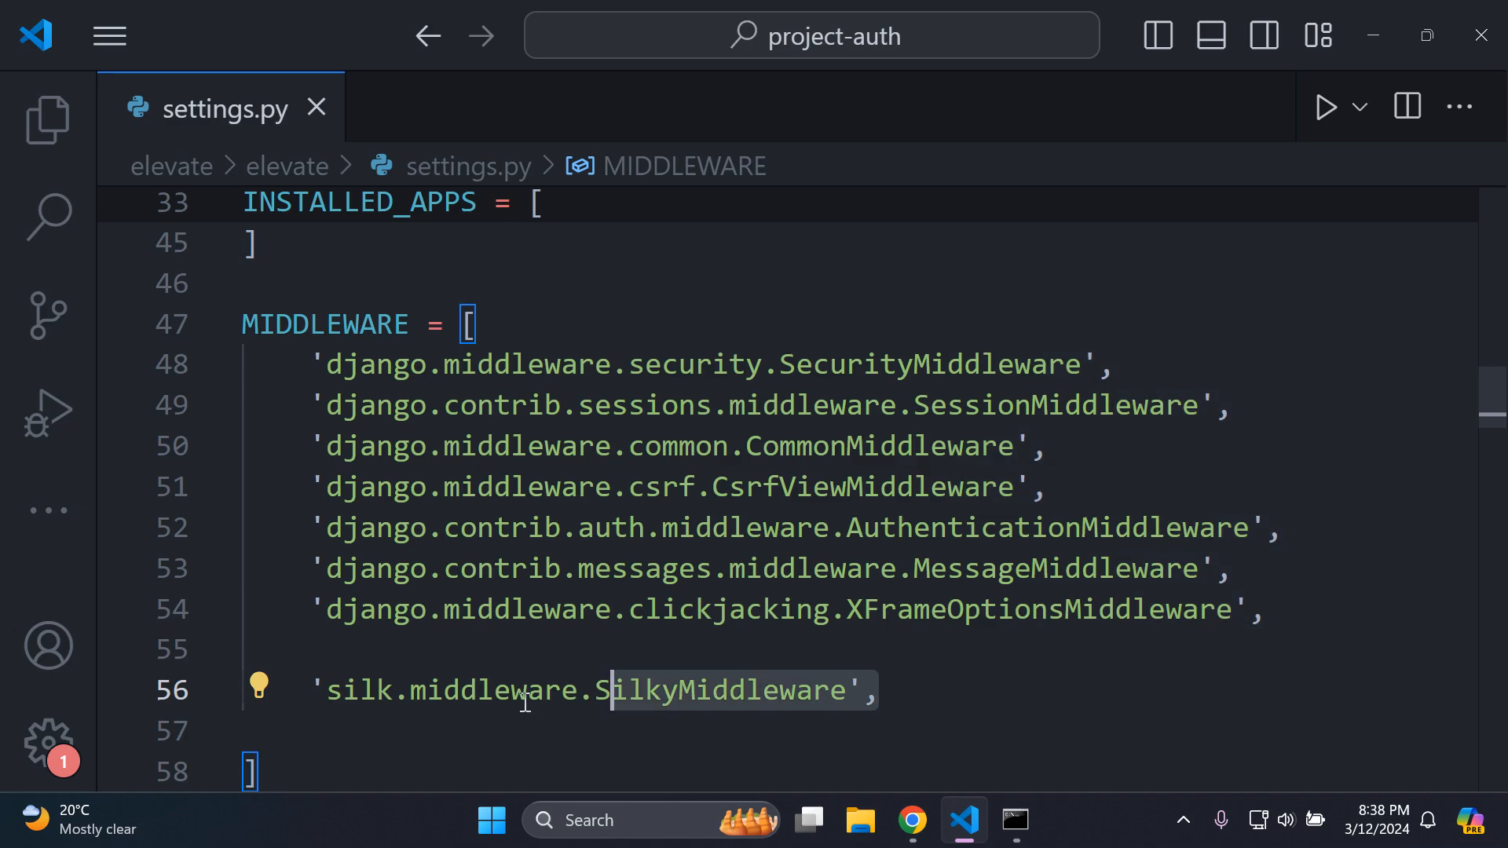
click(471, 649)
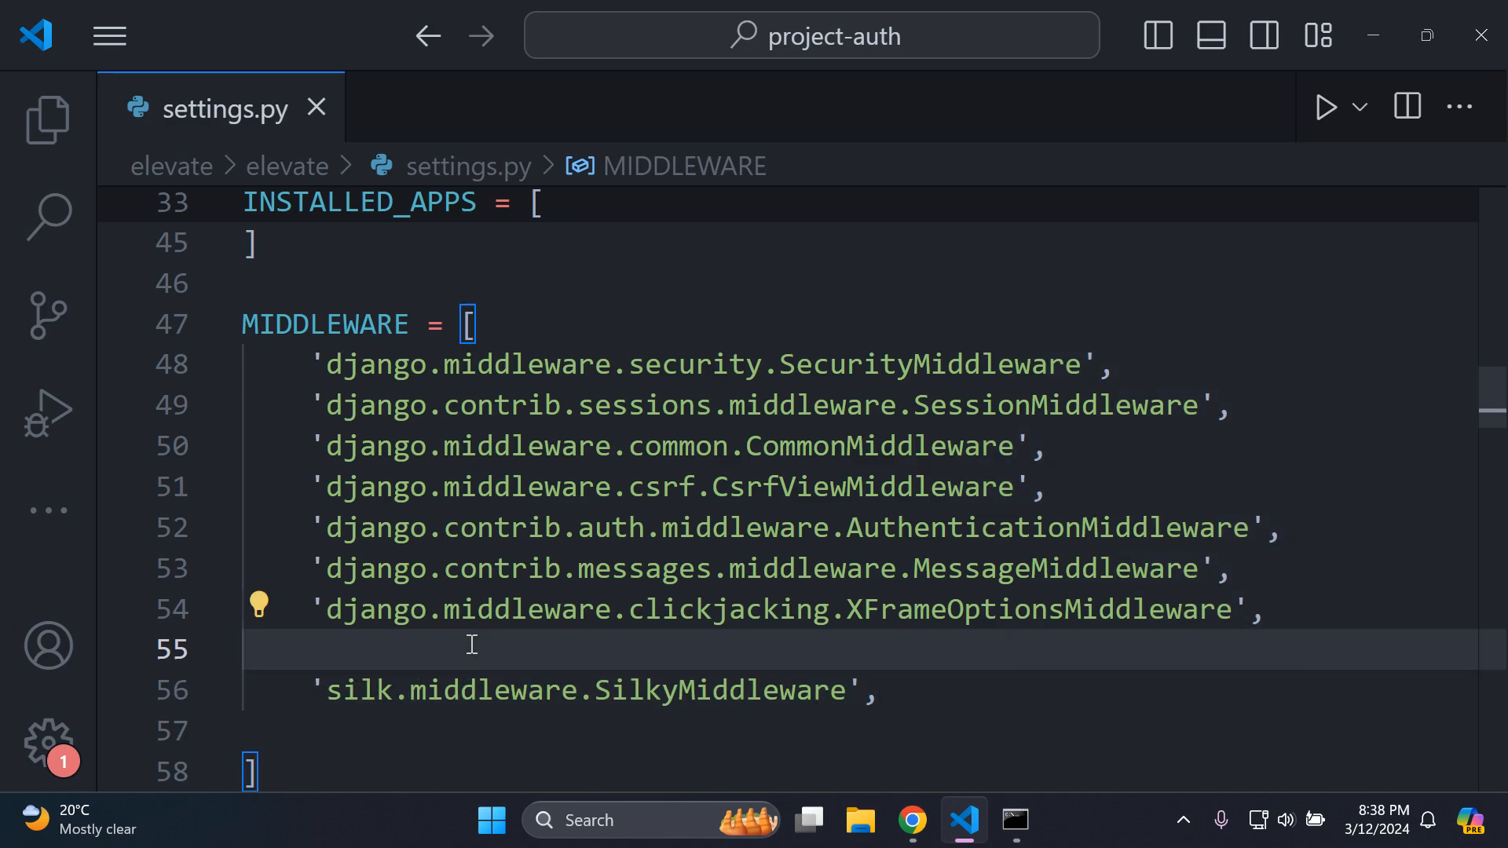
scroll(down, 3)
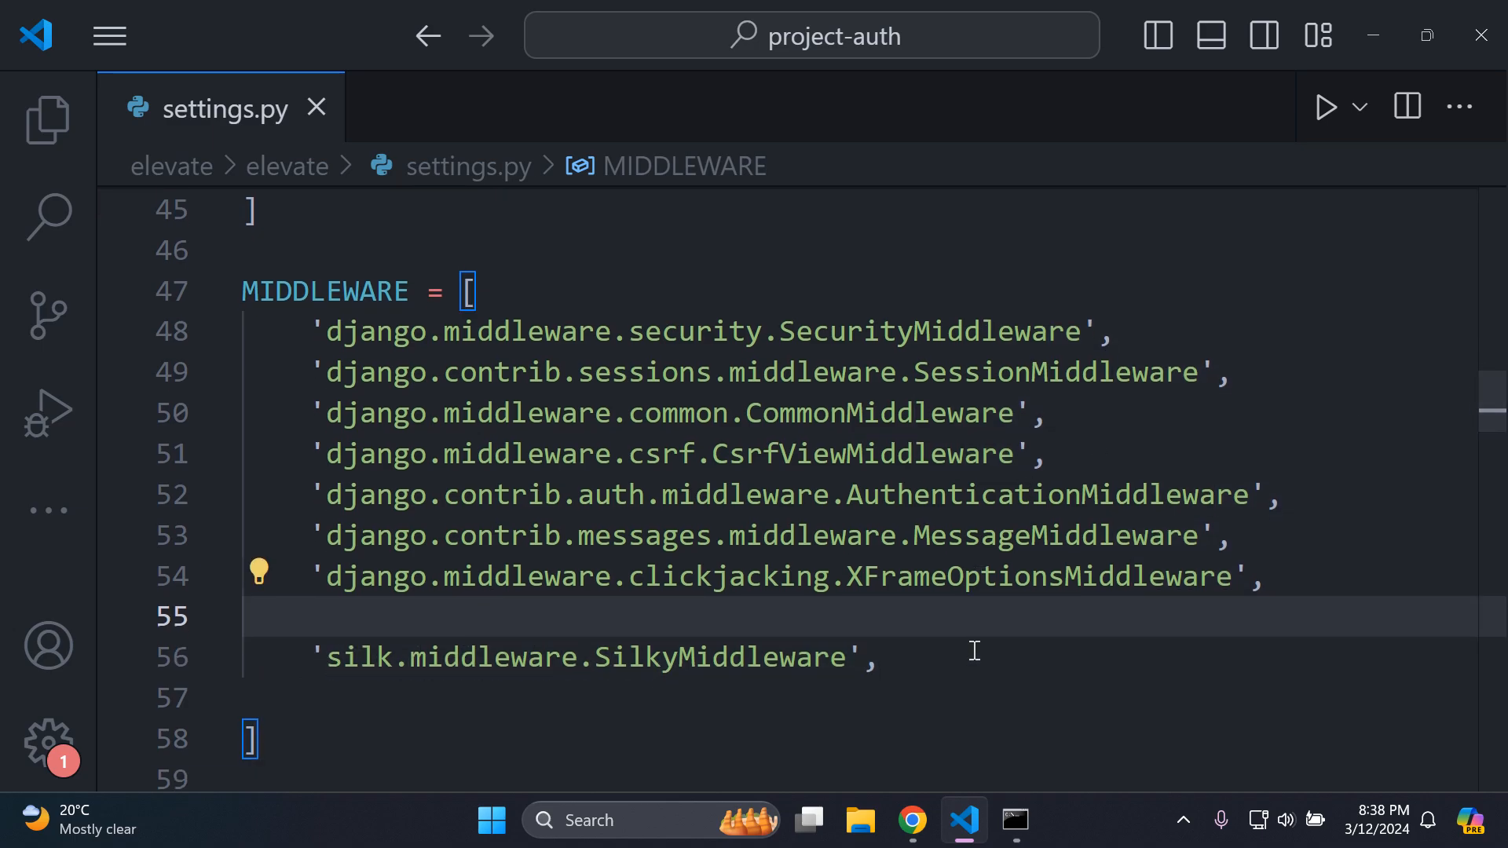
Scroll the django-silk PyPI page to the urls.py snippet with the silk path entry.
click(910, 820)
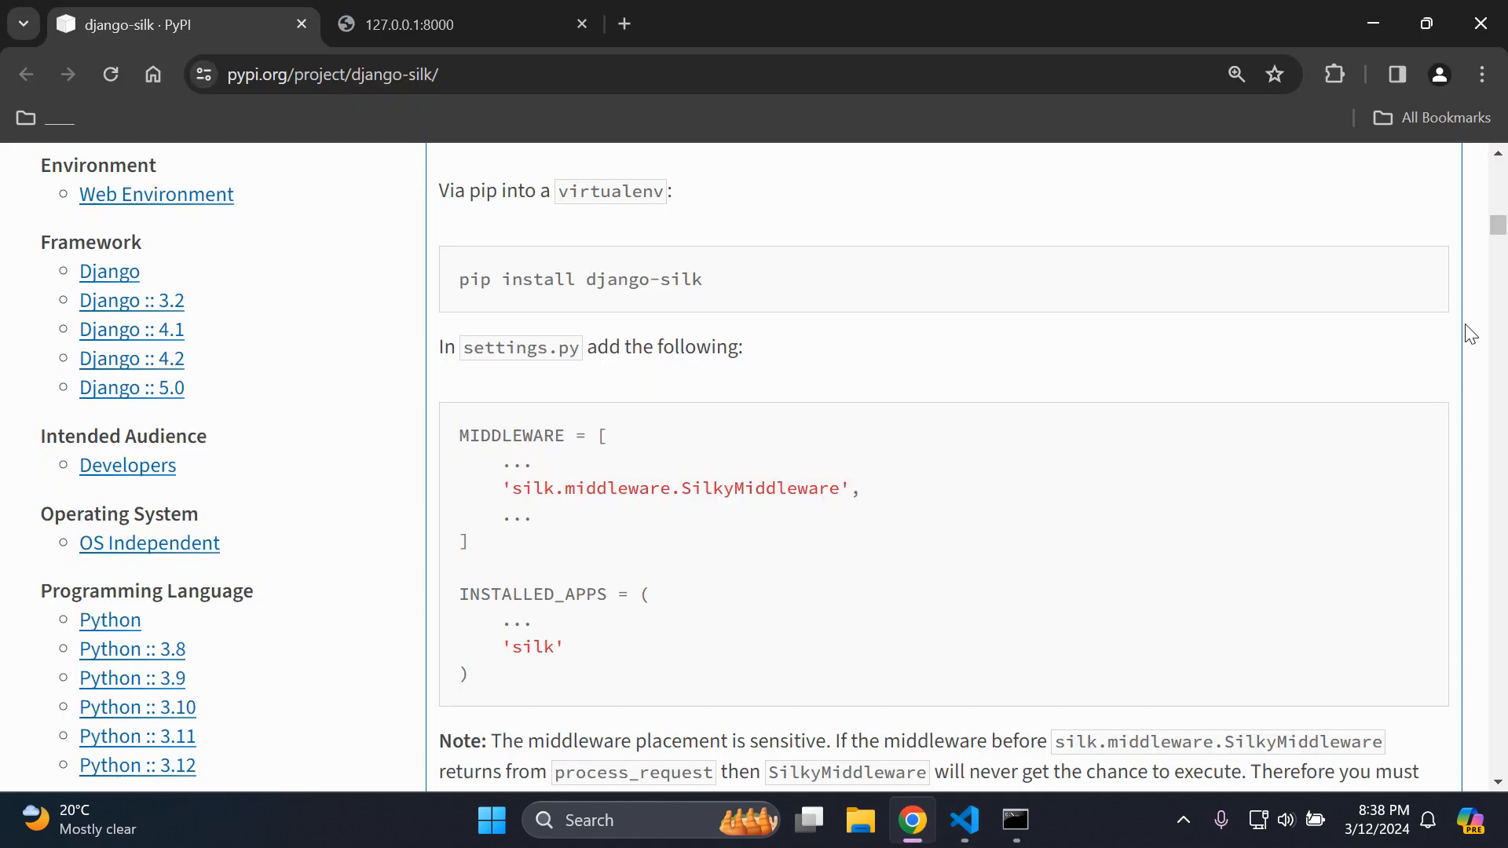
scroll(down, 3)
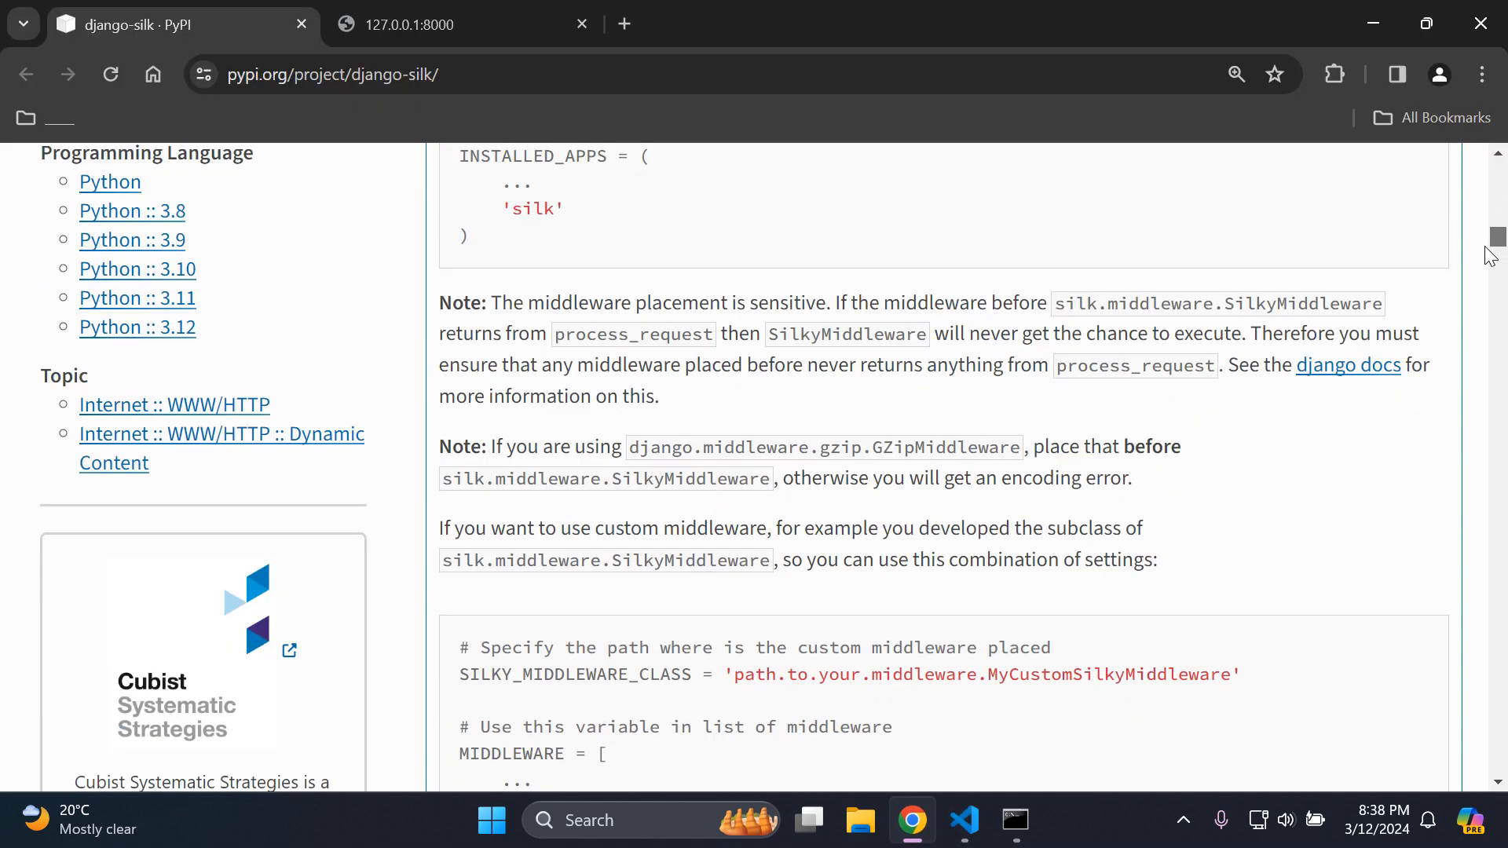
scroll(down, 3)
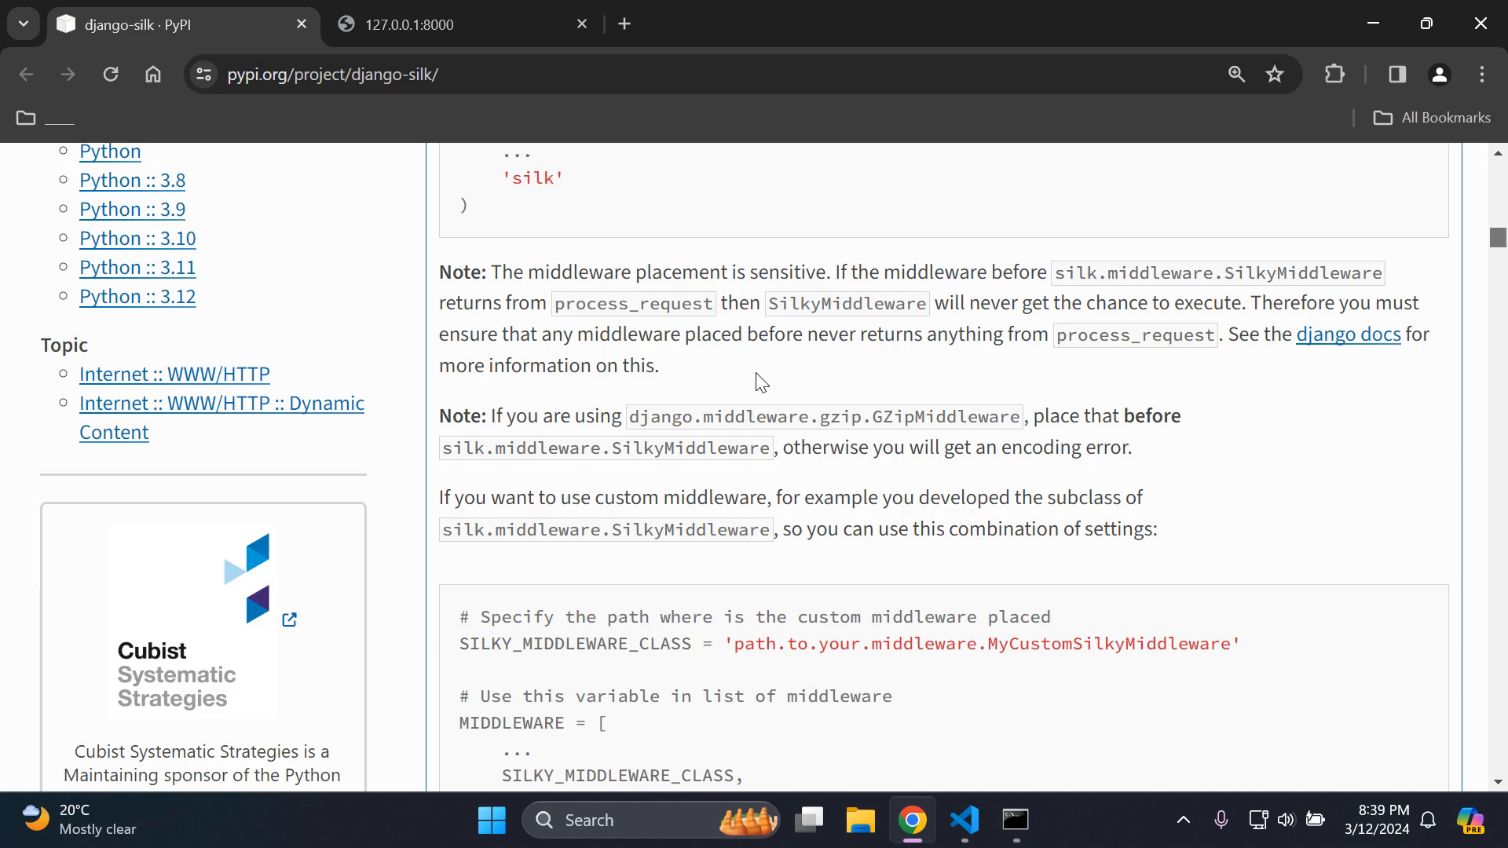
scroll(down, 3)
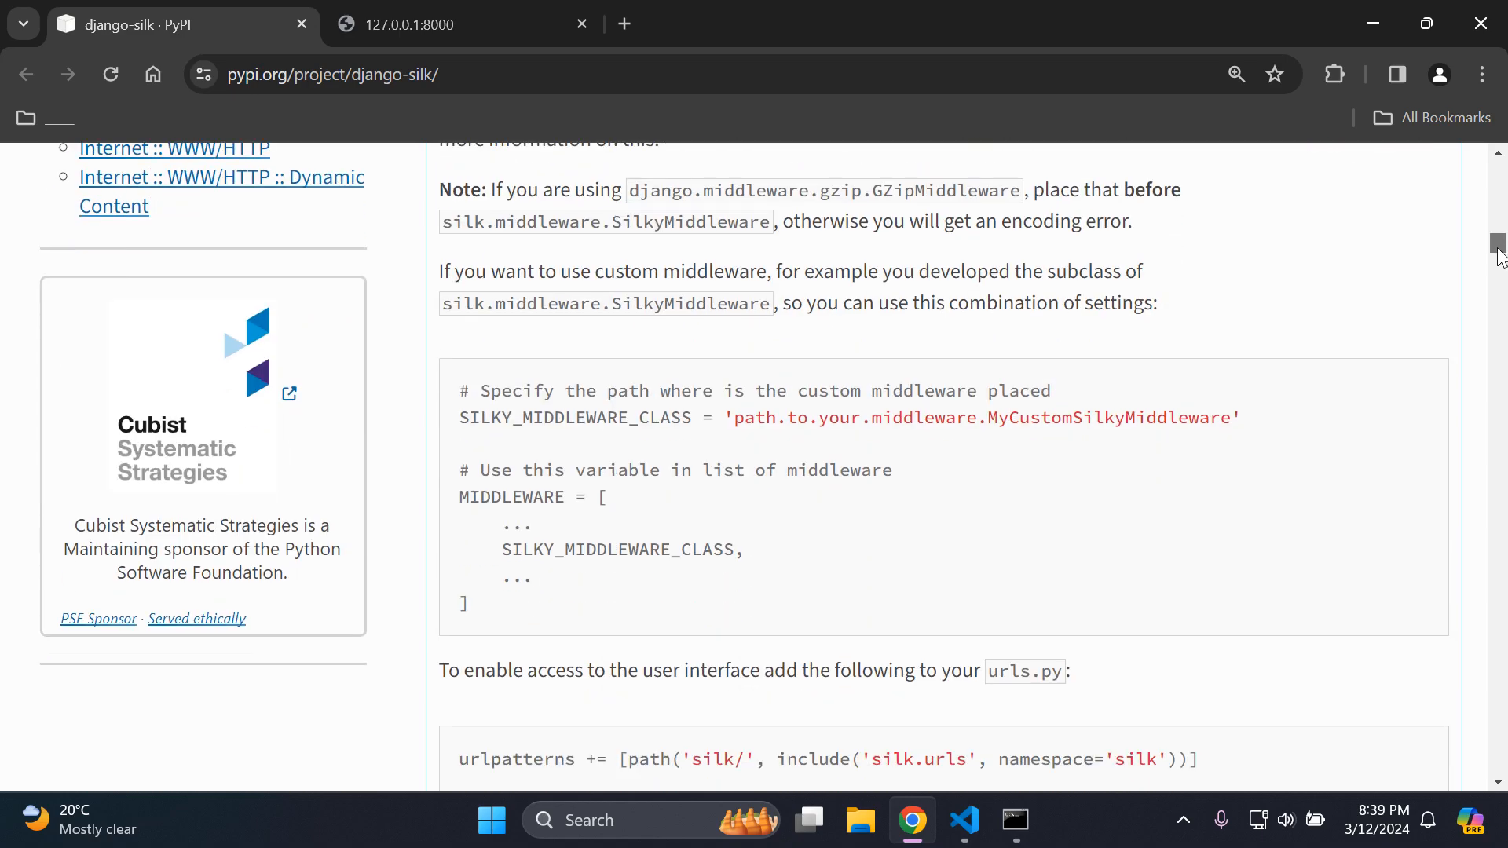
scroll(down, 3)
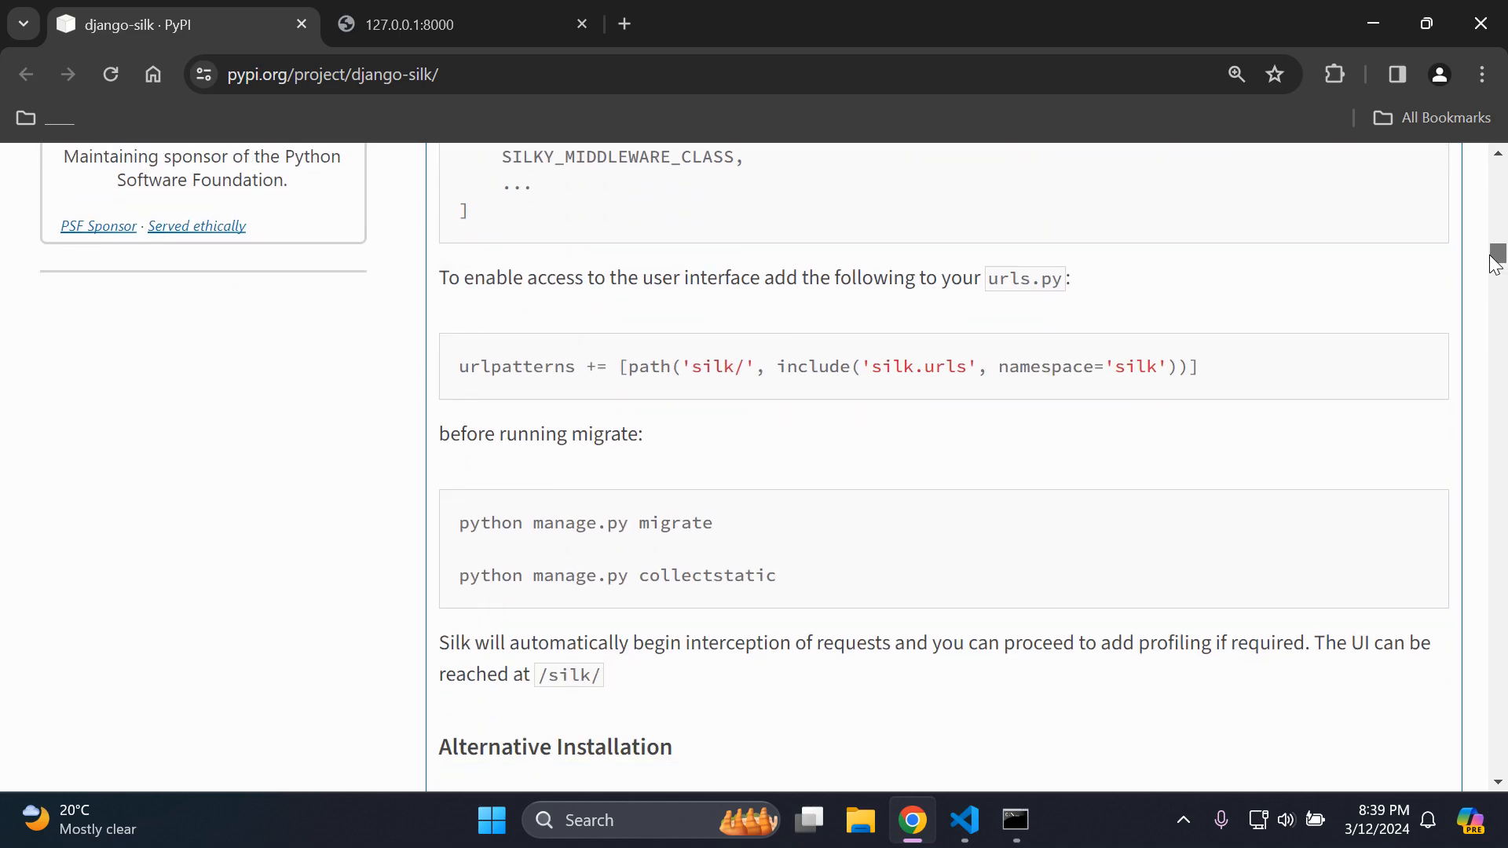
mouse_move(835, 443)
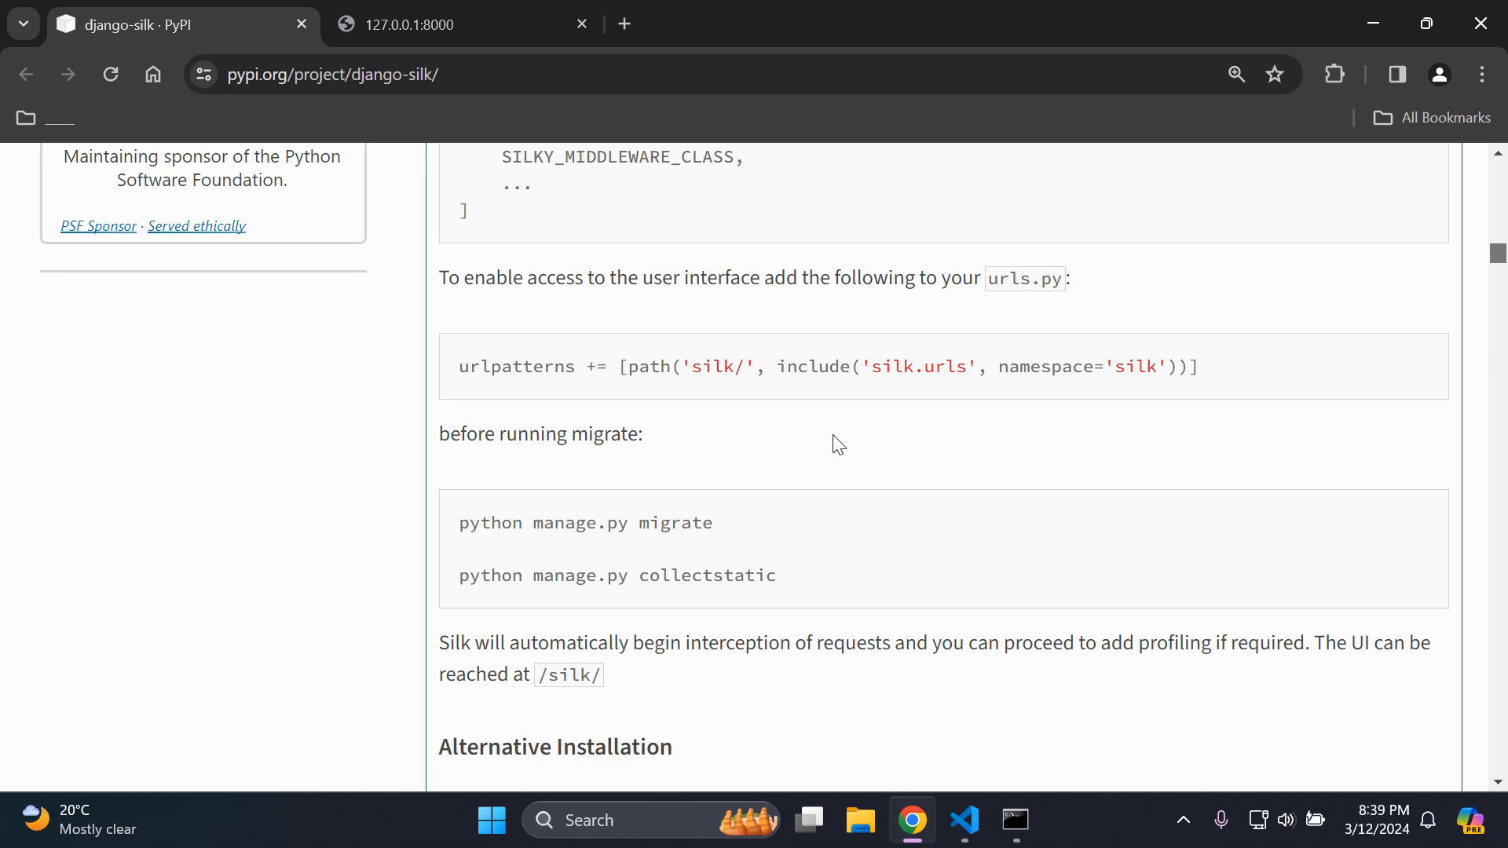
scroll(down, 3)
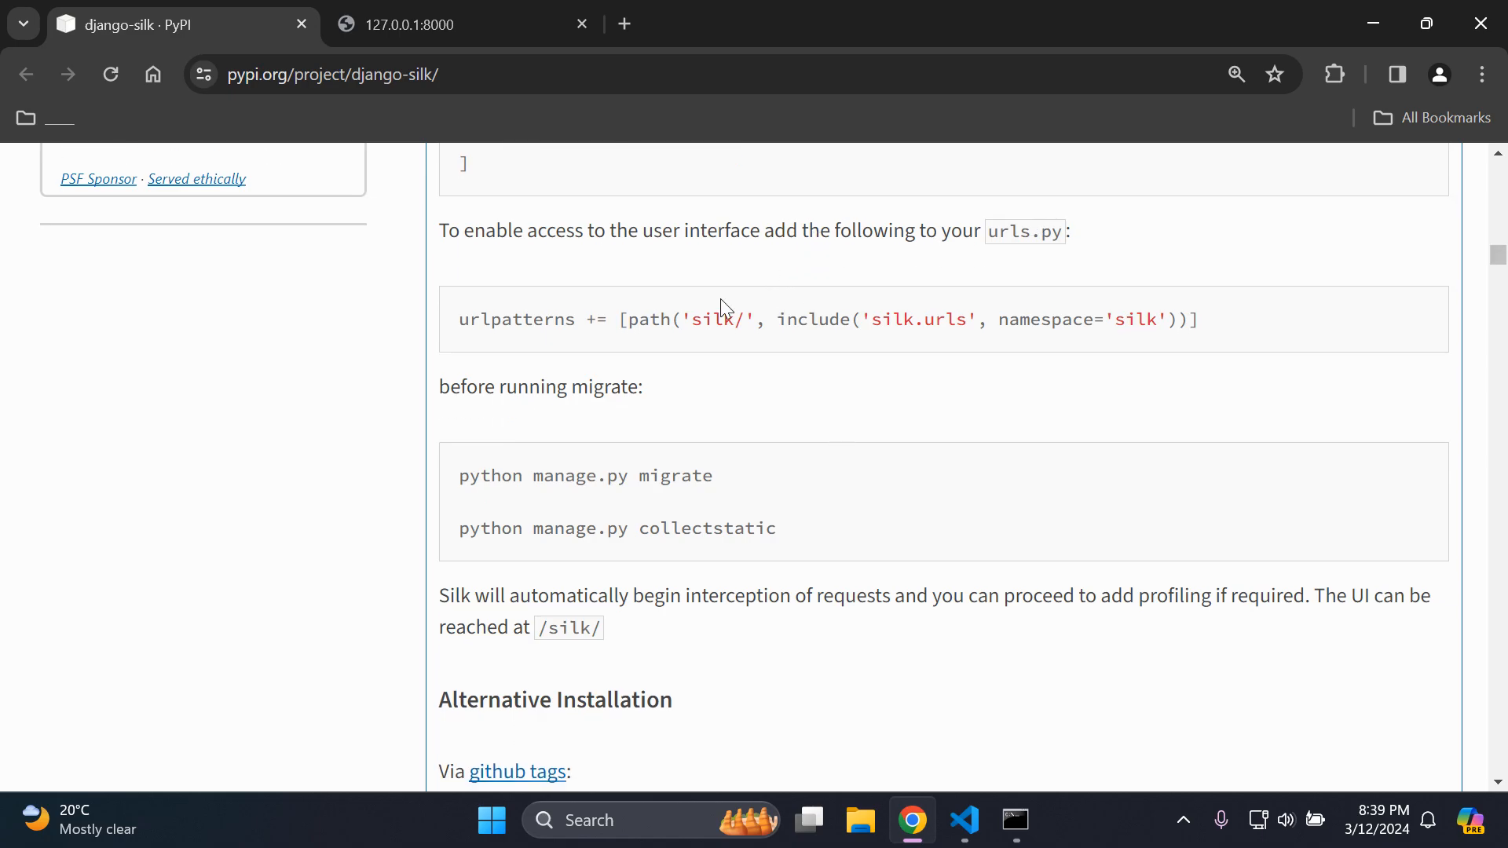
scroll(up, 3)
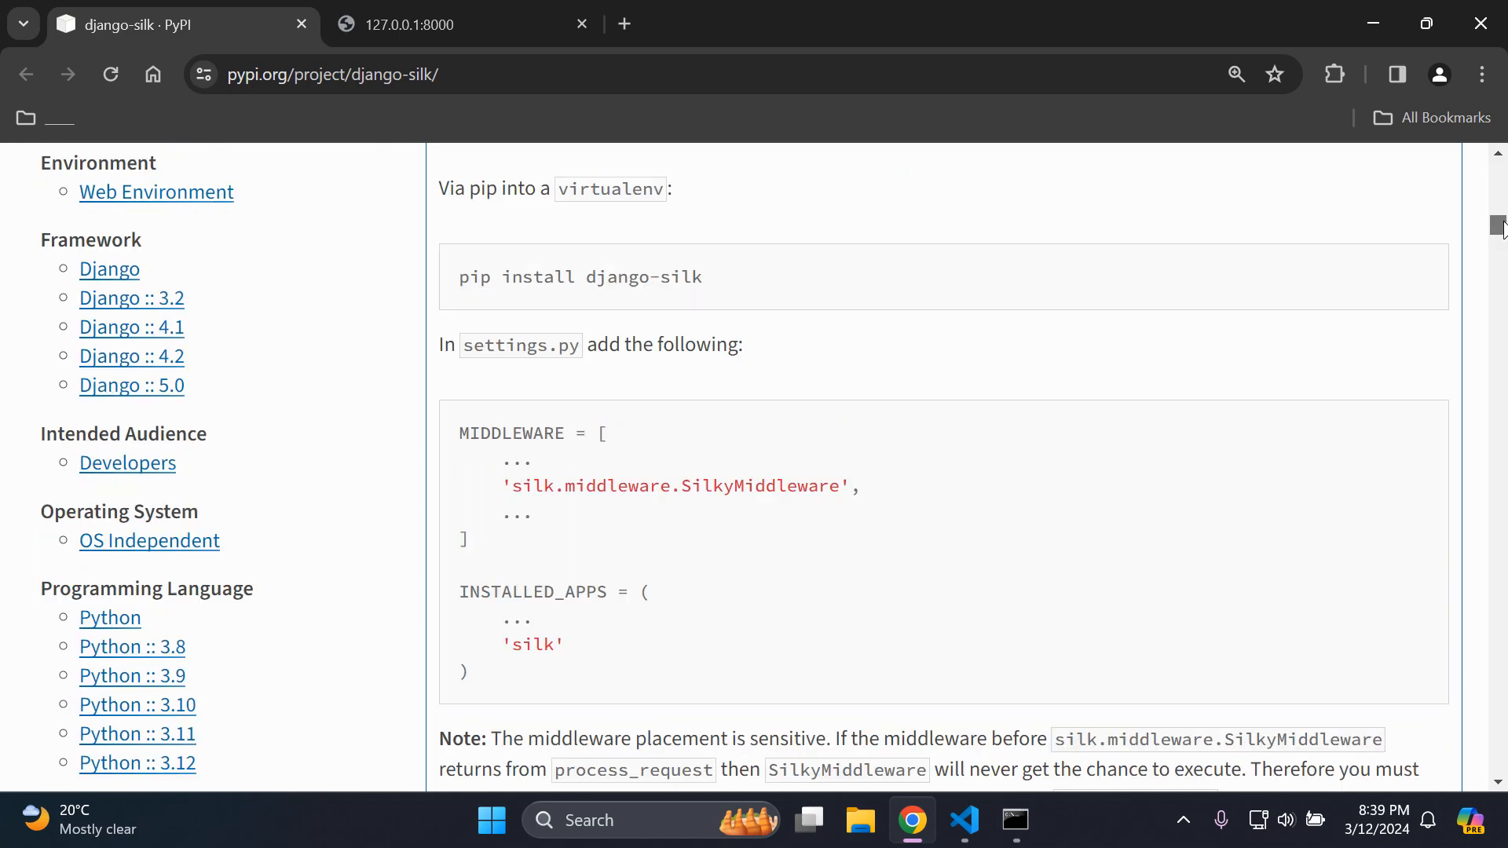
scroll(up, 3)
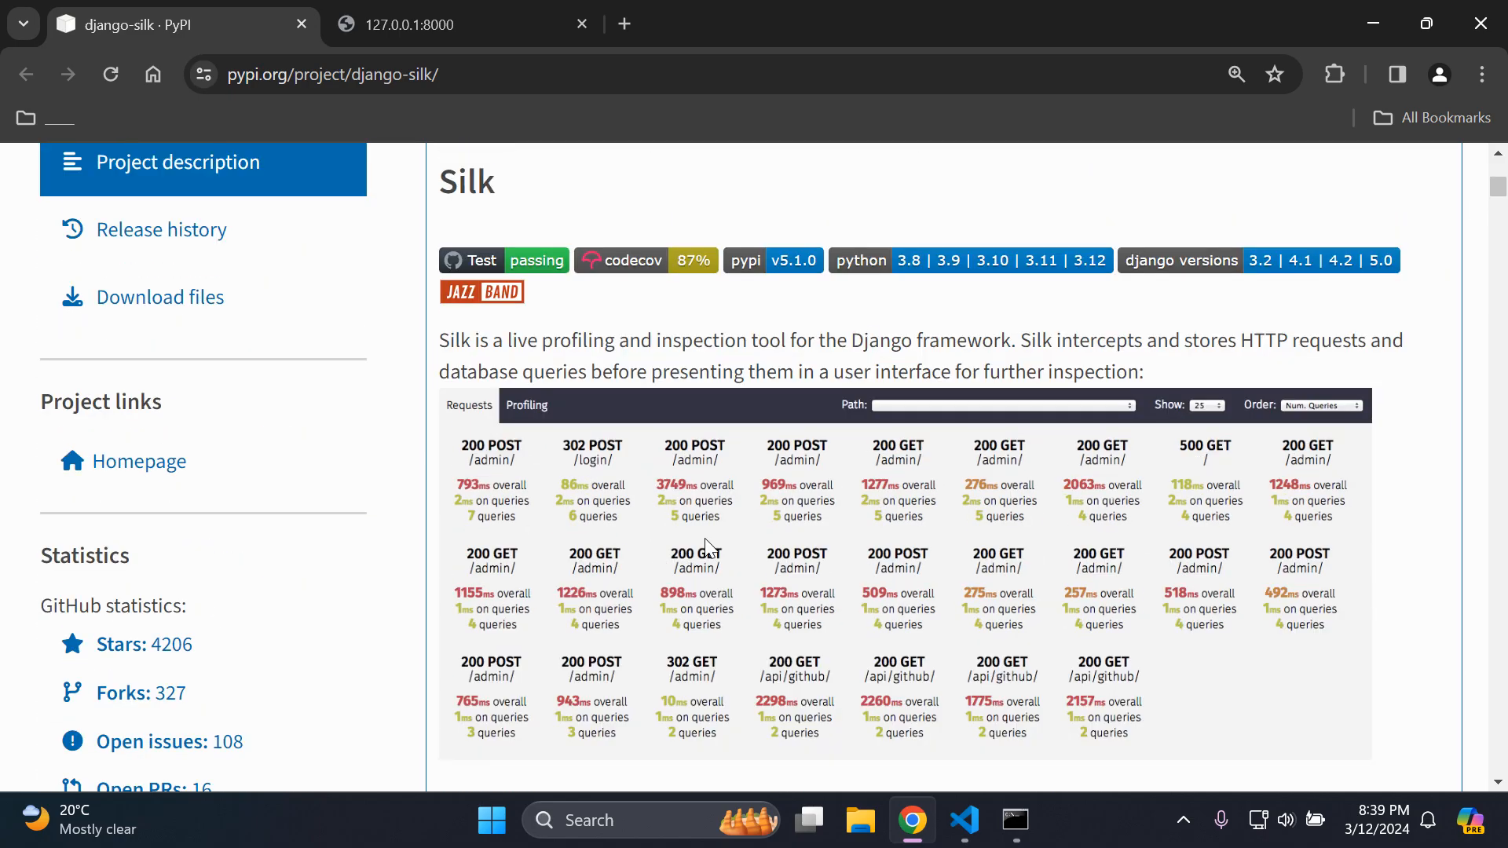
mouse_move(811, 537)
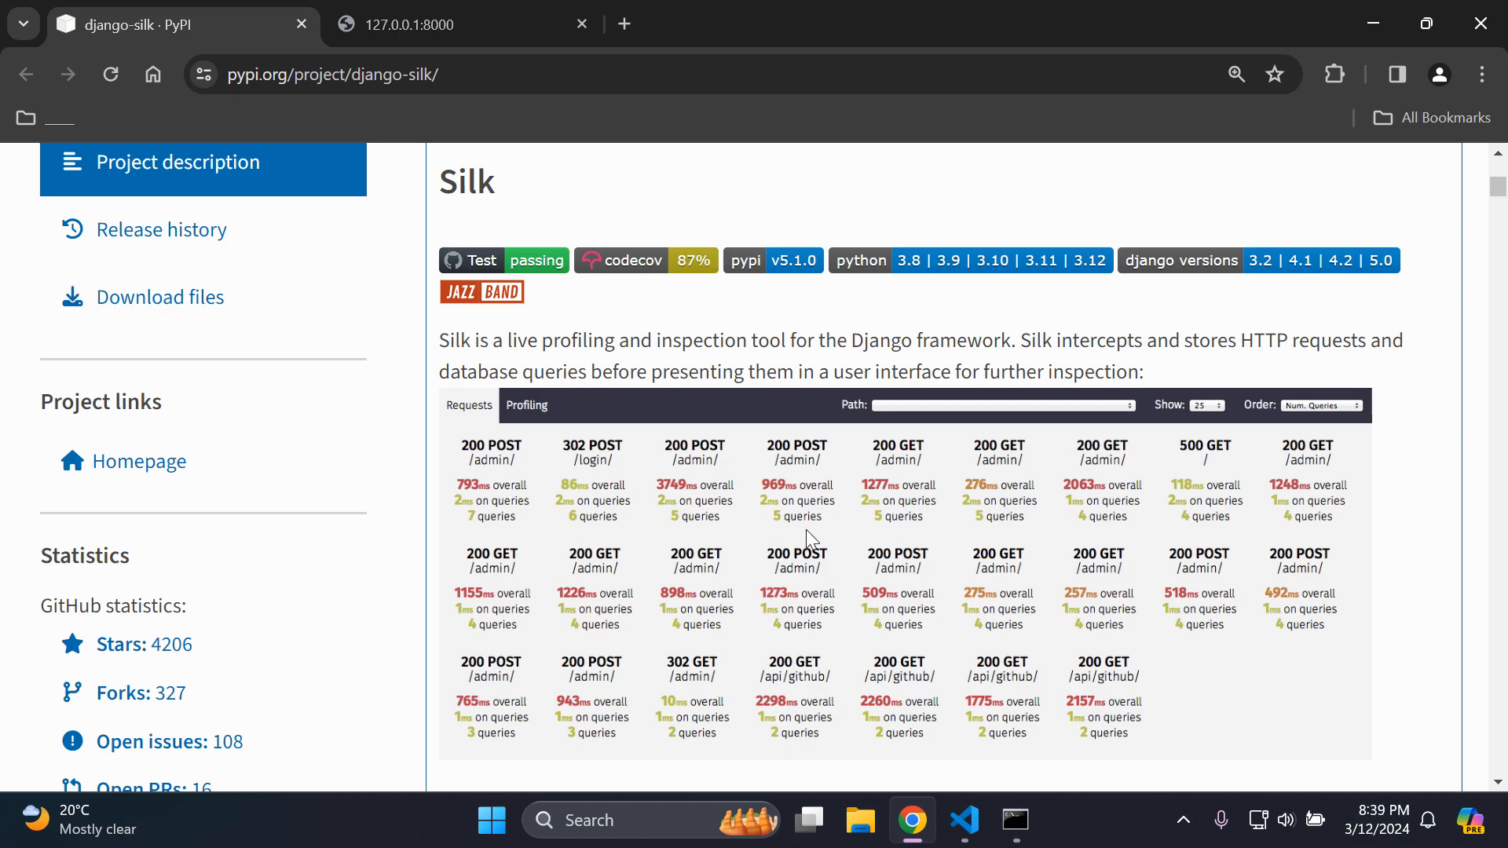
mouse_move(1461, 227)
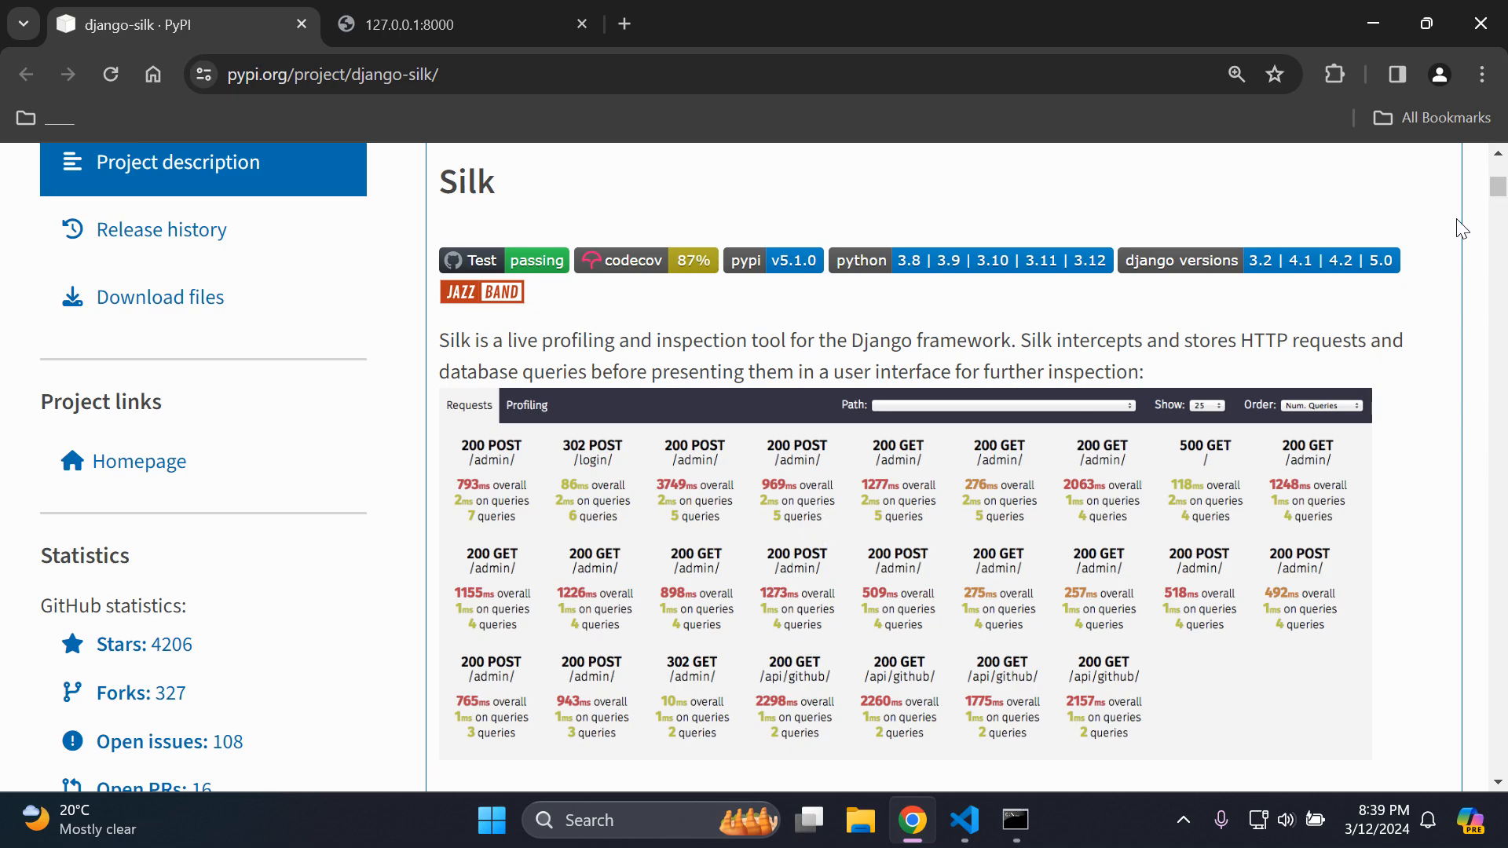
scroll(down, 3)
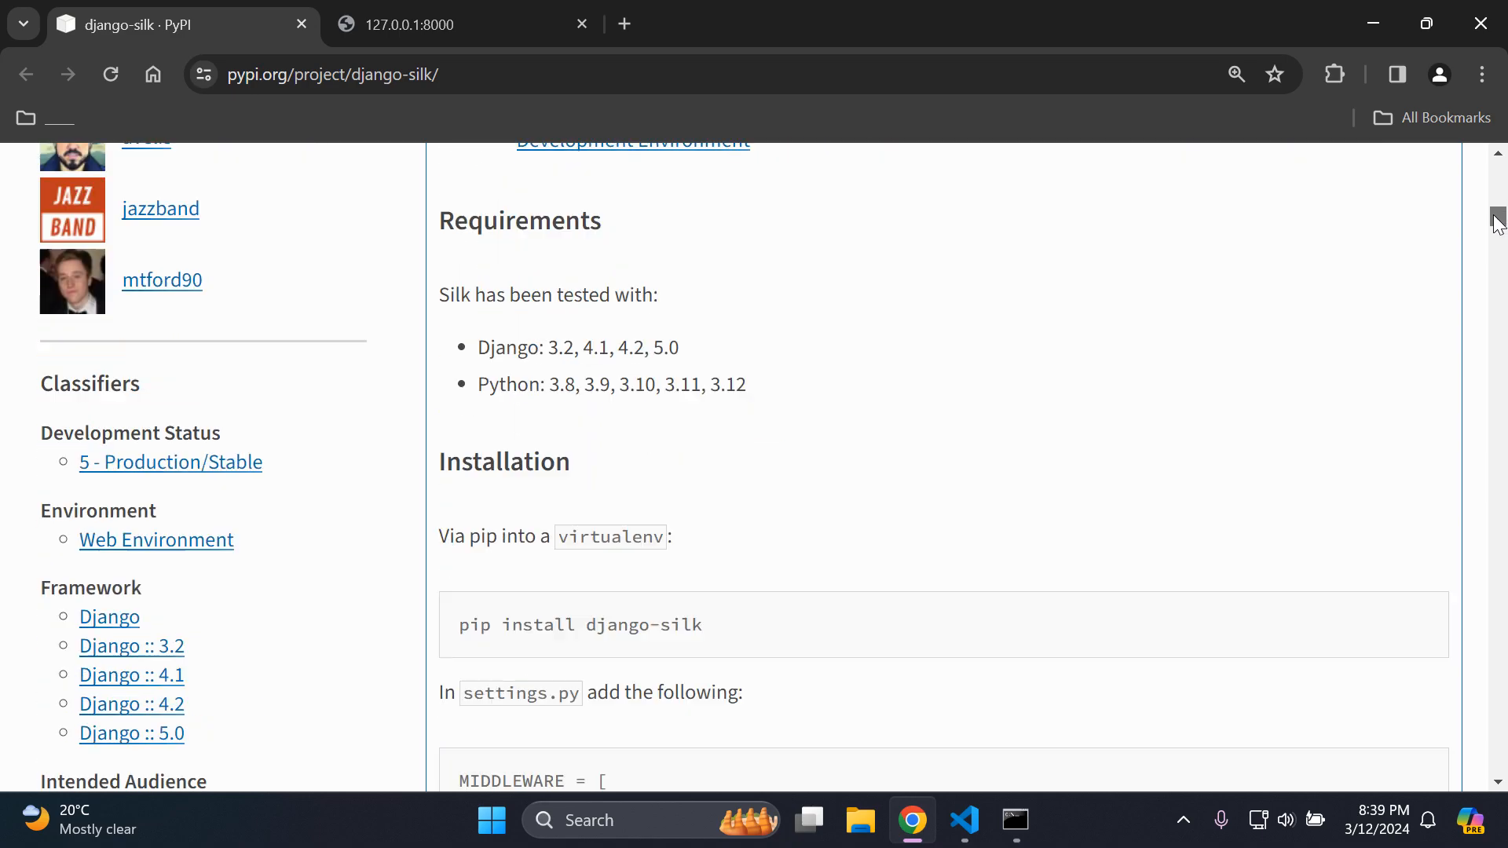
scroll(down, 3)
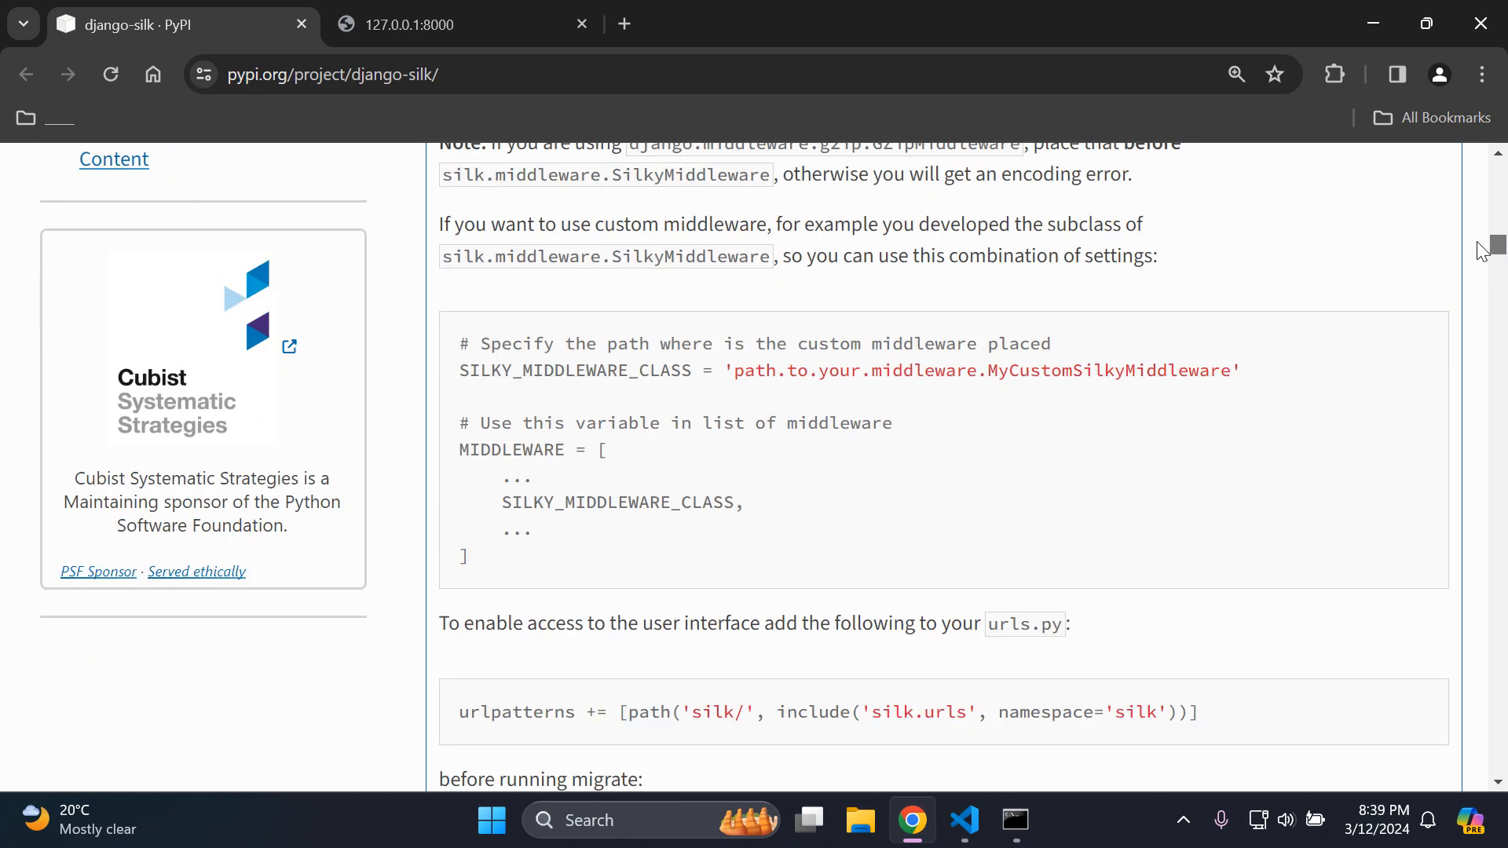
scroll(down, 3)
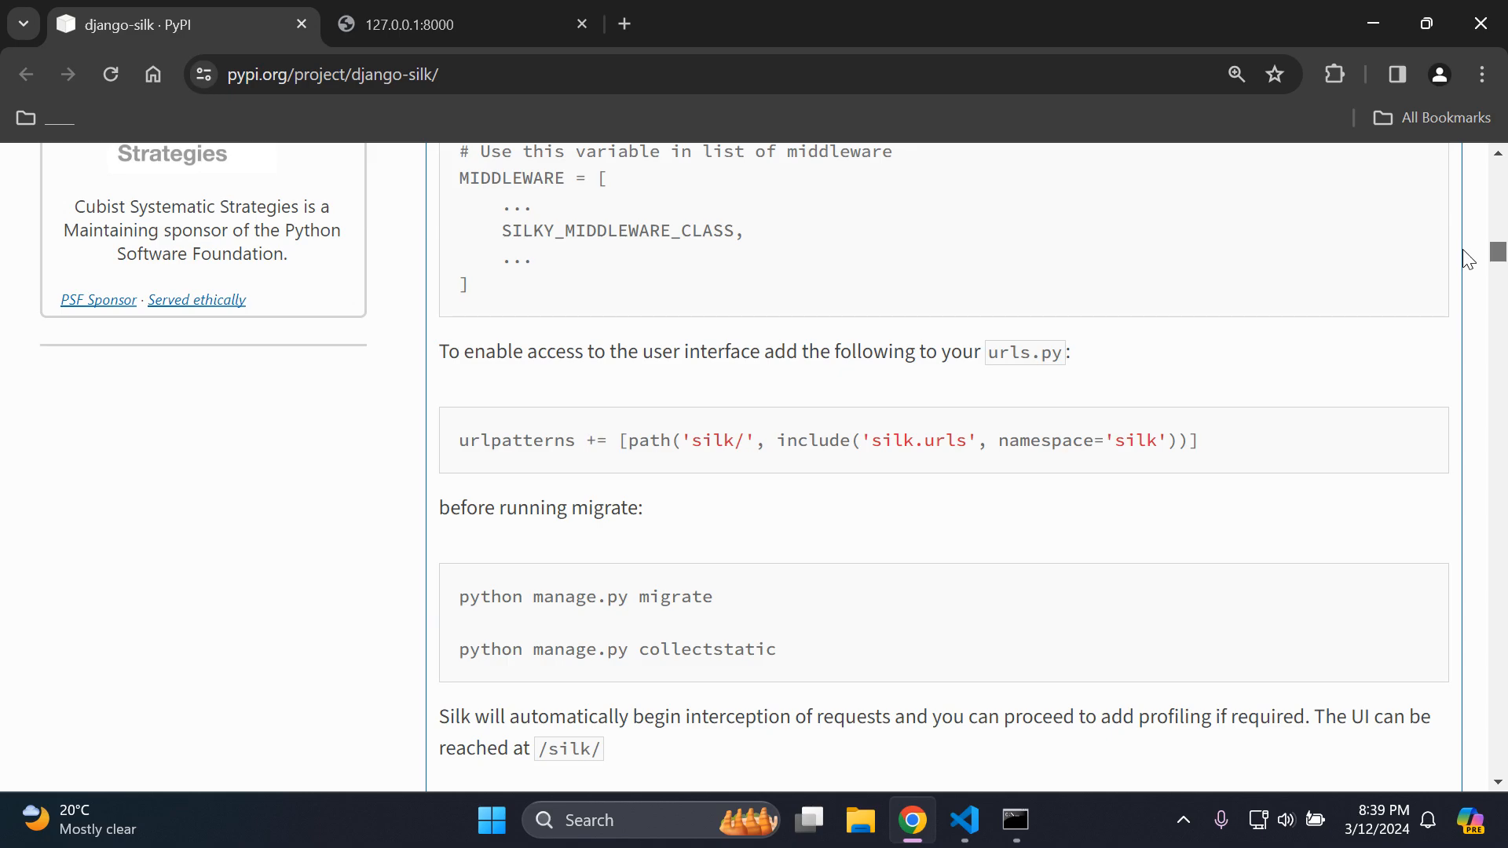
scroll(down, 3)
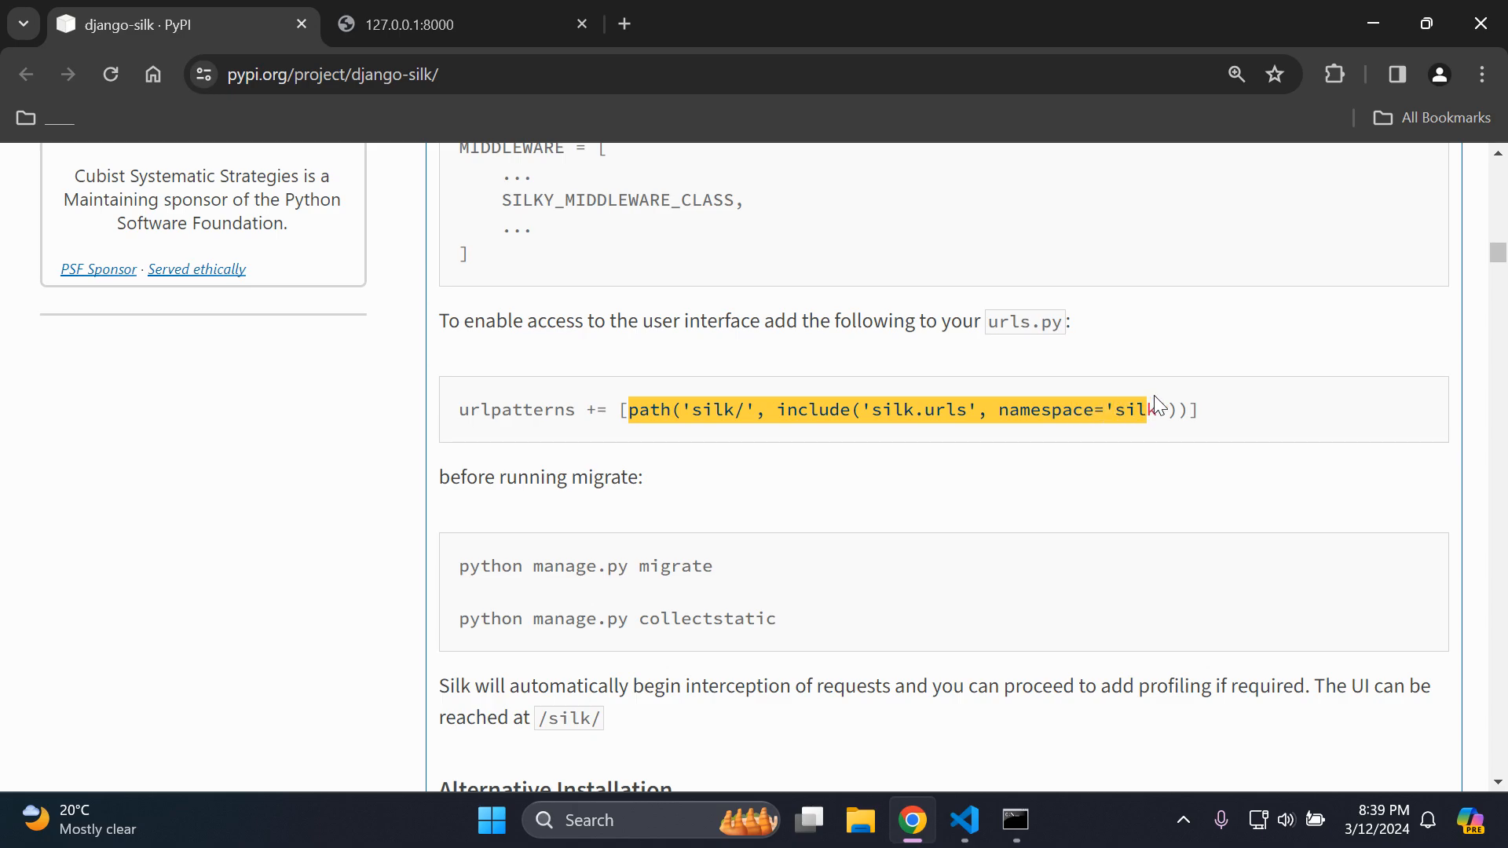
Open elevate/urls.py and confirm include is imported alongside path.
click(963, 820)
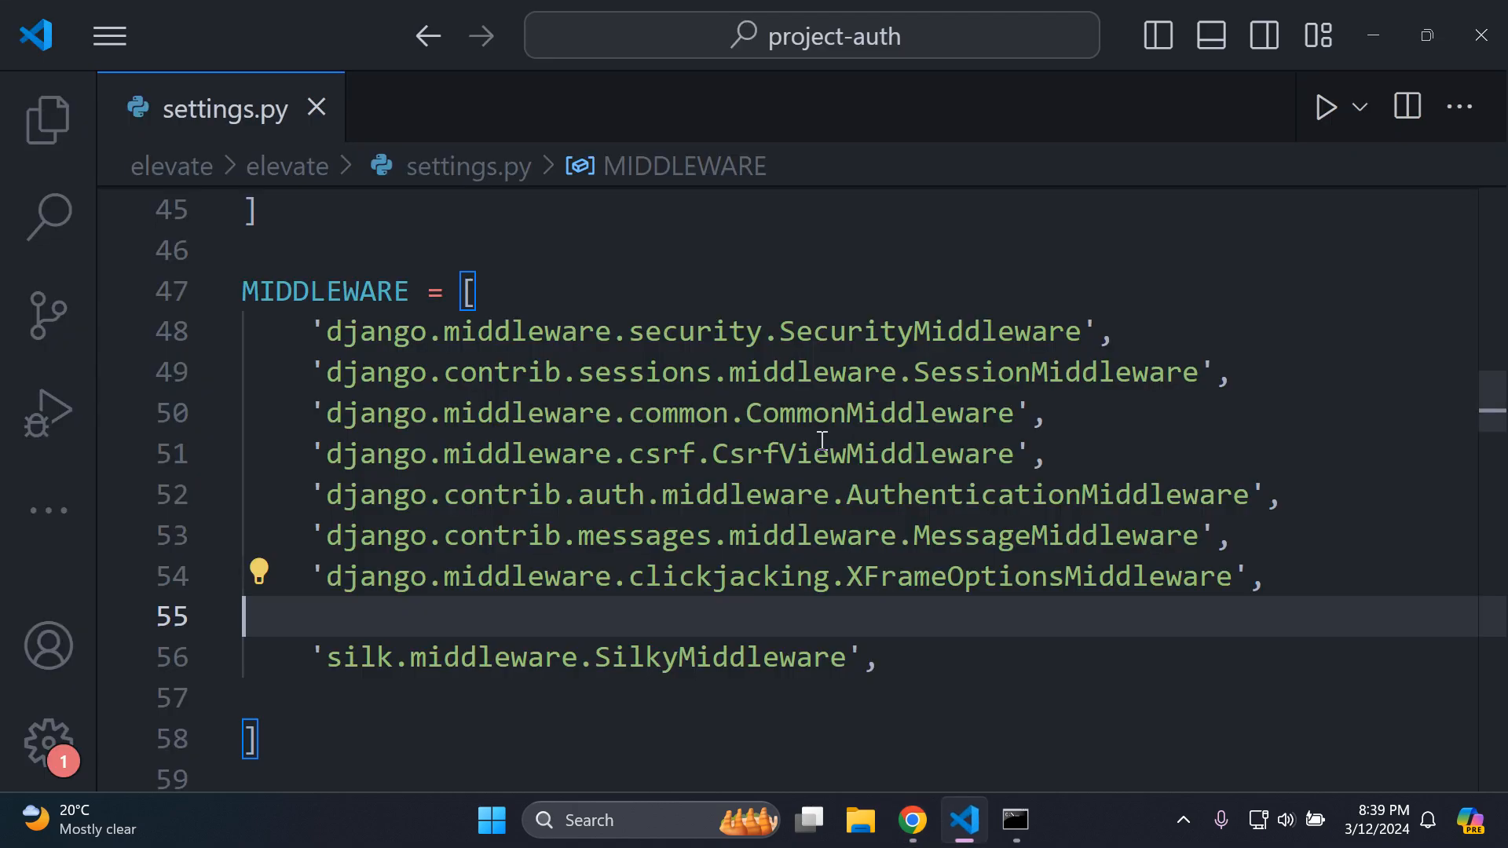
click(46, 120)
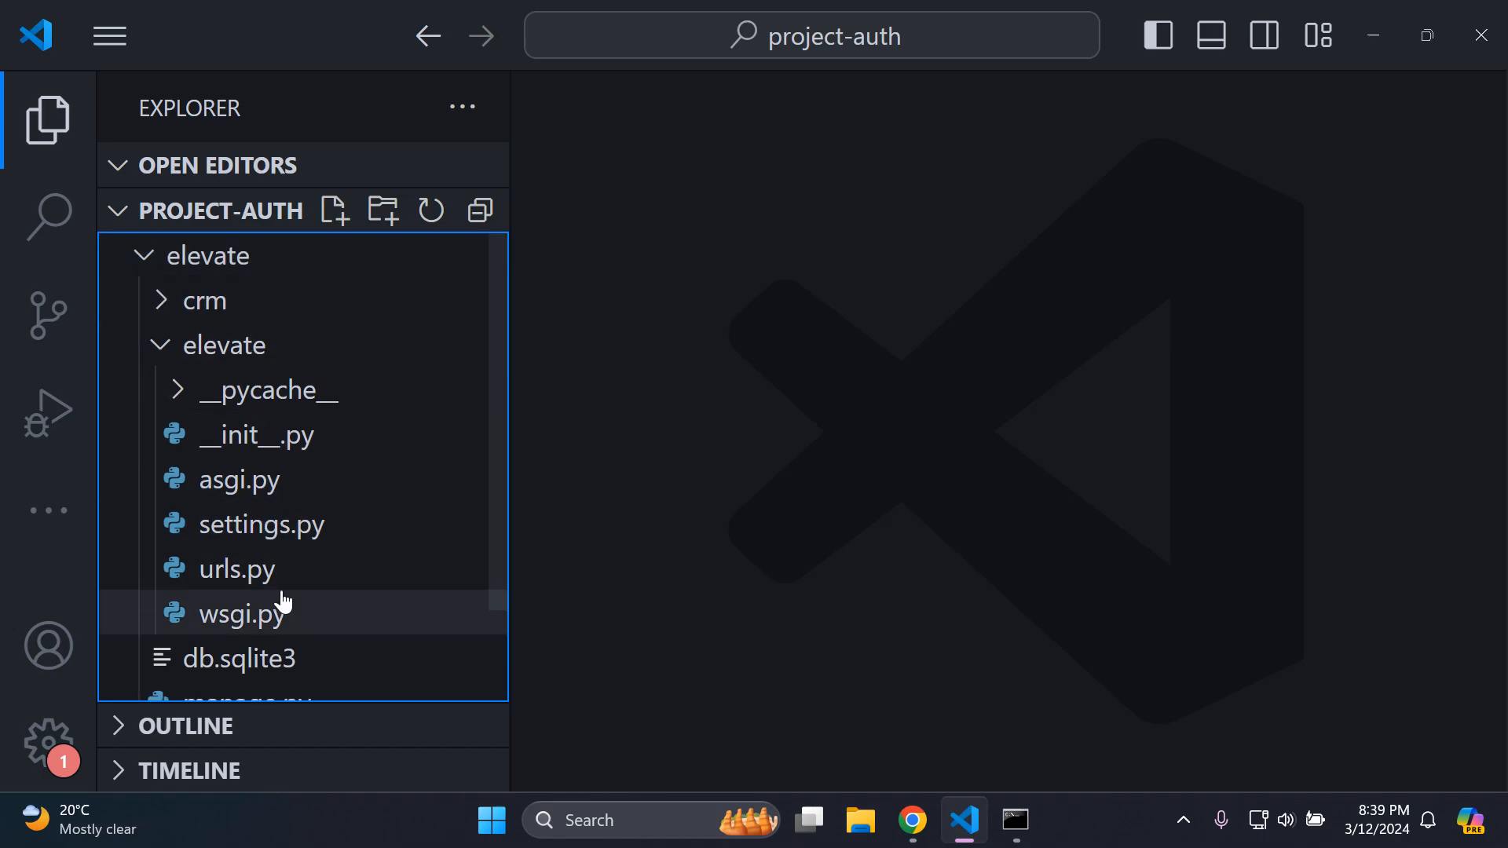
click(234, 569)
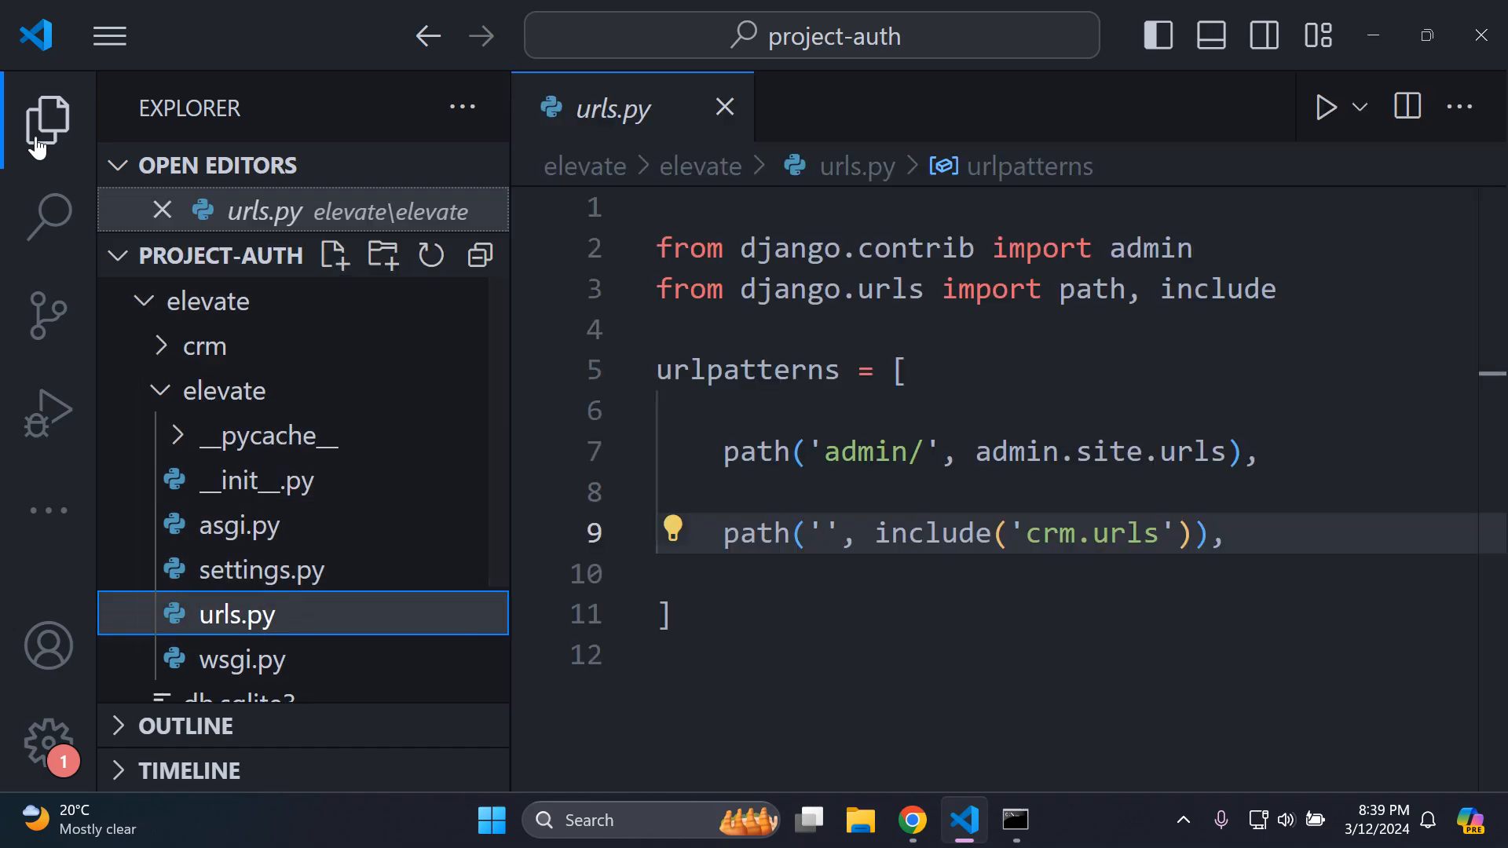
click(46, 123)
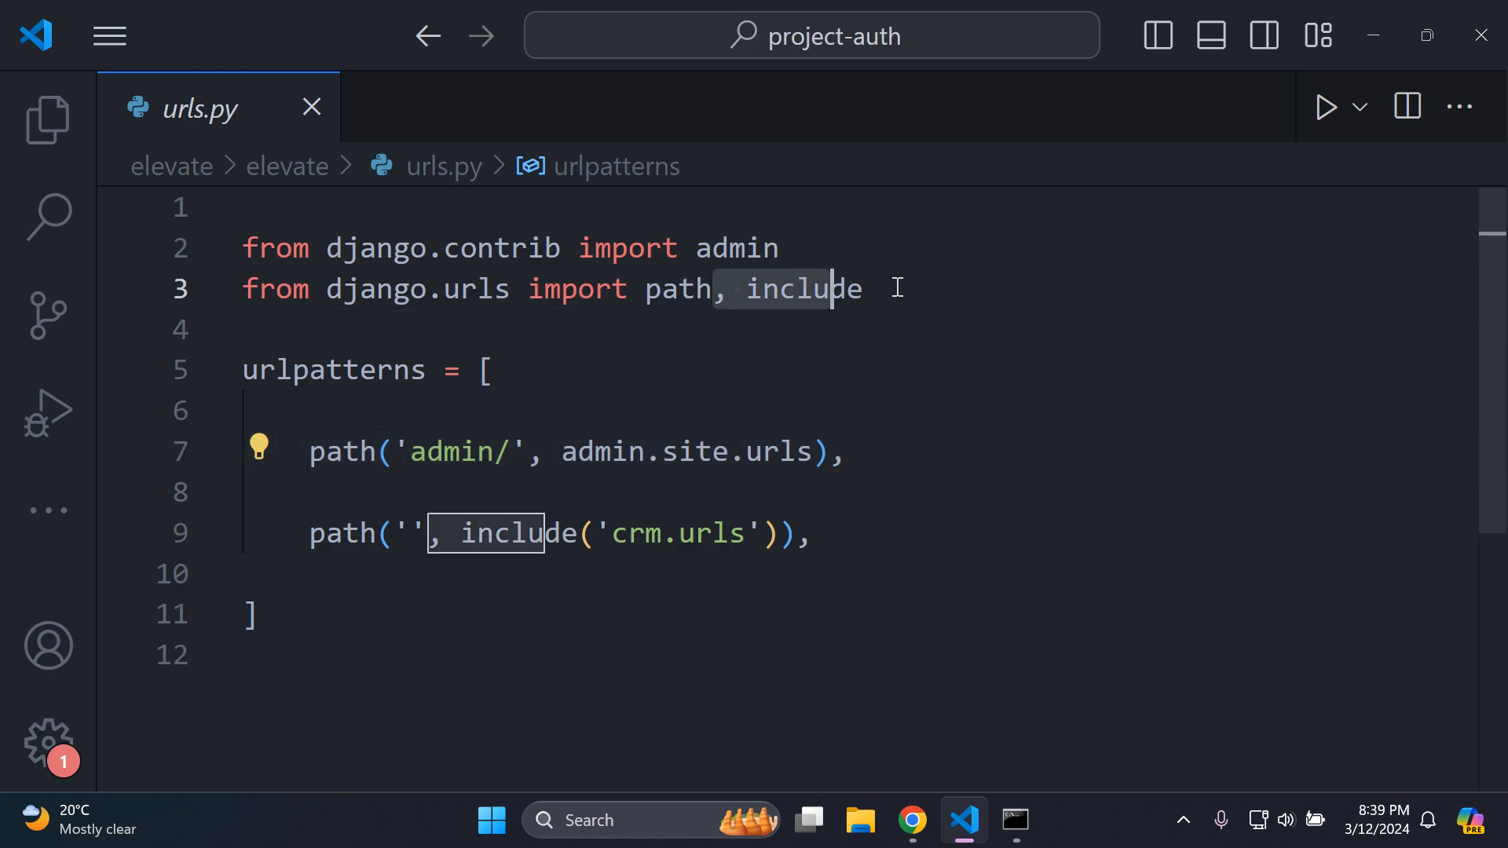
double_click(802, 288)
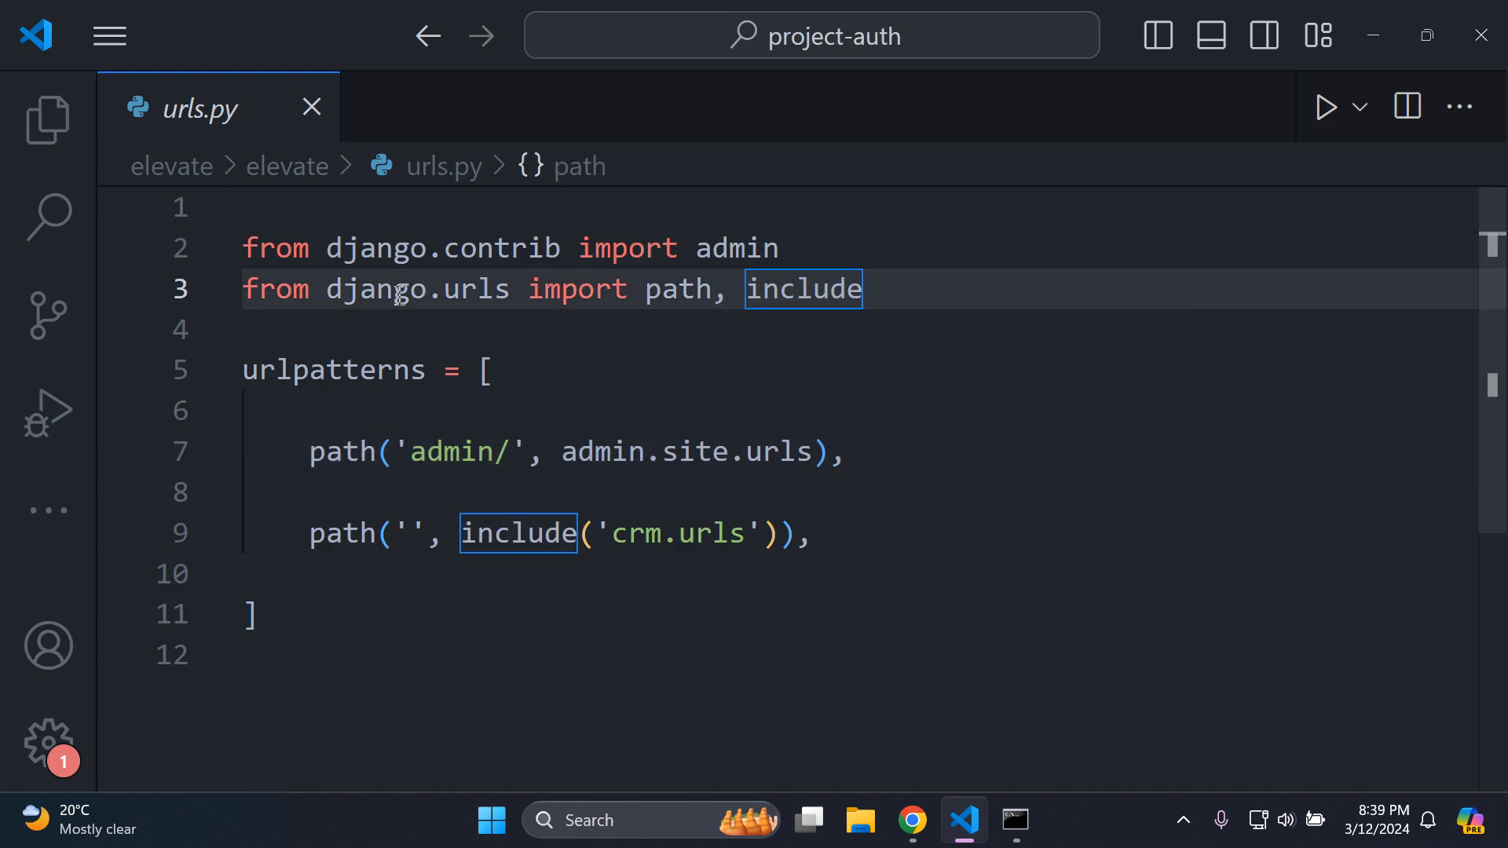
mouse_move(471, 288)
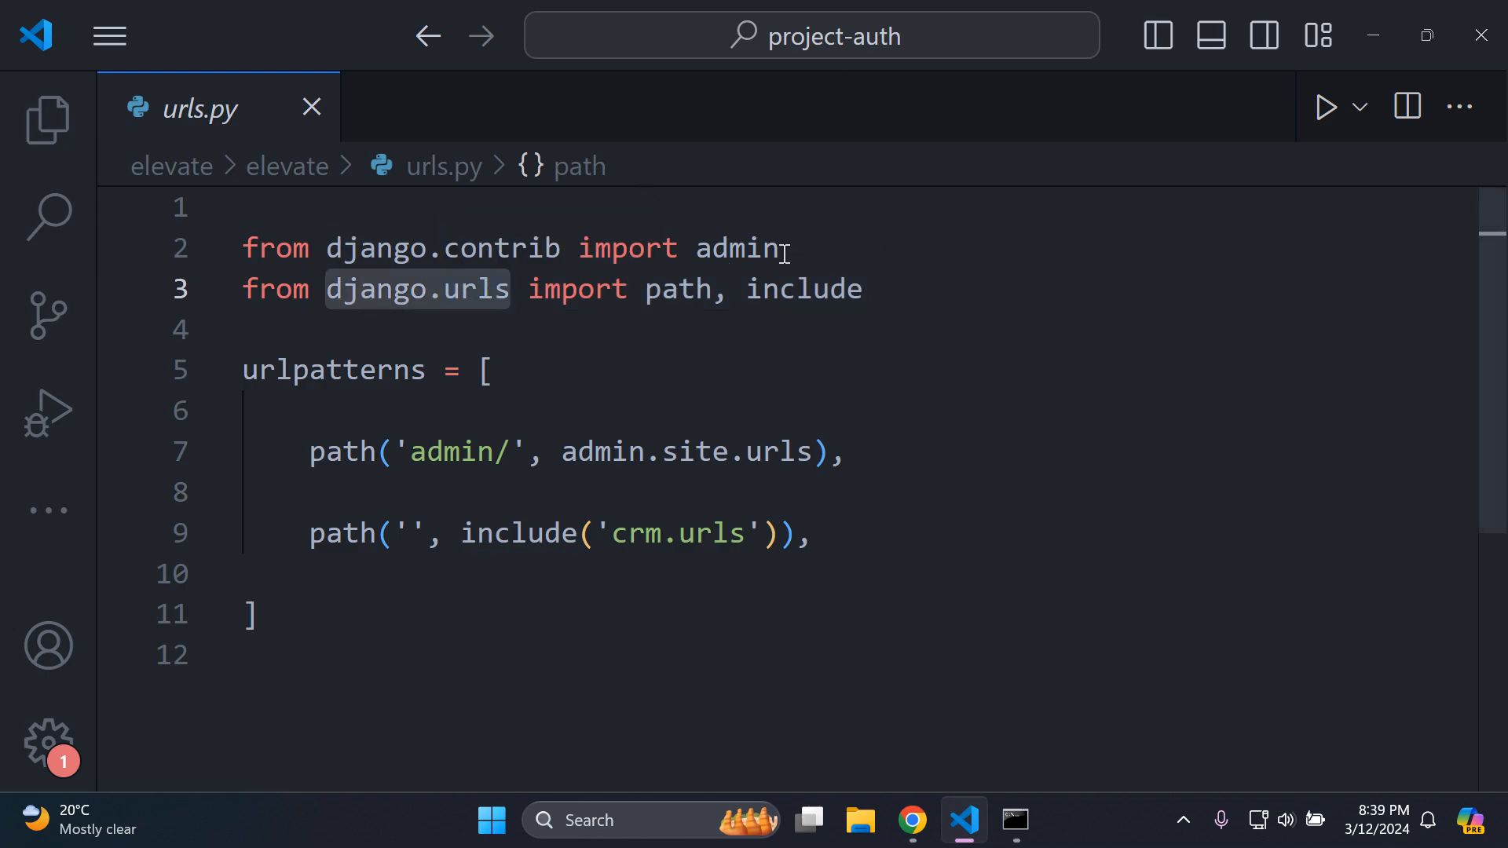
double_click(804, 288)
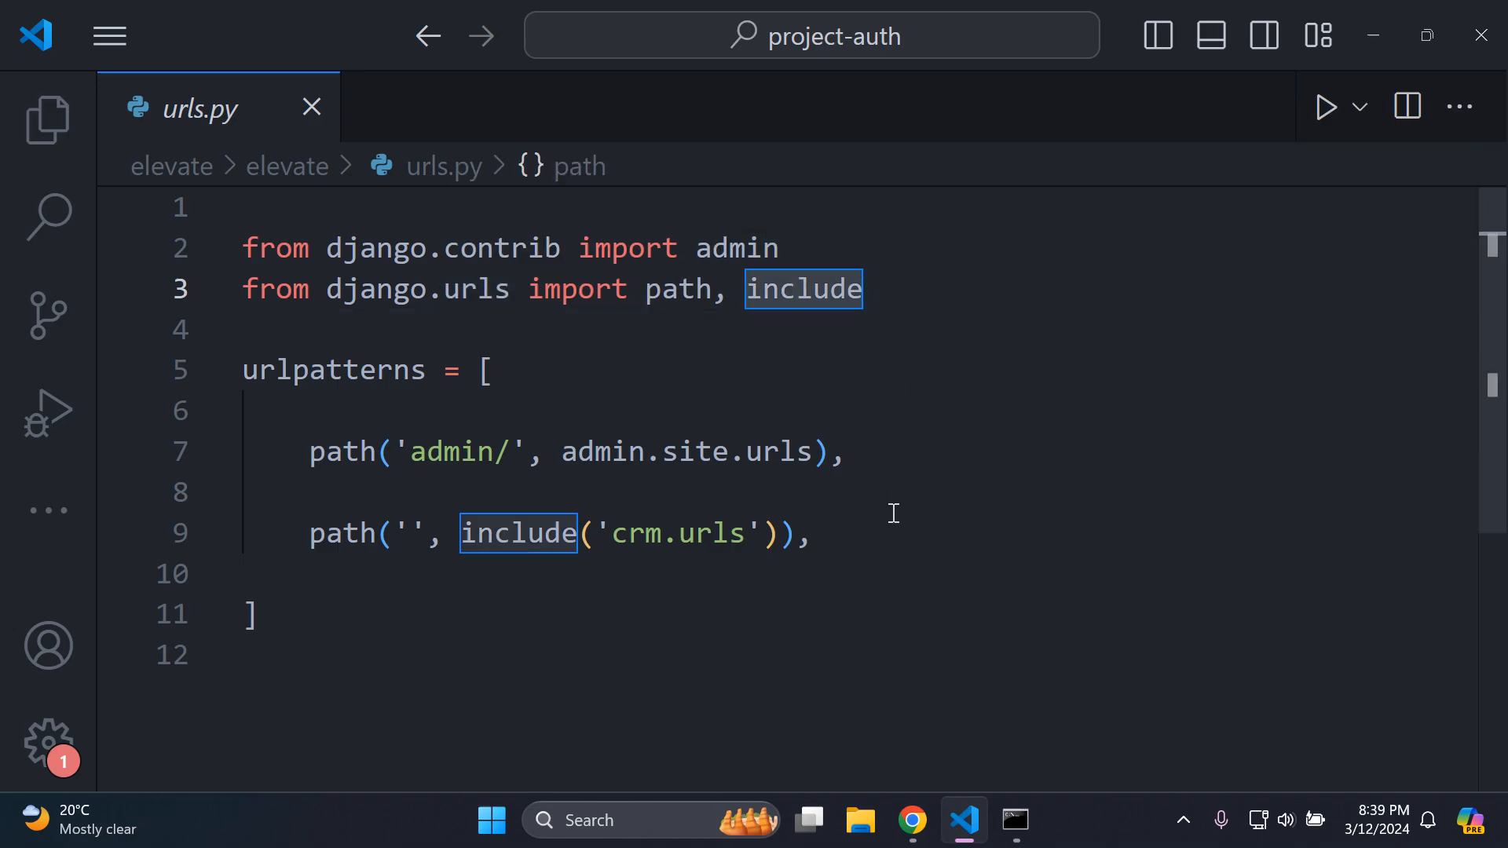
click(911, 820)
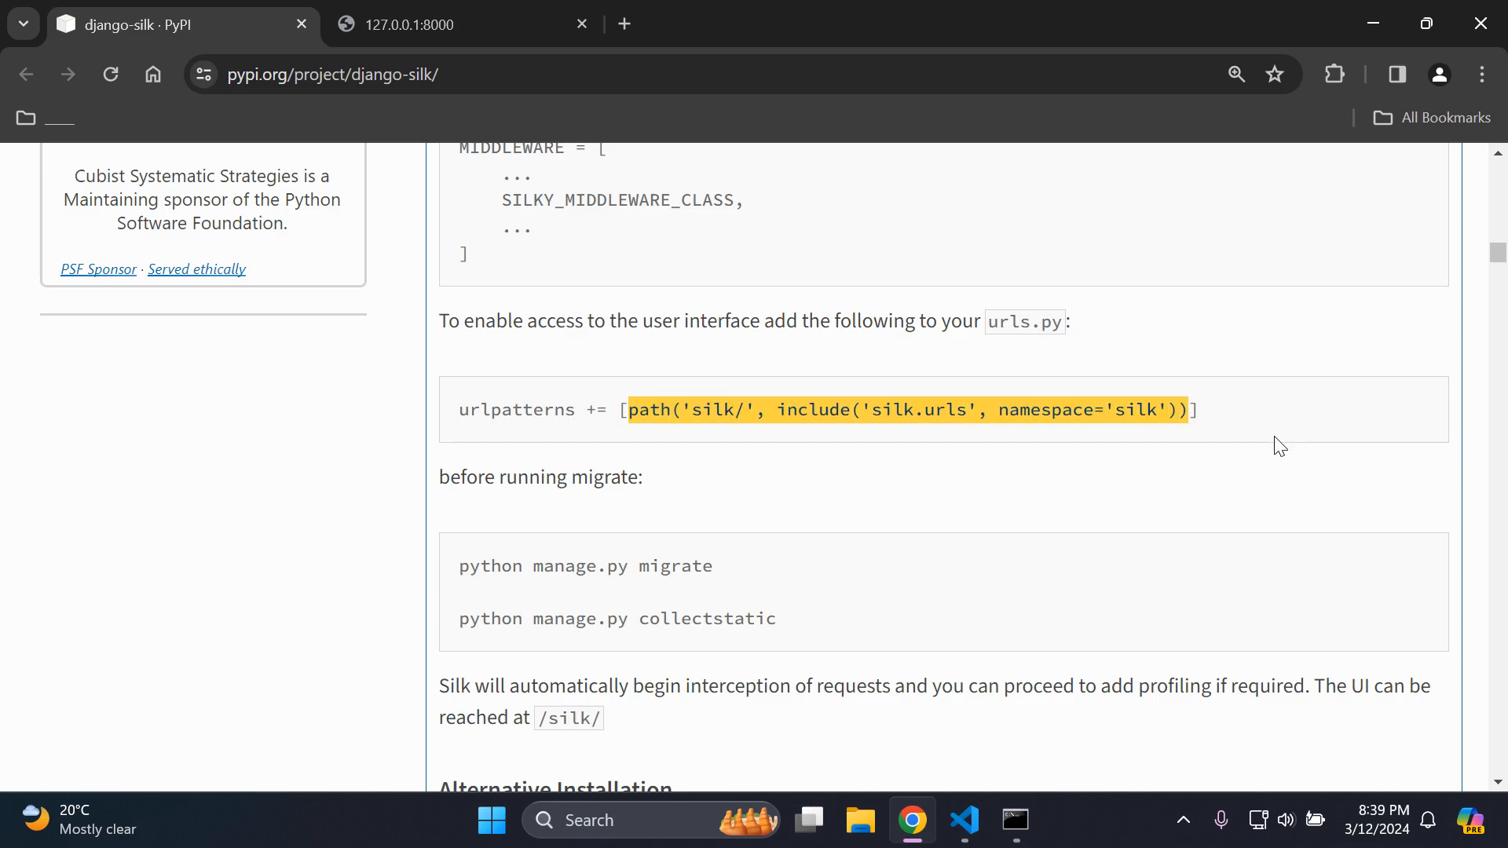
Add path('silk/', include('silk.urls', namespace='silk')), after the crm.urls entry.
click(963, 820)
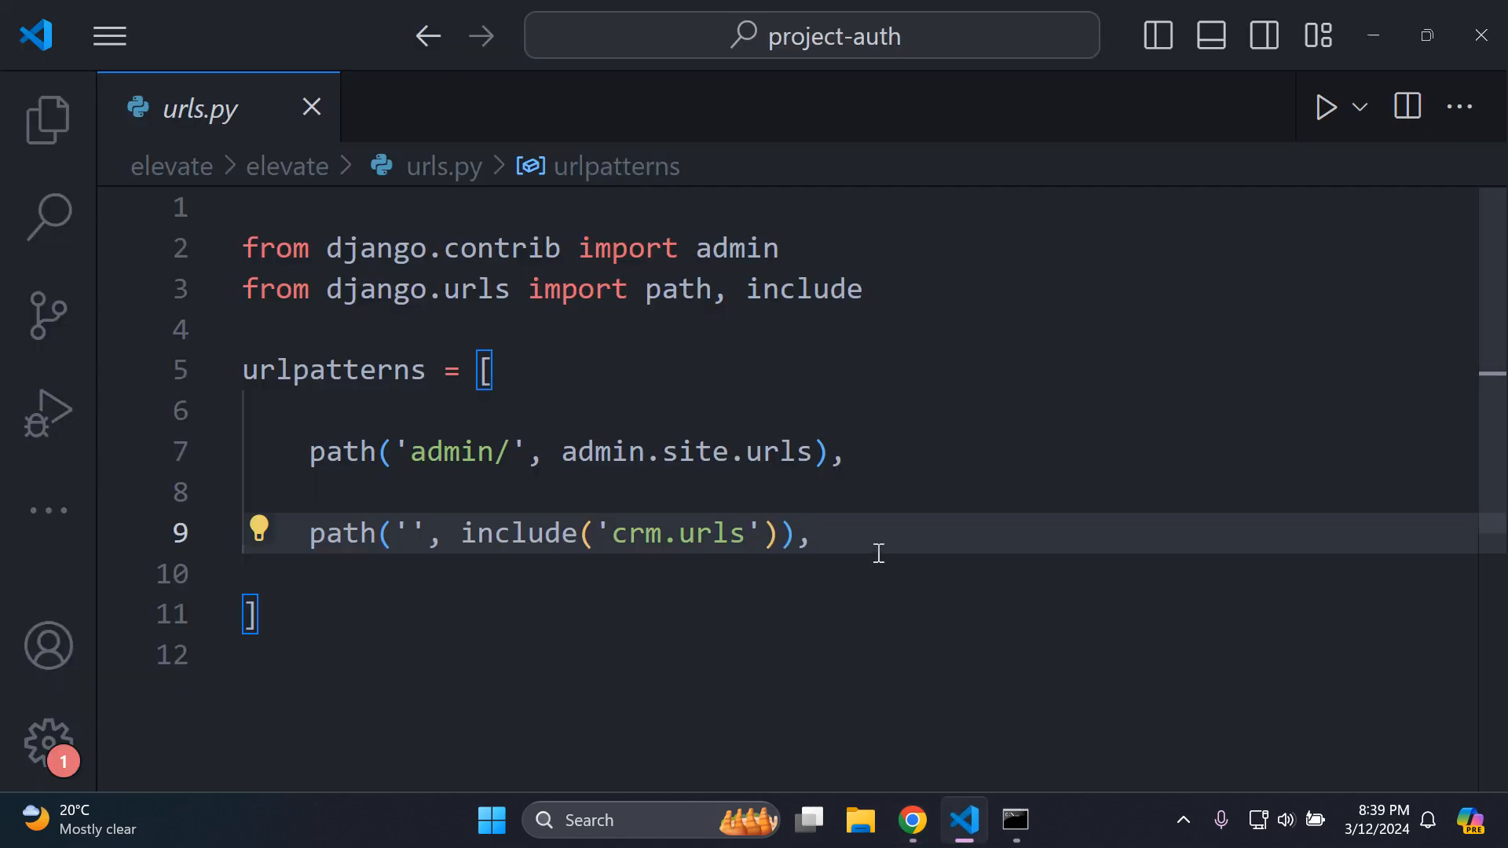
text(path('silk/', include('silk.urls', namespace='silk')))
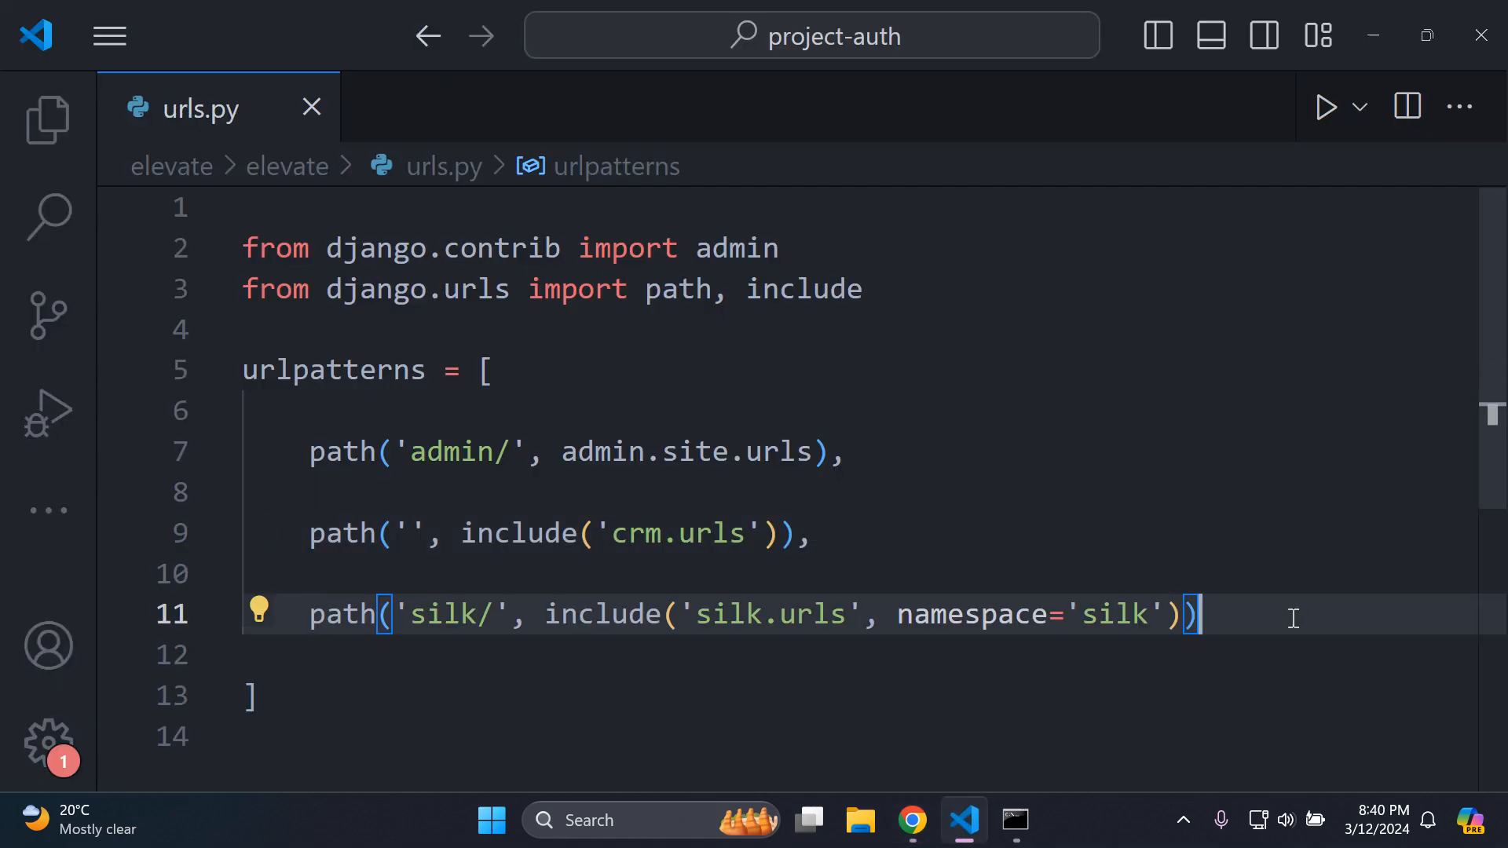
text(,)
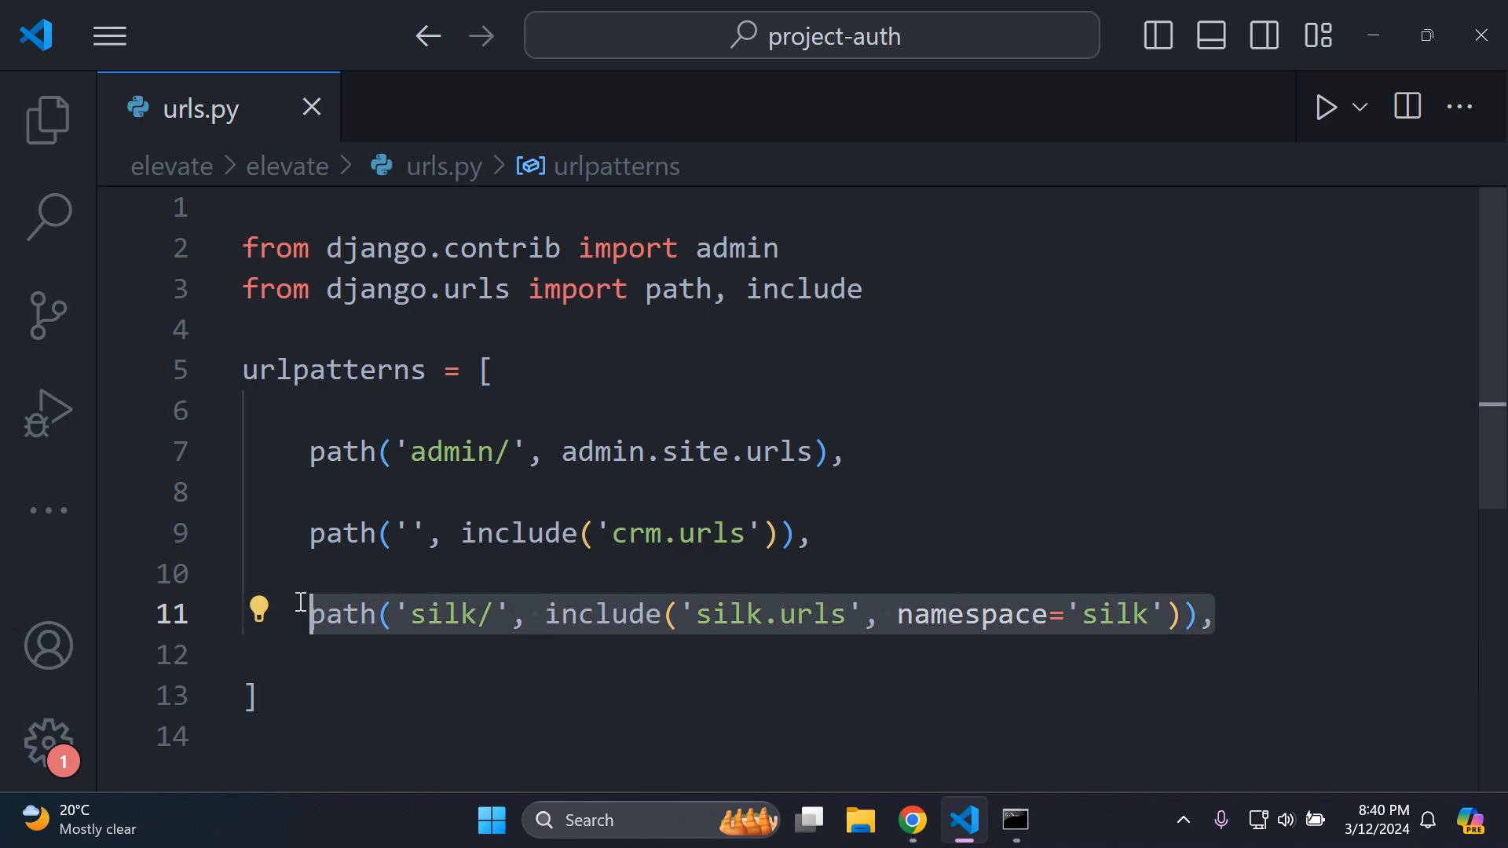
mouse_move(874, 532)
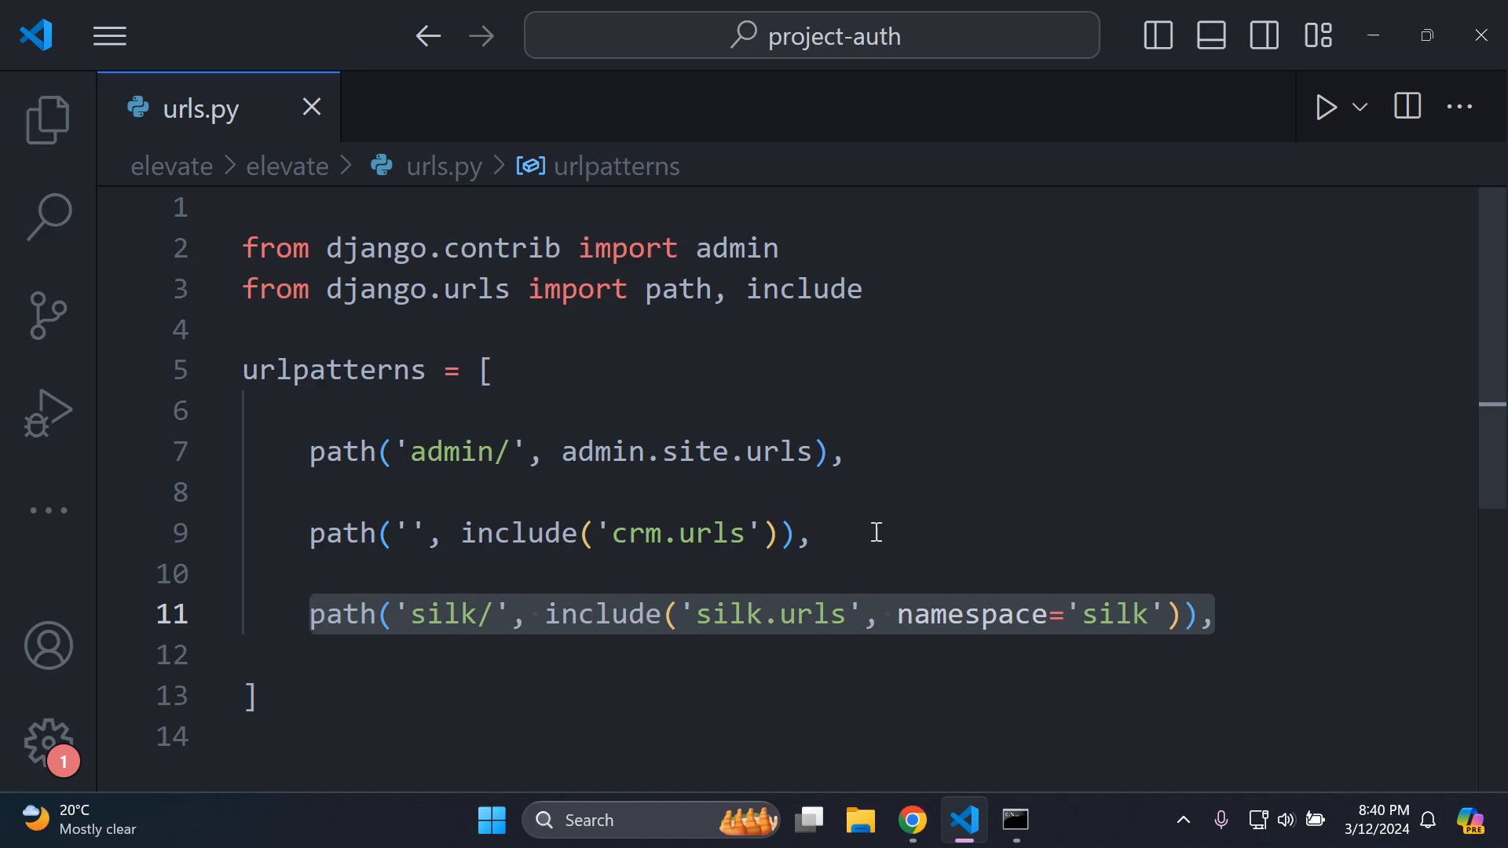
Scroll the PyPI page and select the 'python manage.py migrate' command.
click(910, 820)
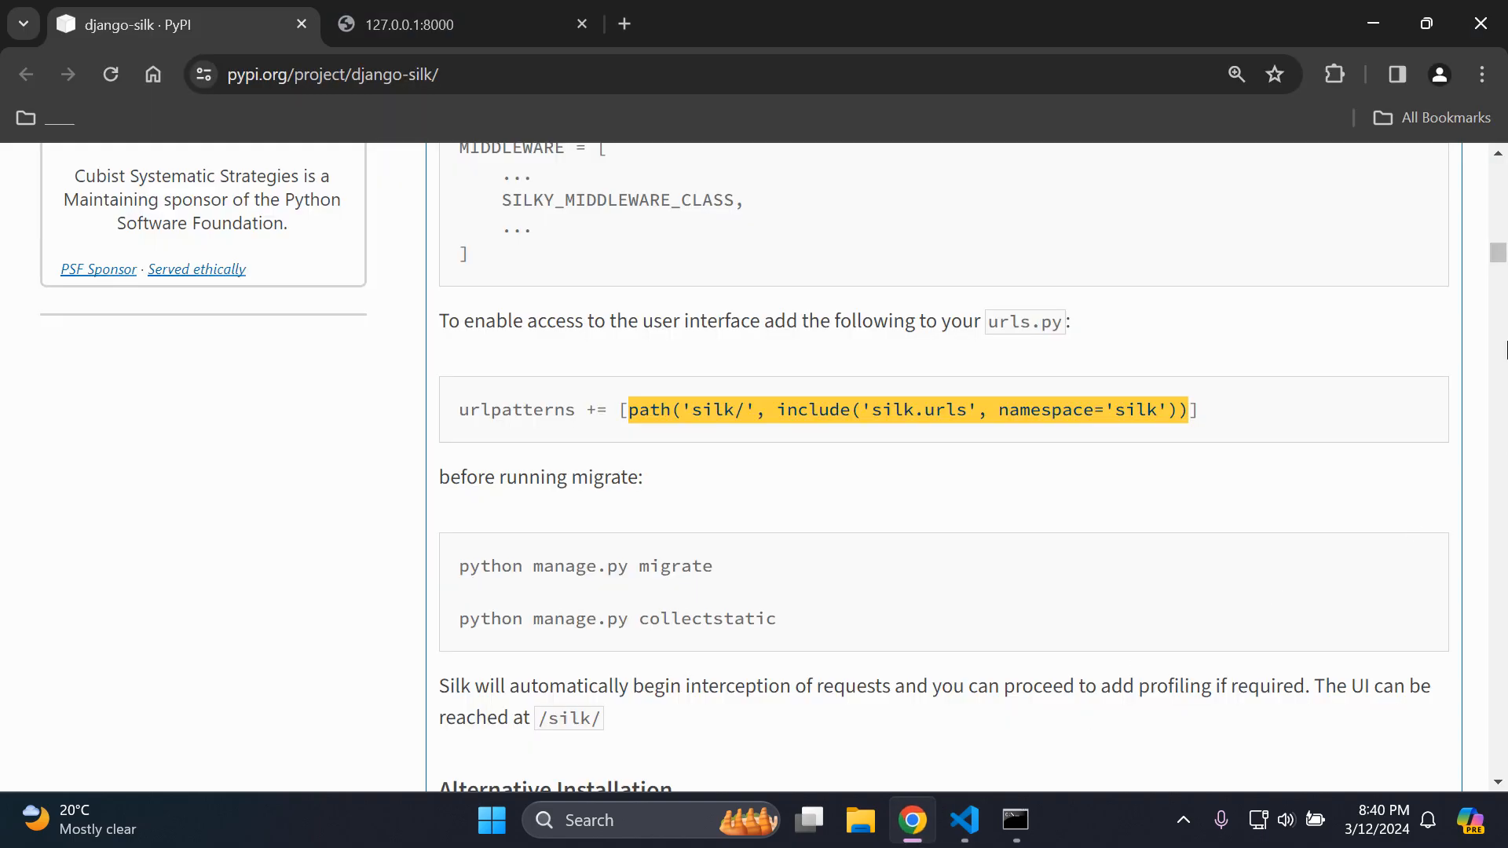
scroll(down, 3)
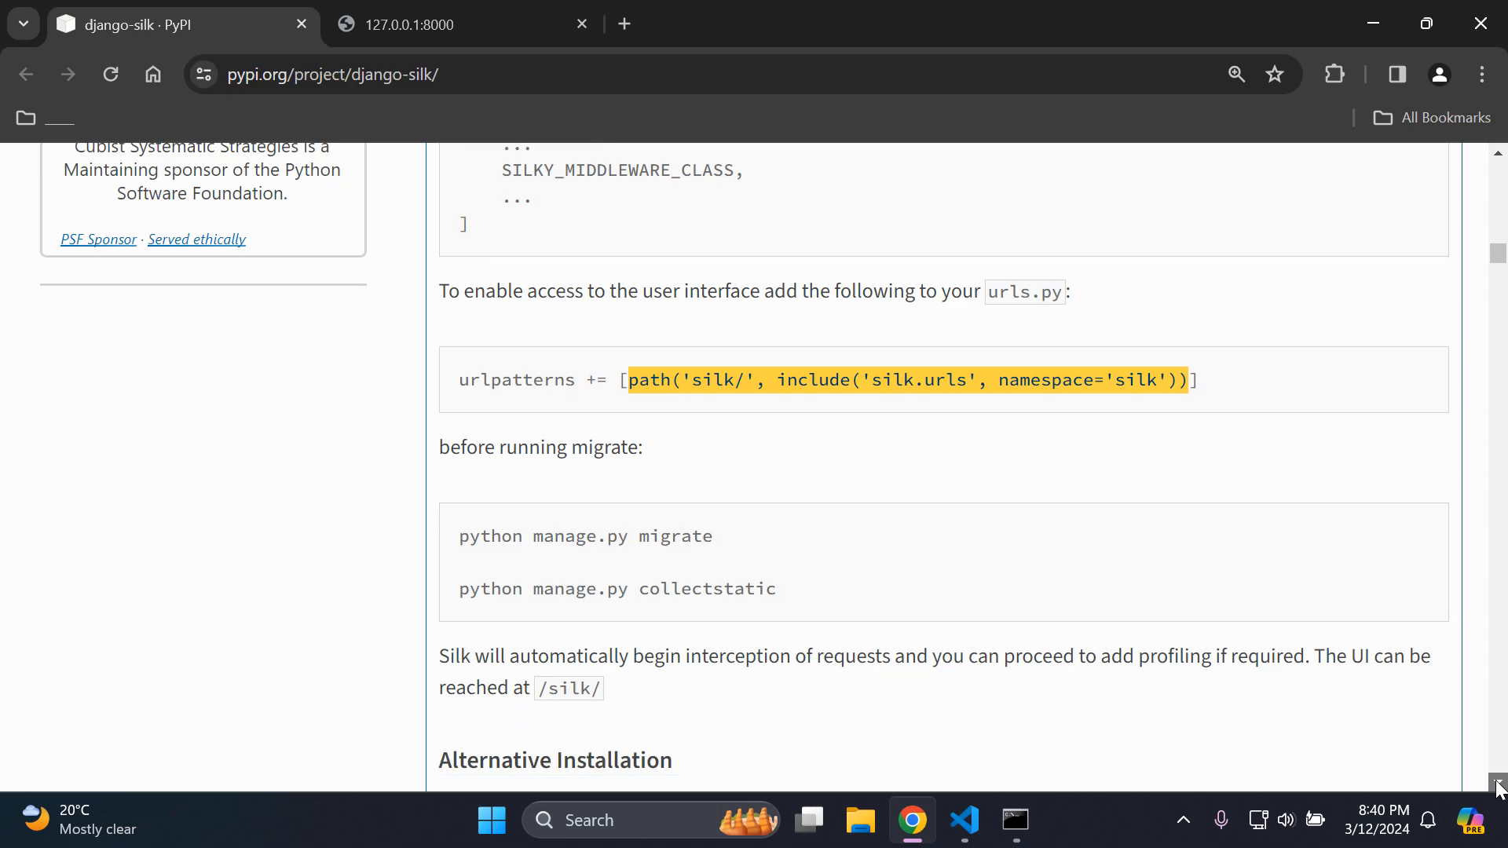
scroll(down, 3)
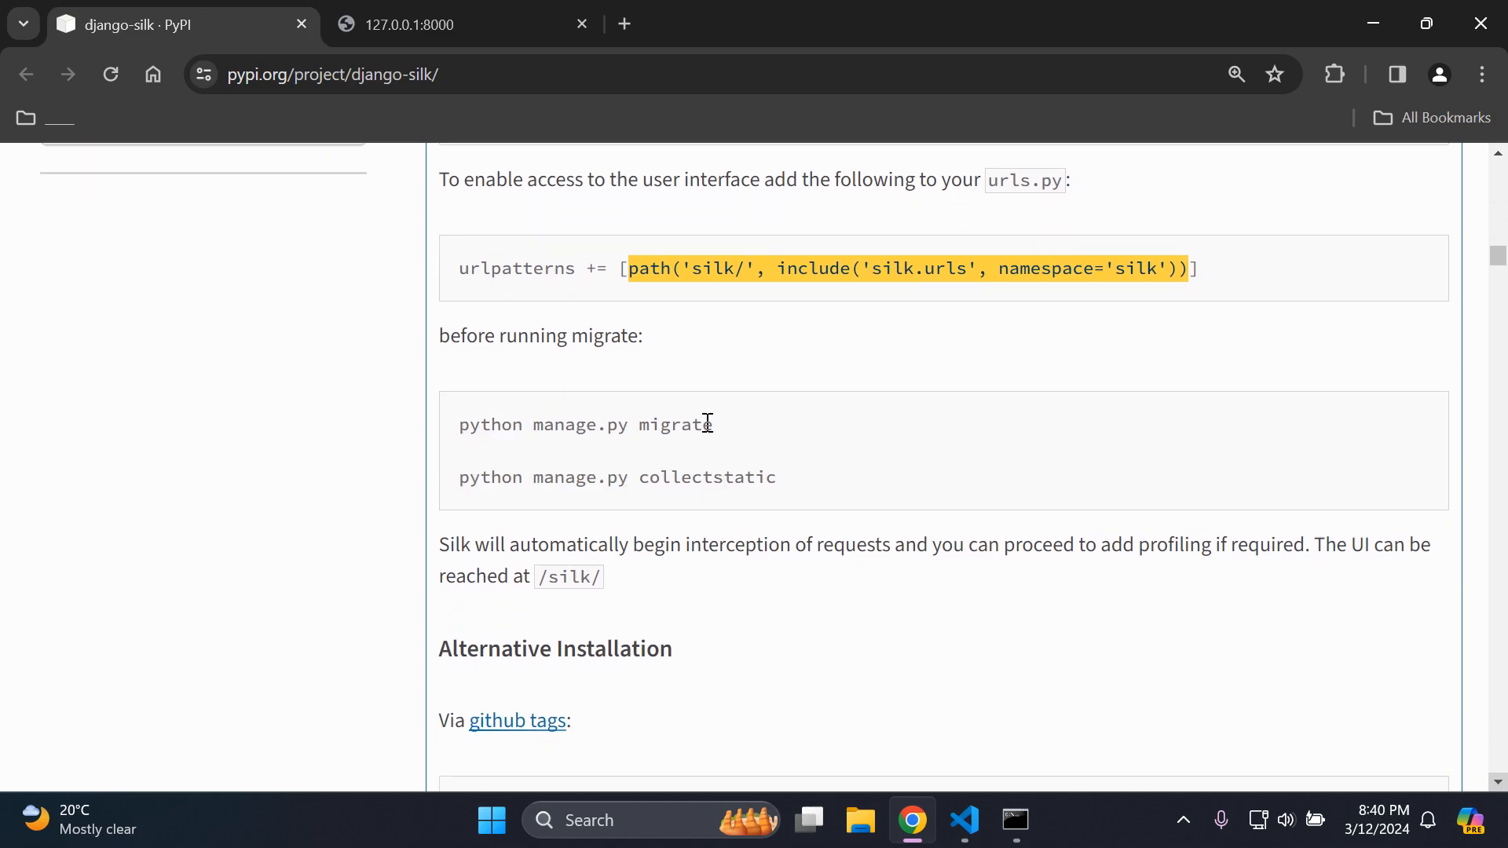
mouse_move(550, 419)
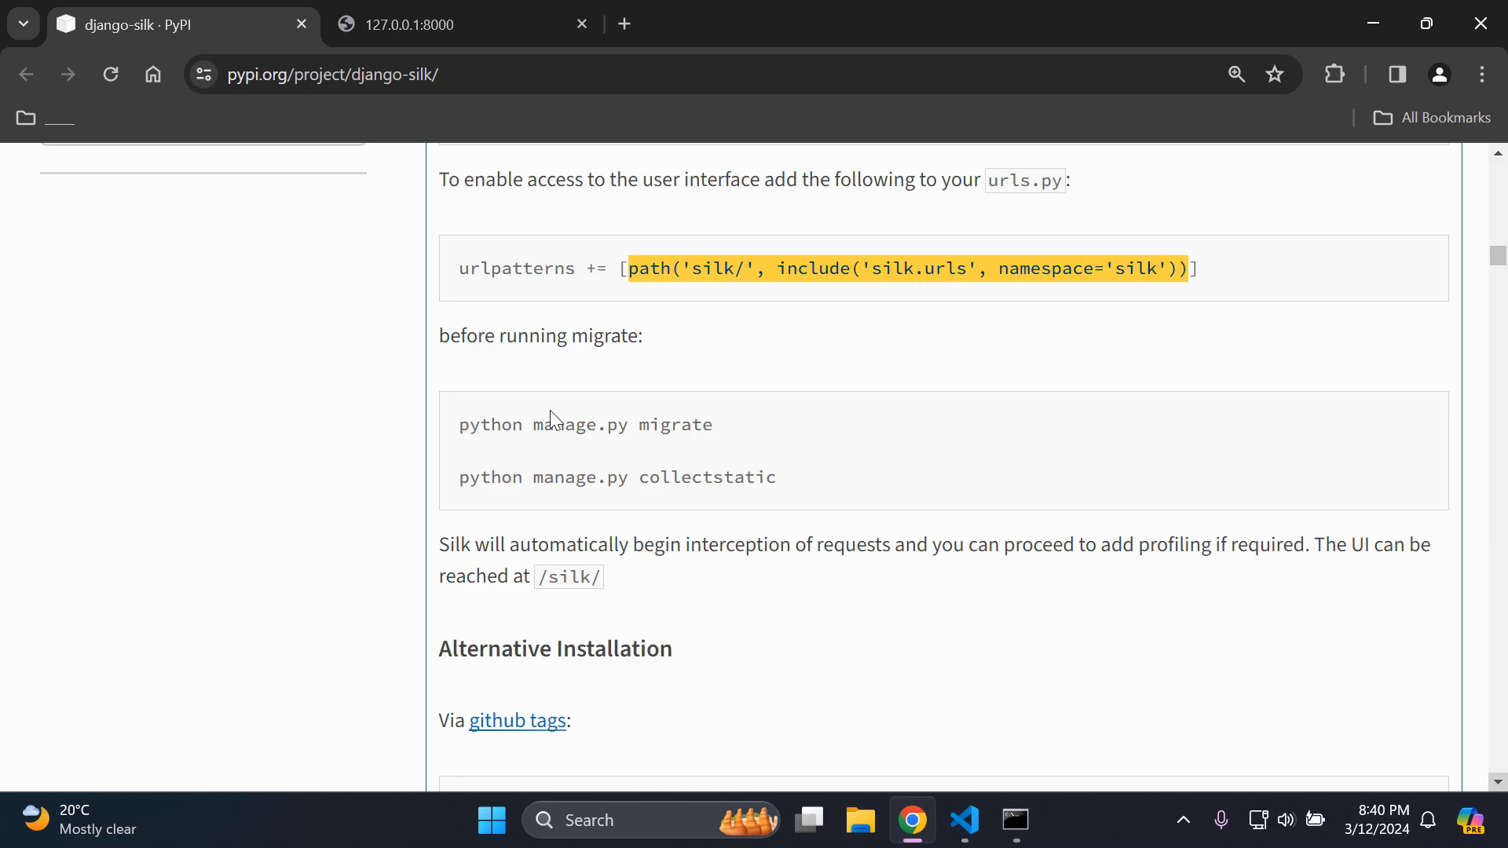
mouse_move(729, 481)
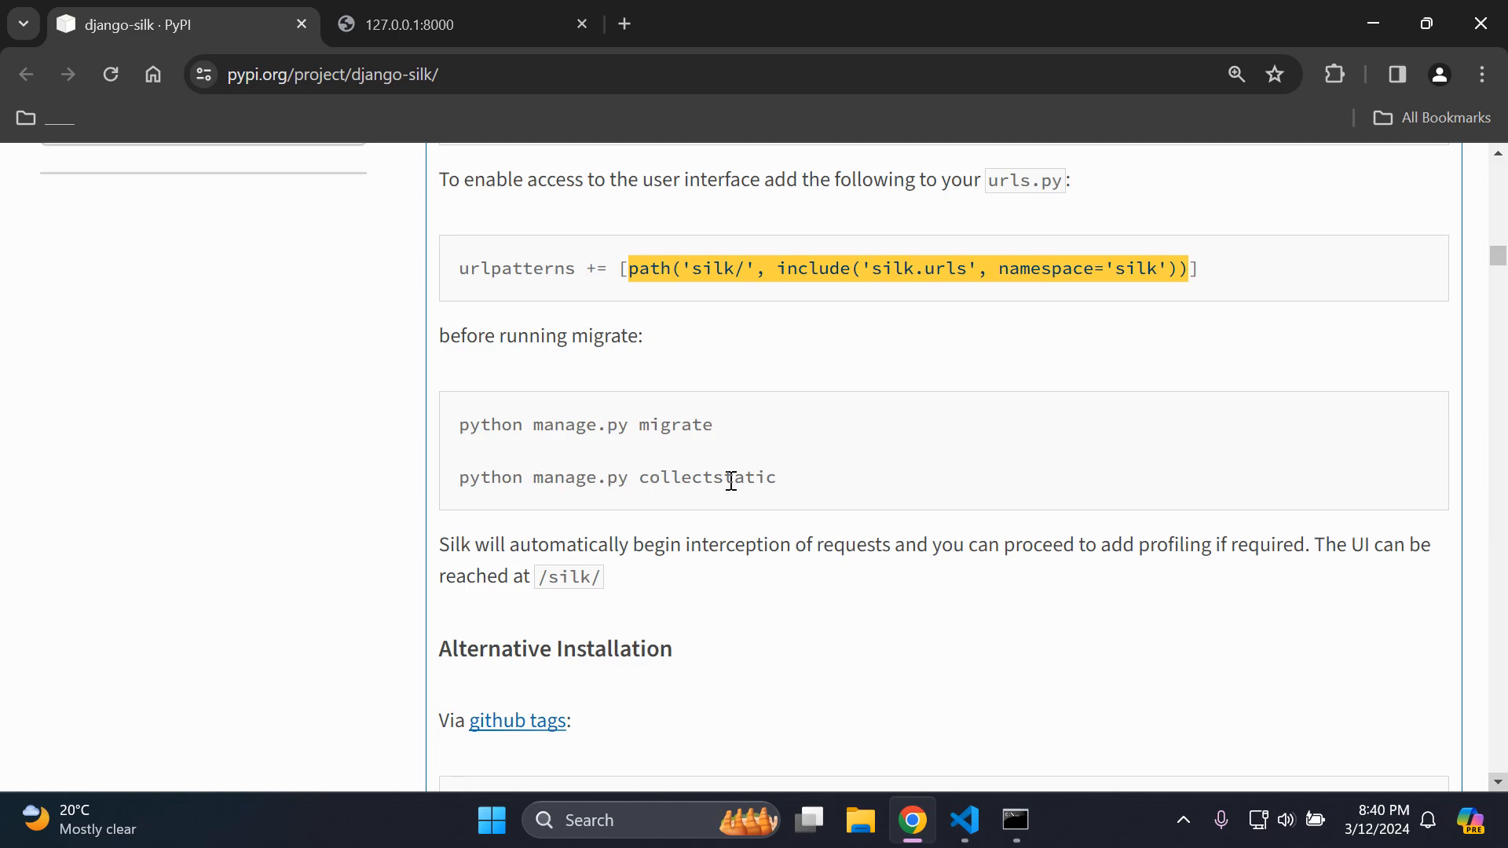
mouse_move(650, 513)
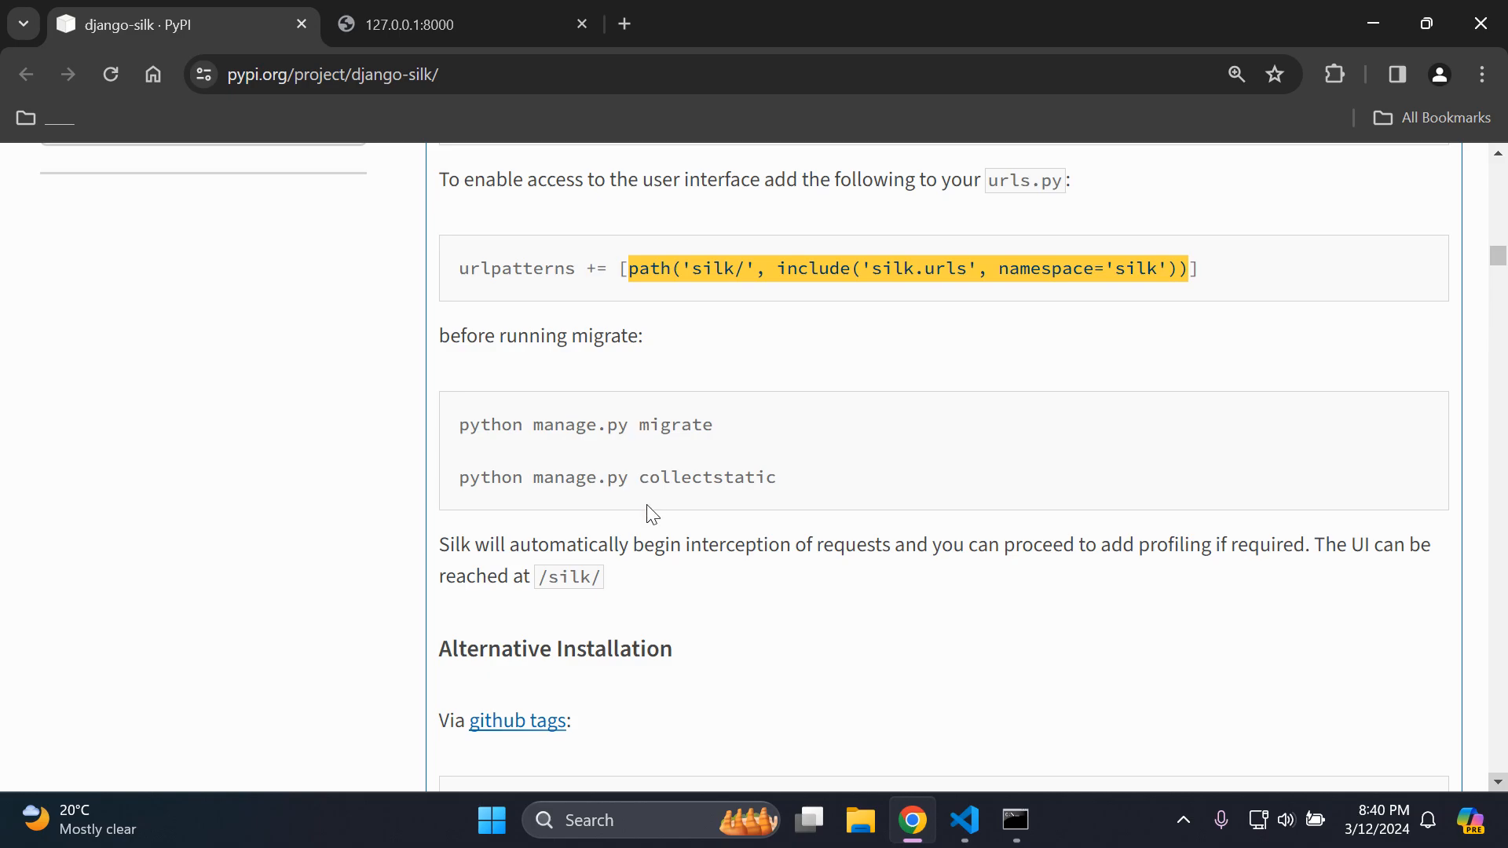
double_click(585, 424)
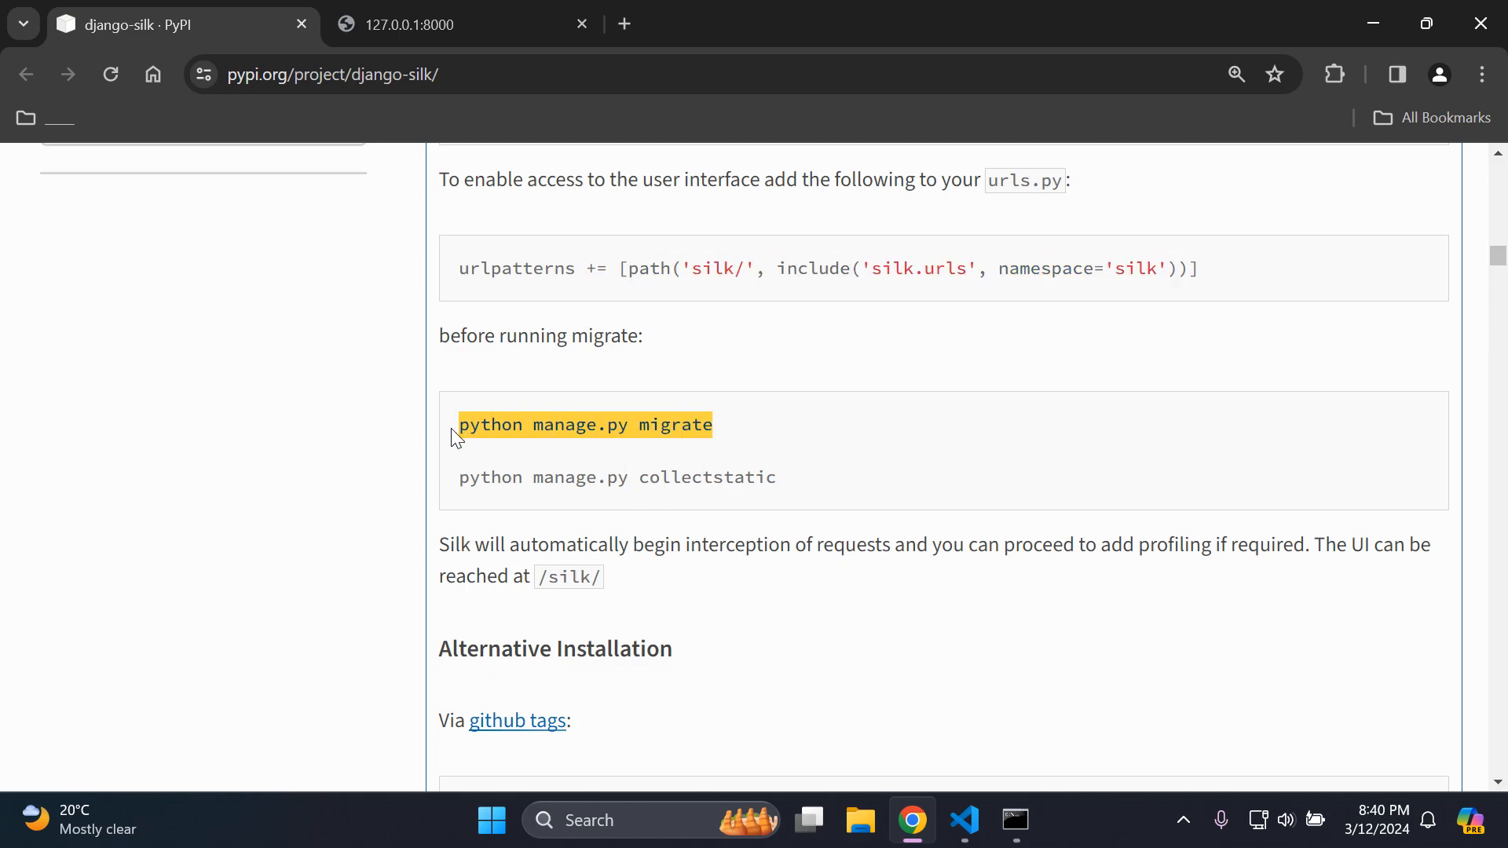
mouse_move(1011, 819)
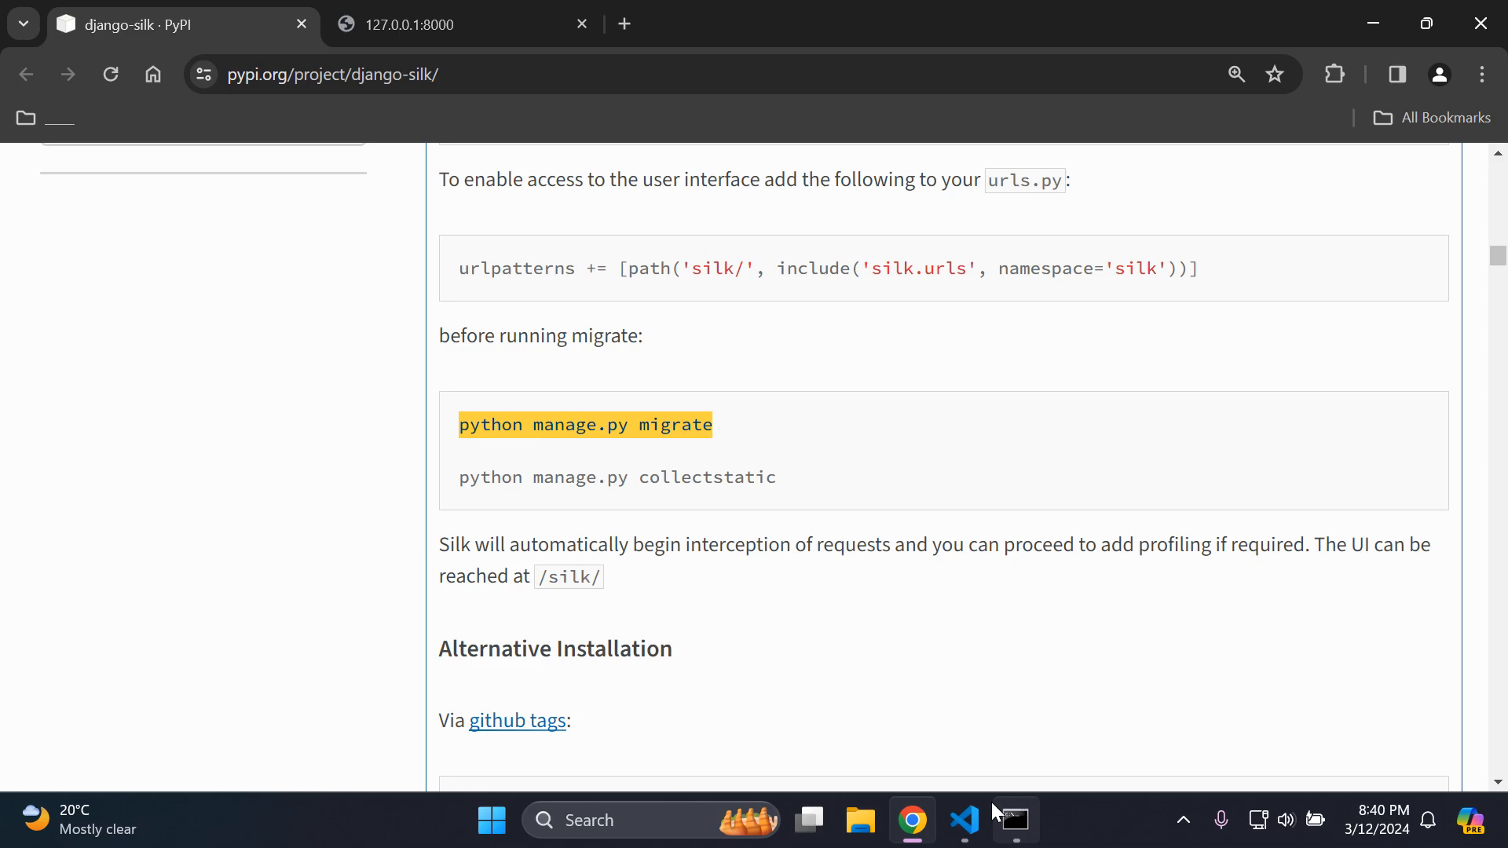
Run python manage.py migrate, which reports no migrations to apply.
click(1013, 820)
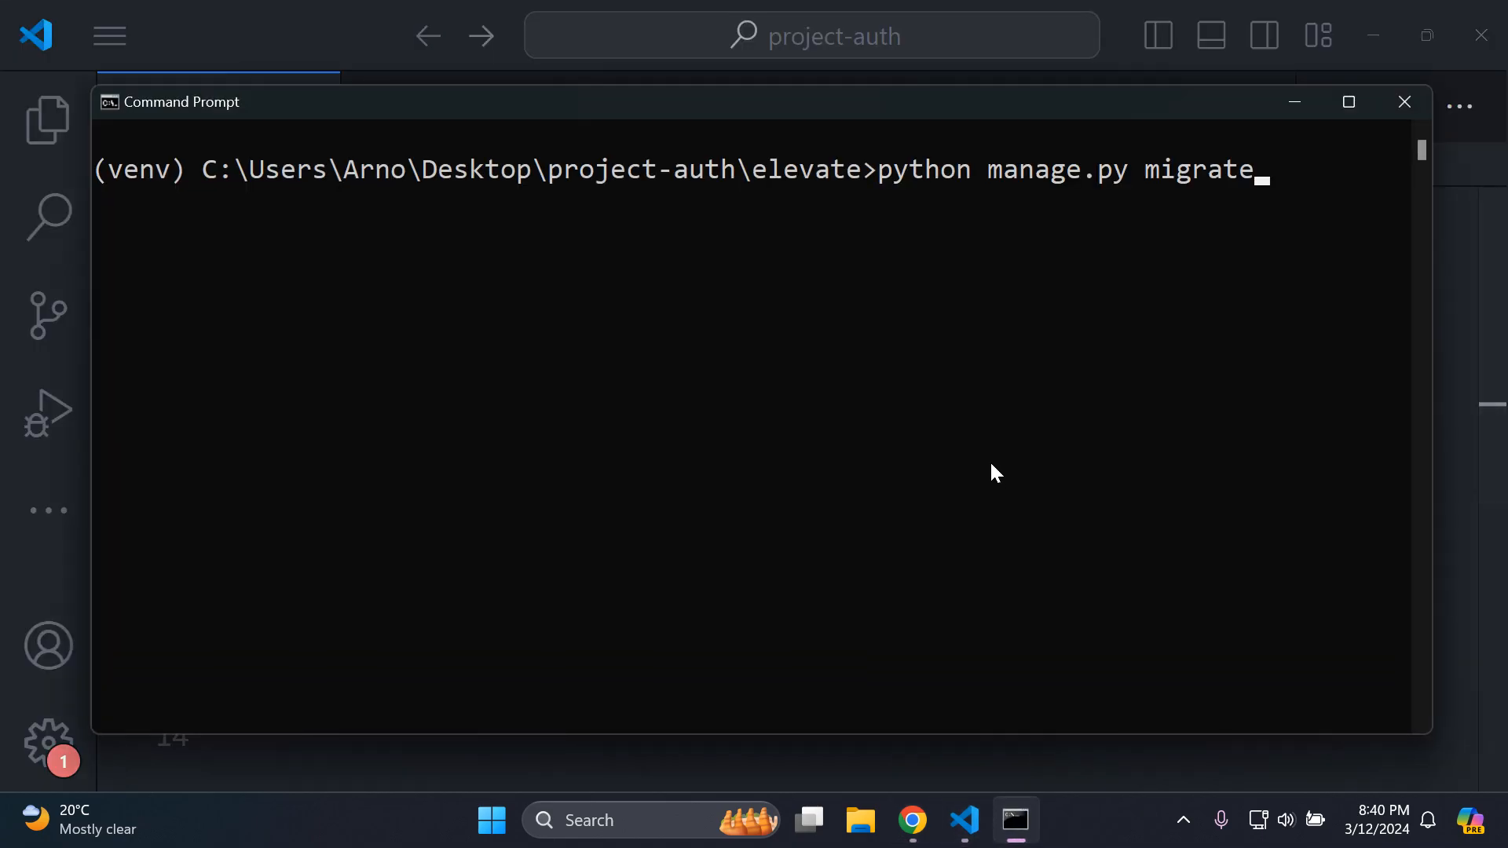
key(Return)
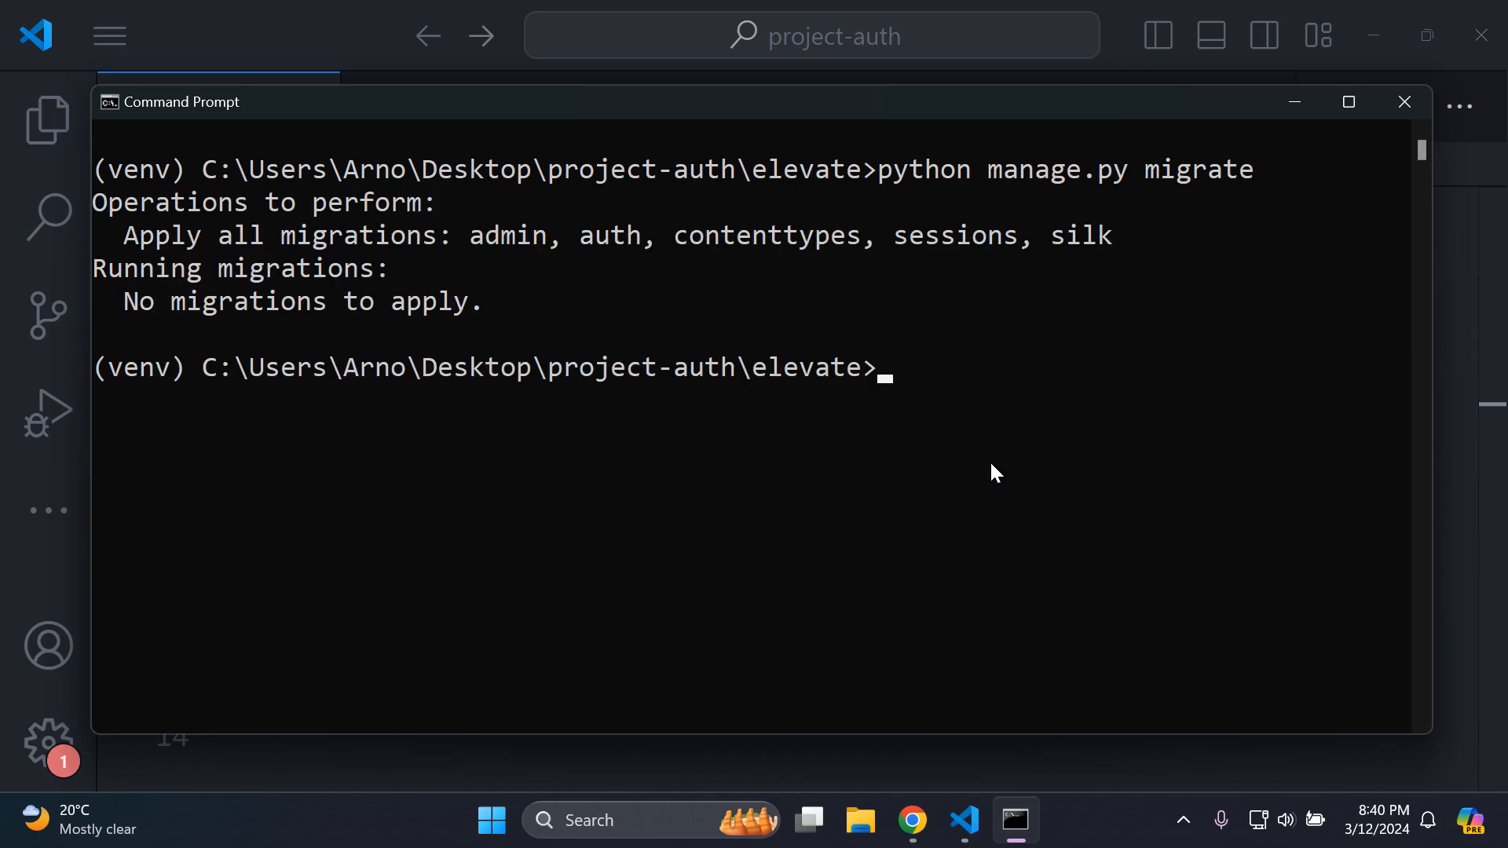
click(909, 820)
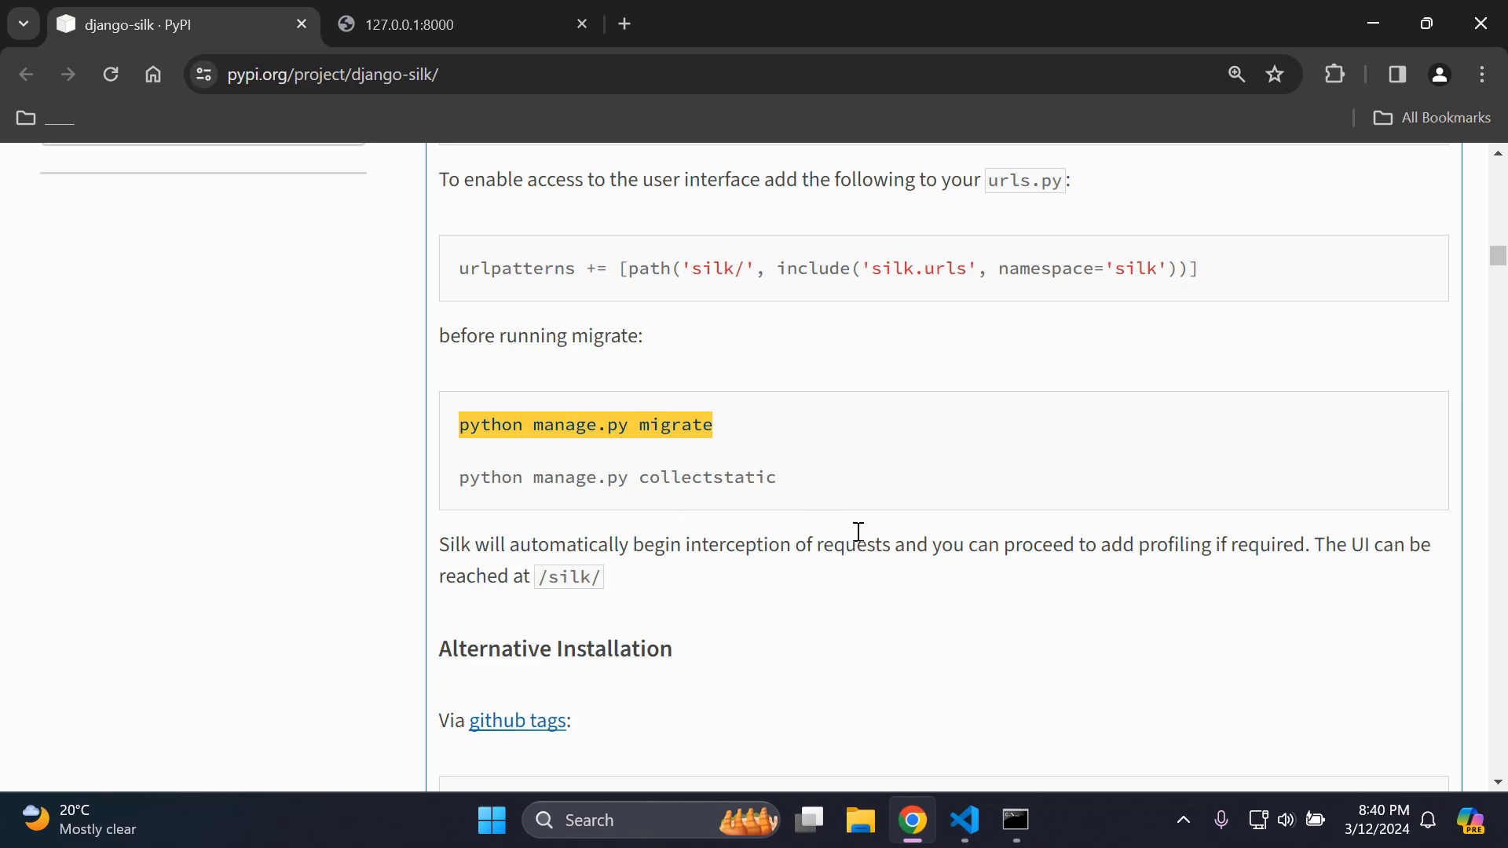
click(850, 585)
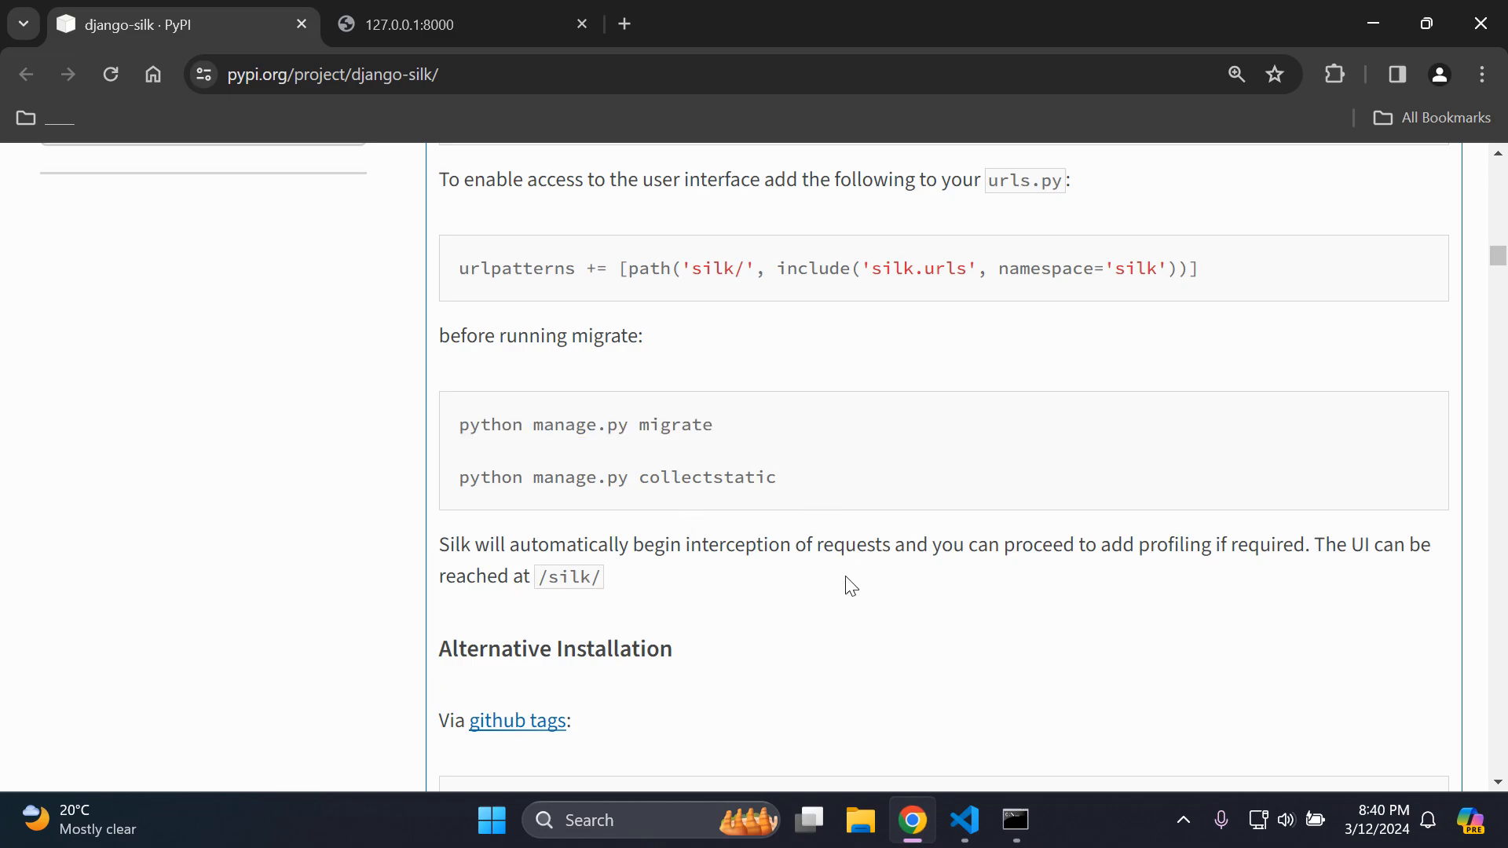
mouse_move(866, 485)
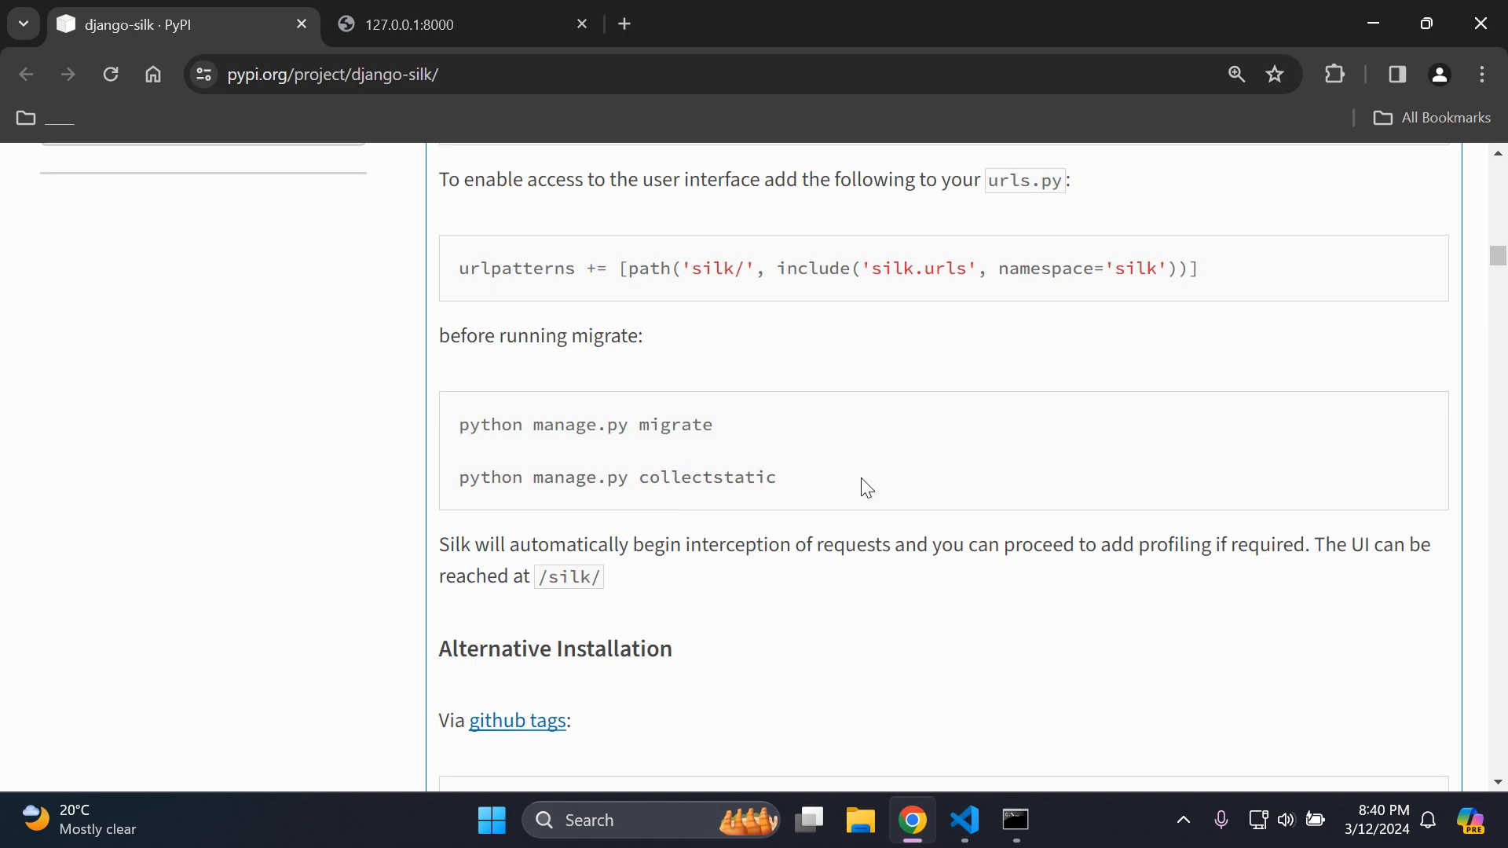
Start the Django development server with python manage.py runserver at 127.0.0.1:8000.
click(1014, 820)
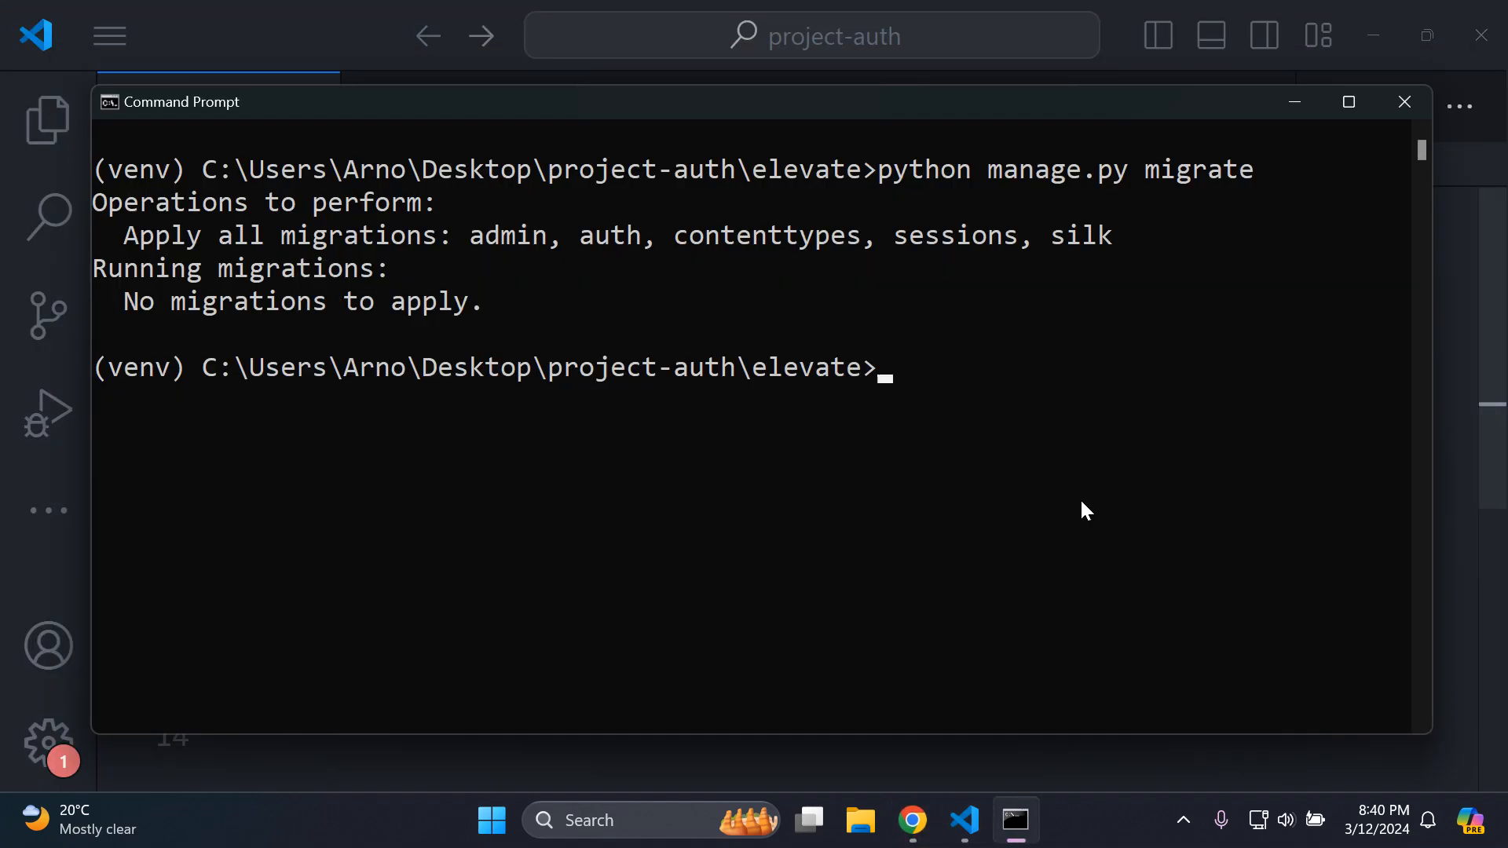
text(p)
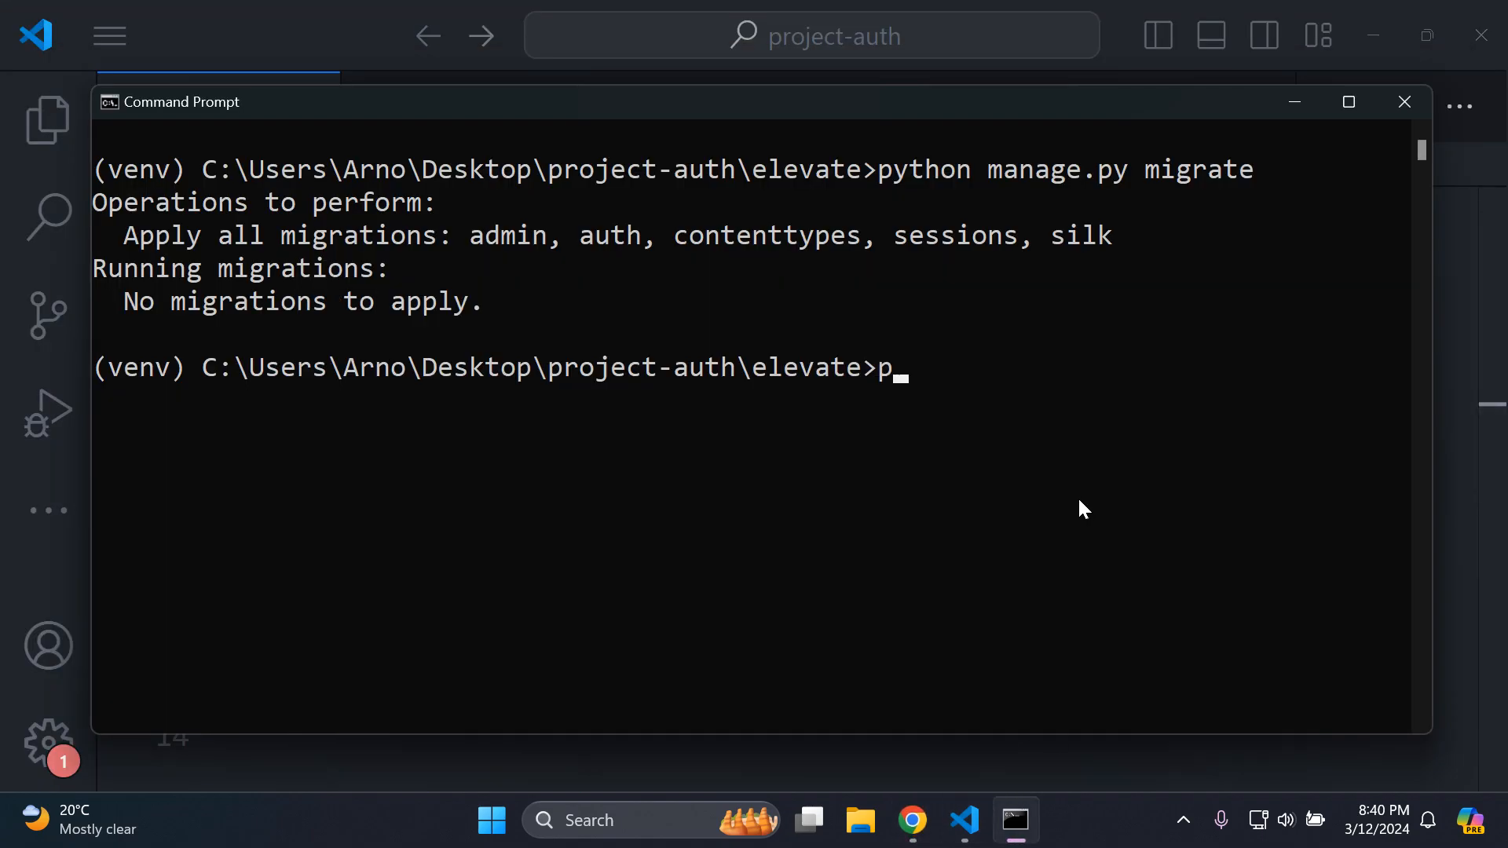
text(ython manage.py runserver)
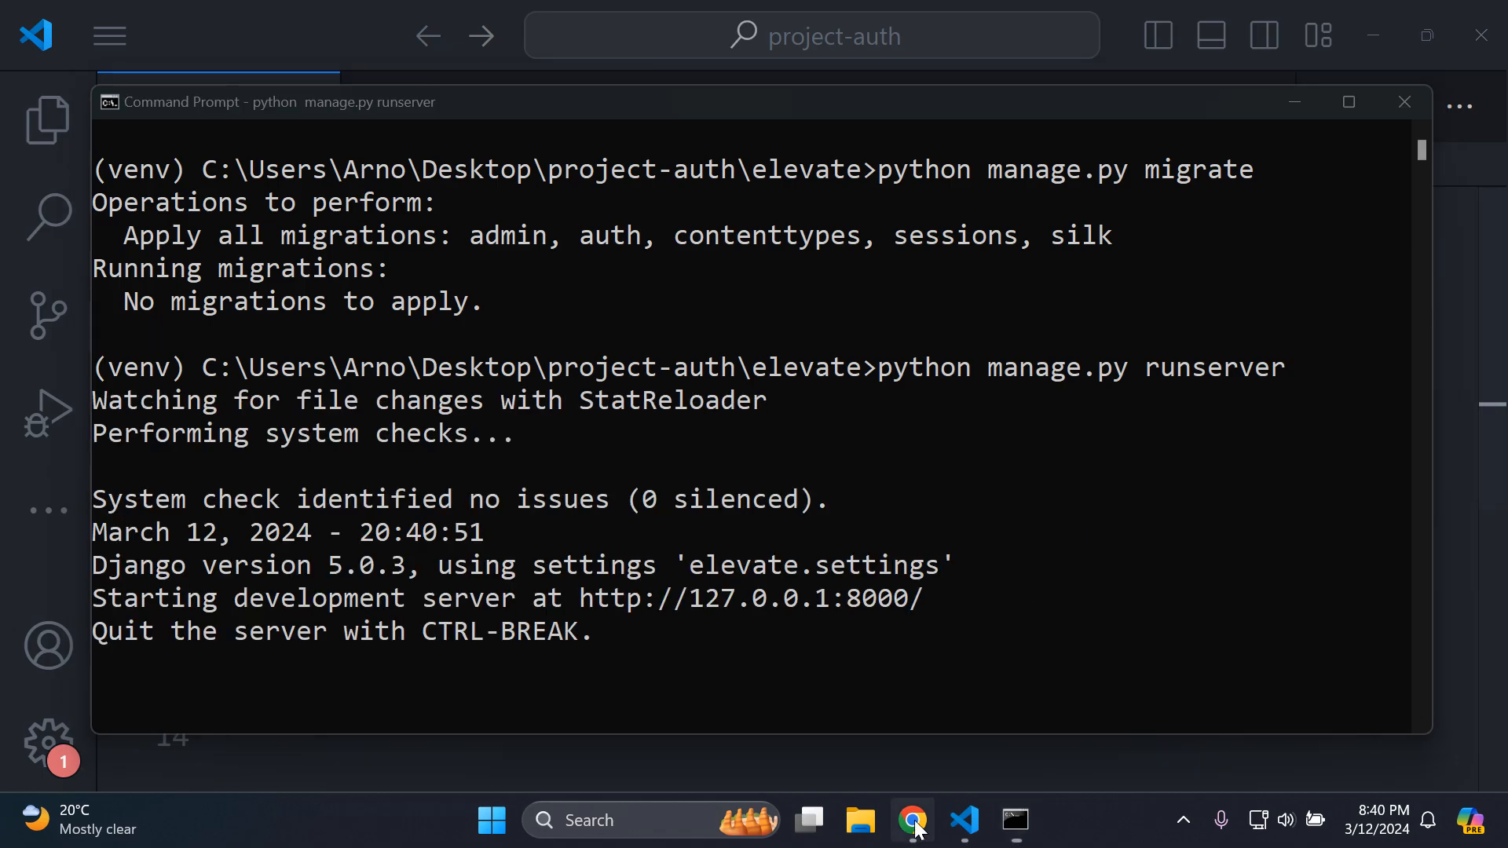
Duplicate the 127.0.0.1:8000 homepage tab in Chrome, then bring back urls.py with its silk/ route.
click(909, 820)
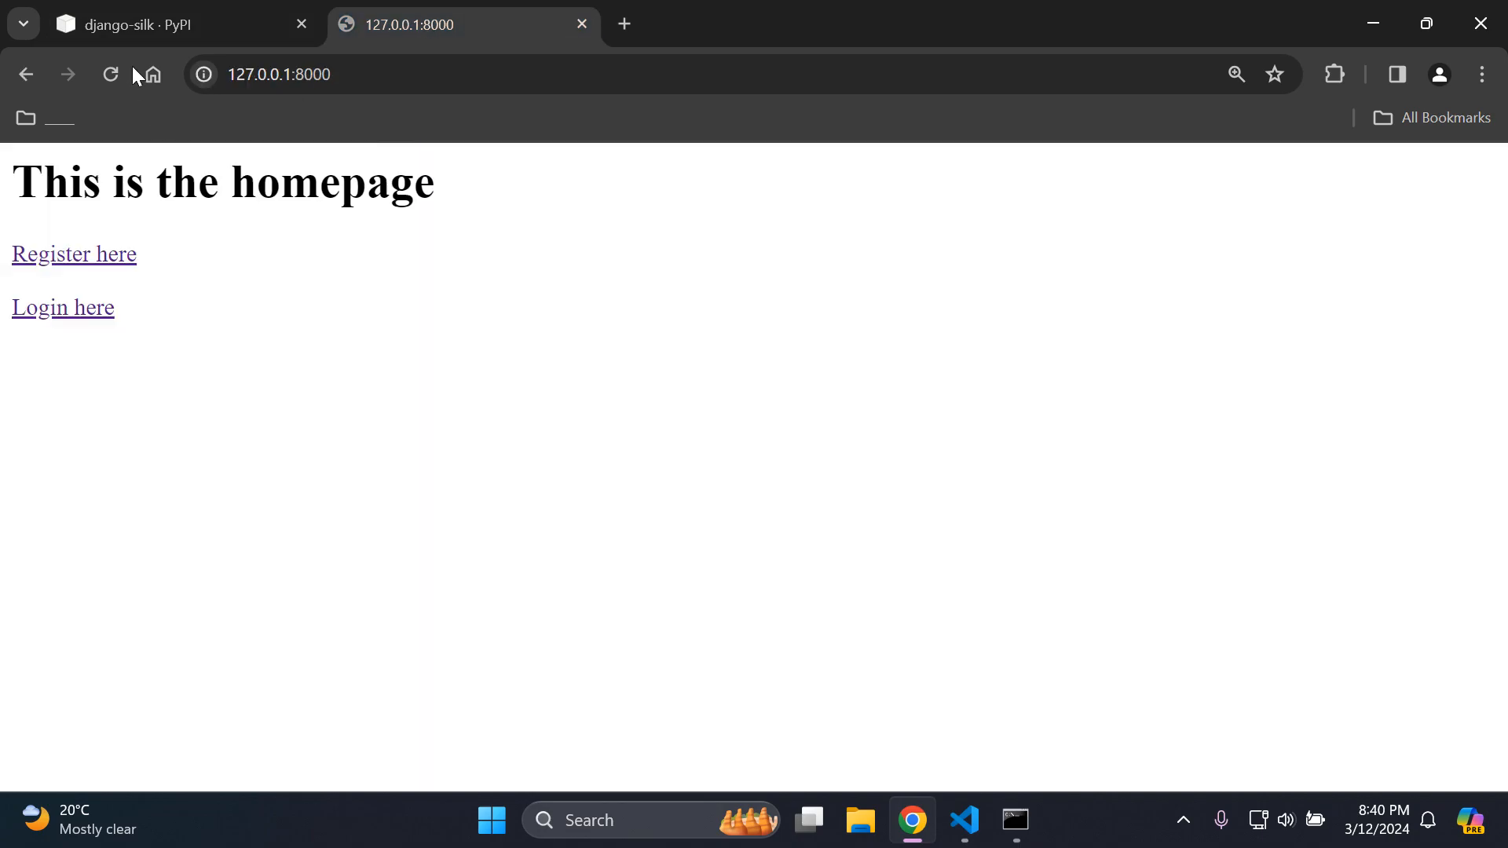
mouse_move(544, 270)
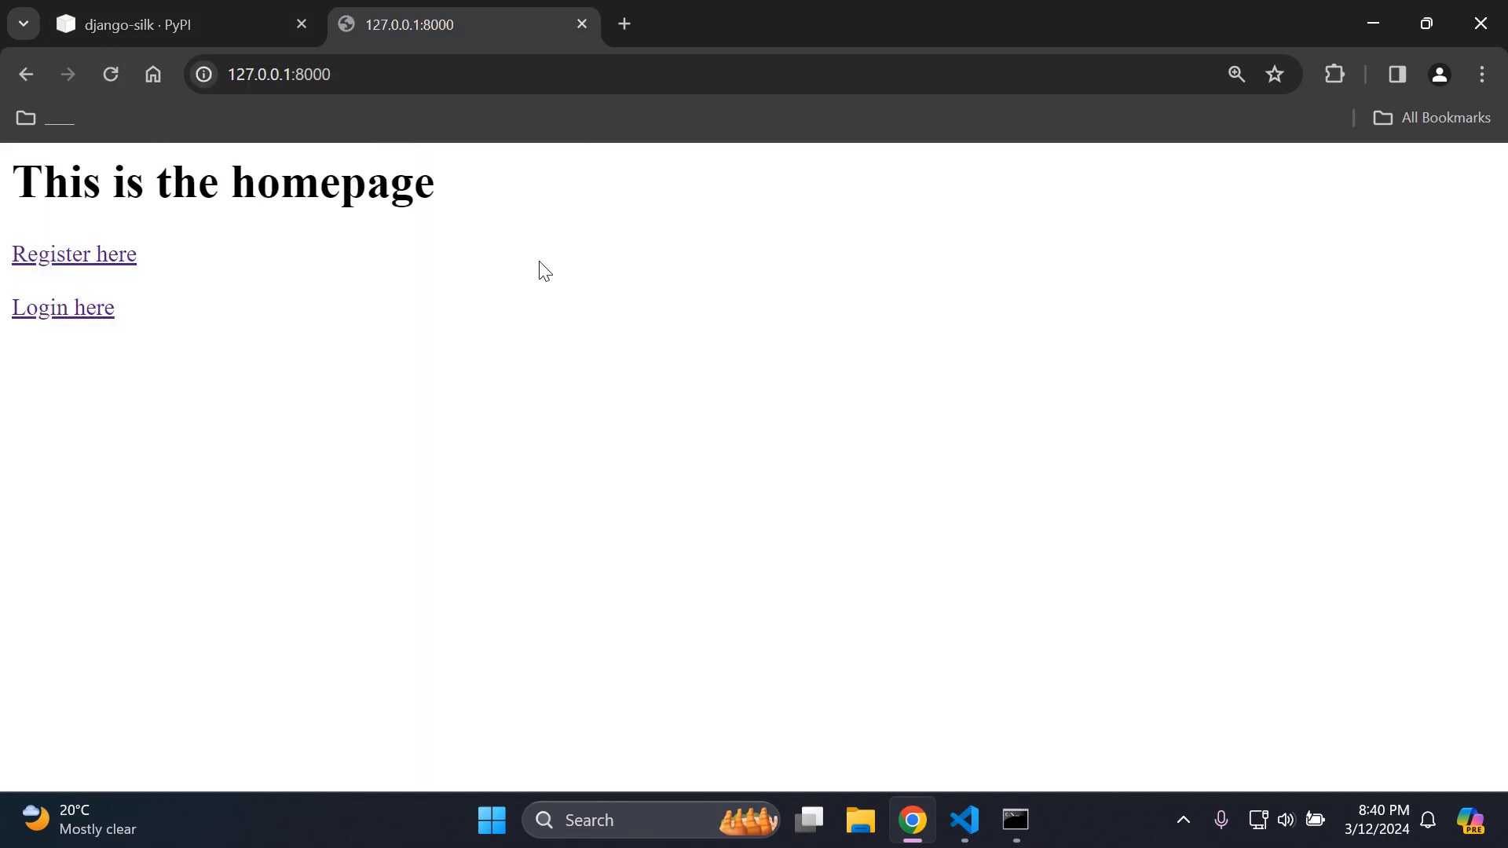
right_click(442, 25)
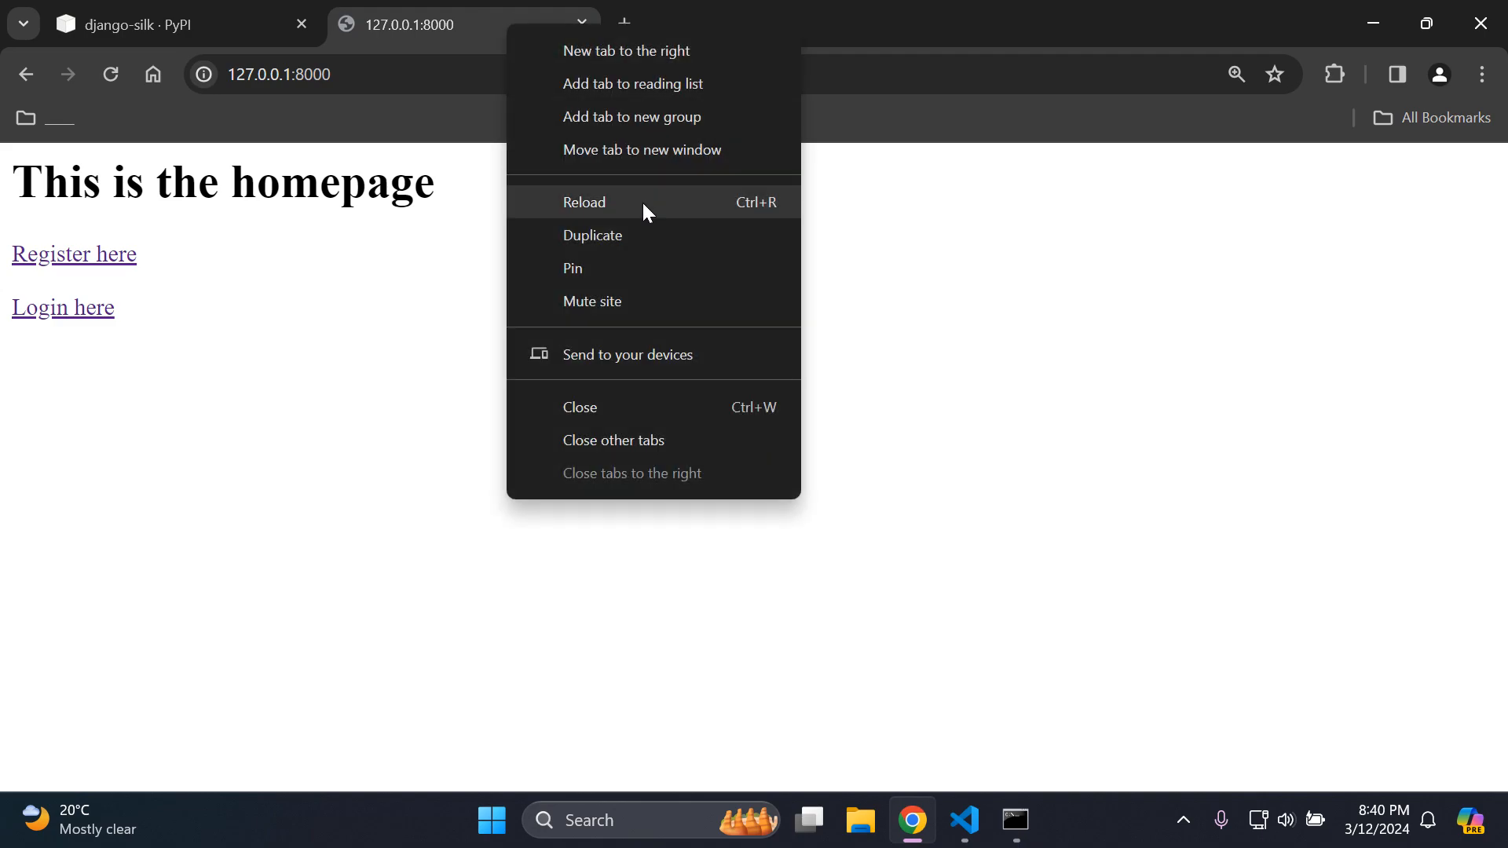
click(592, 235)
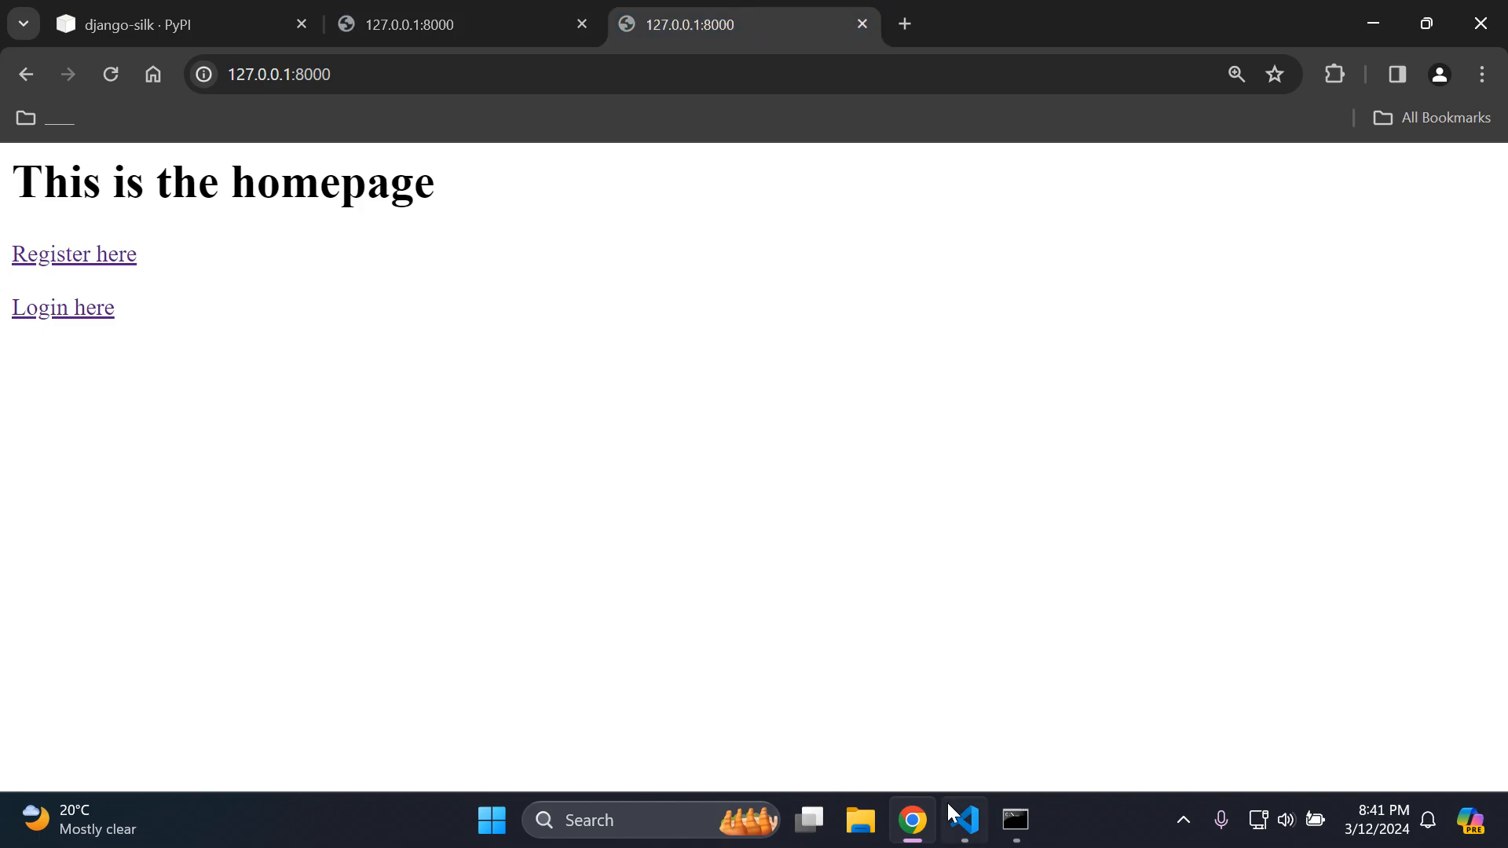
click(963, 820)
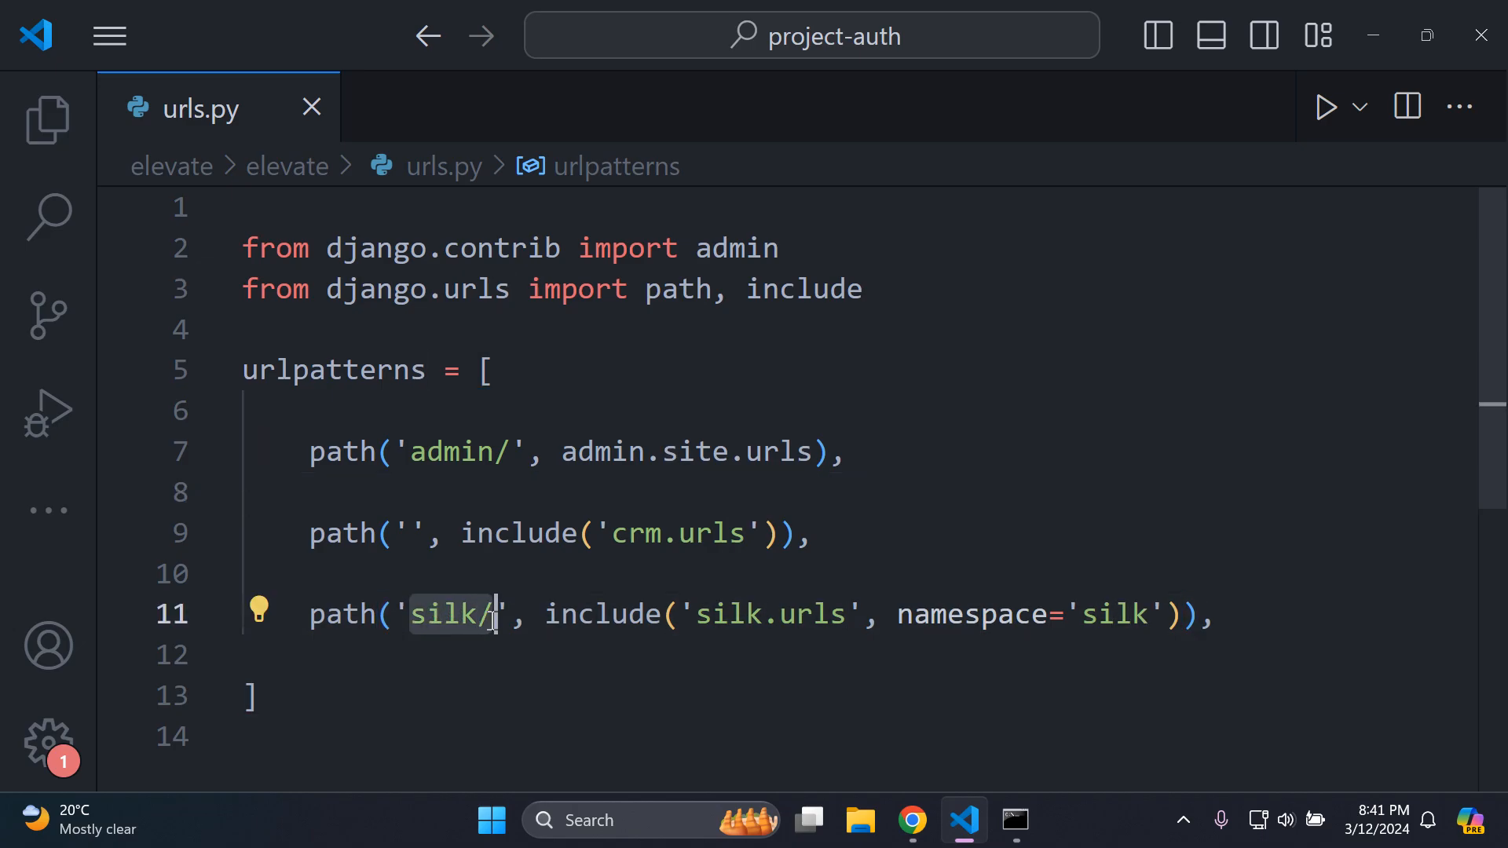
Clear all Silk data from the Clear DB page and return to the empty Summary.
click(910, 820)
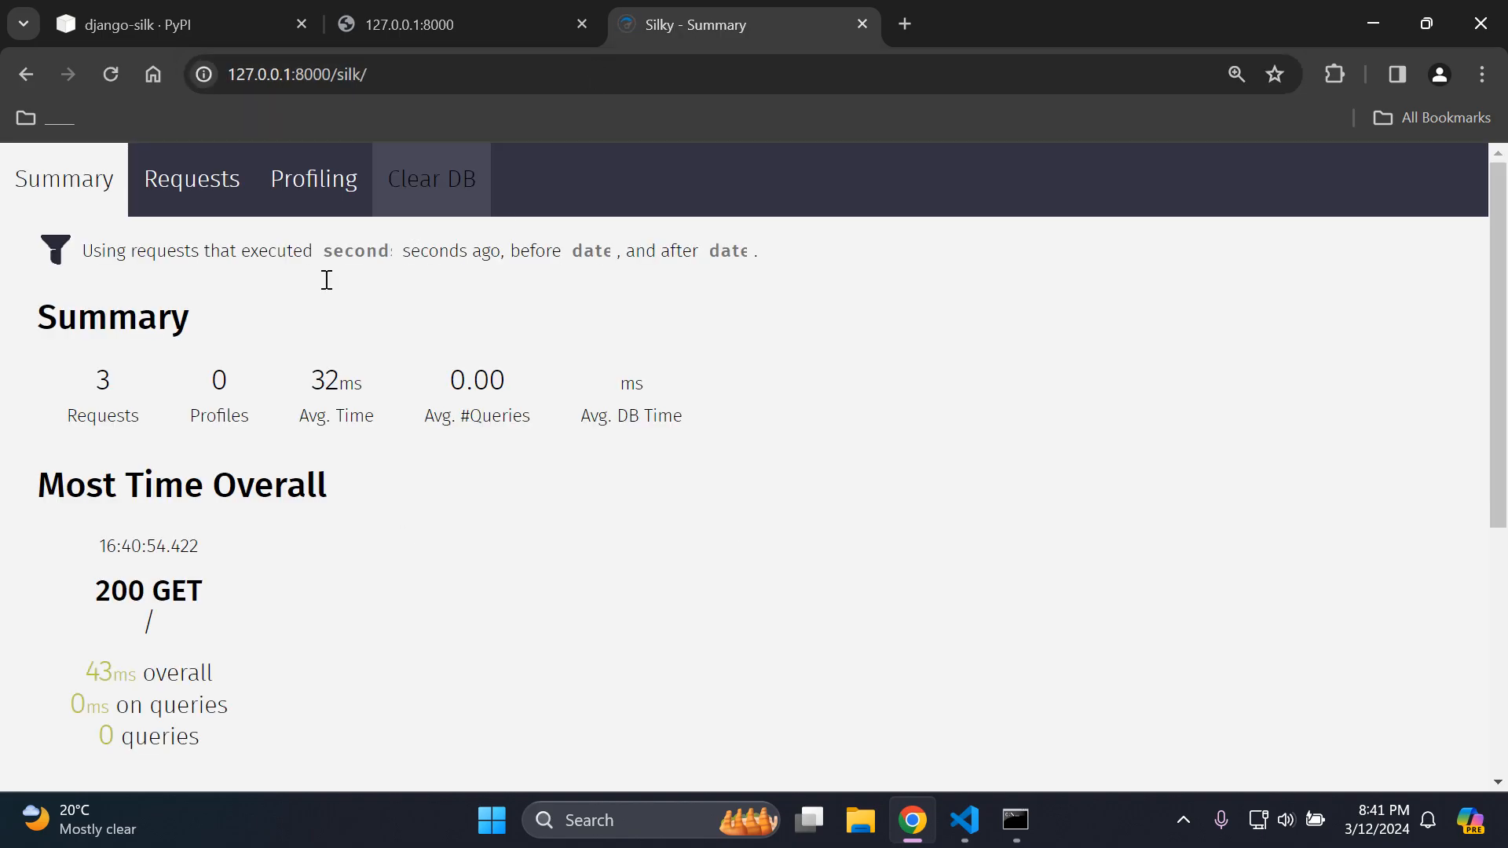
mouse_move(647, 429)
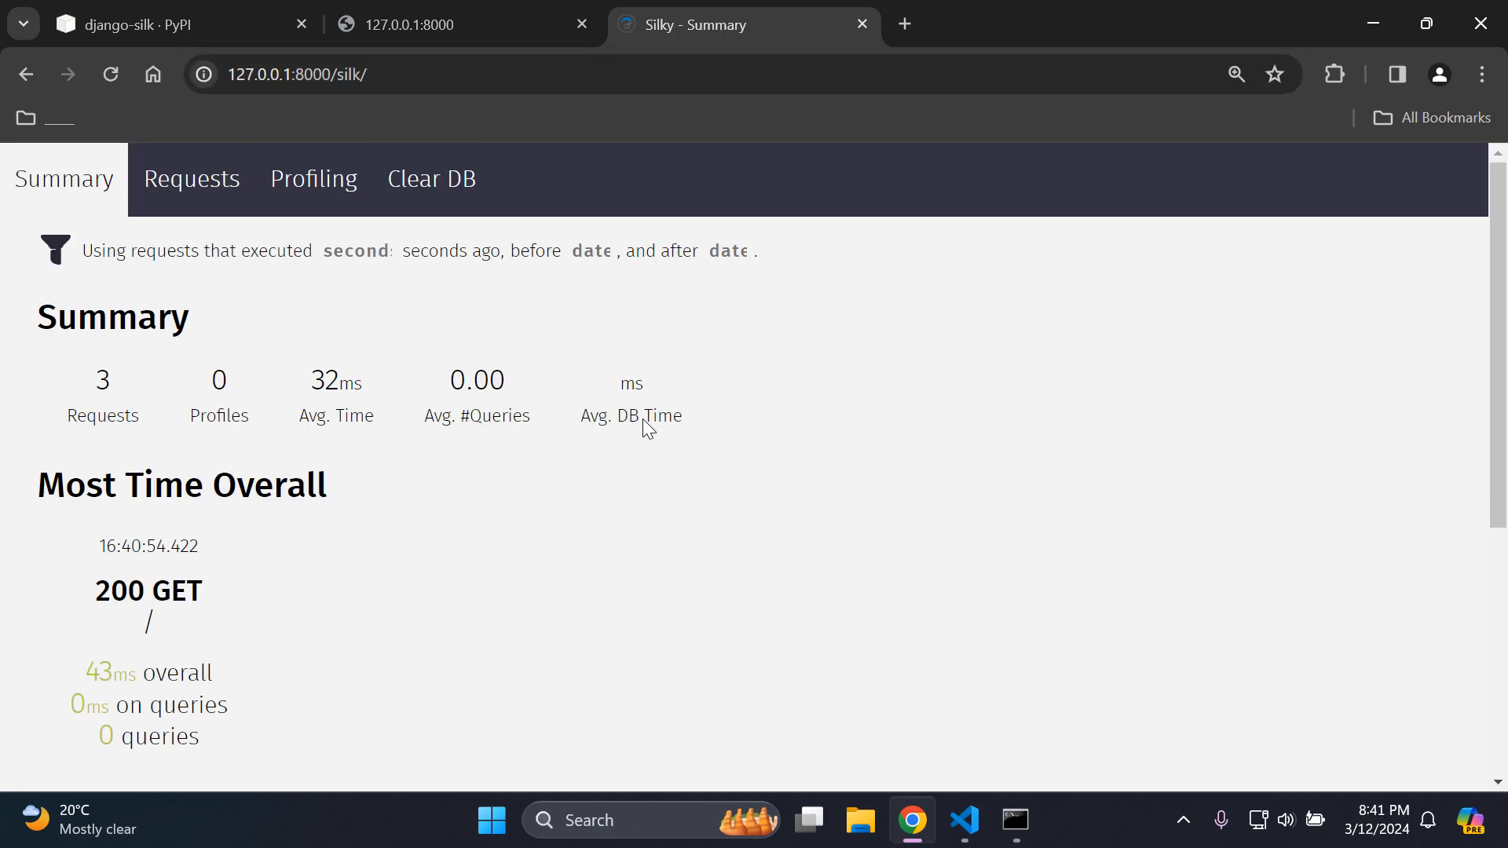
mouse_move(660, 408)
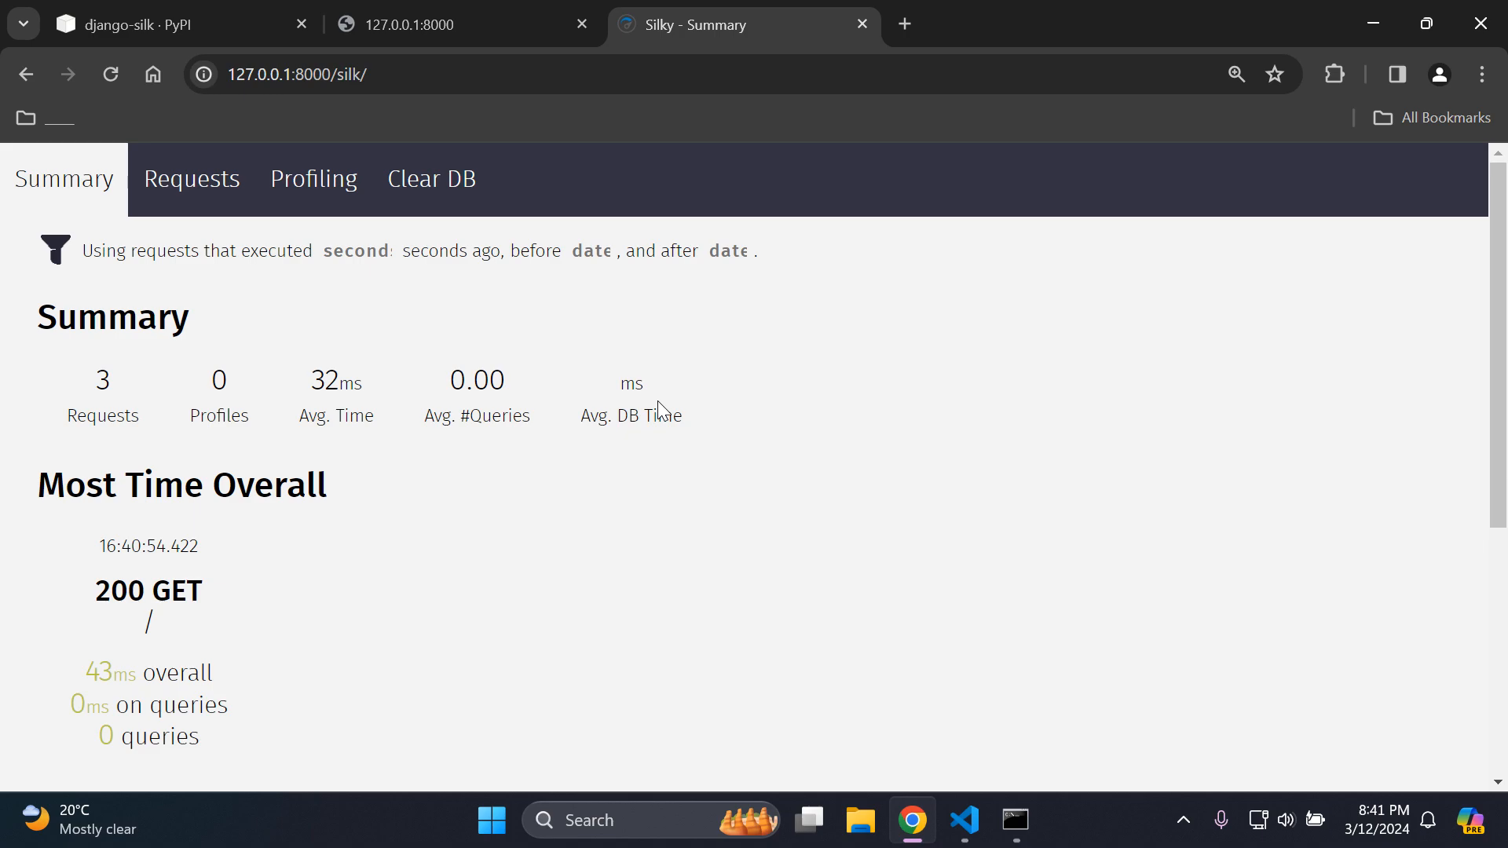
mouse_move(431, 179)
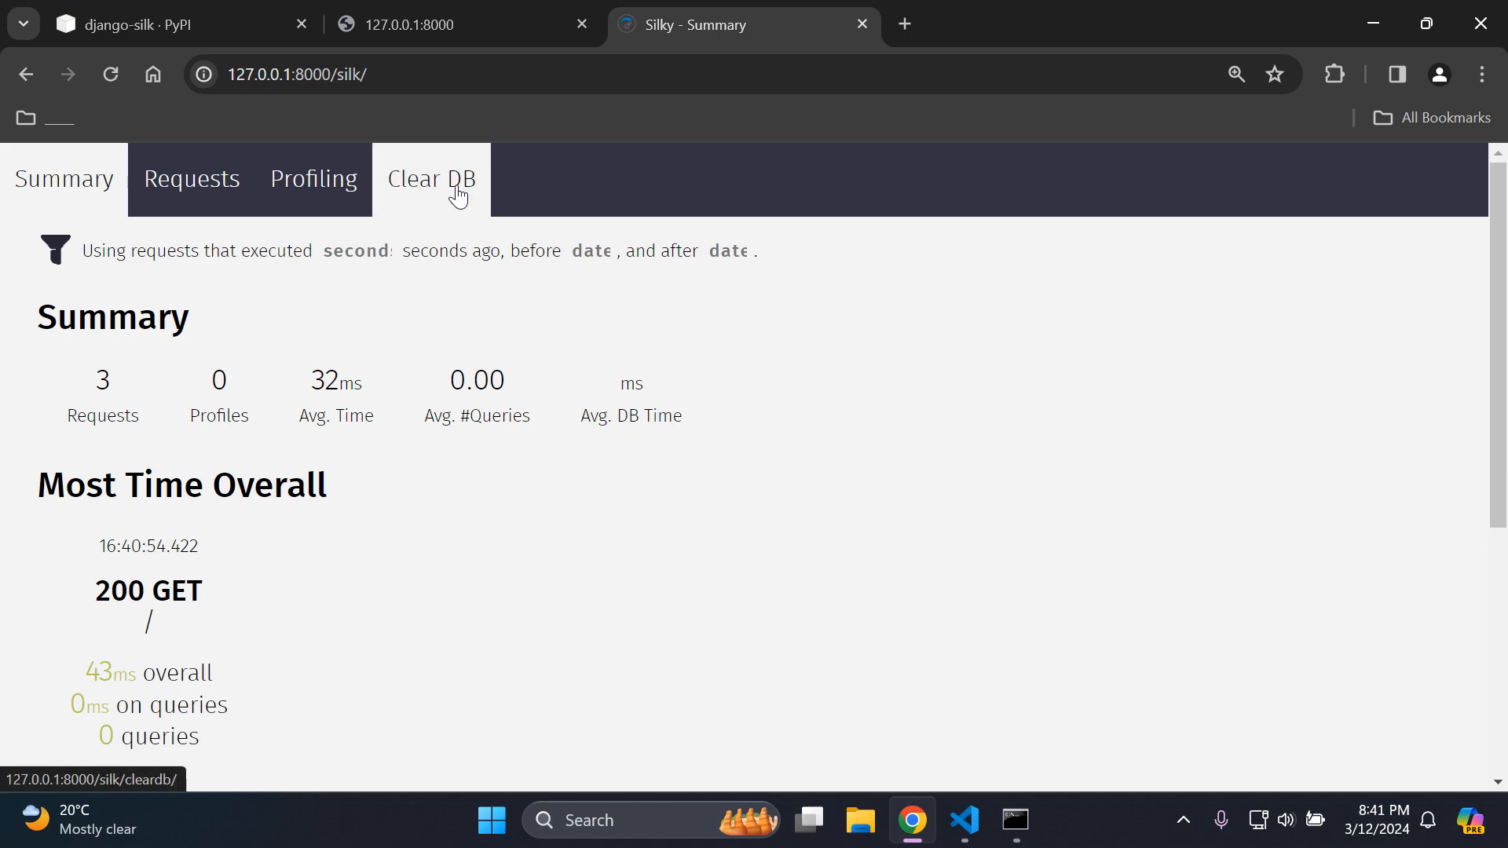
click(431, 179)
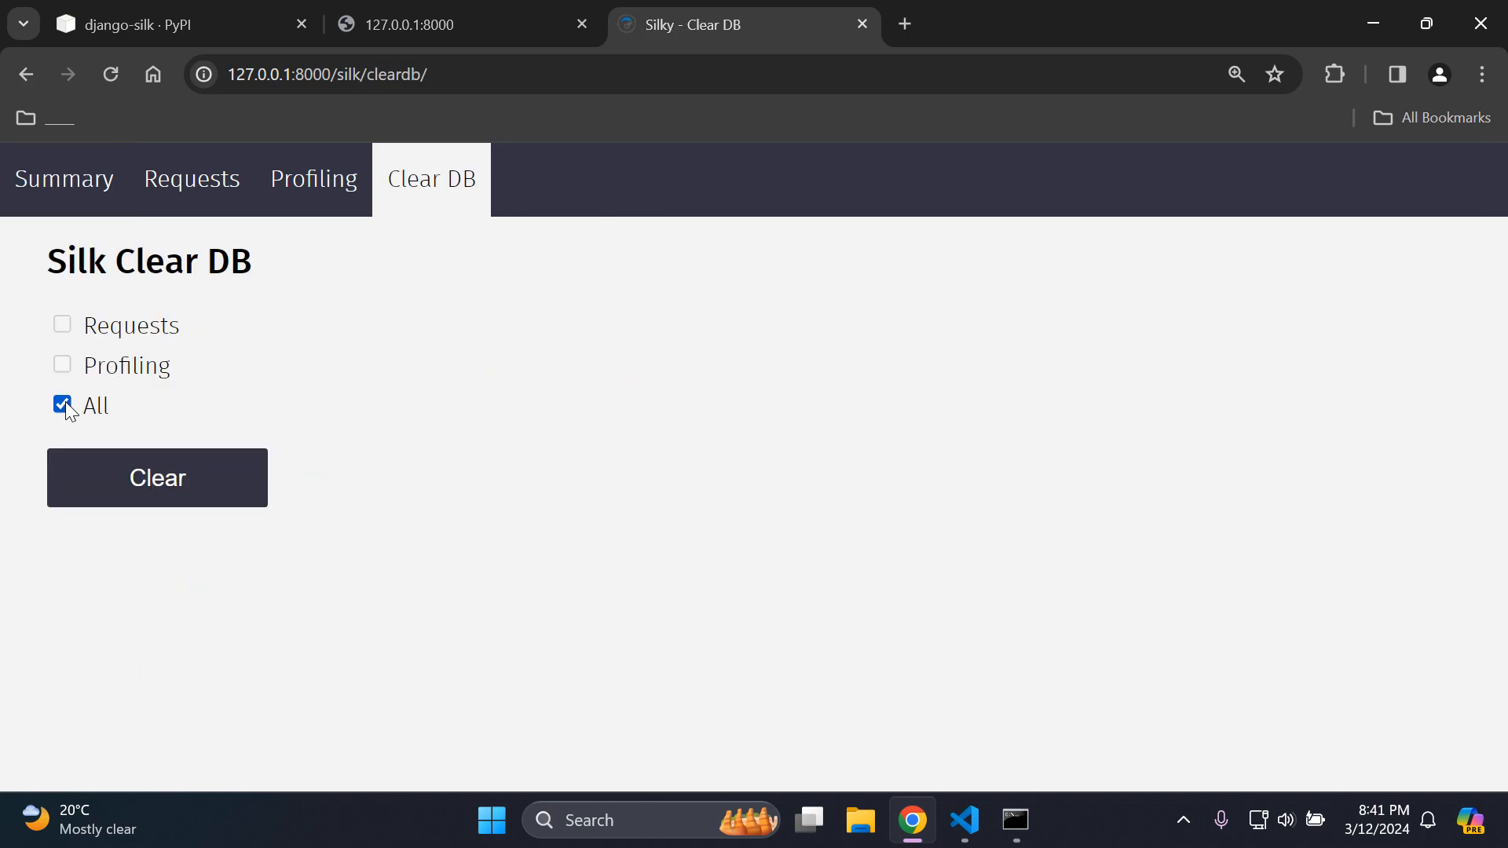
click(157, 478)
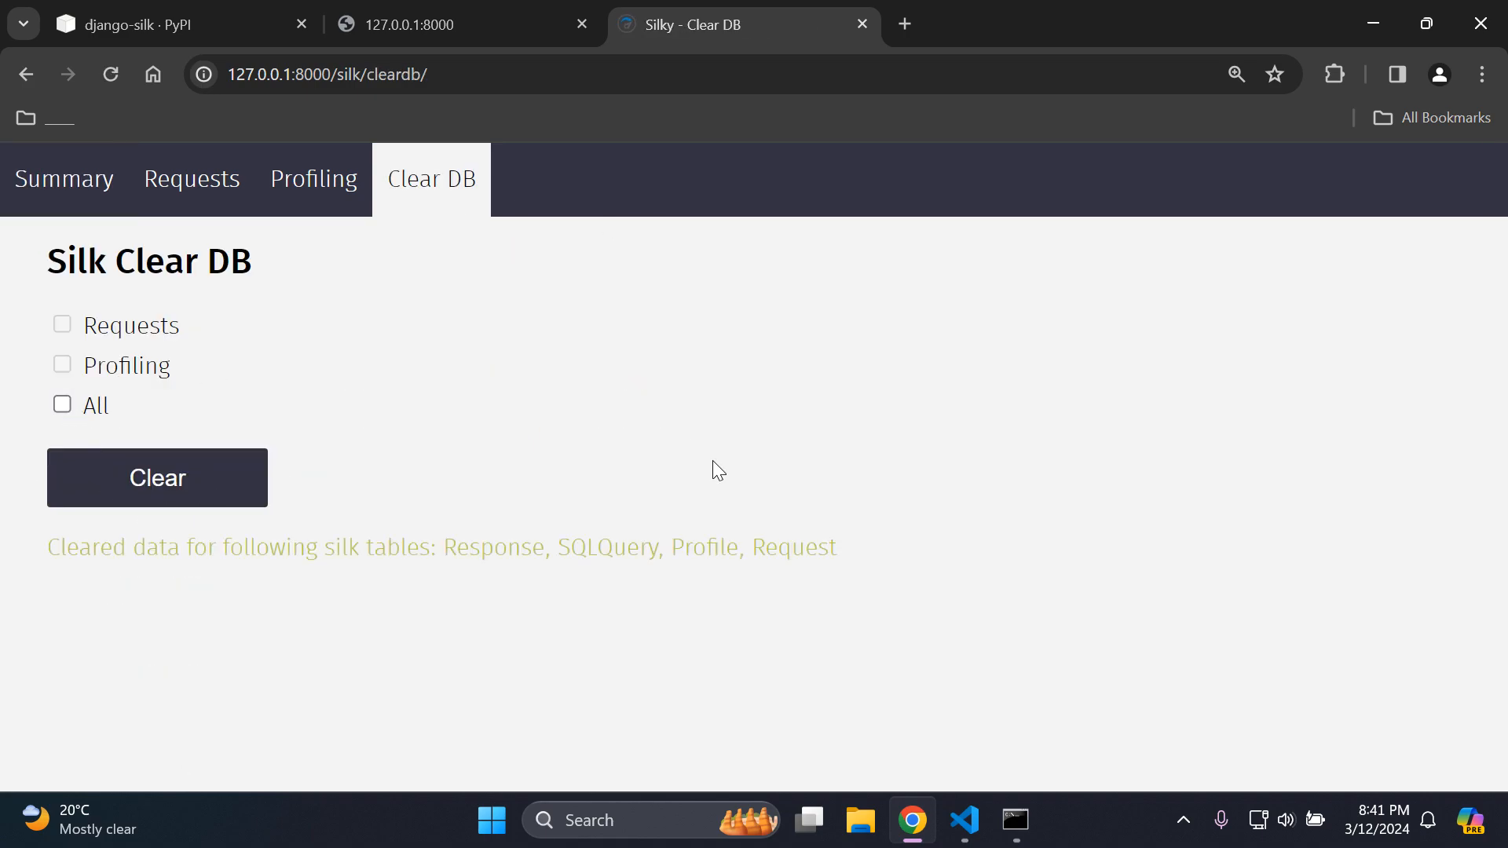
mouse_move(239, 554)
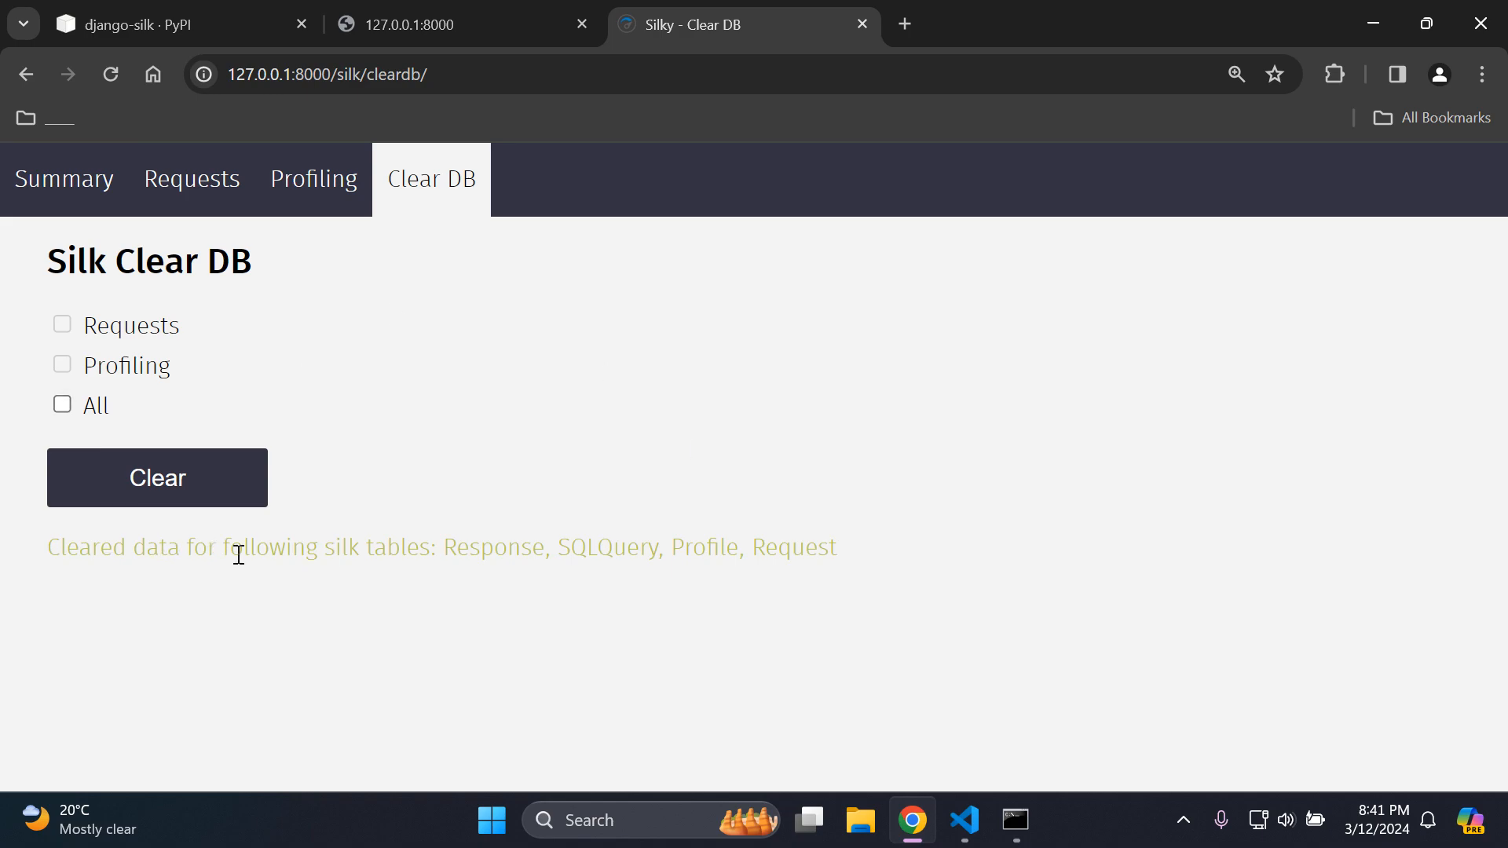
mouse_move(271, 576)
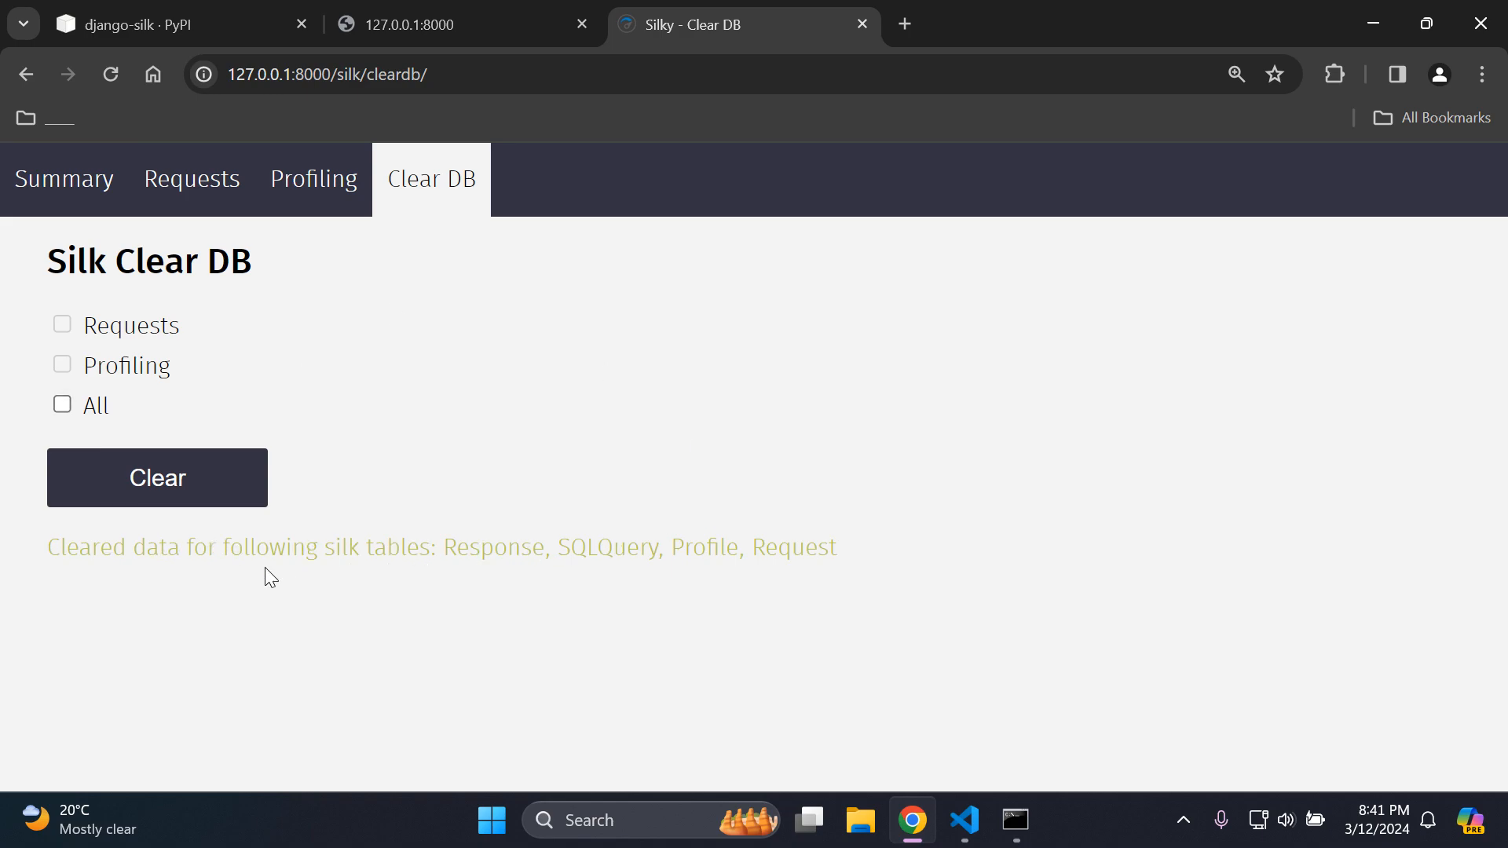
mouse_move(724, 568)
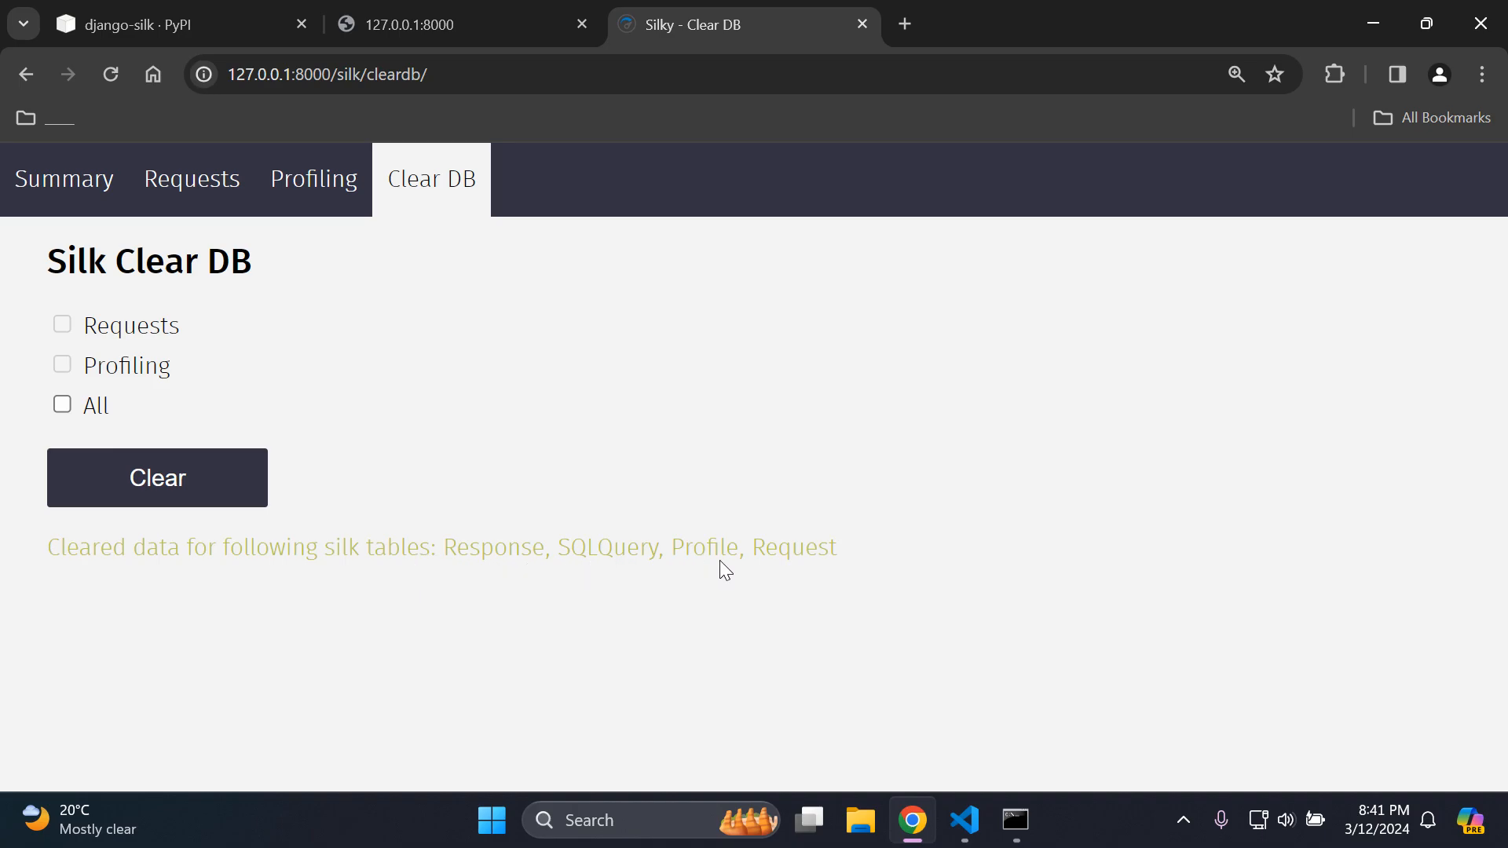
click(64, 179)
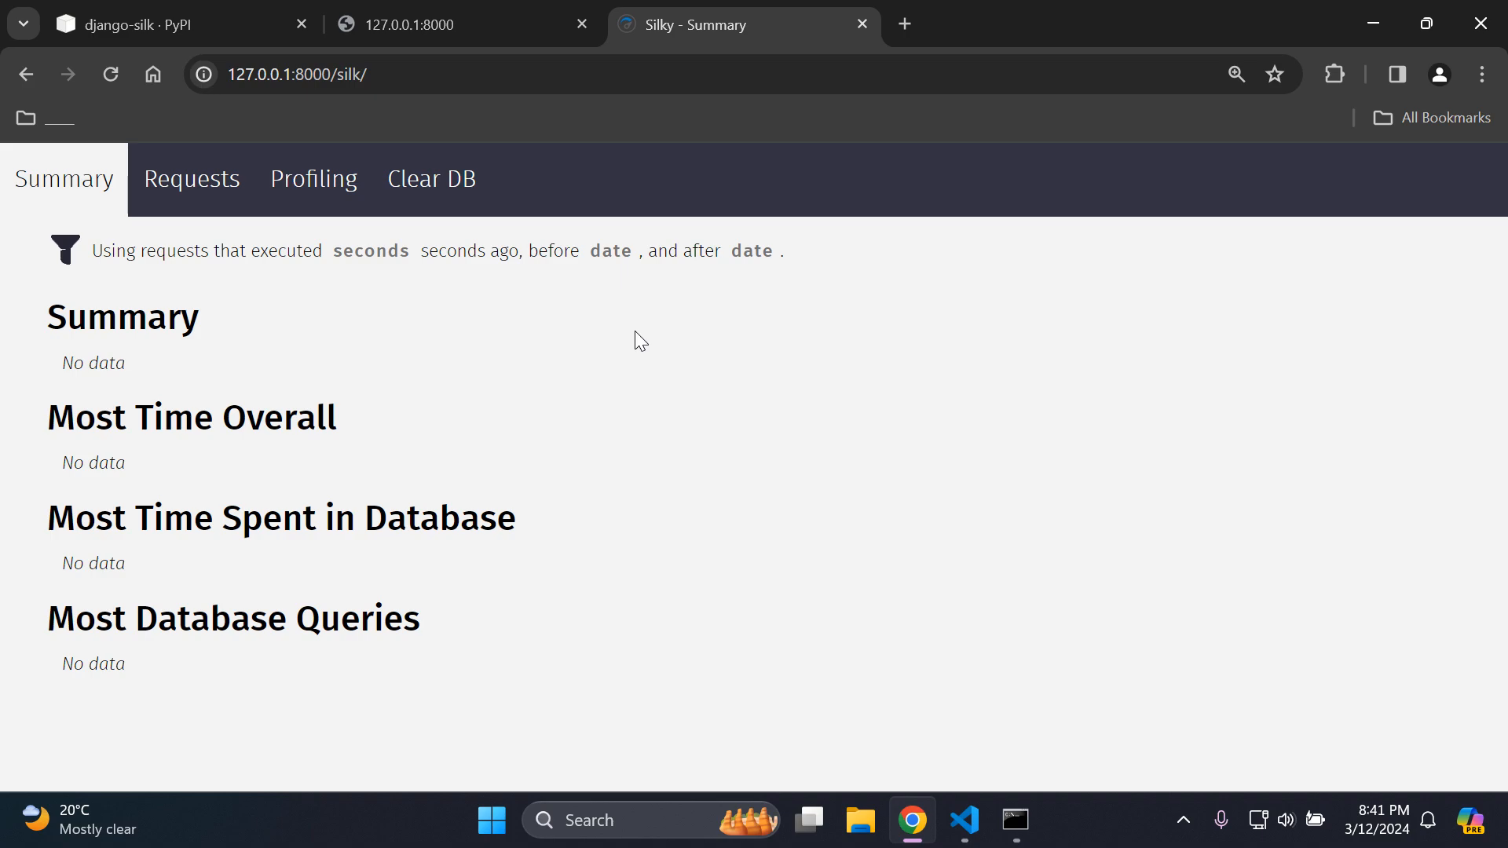
mouse_move(431, 179)
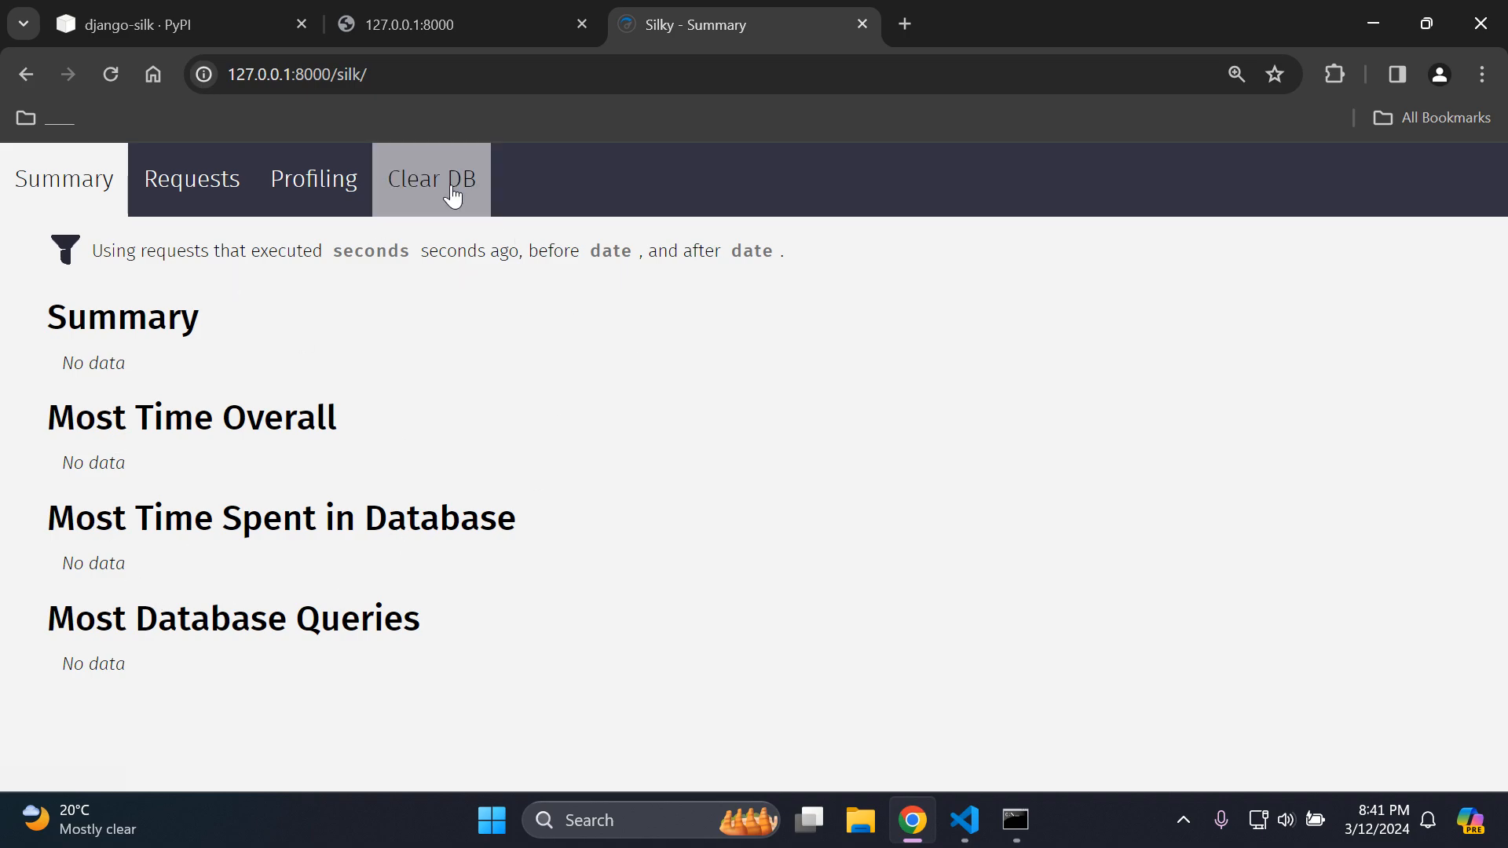
Register a test22 account from the homepage's registration page.
click(414, 24)
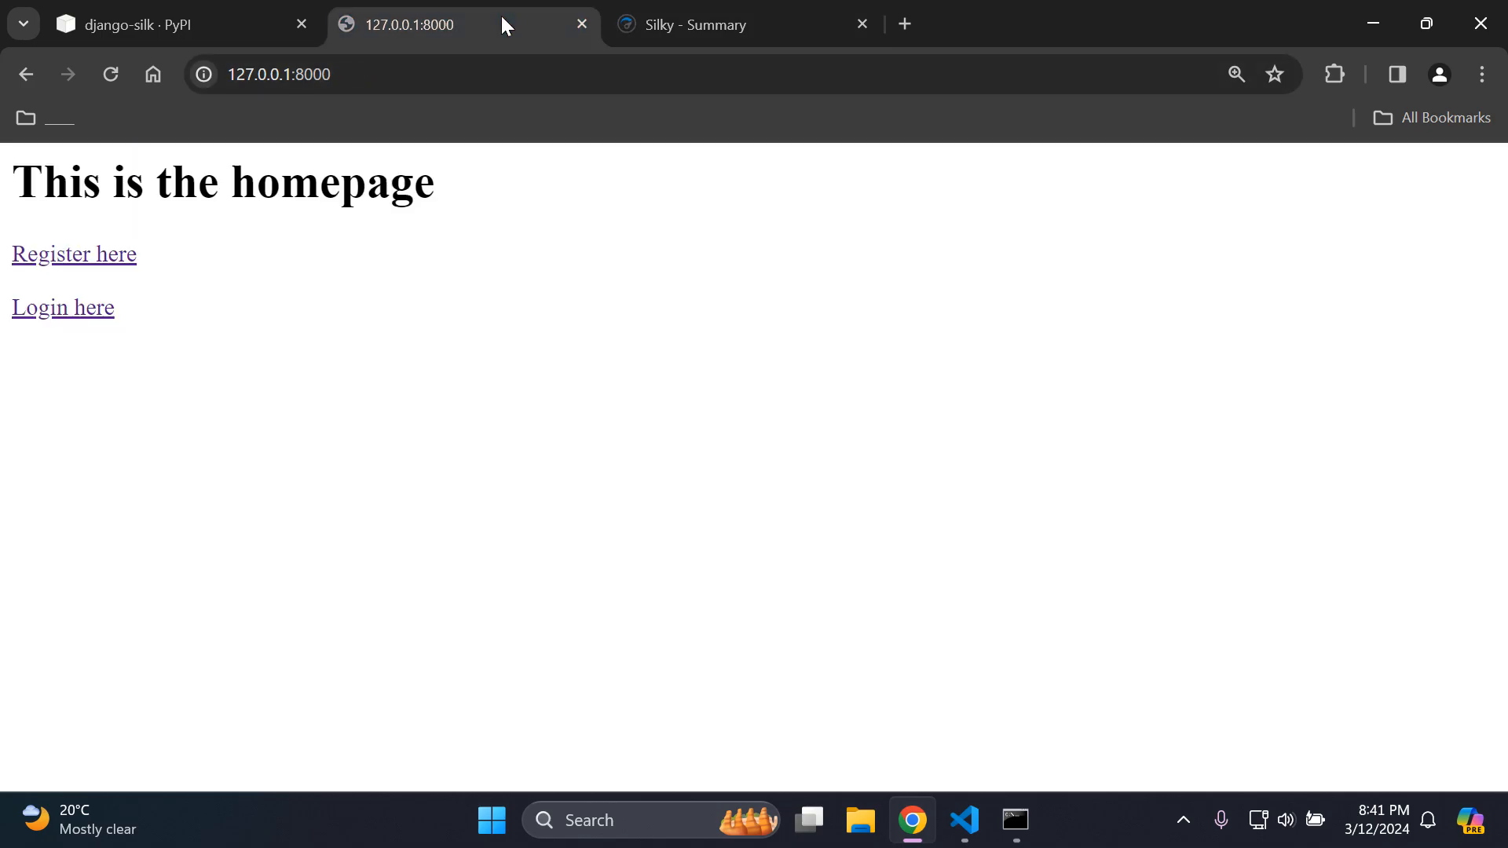
mouse_move(498, 275)
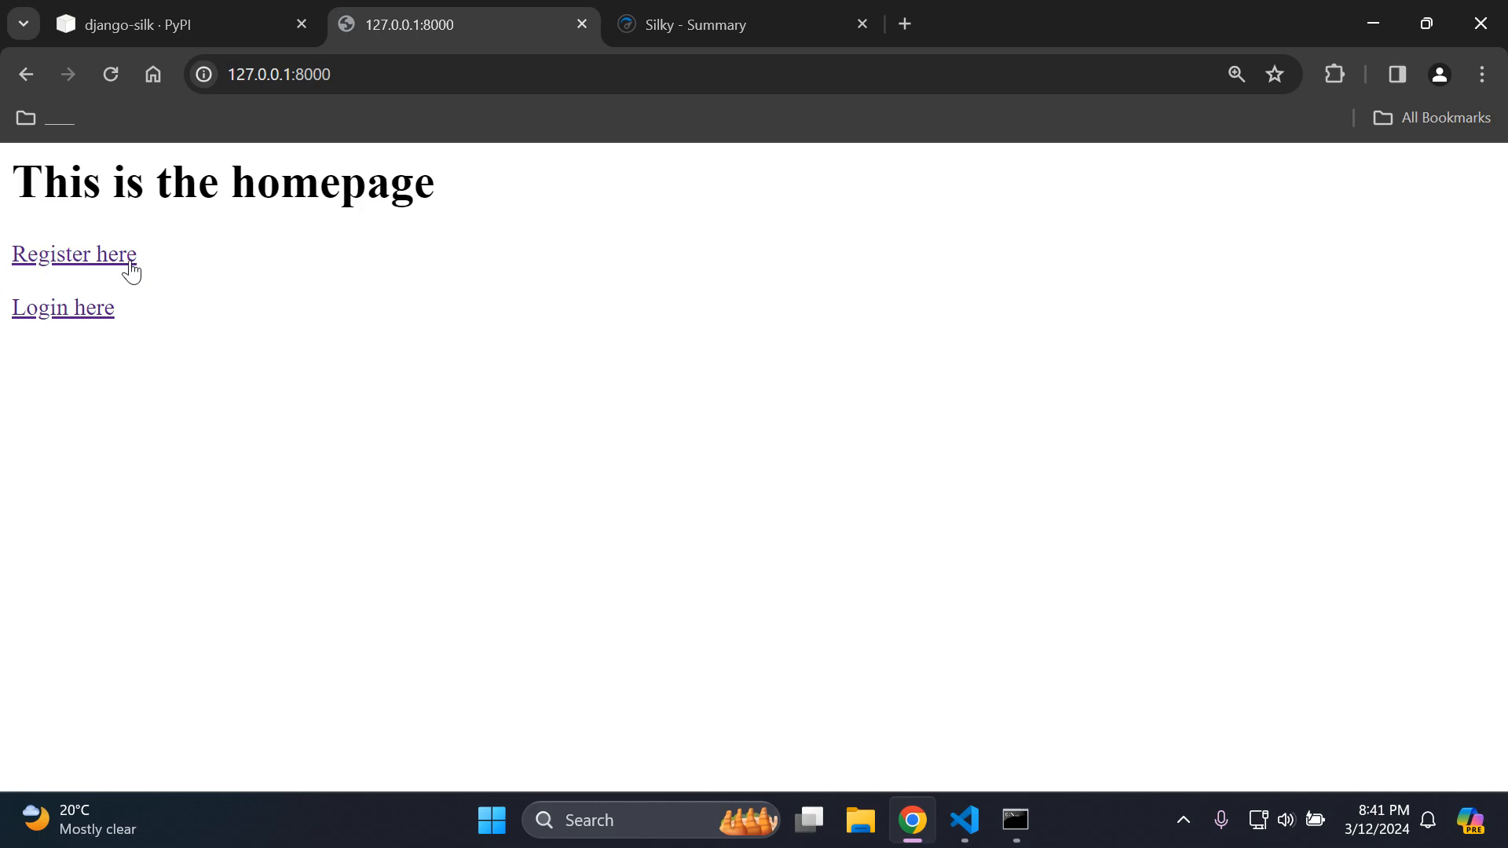
click(73, 254)
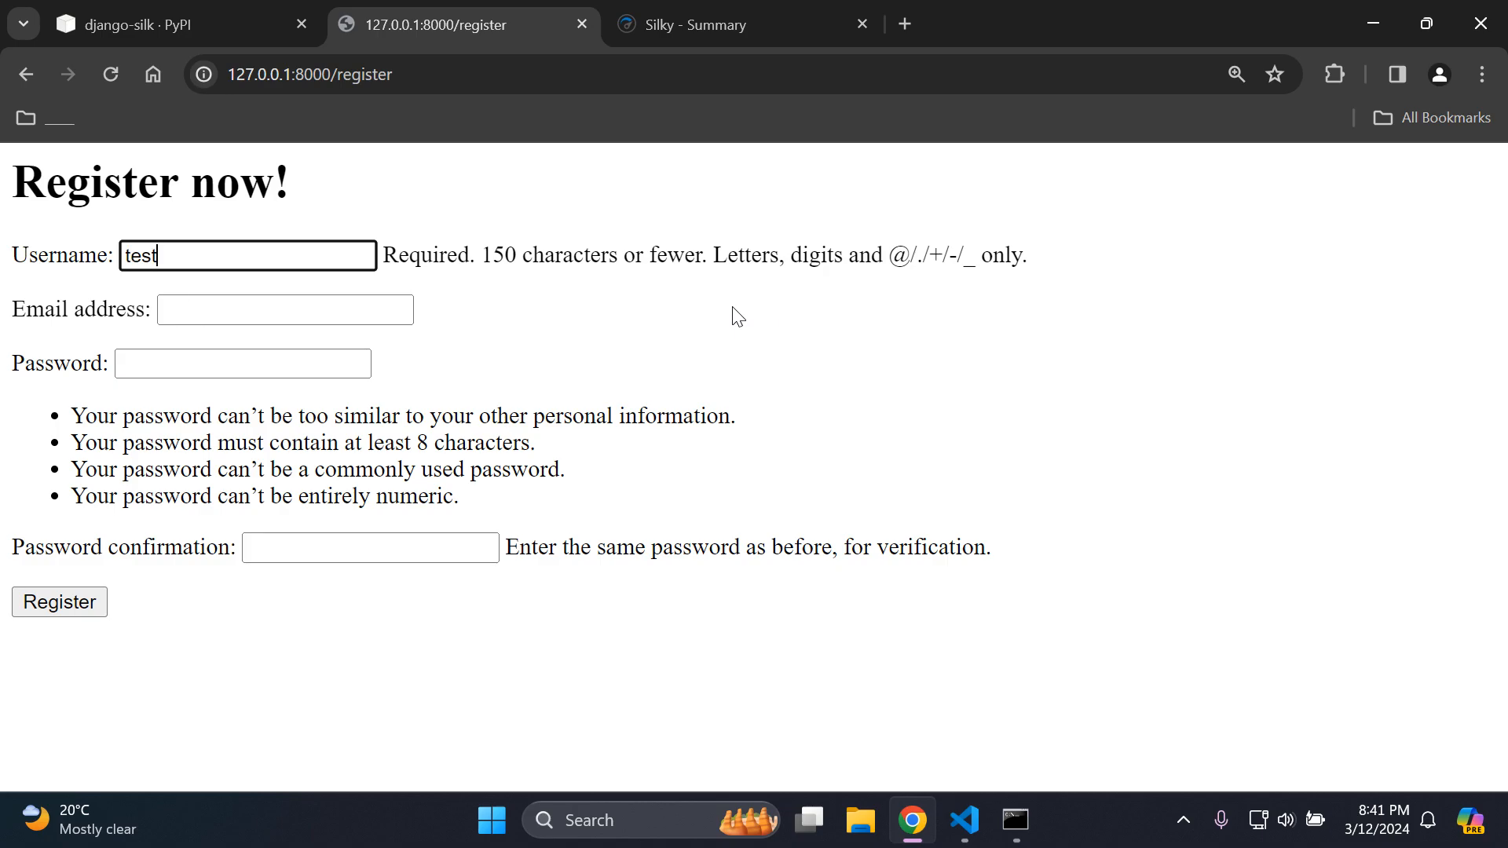
text(22)
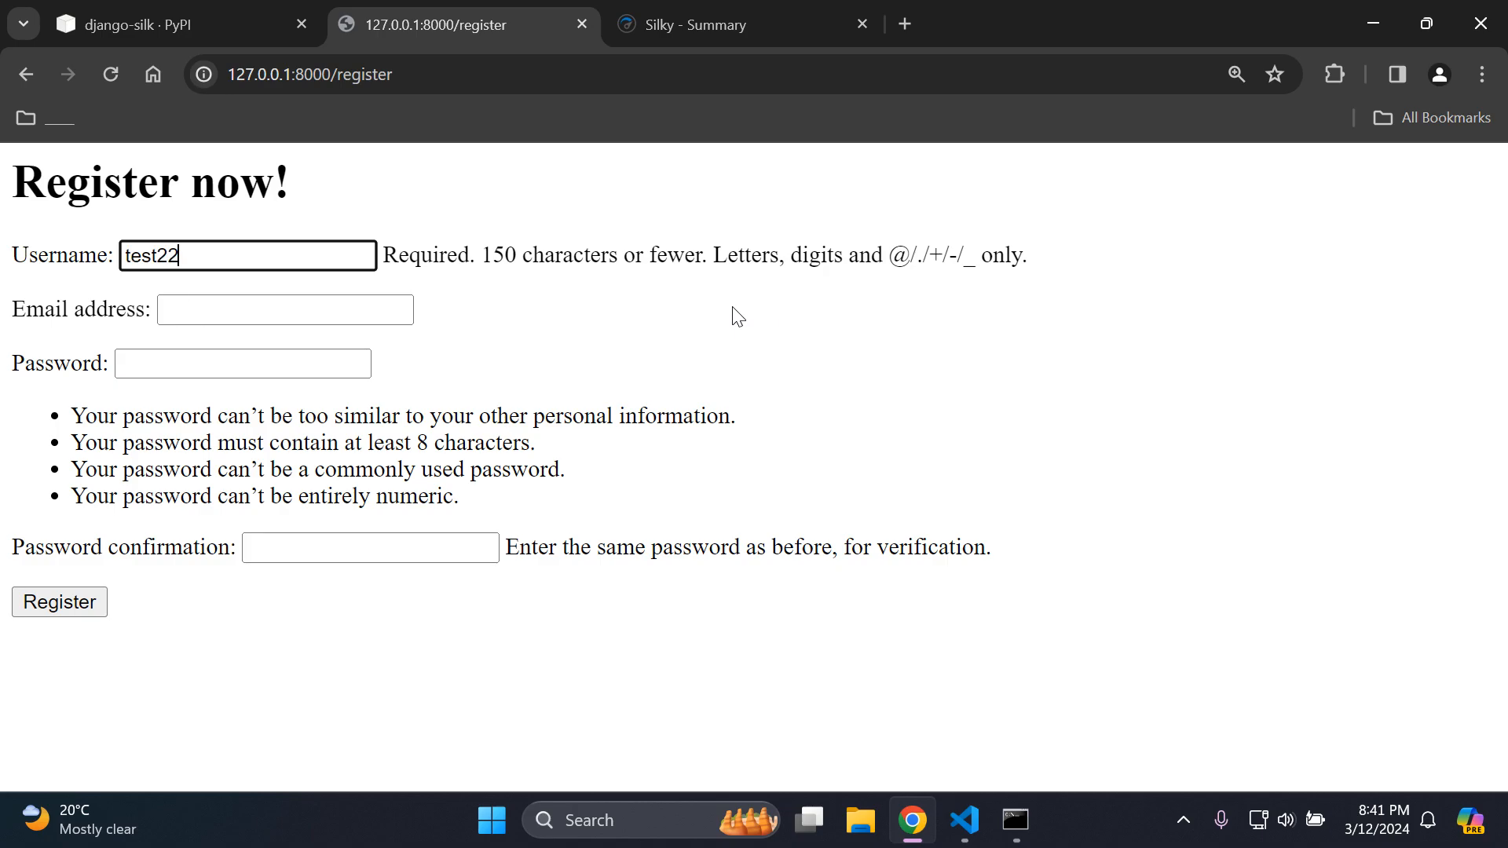
text(test22@mail.com)
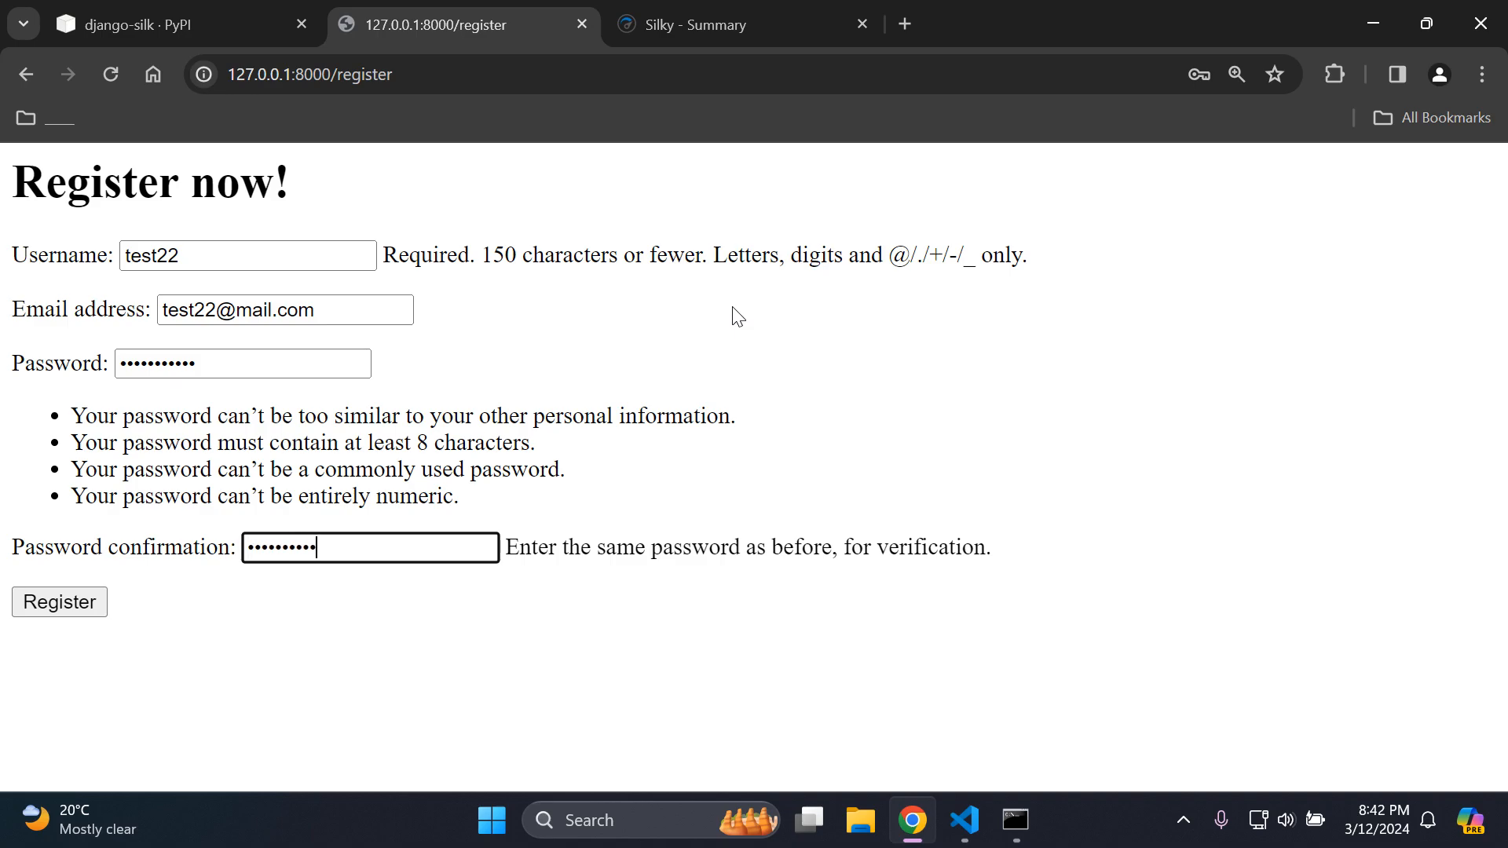
click(59, 601)
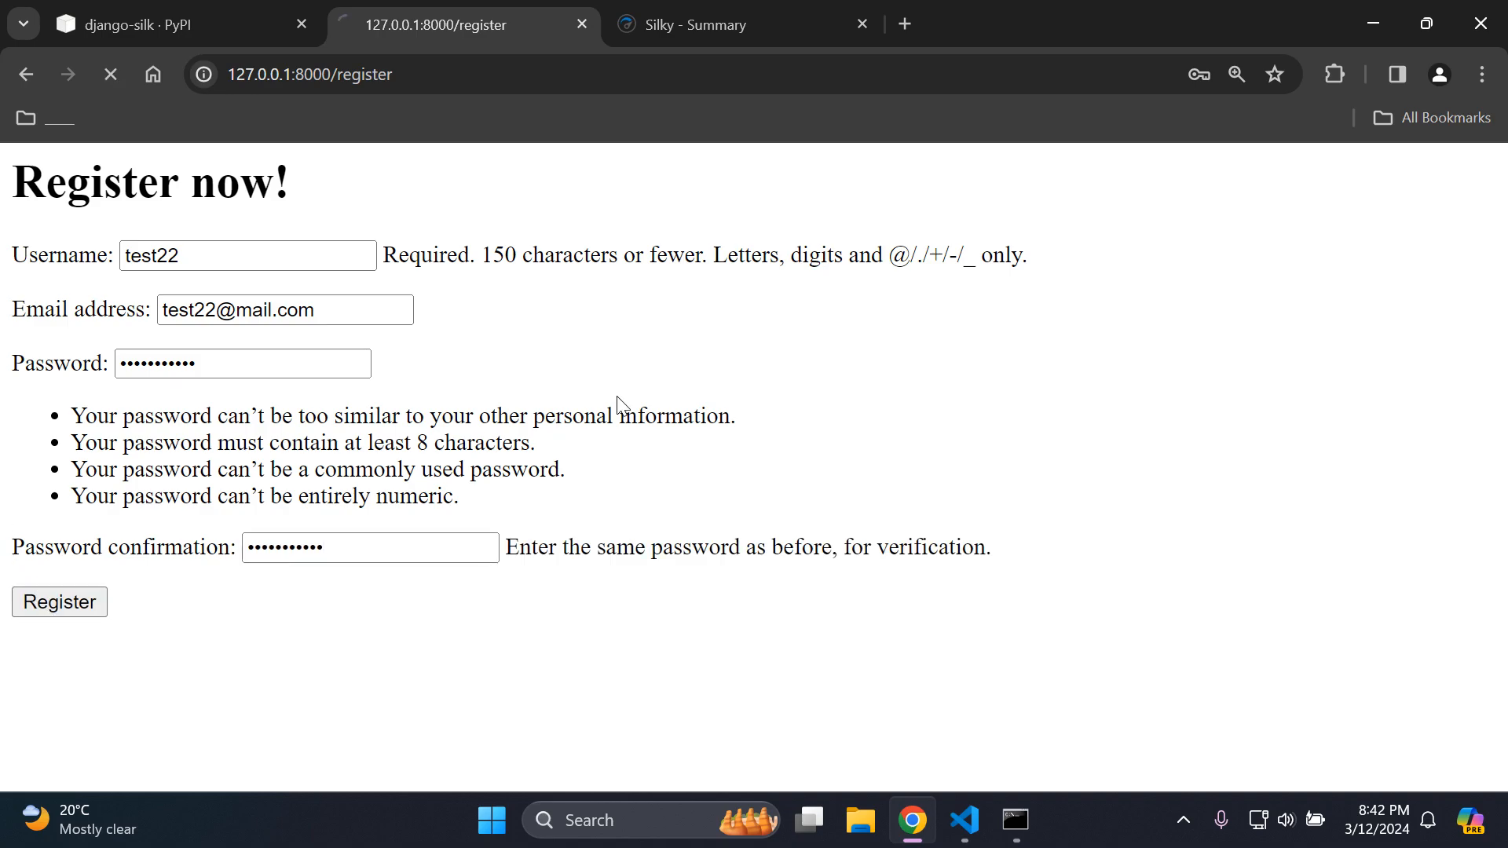
Log in to the Django app as test22.
click(59, 601)
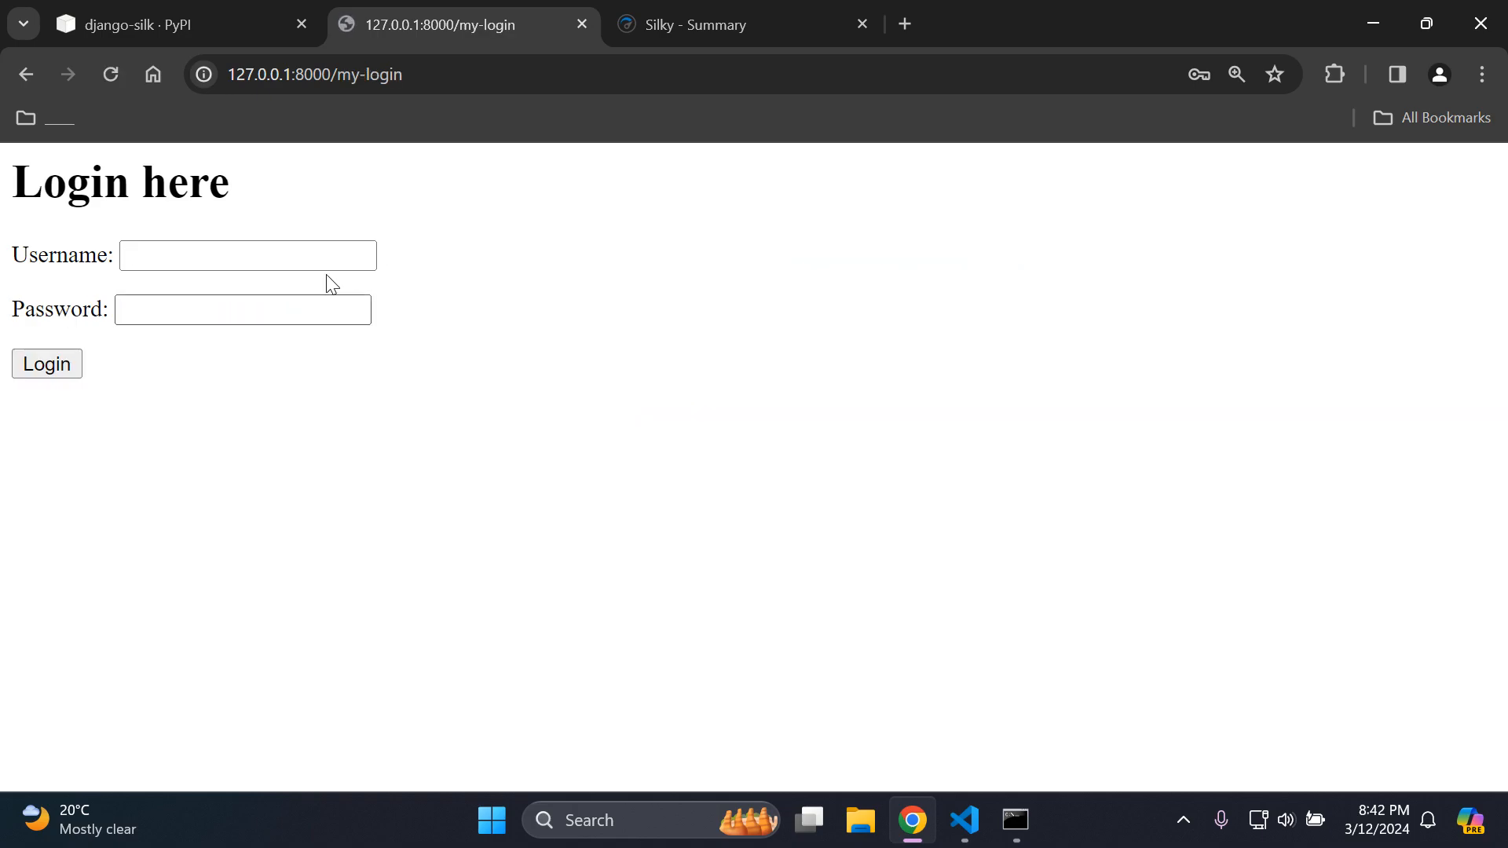
text(test22)
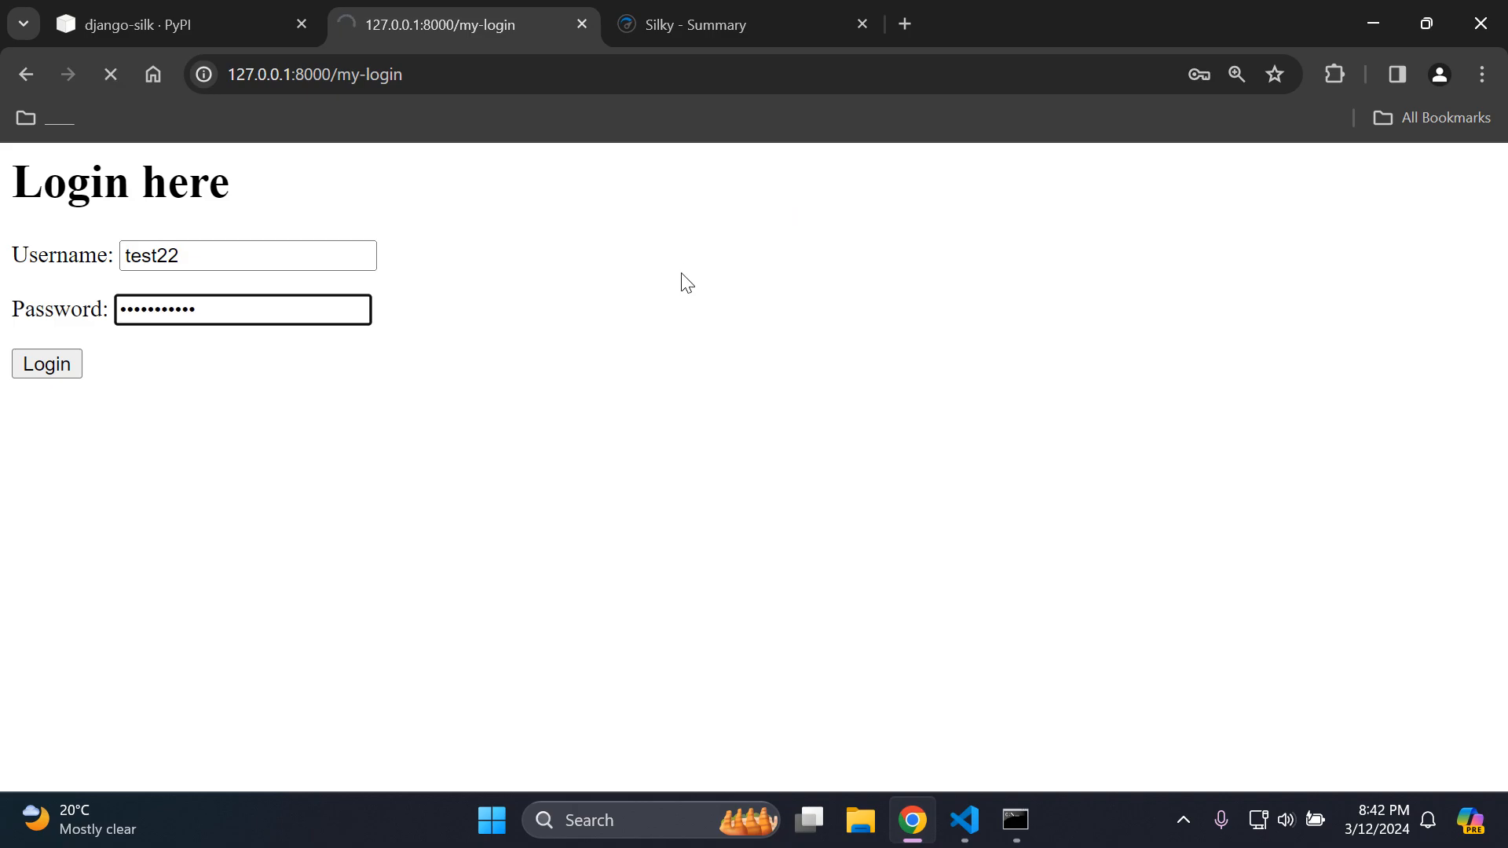
click(47, 363)
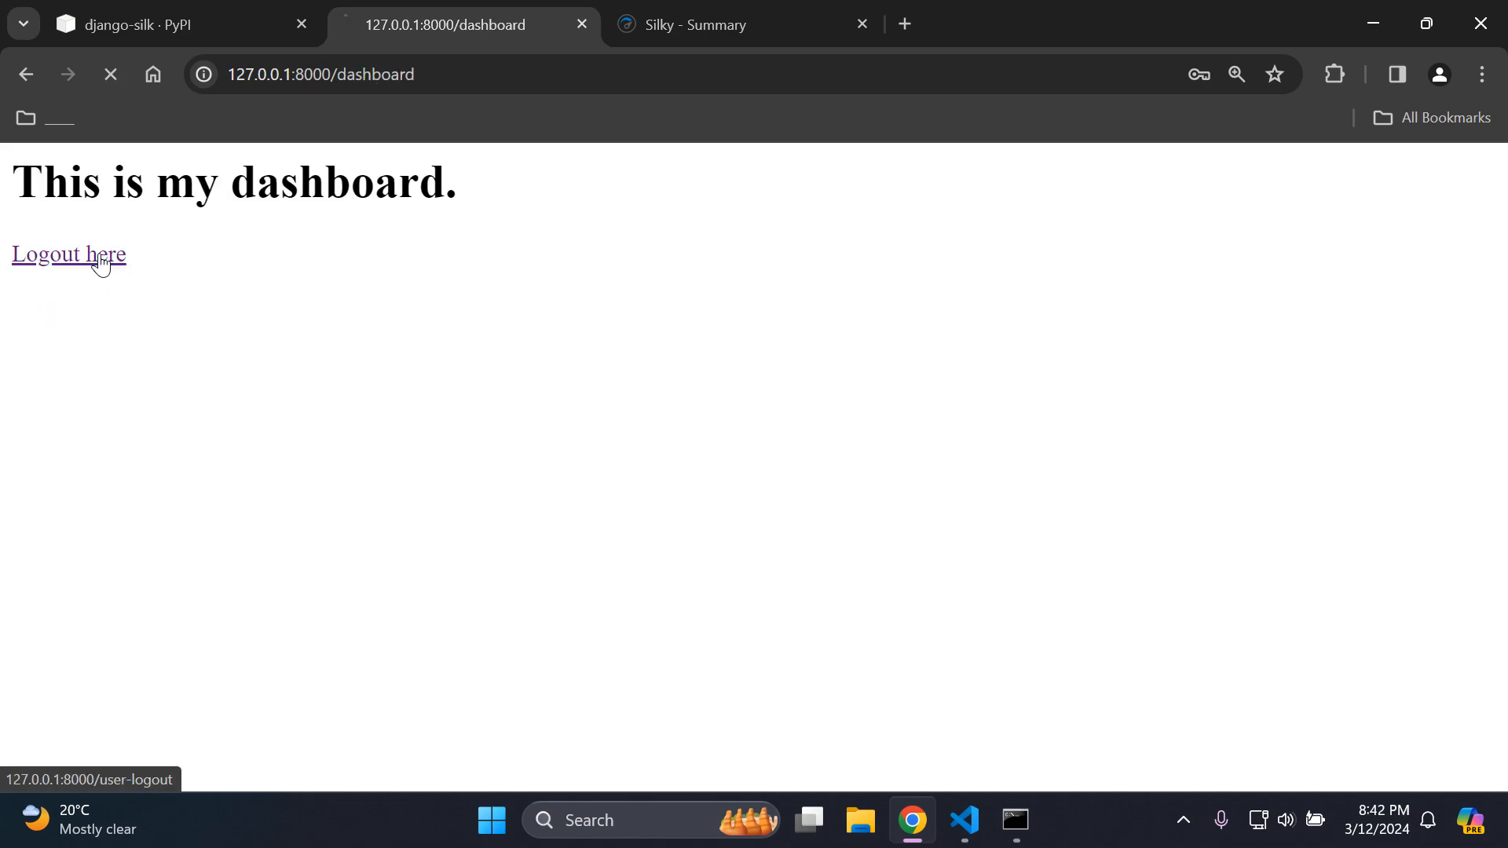
Revisit the registration page, go back to the homepage, and switch to the Silky Summary tab.
click(67, 253)
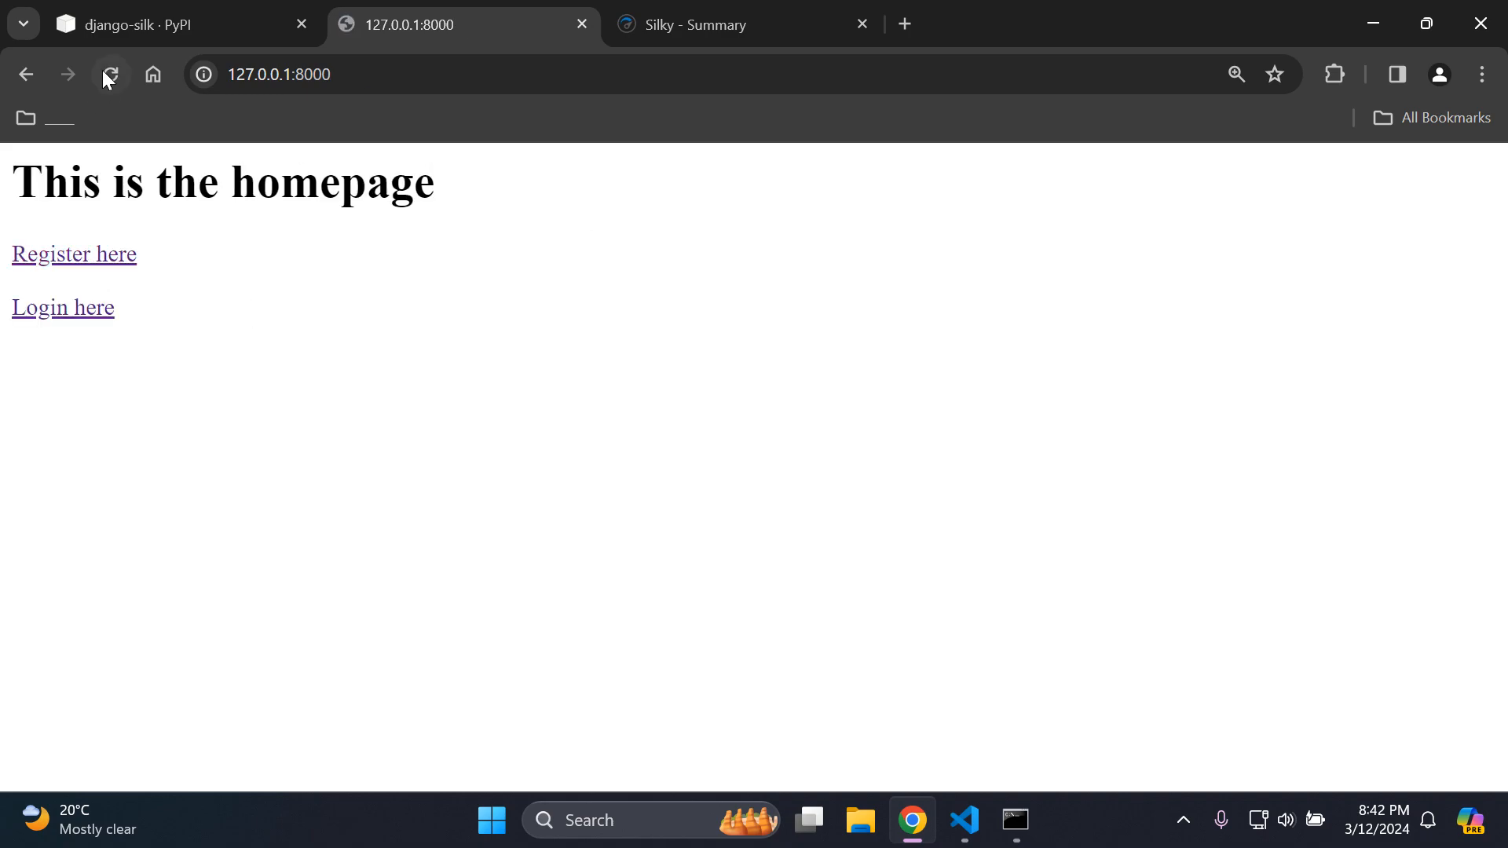
click(74, 253)
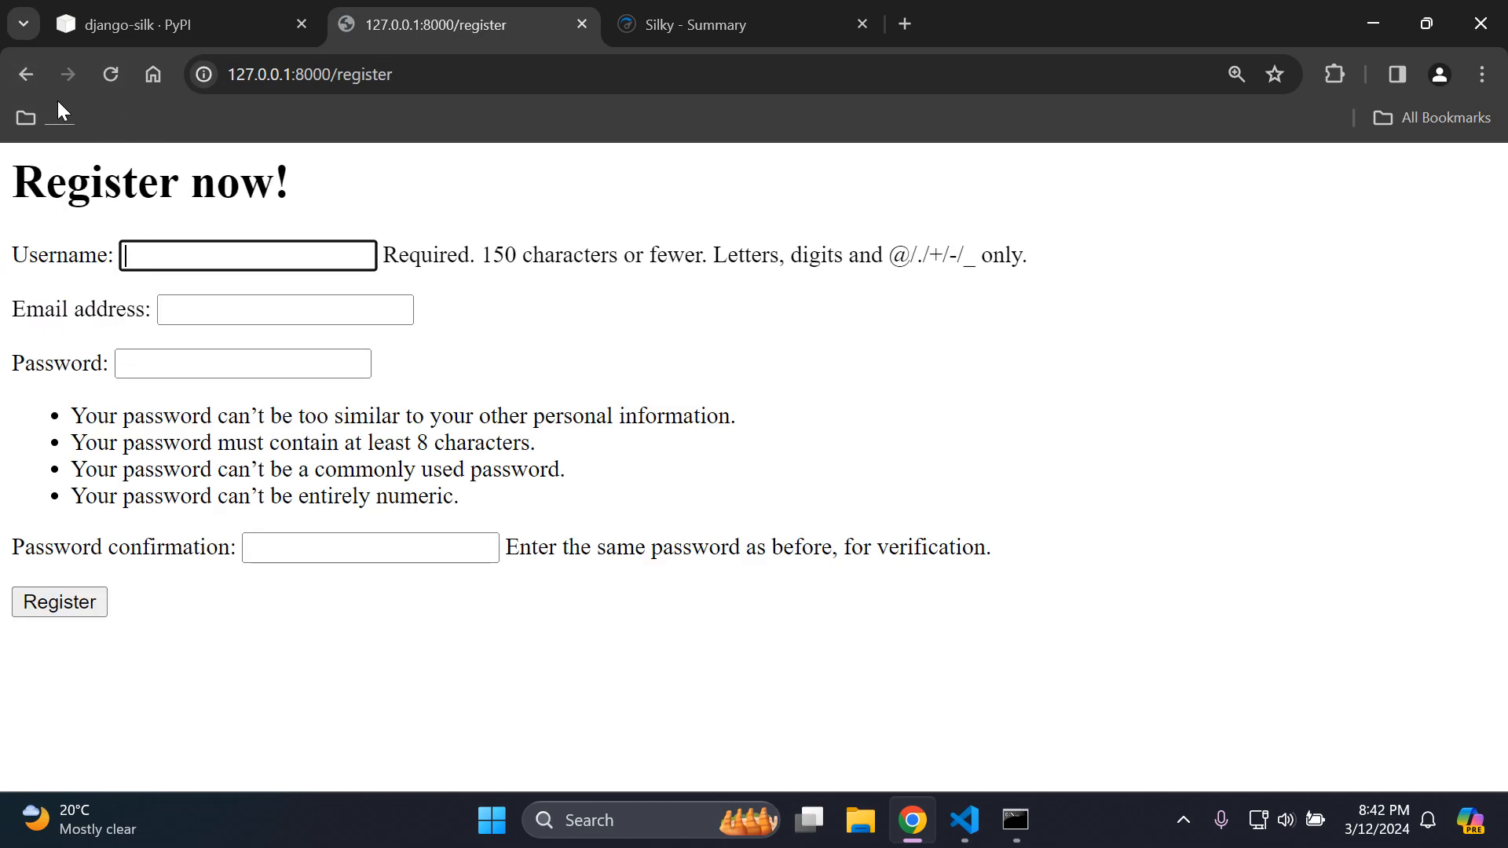
click(25, 74)
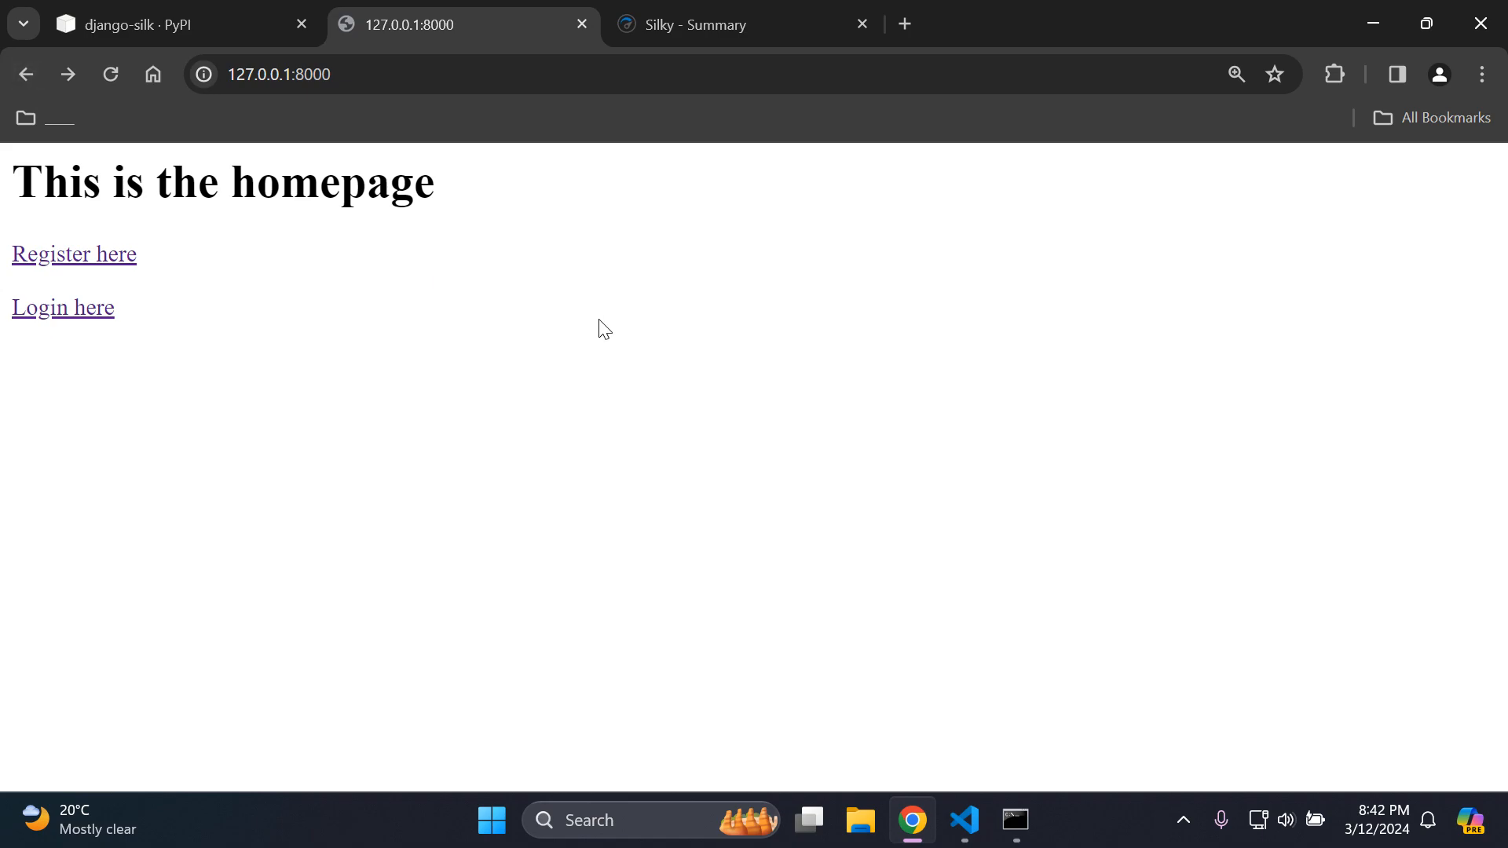
click(745, 25)
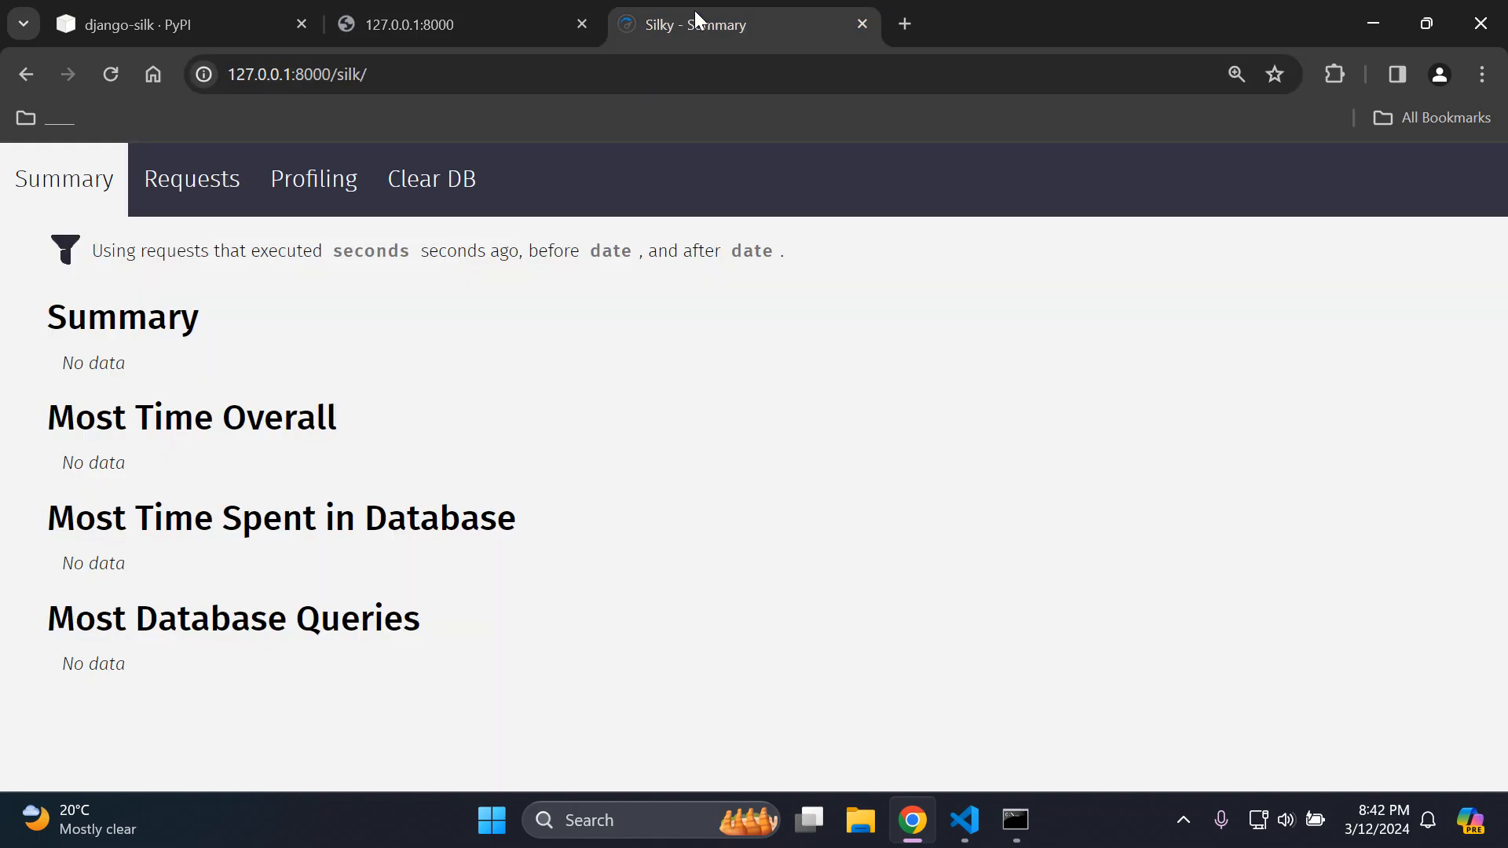
mouse_move(64, 179)
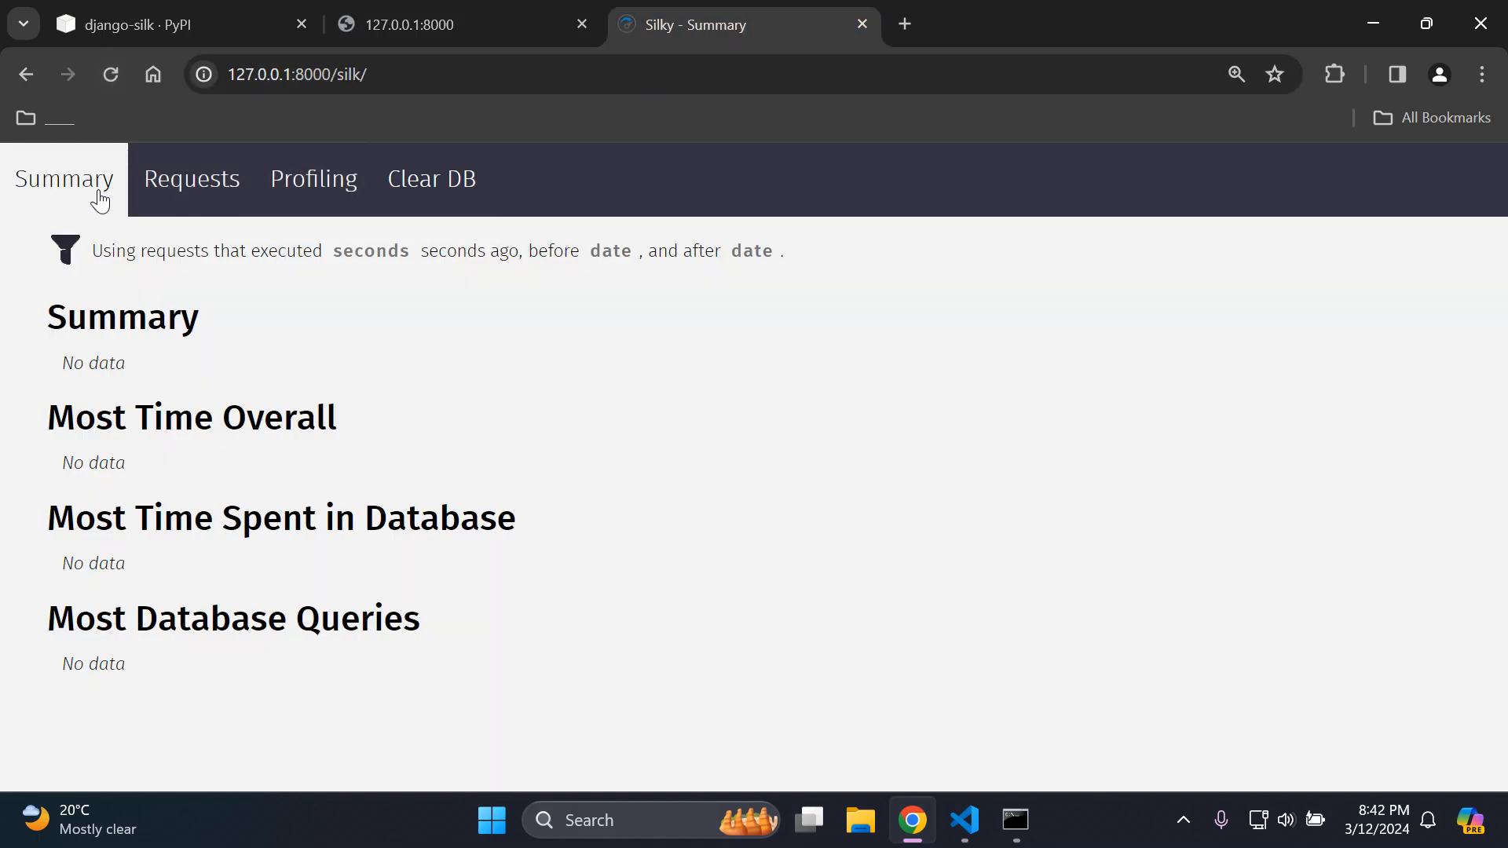
mouse_move(141, 128)
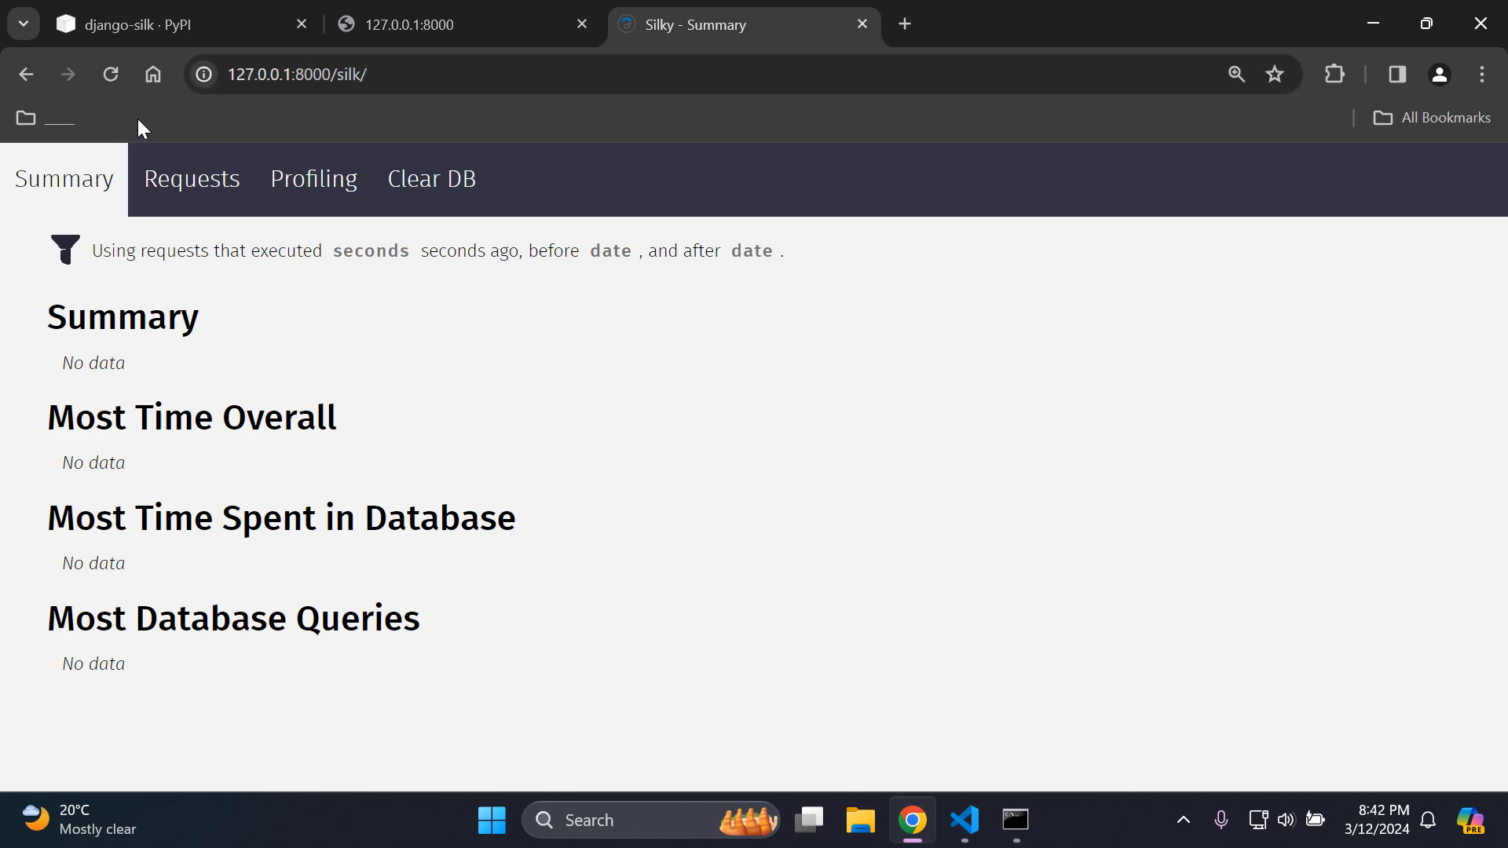
Reload the Silk Summary to show 12 recorded requests averaging 278 ms.
click(110, 74)
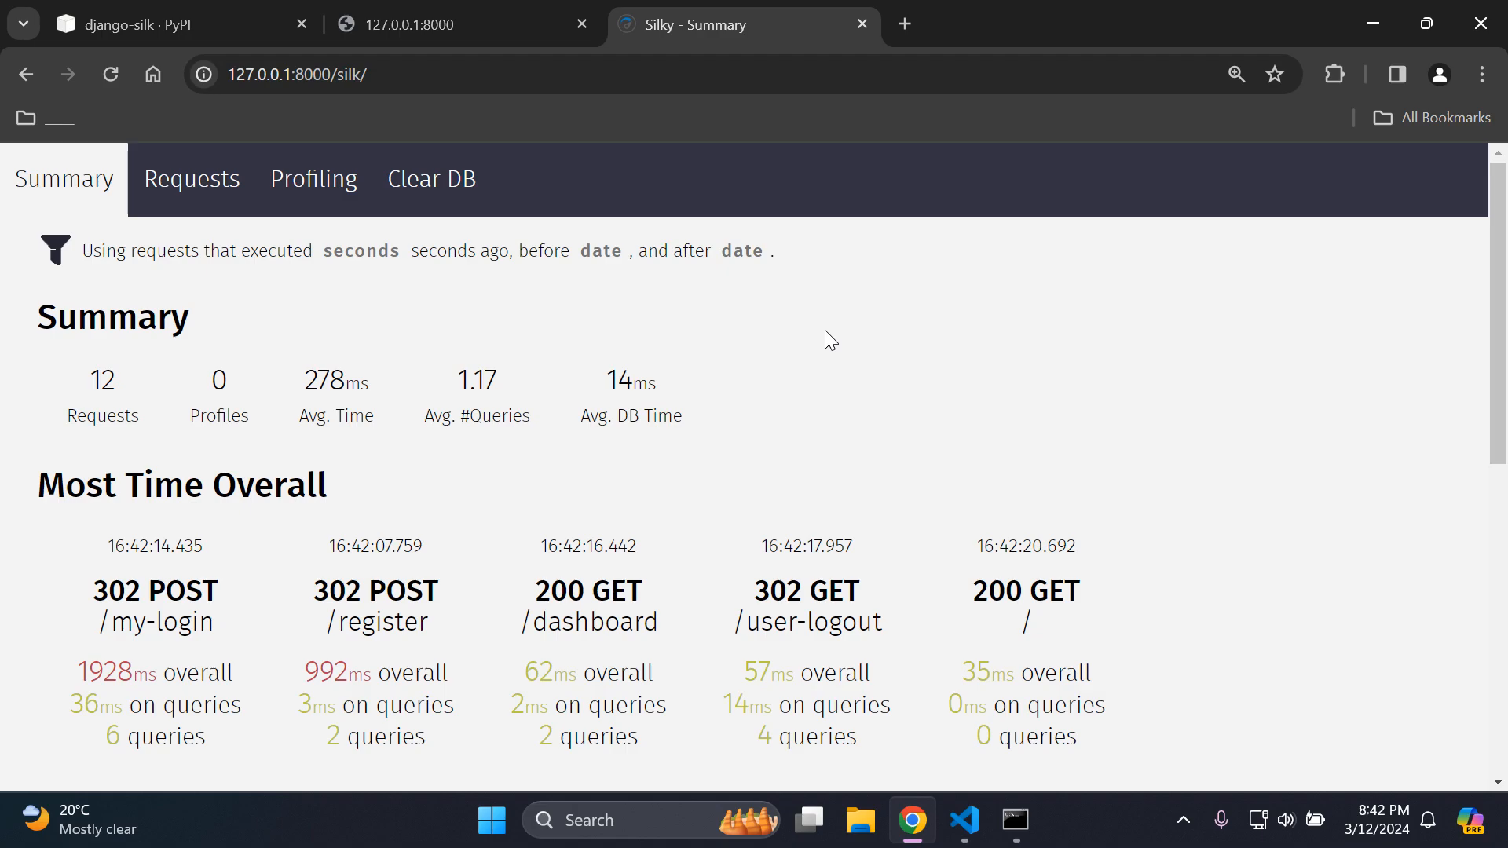
mouse_move(776, 347)
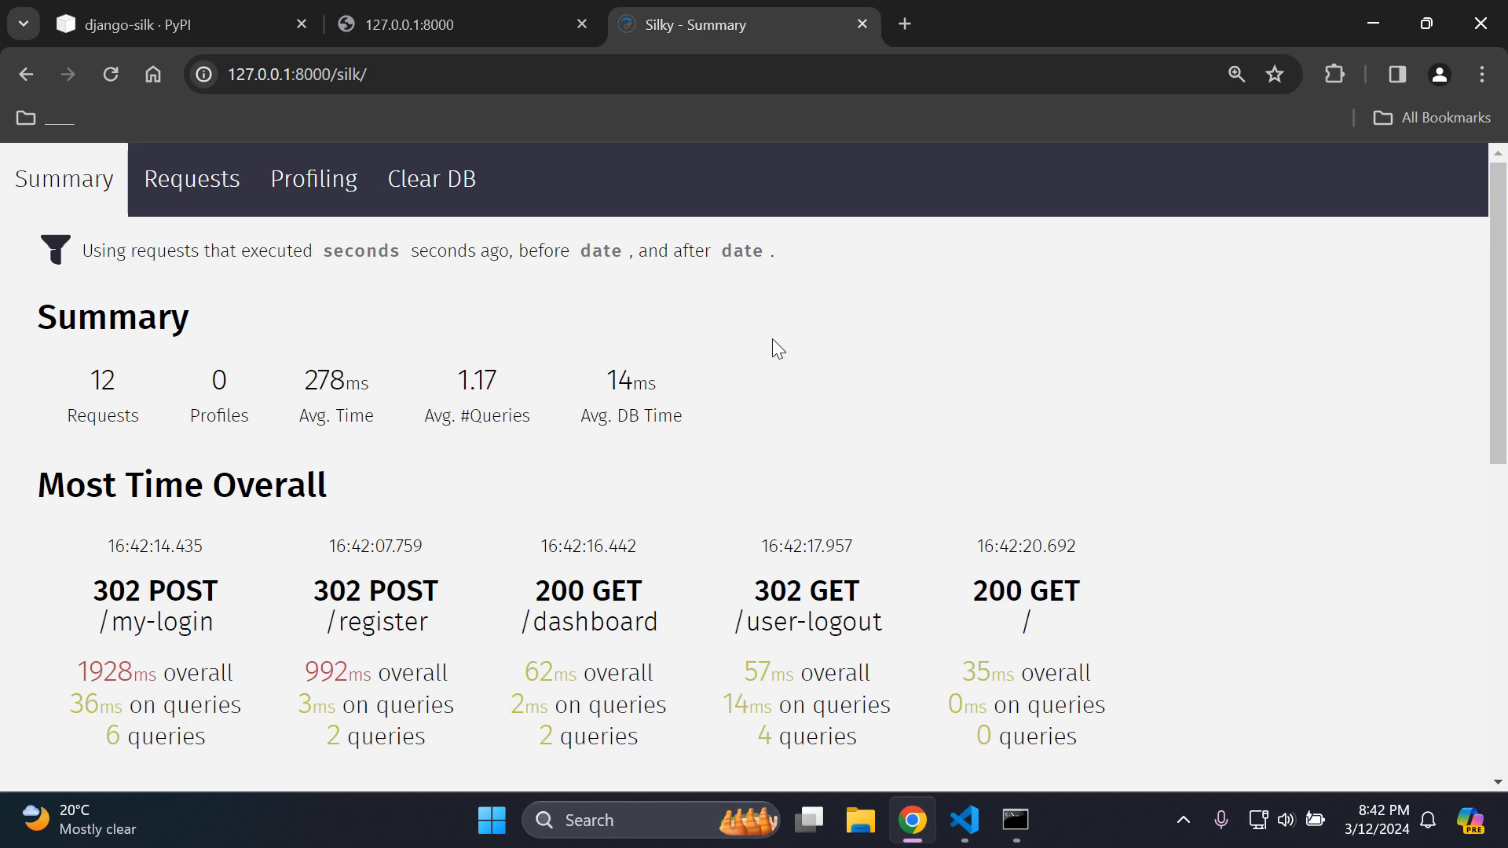
mouse_move(236, 441)
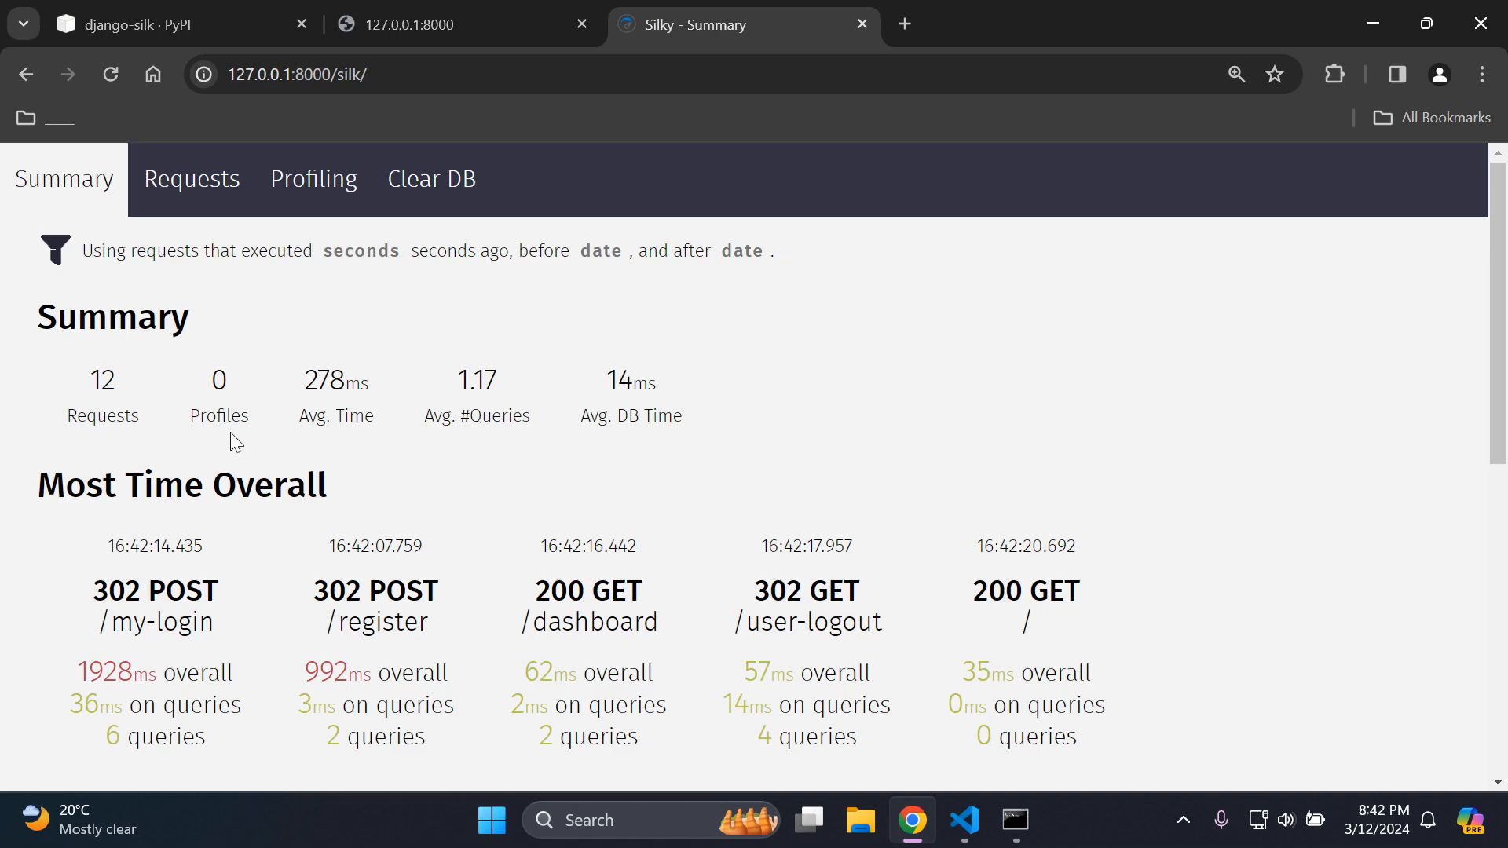
mouse_move(346, 449)
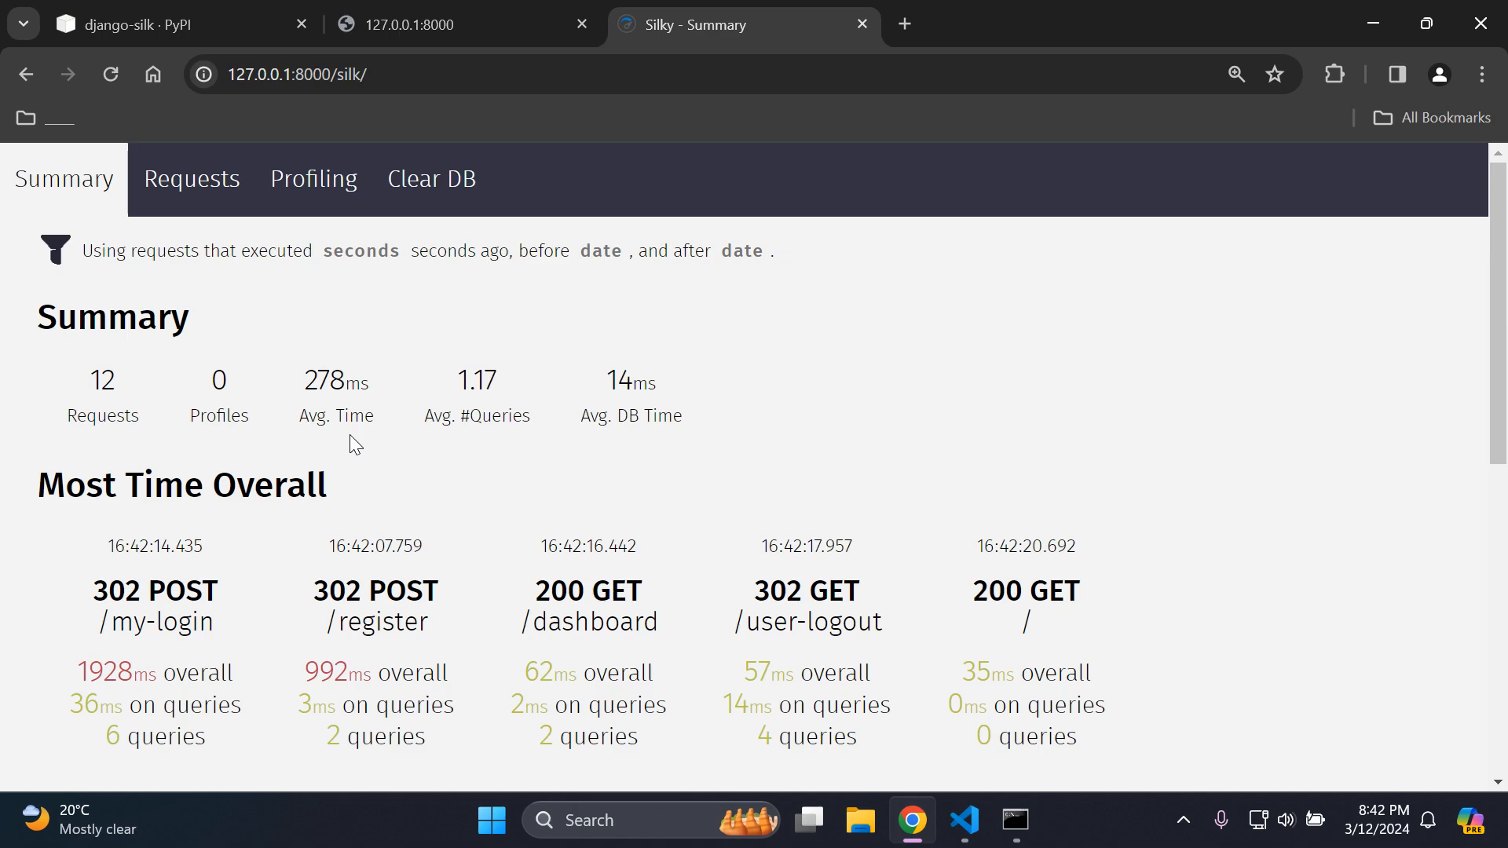
mouse_move(490, 441)
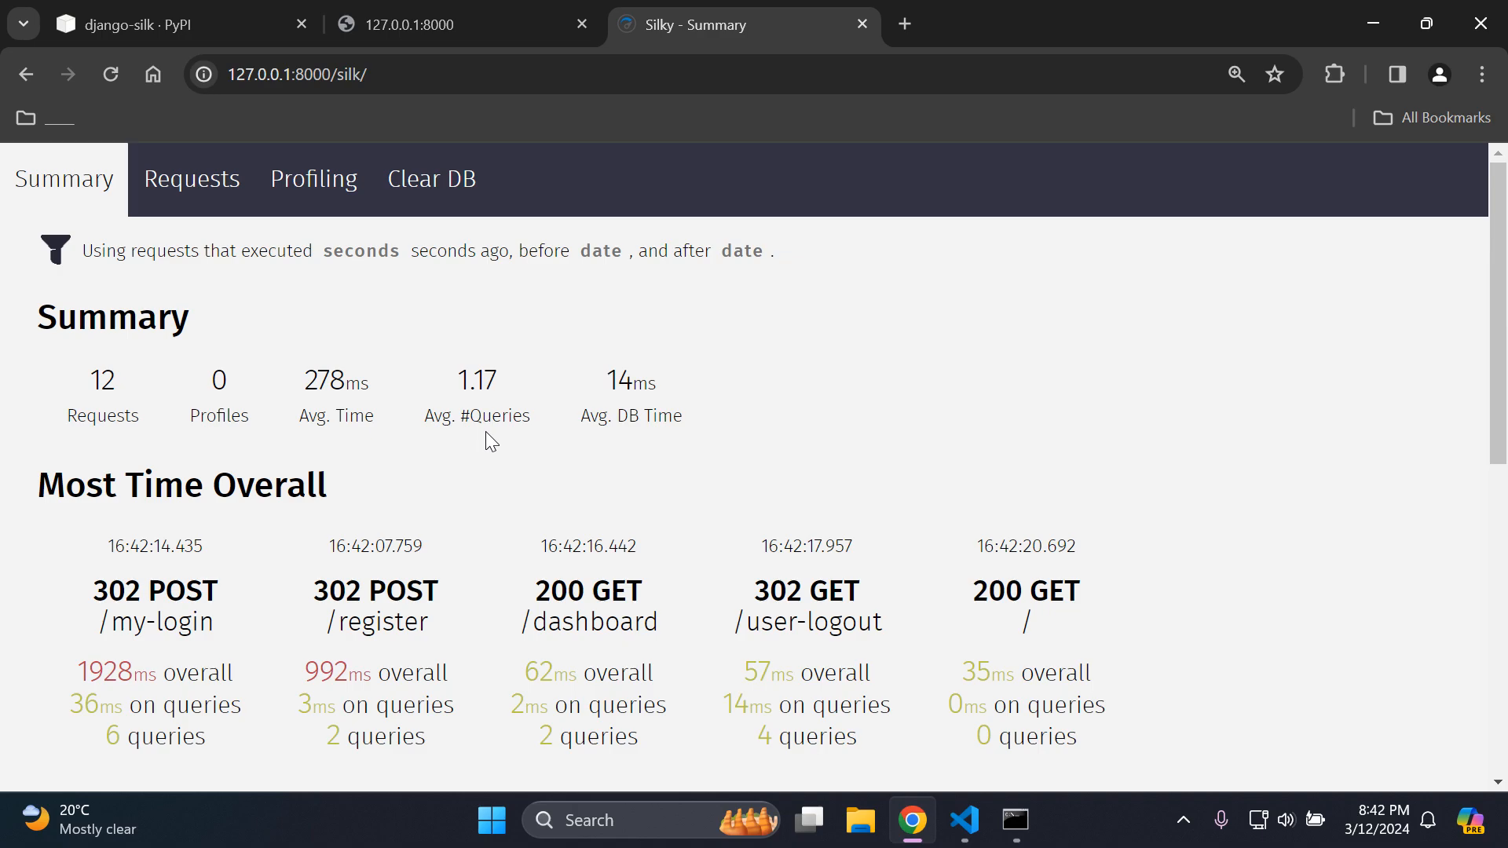
mouse_move(690, 442)
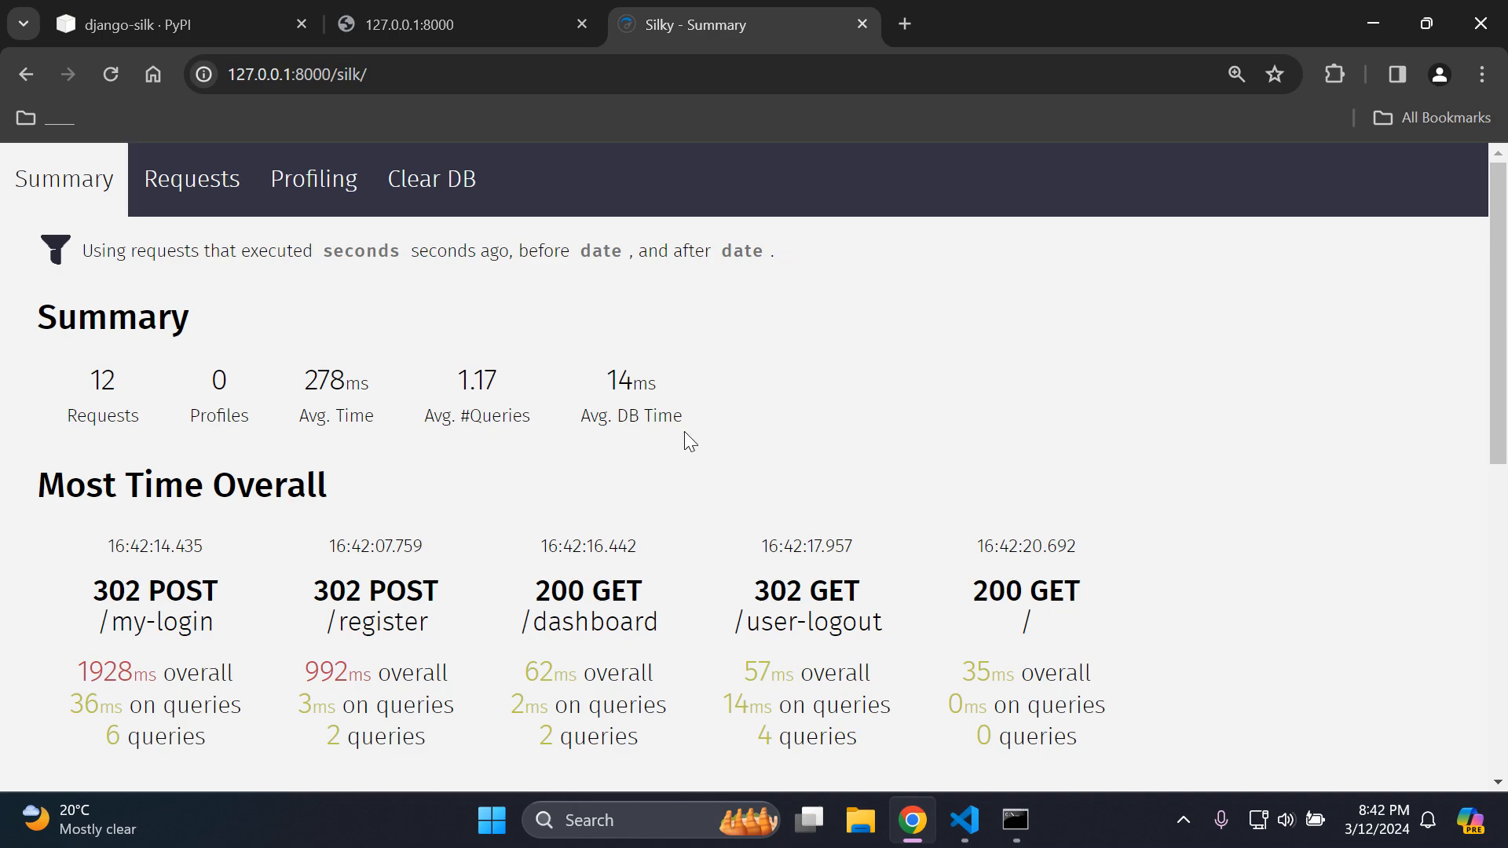
mouse_move(668, 441)
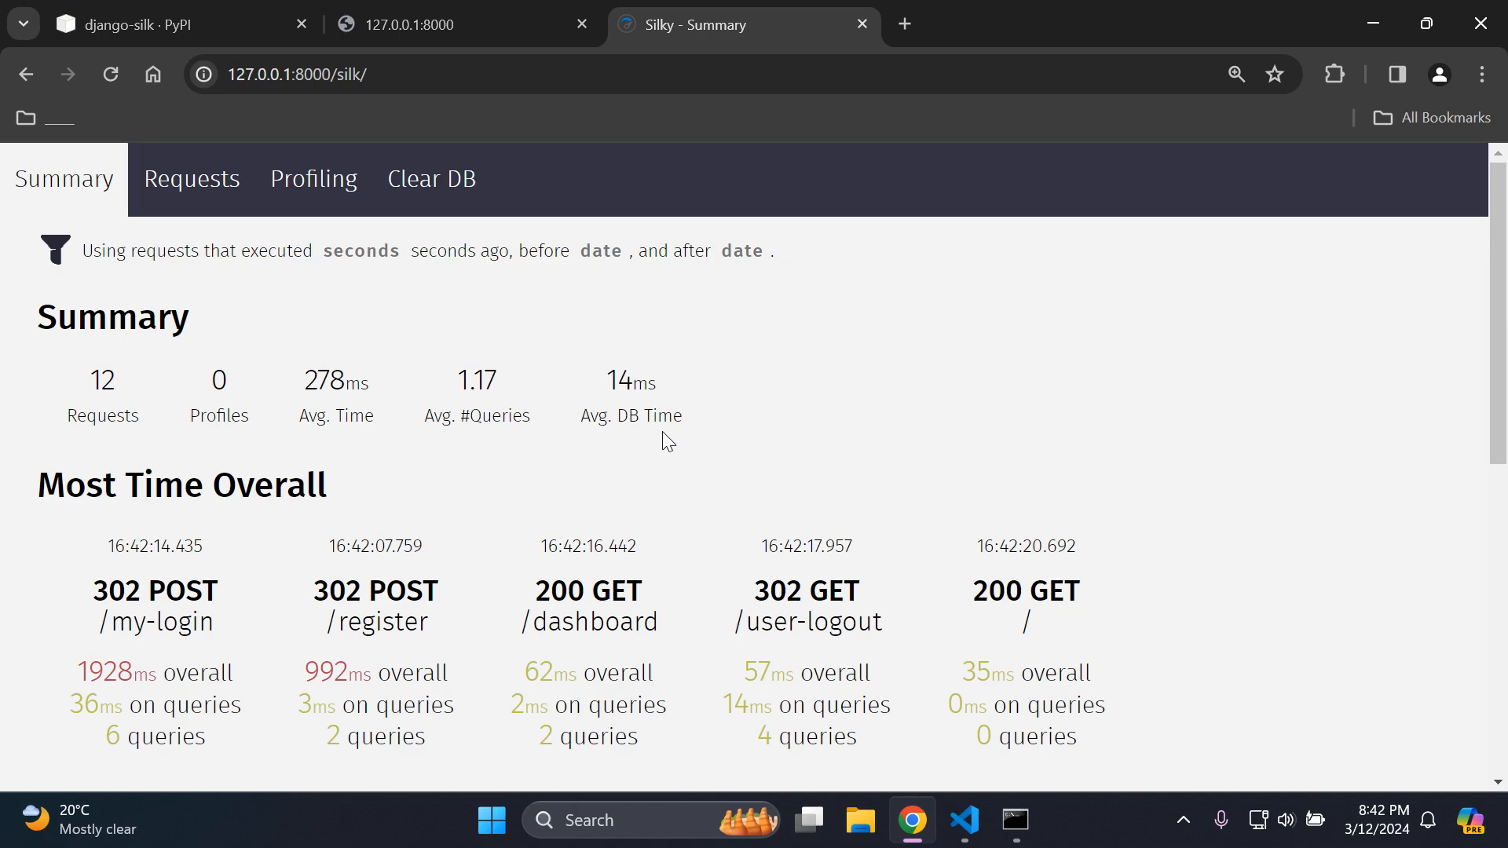
scroll(down, 3)
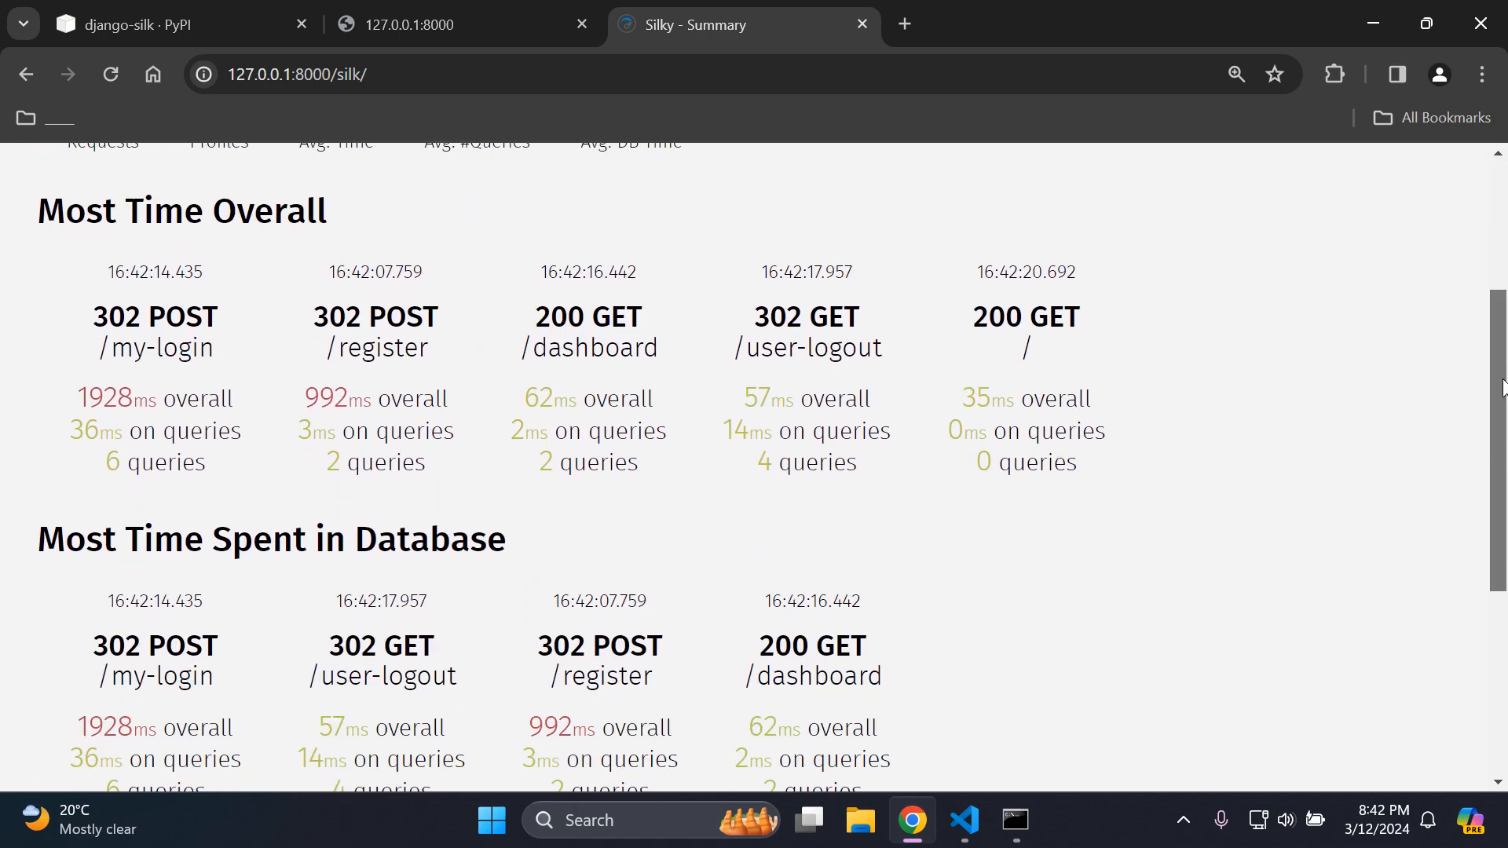
scroll(up, 3)
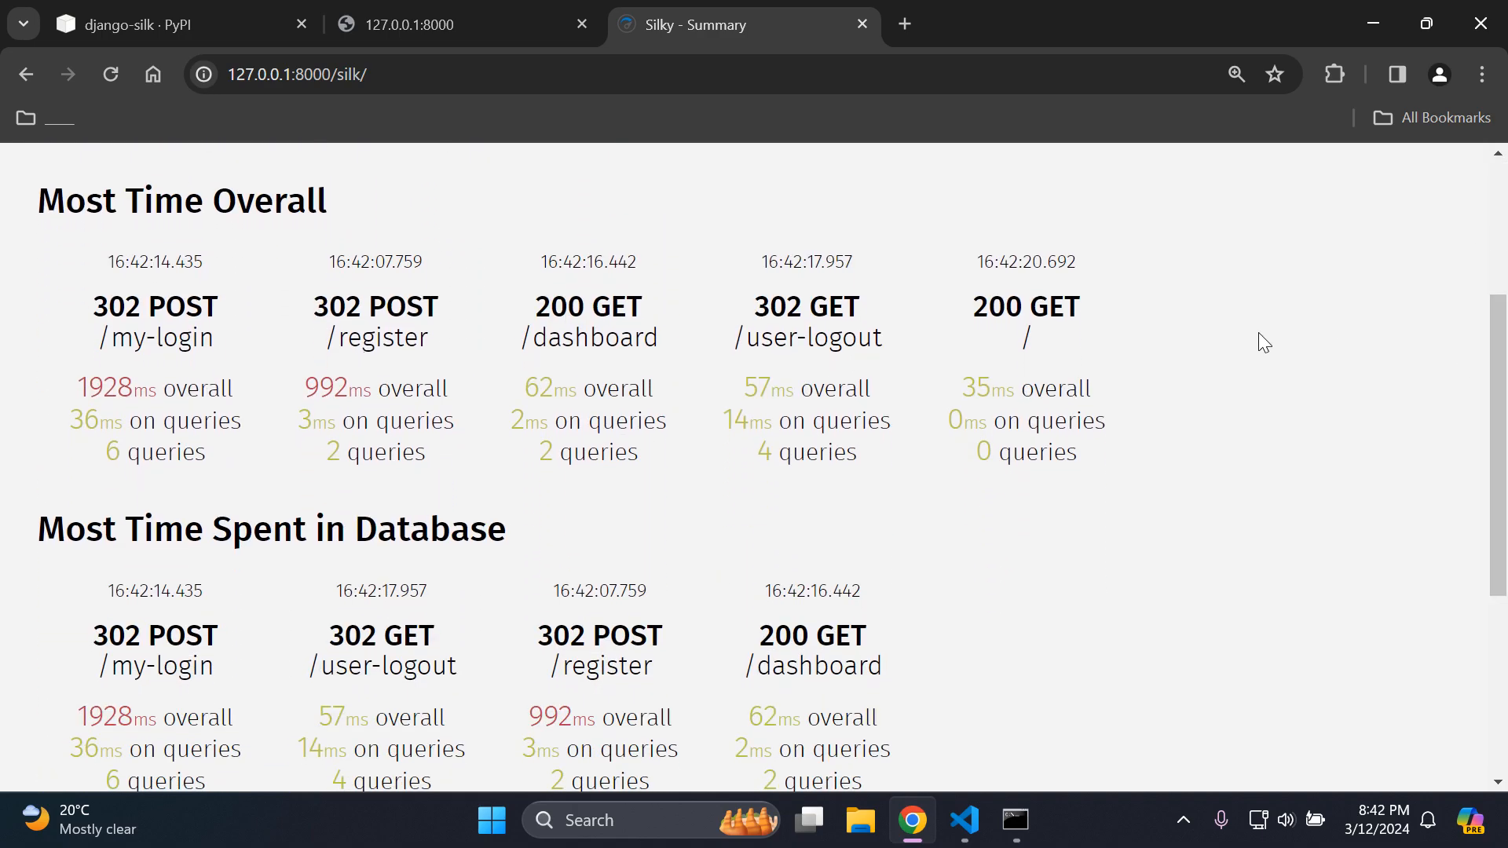
mouse_move(155, 389)
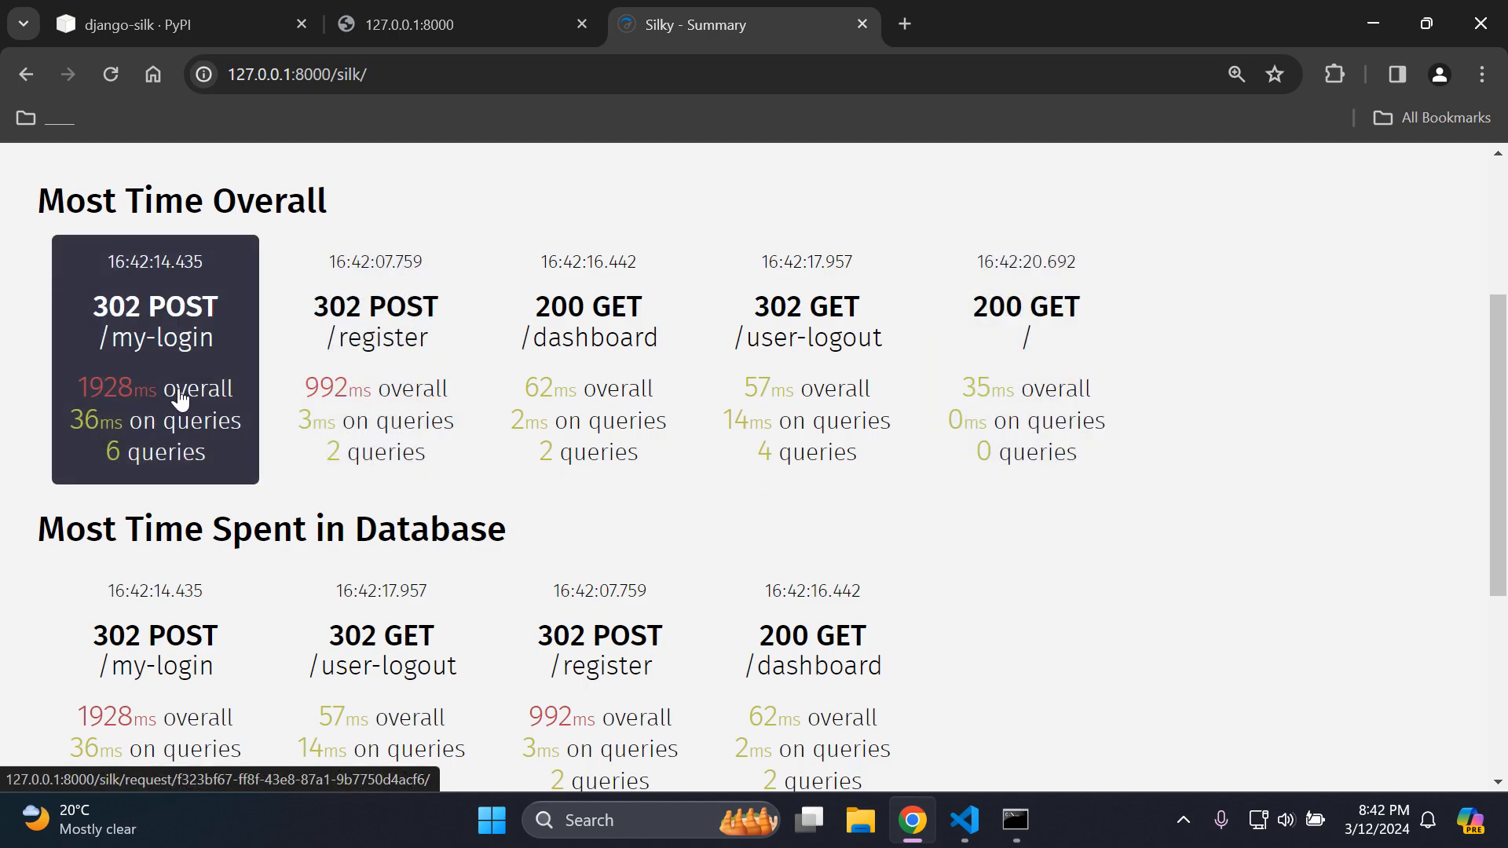
mouse_move(197, 347)
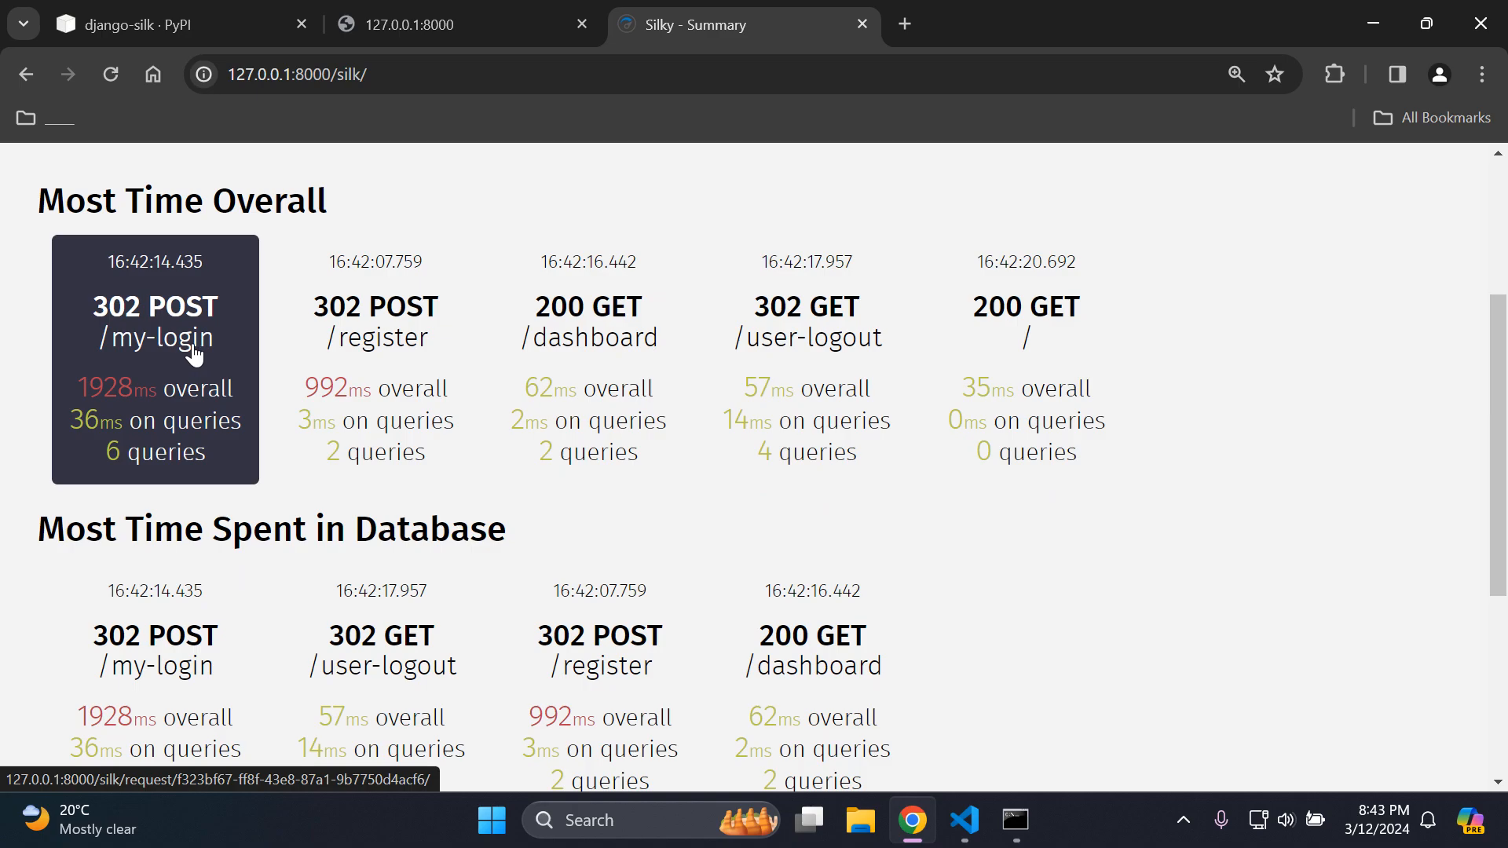
mouse_move(171, 466)
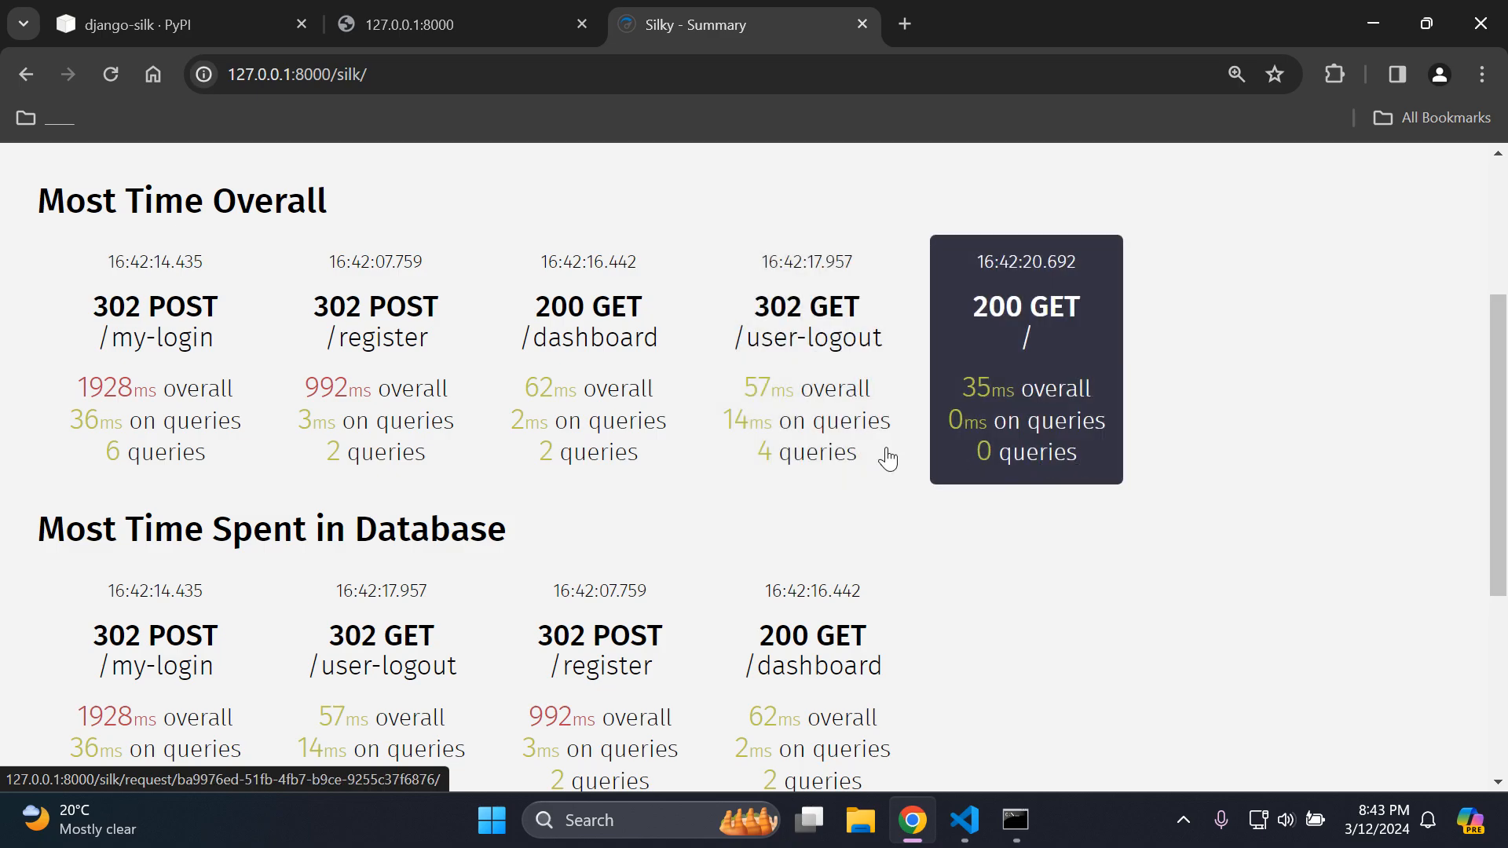
mouse_move(376, 420)
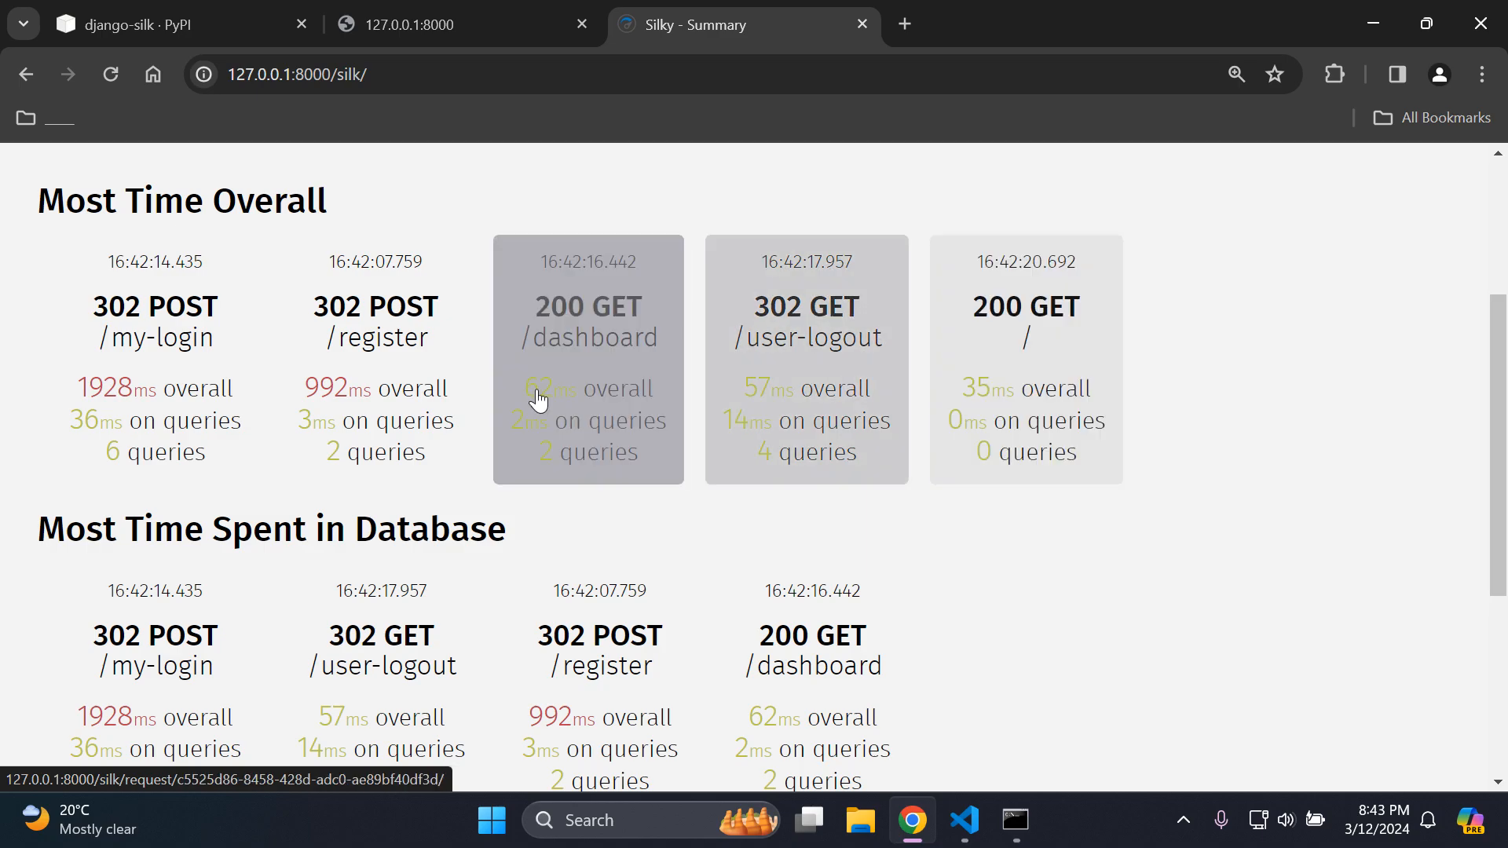
mouse_move(1102, 430)
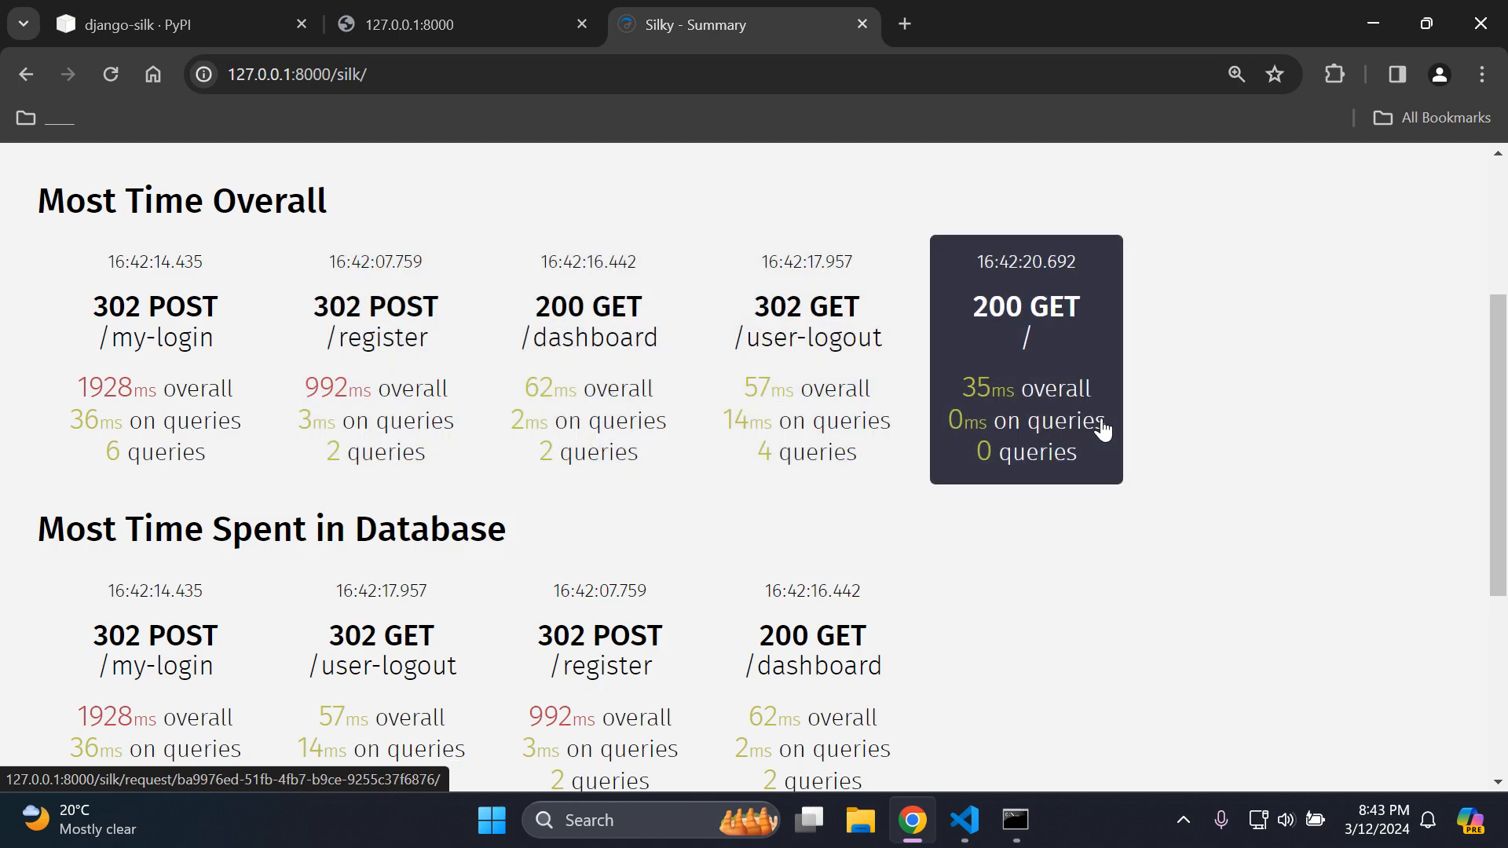
mouse_move(979, 419)
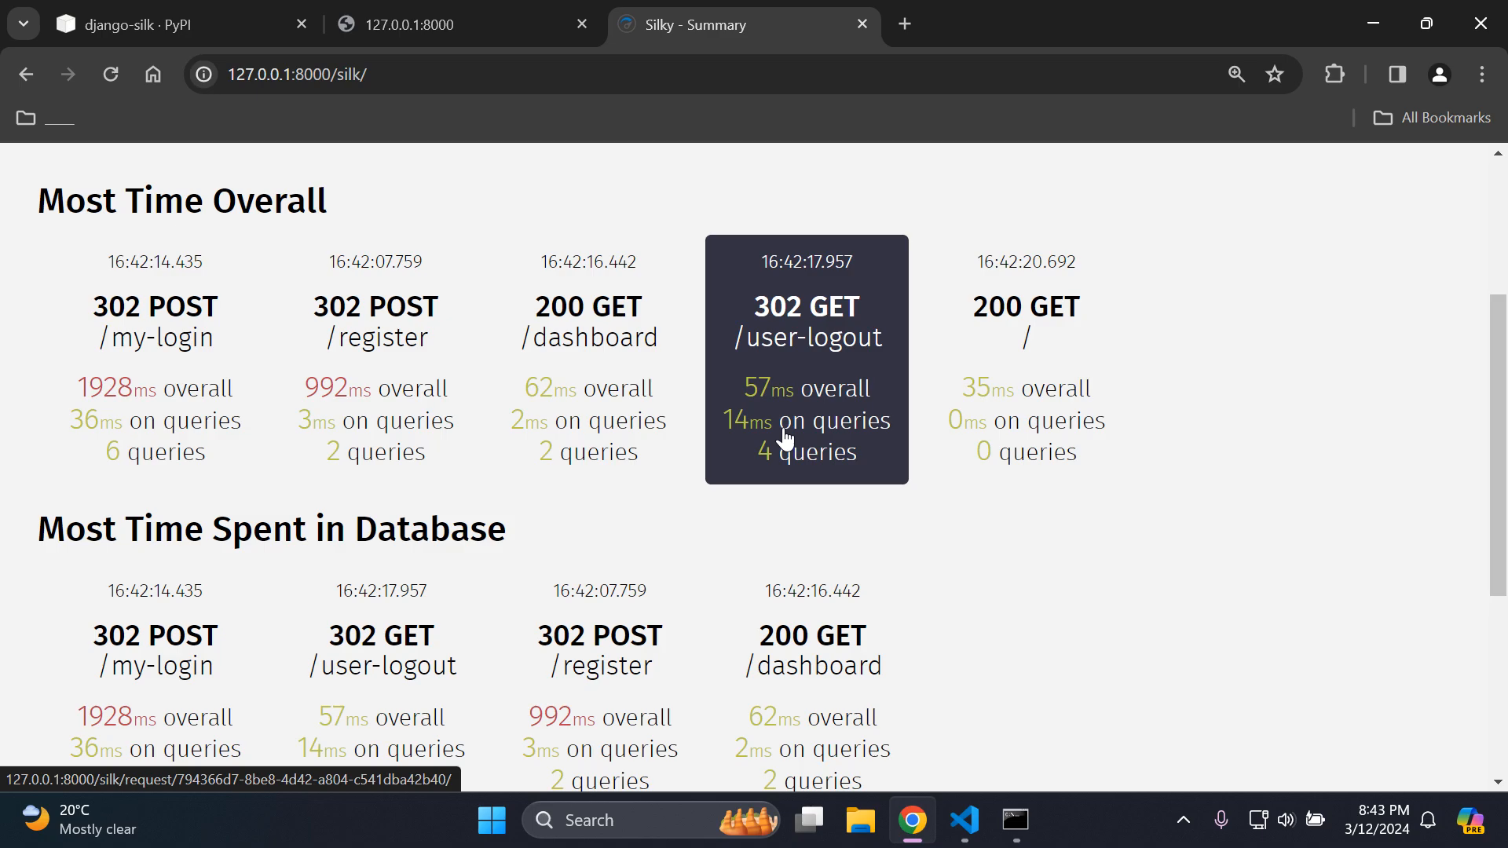
mouse_move(788, 480)
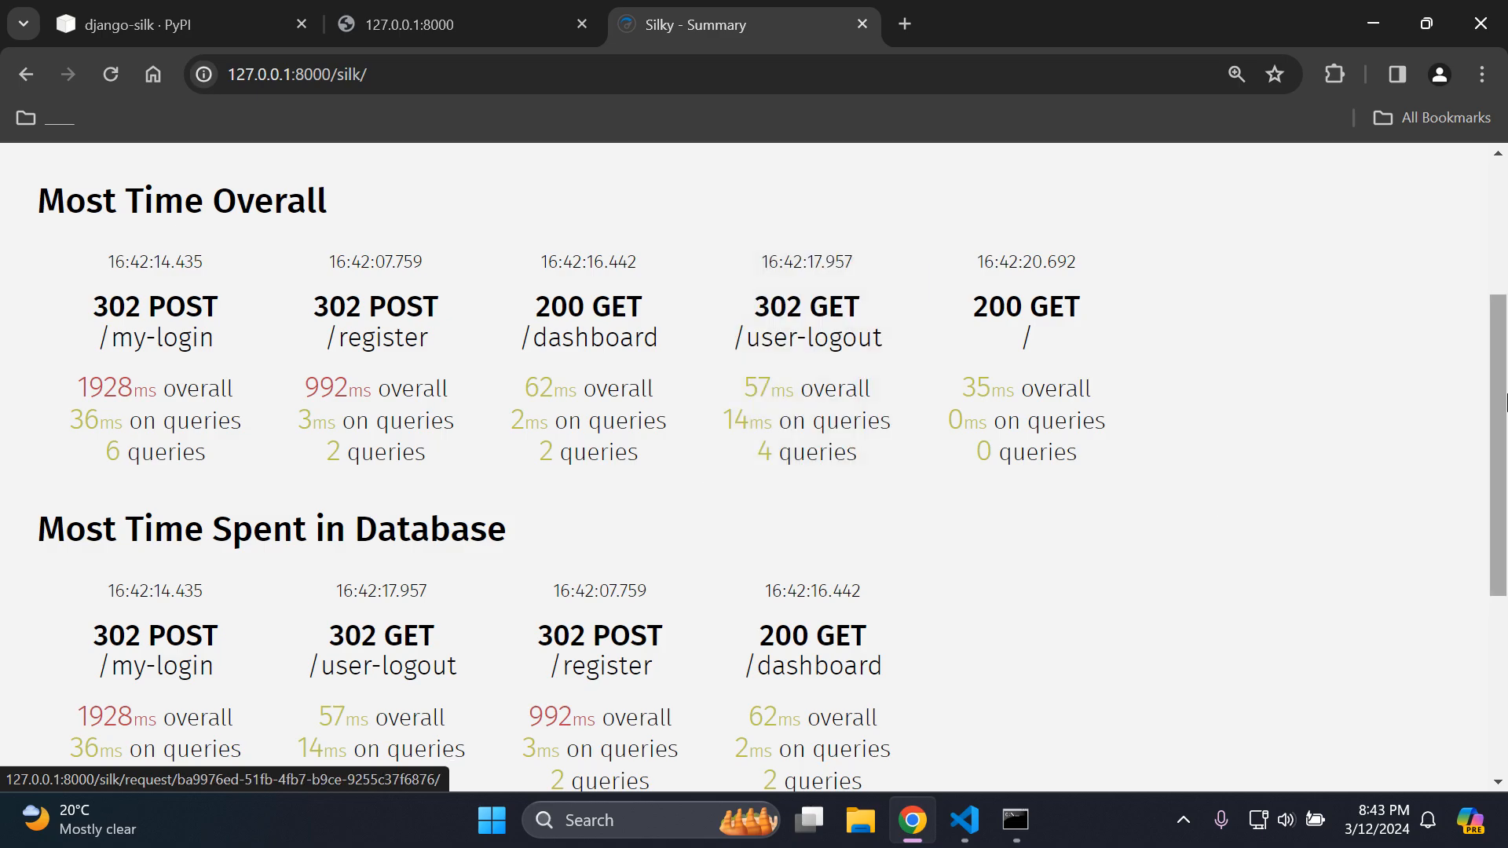
scroll(down, 3)
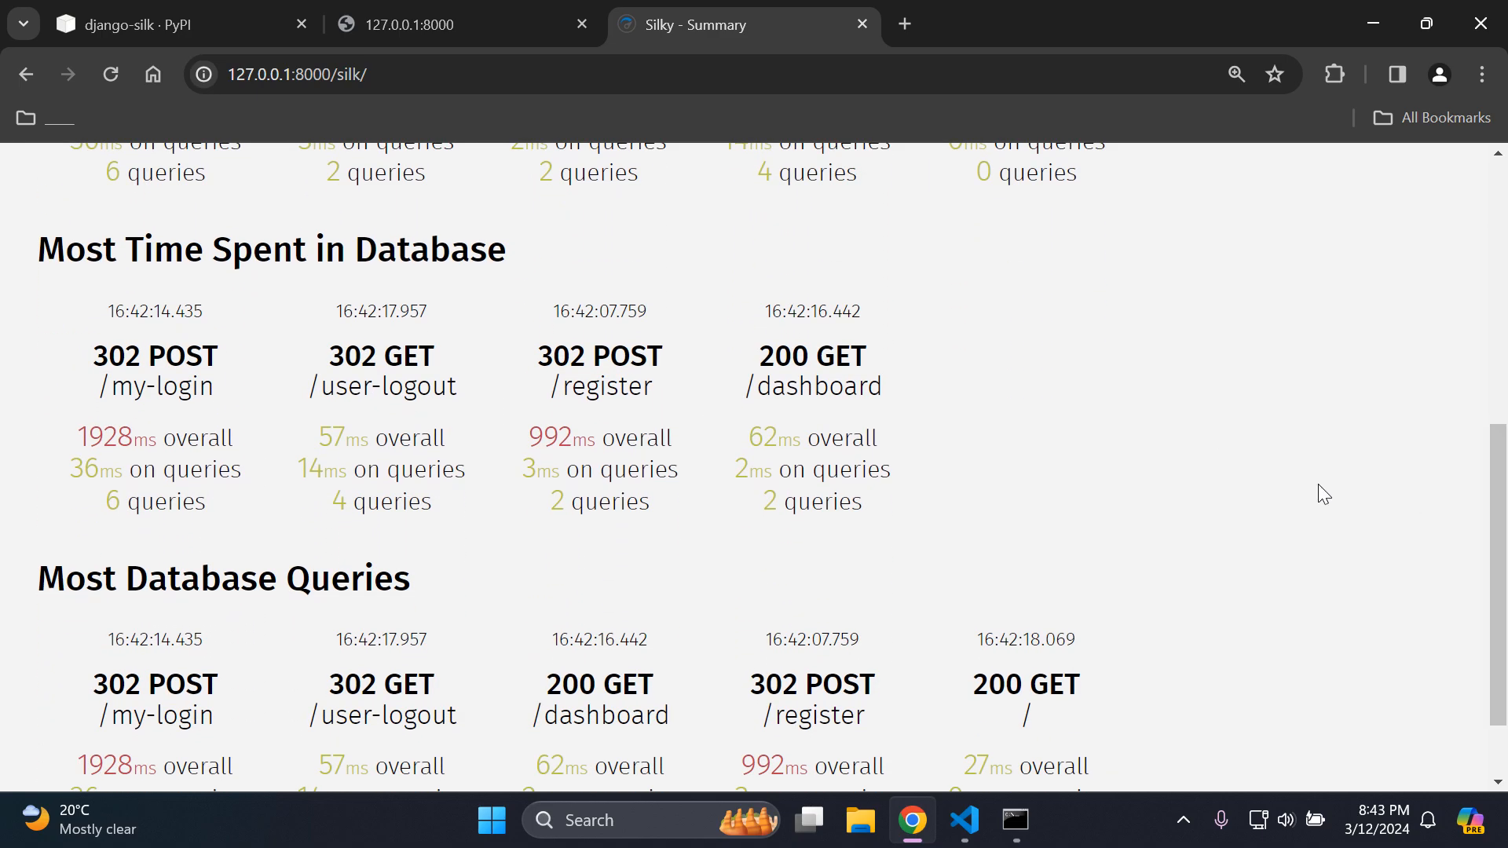
mouse_move(856, 408)
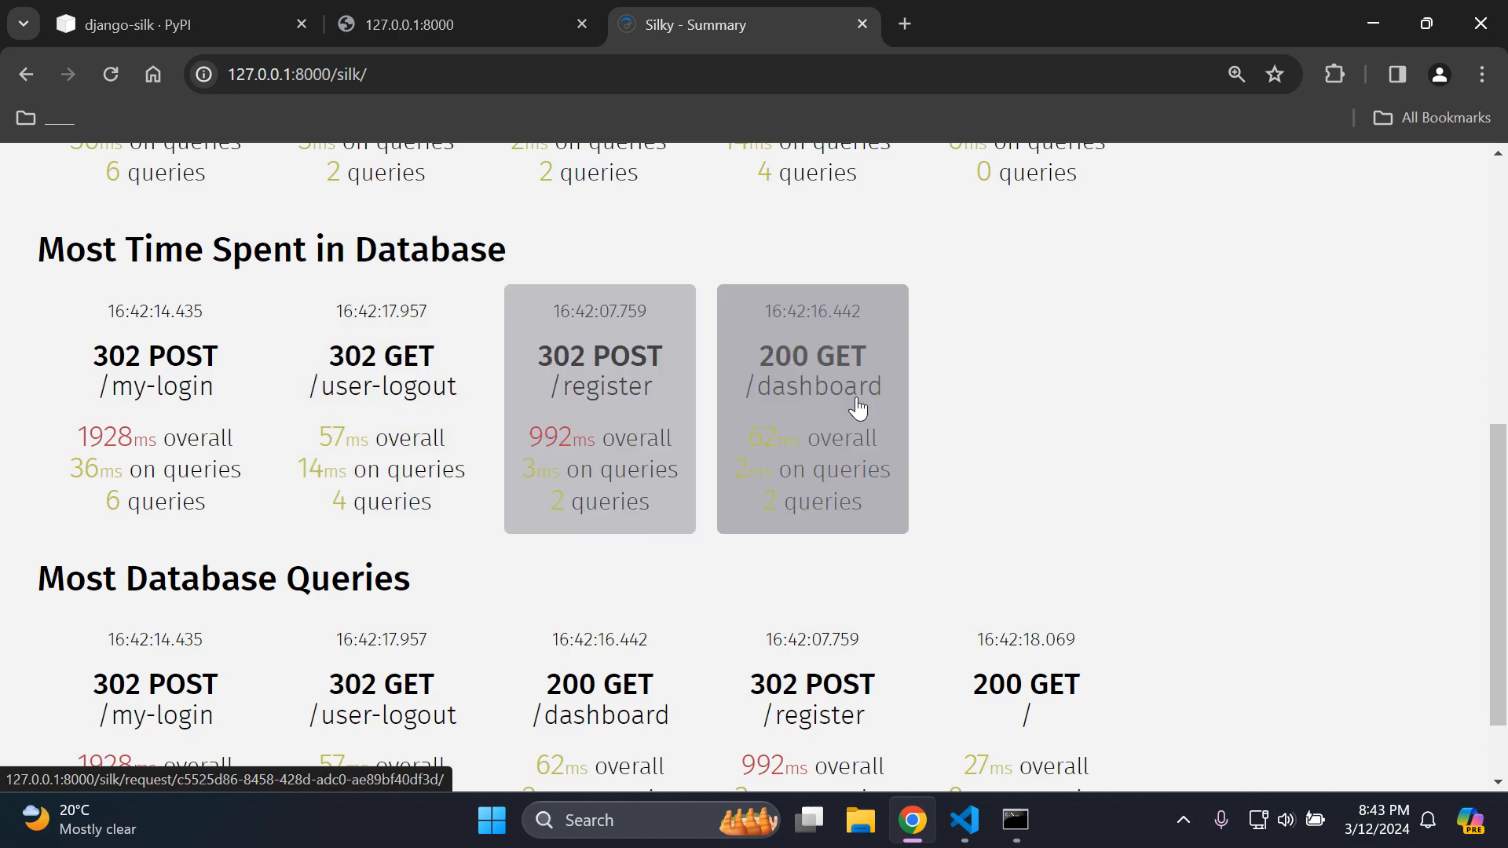
mouse_move(1304, 405)
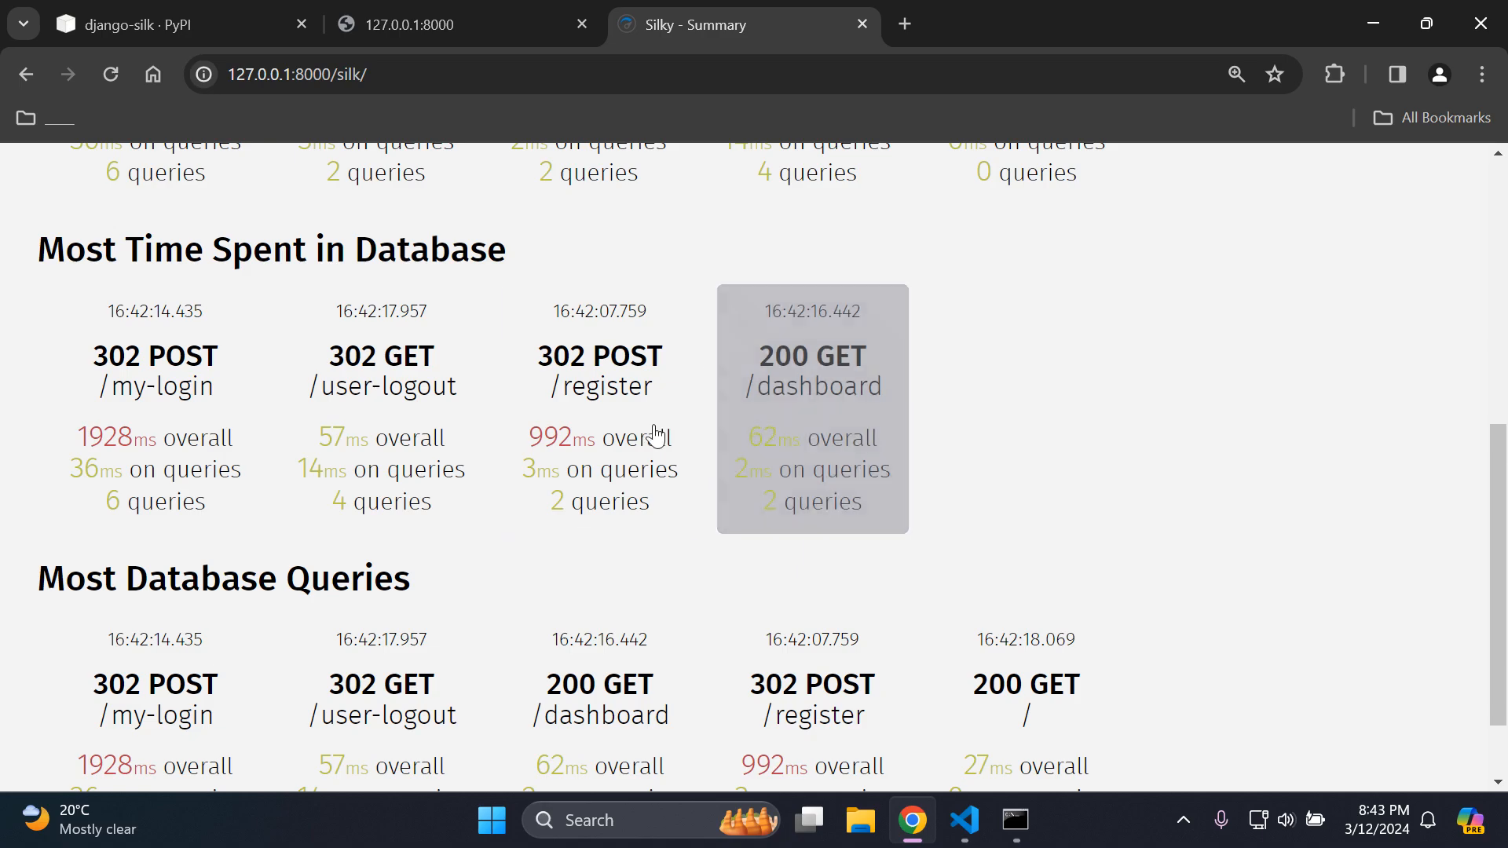
mouse_move(381, 437)
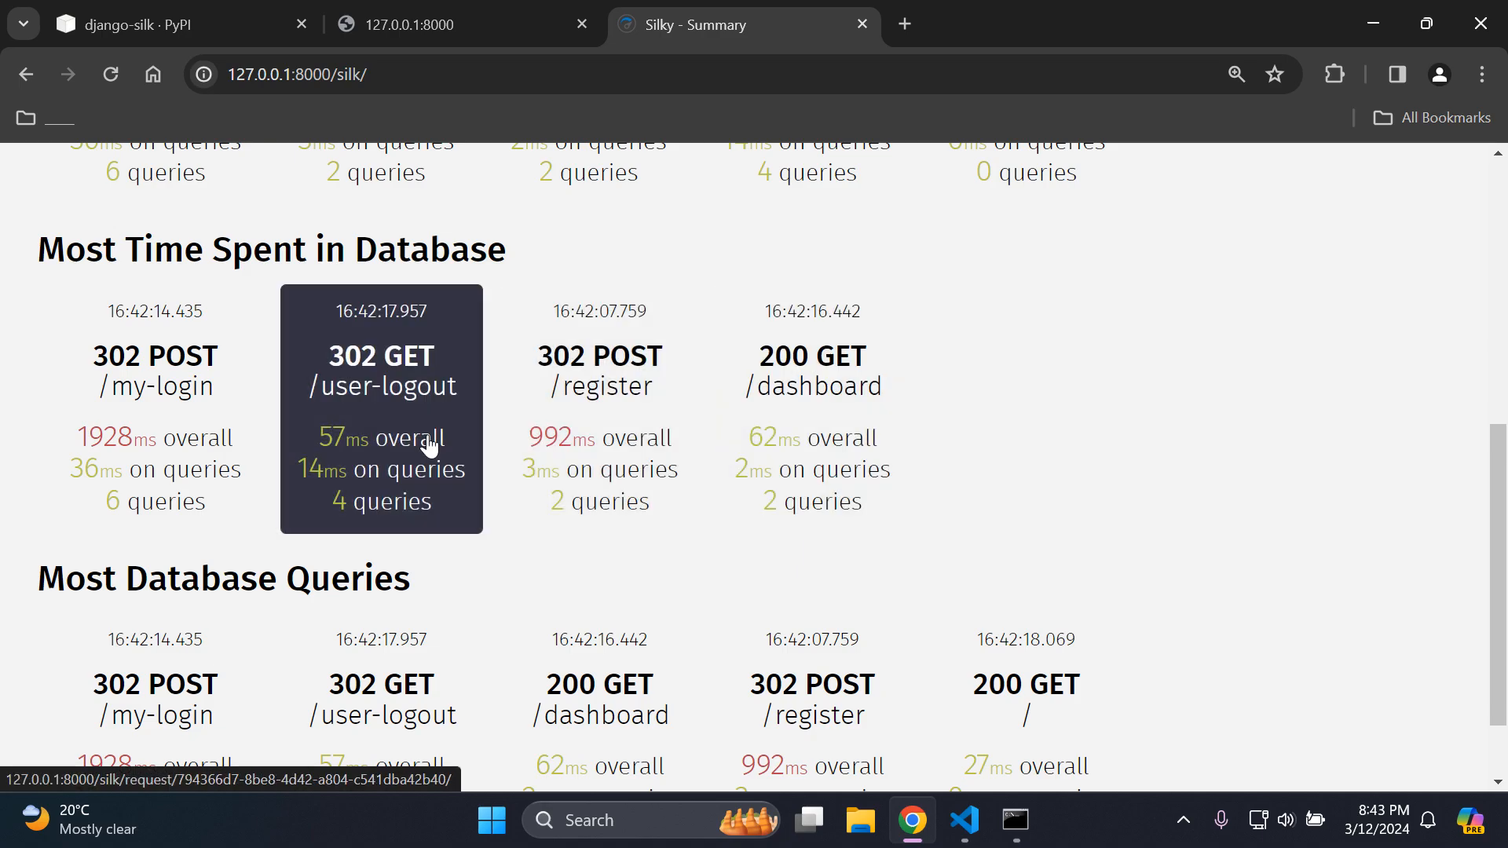
mouse_move(428, 444)
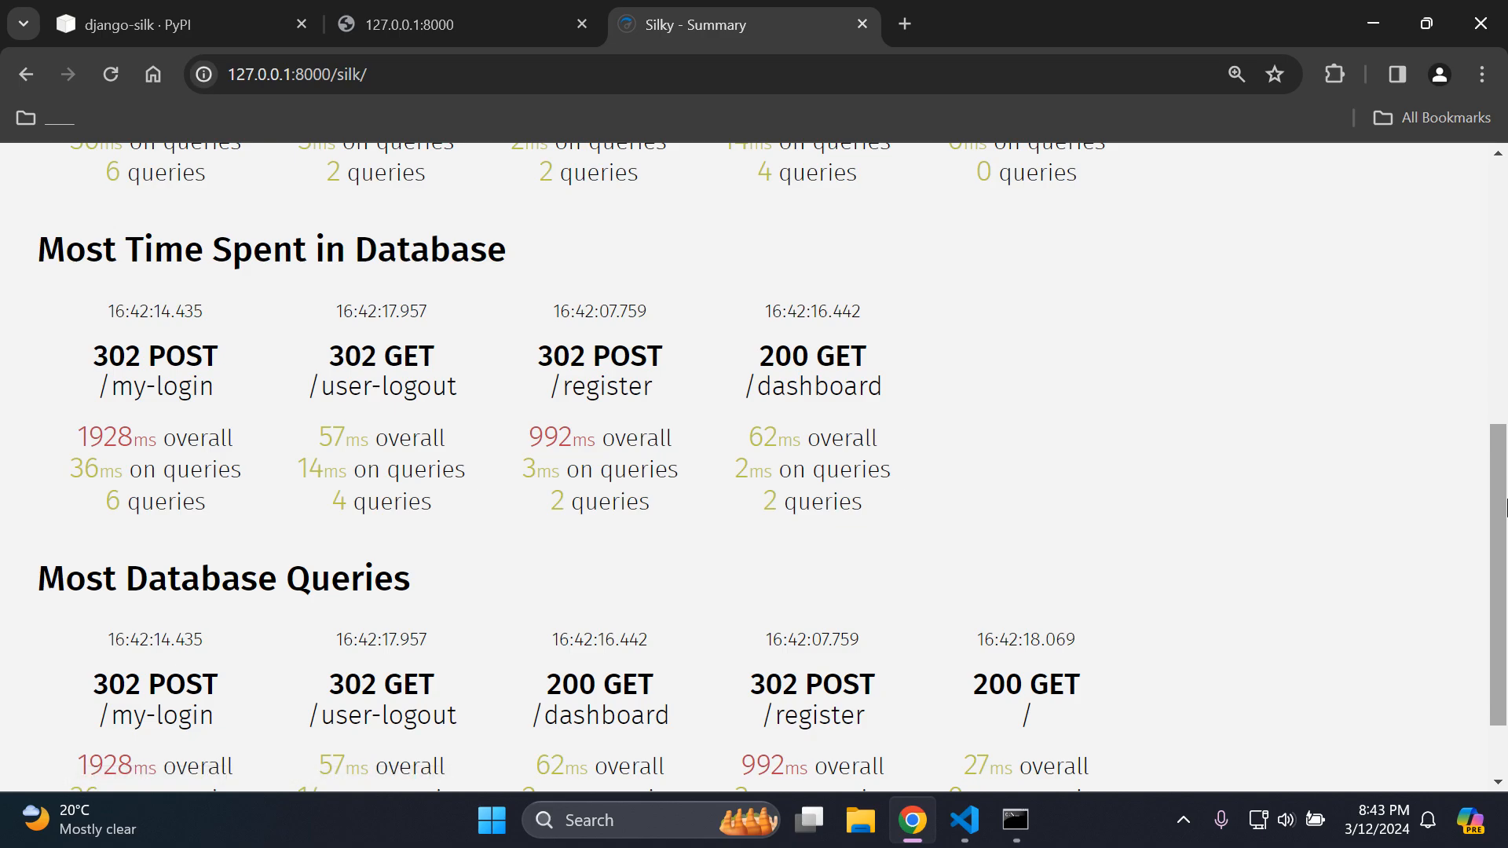
scroll(up, 3)
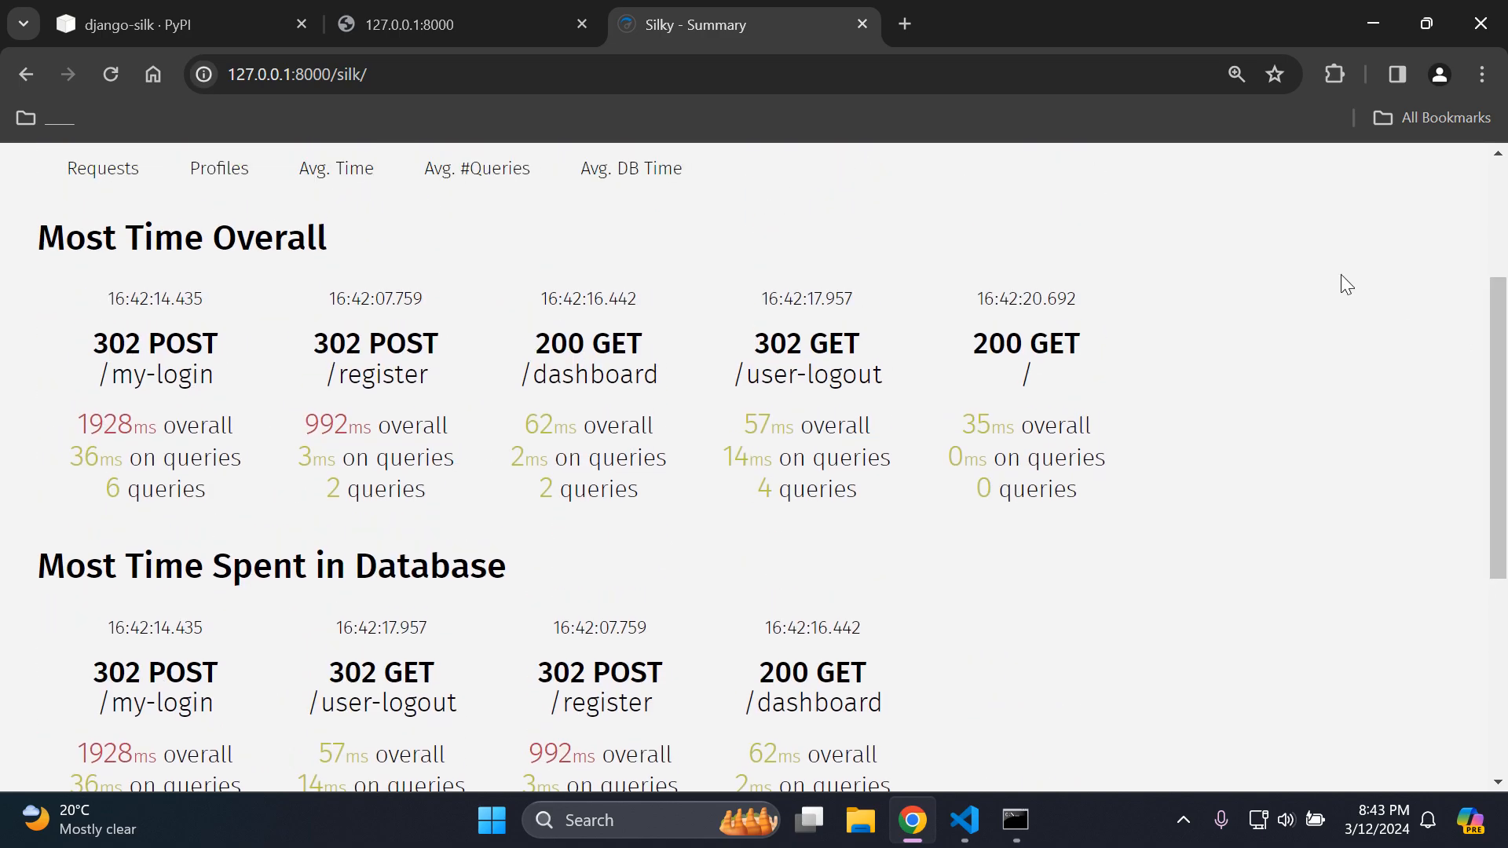
mouse_move(592, 238)
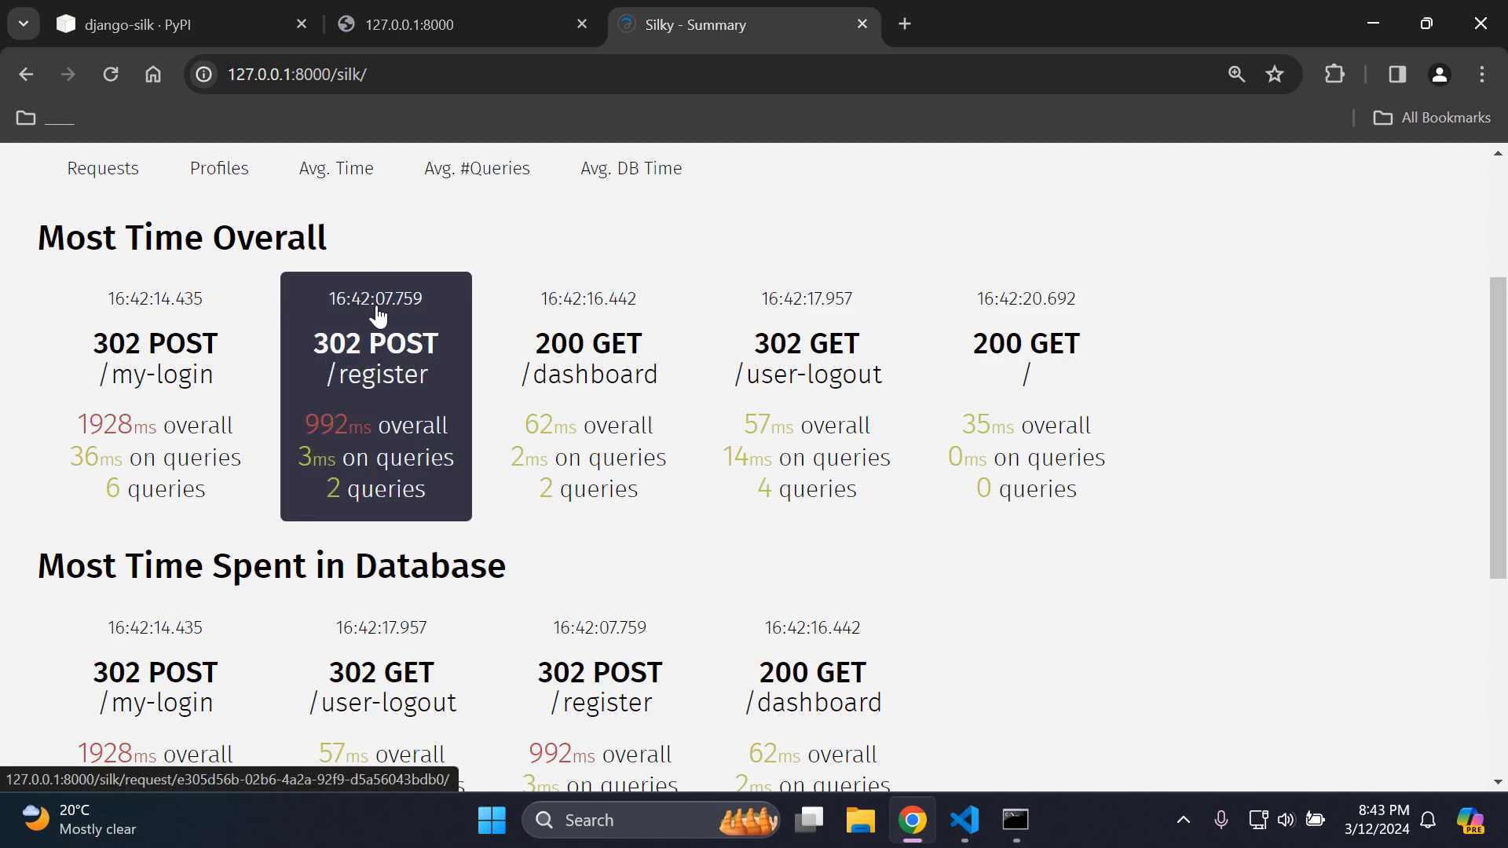
mouse_move(1327, 305)
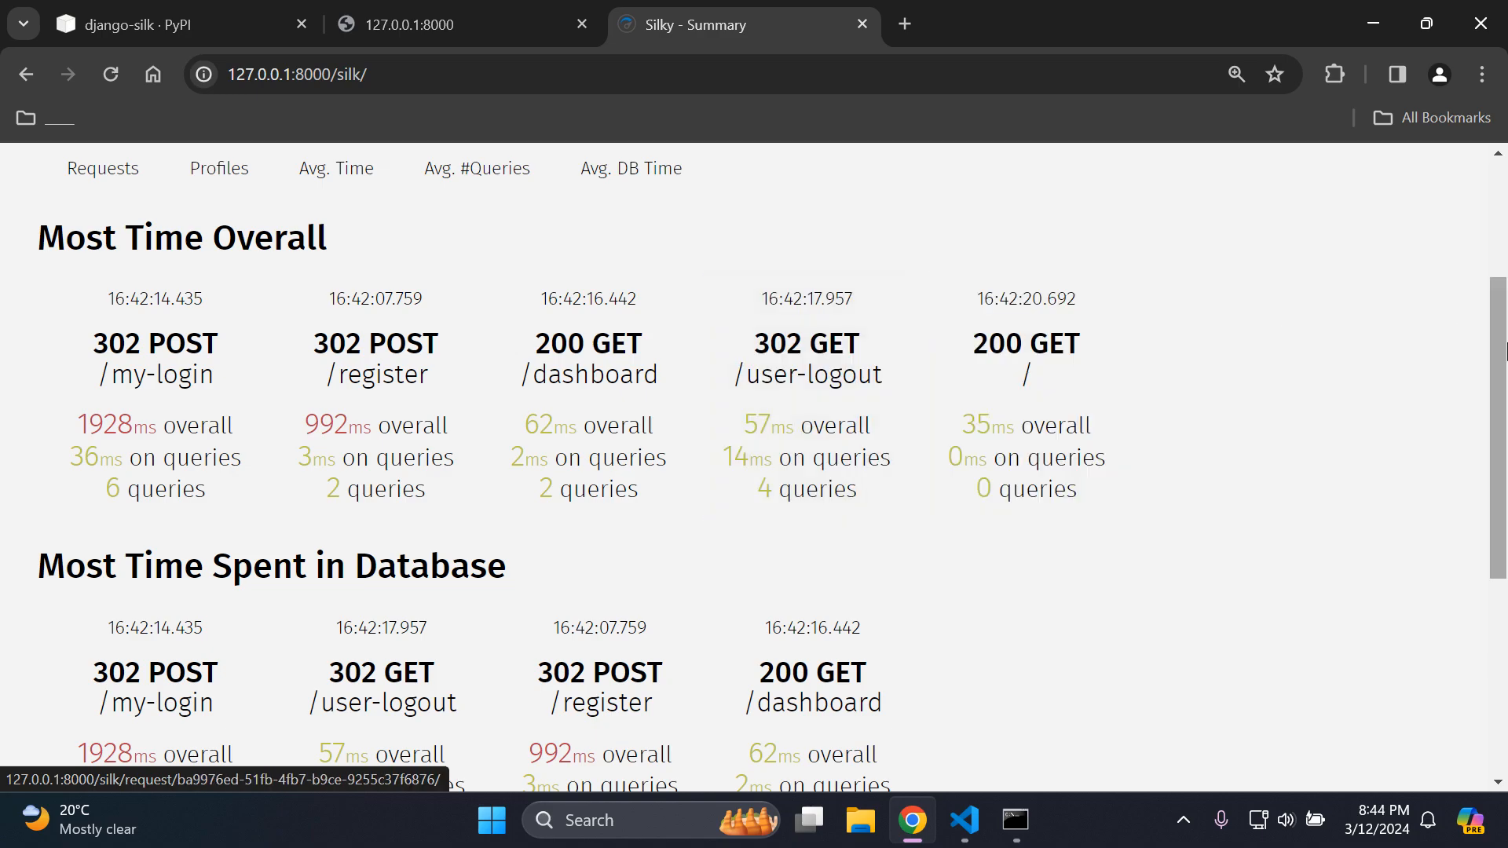
scroll(down, 3)
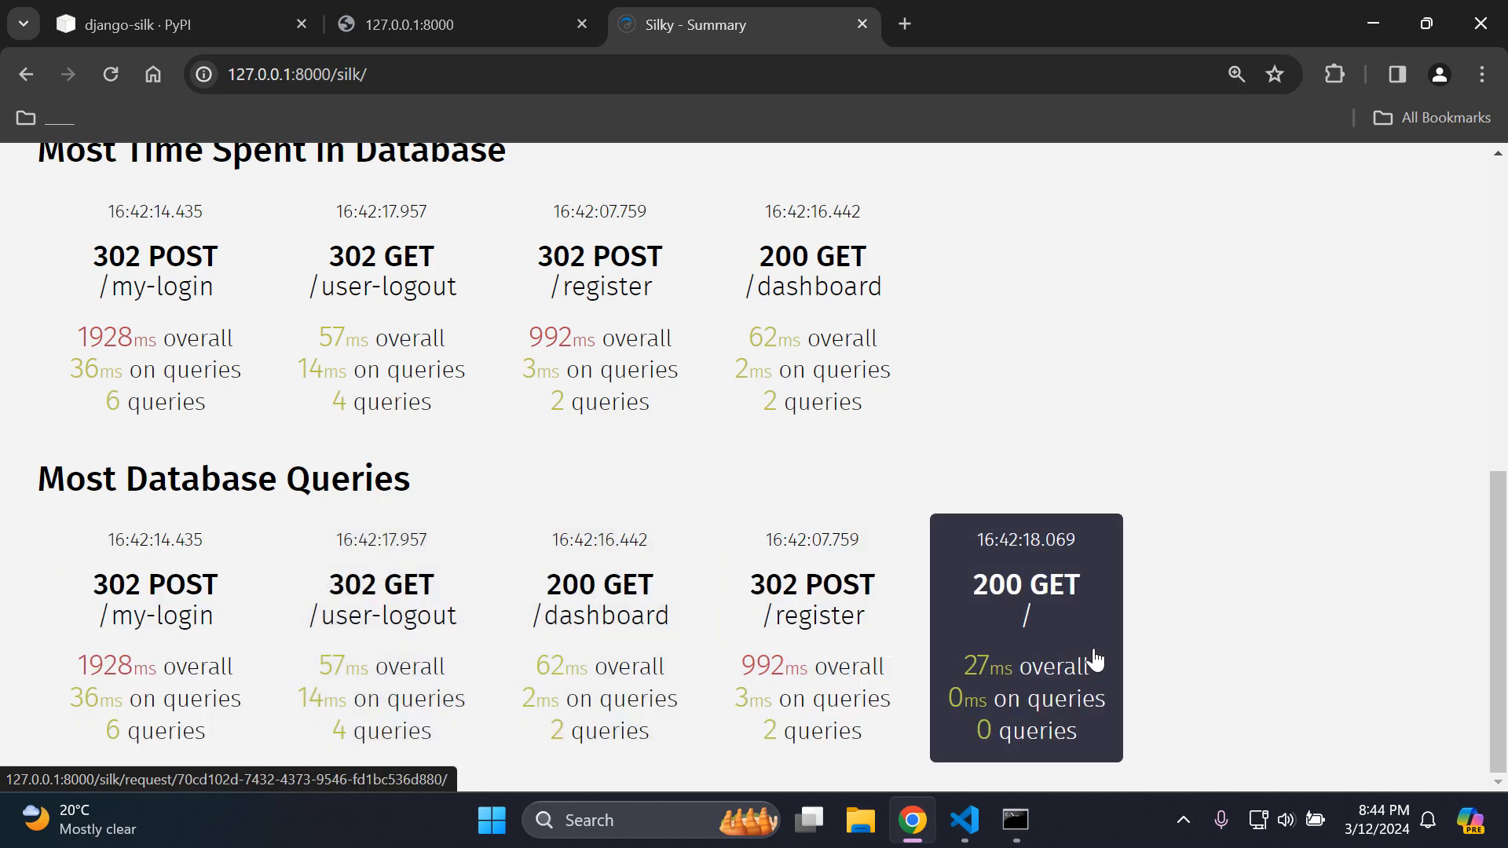
Browse the Silk Requests list, then open the Profiling page reporting no profiling performed.
scroll(up, 3)
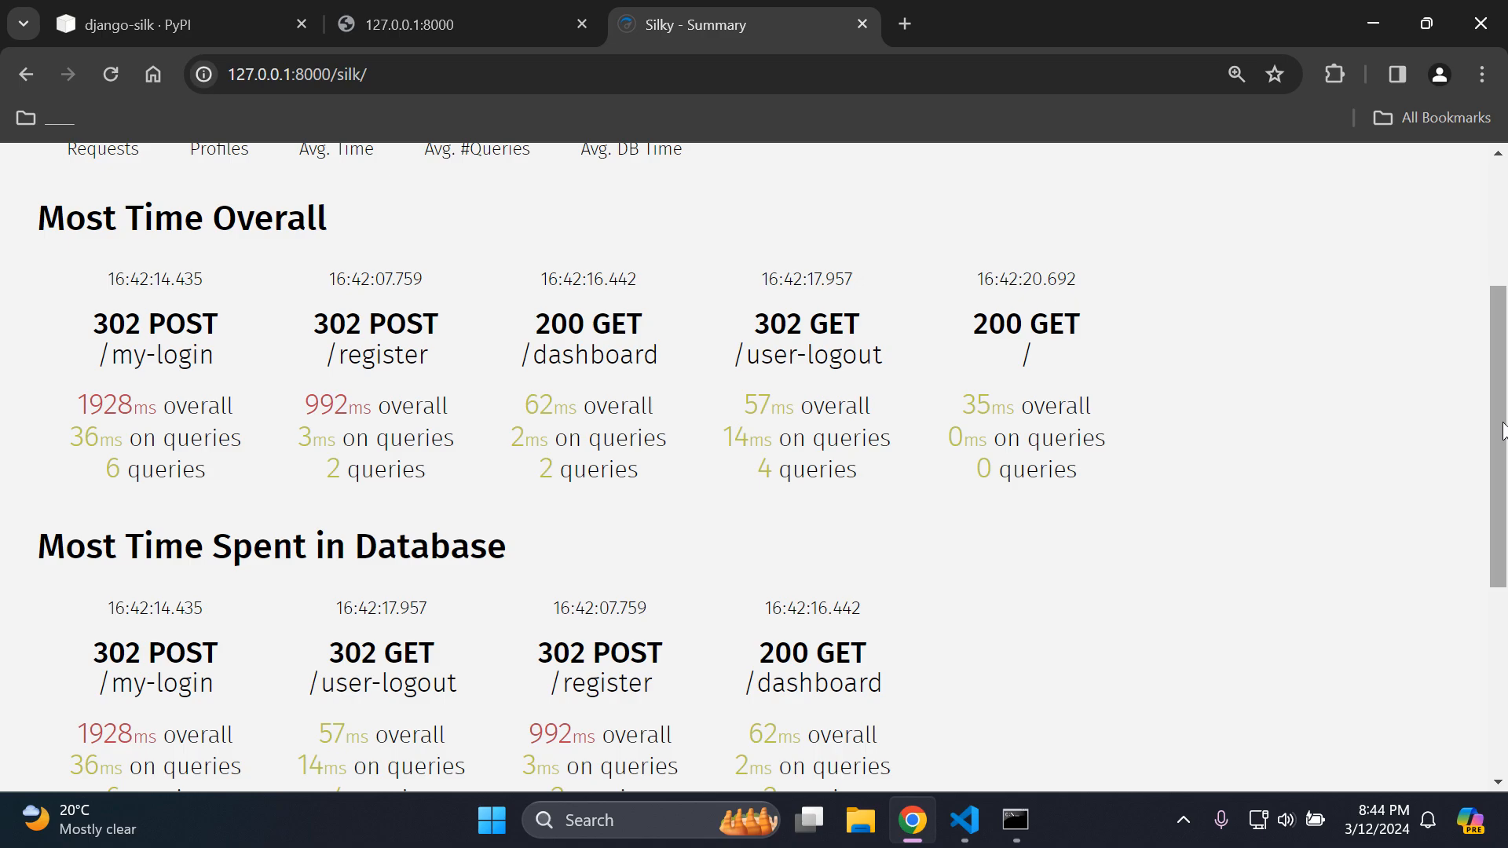
scroll(down, 3)
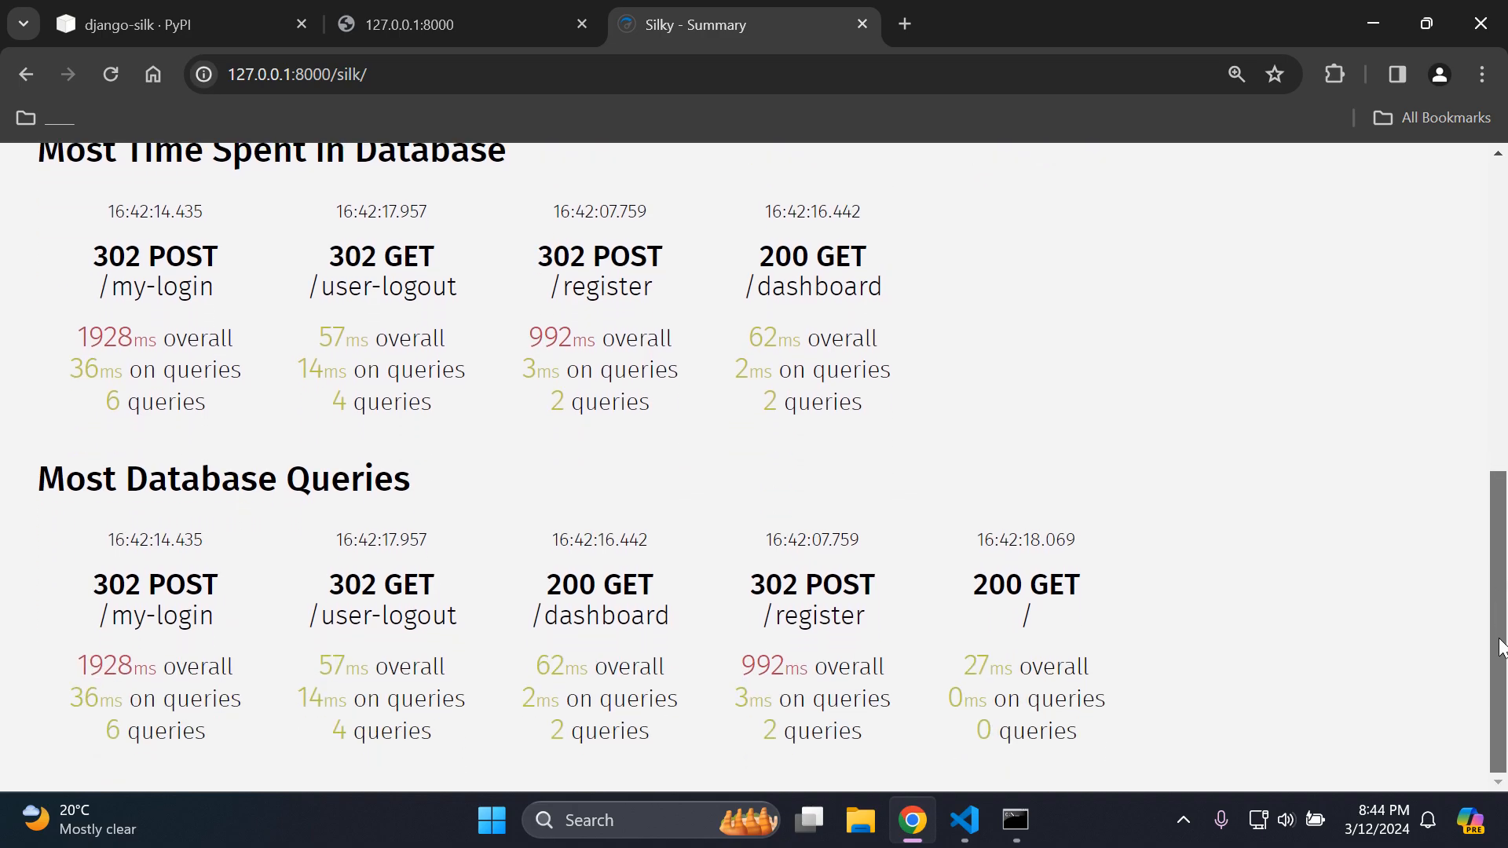
mouse_move(1338, 516)
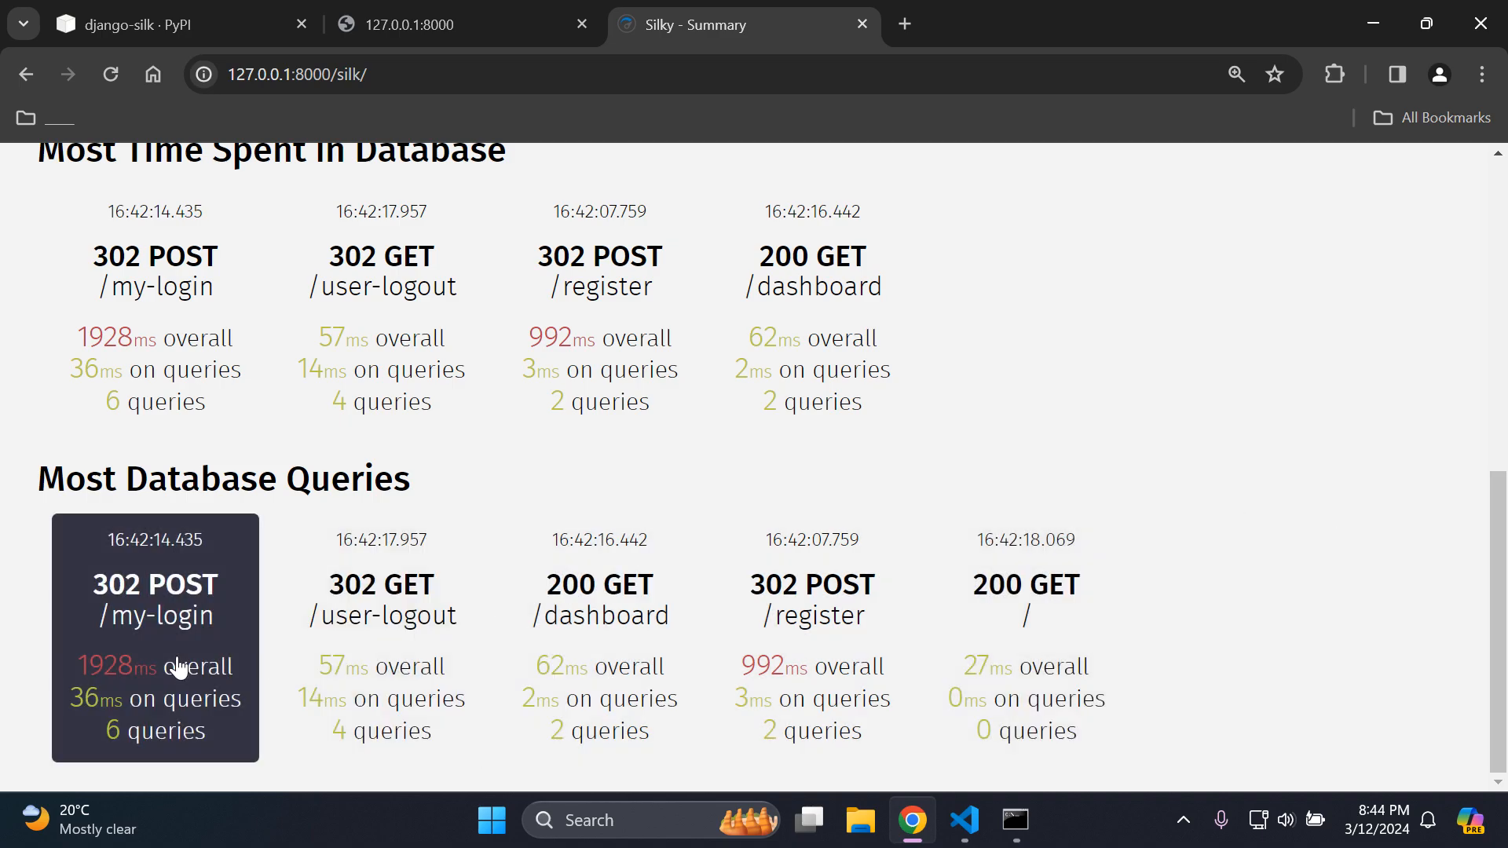
mouse_move(1303, 439)
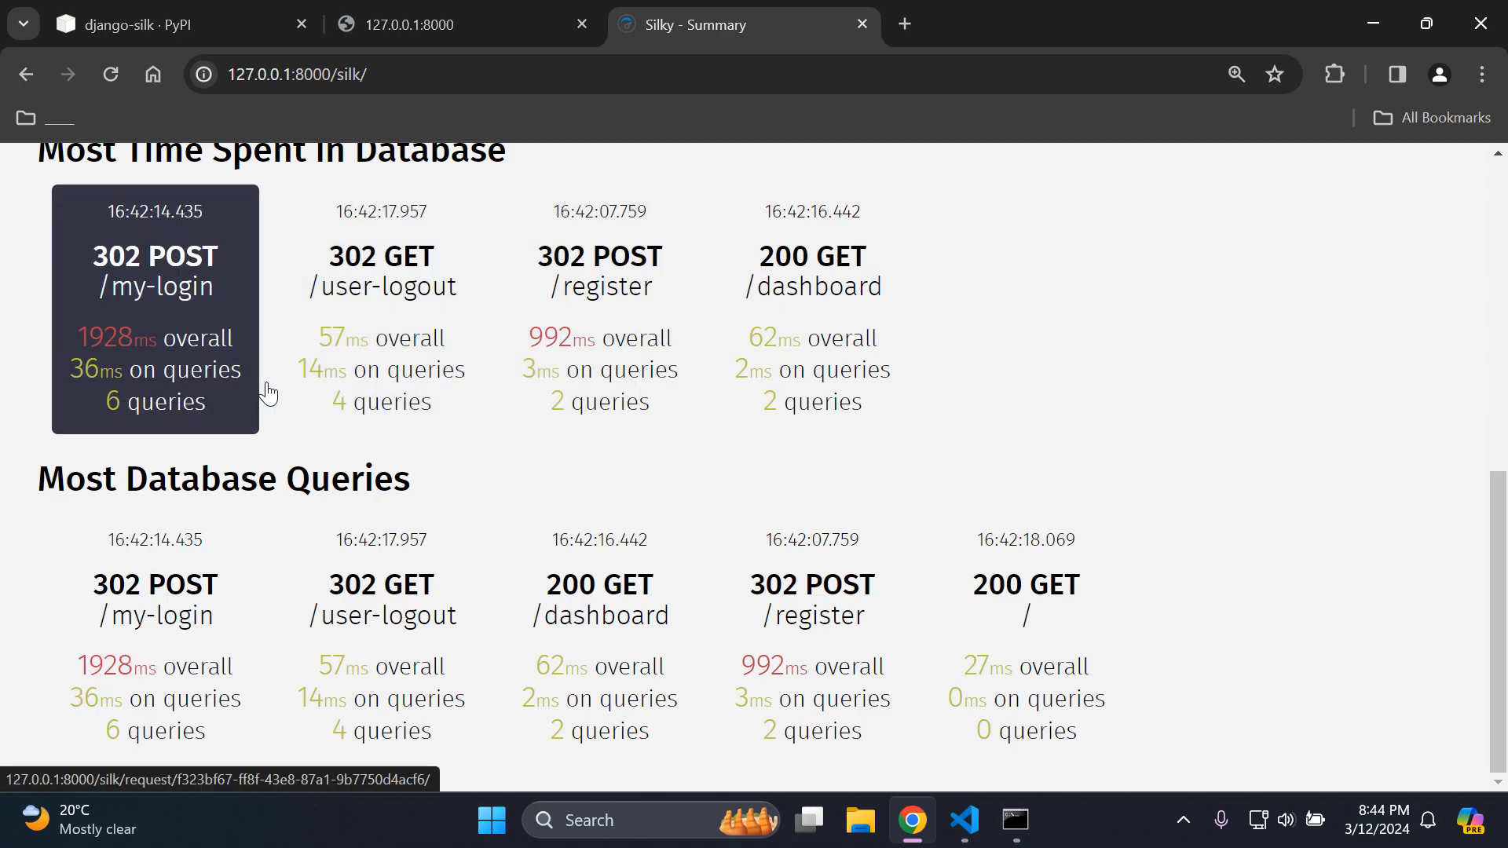
mouse_move(843, 425)
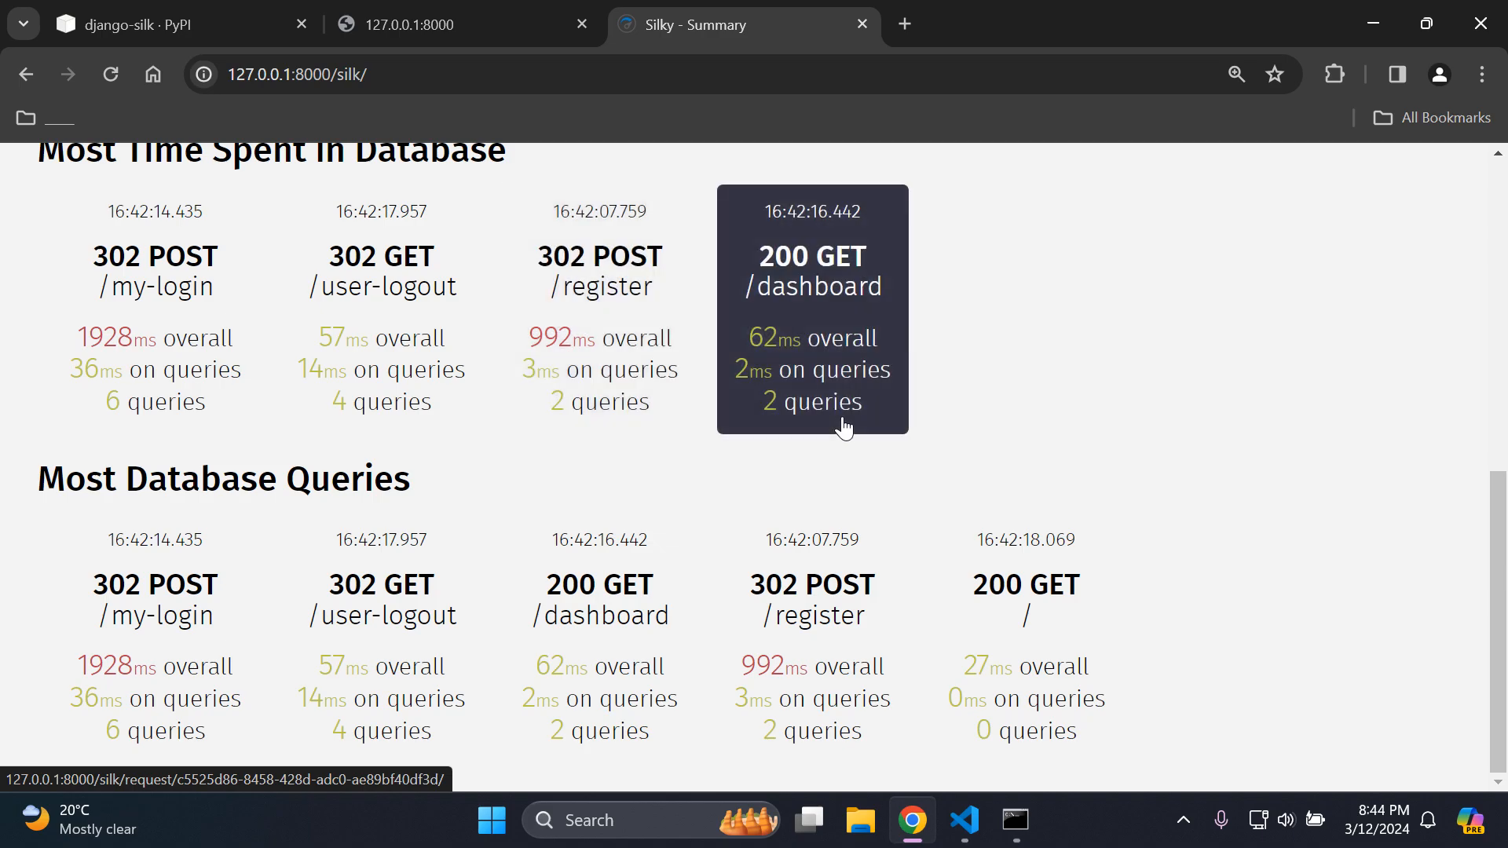
mouse_move(1394, 416)
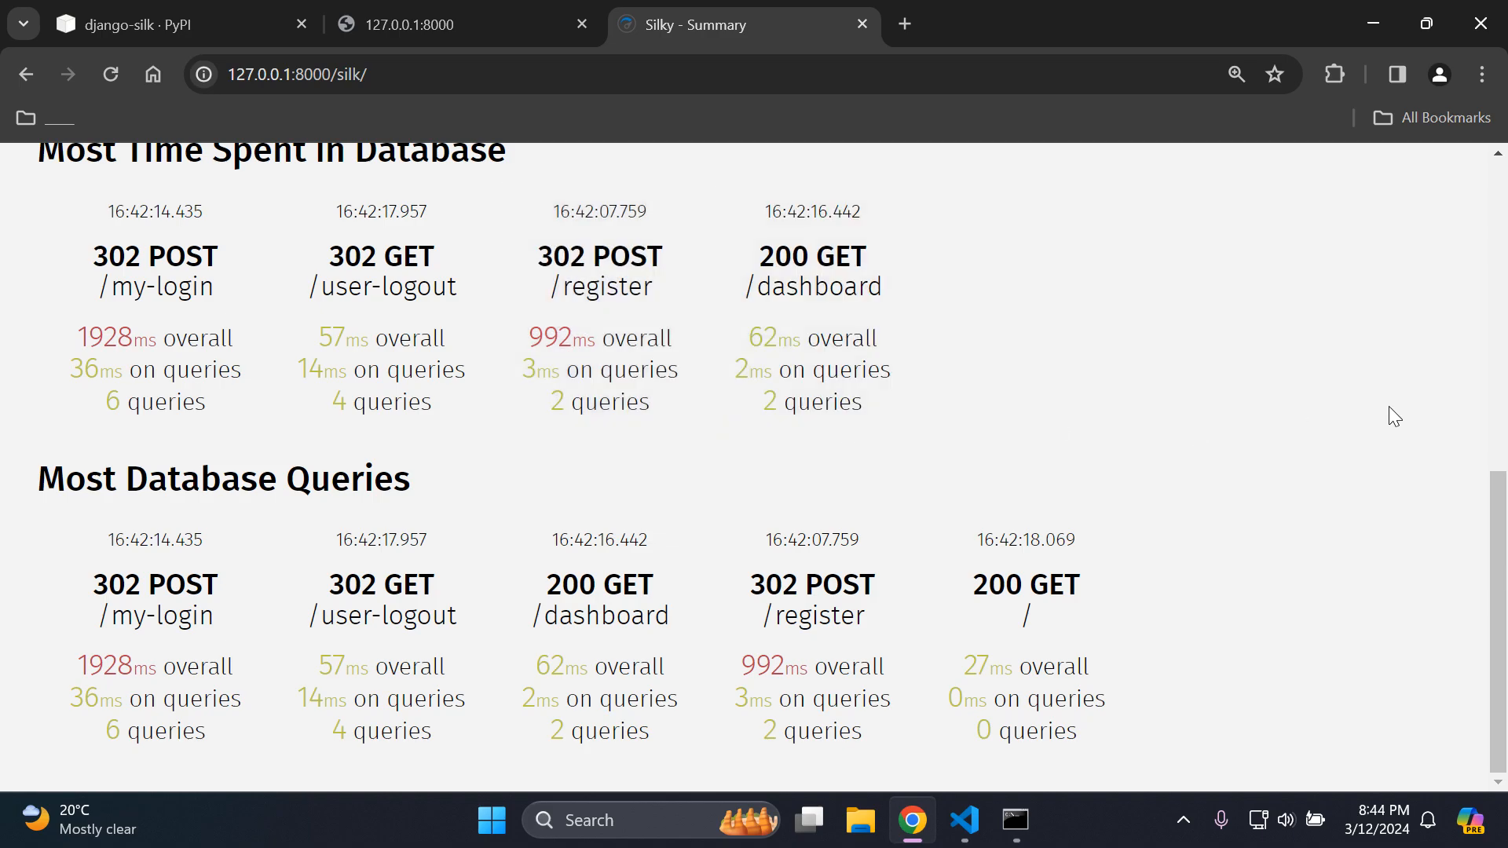
scroll(up, 3)
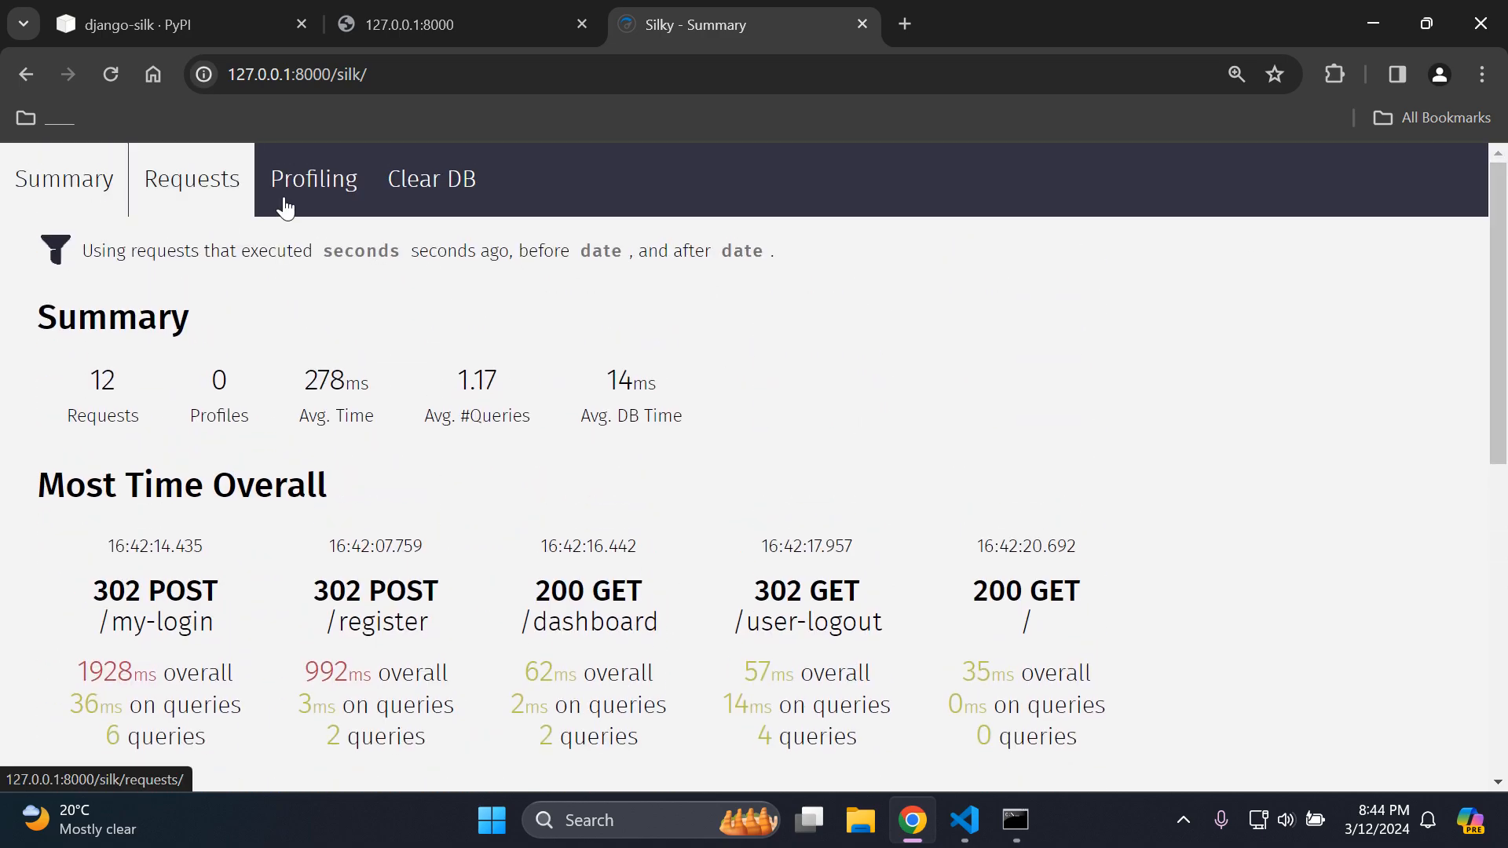
mouse_move(245, 241)
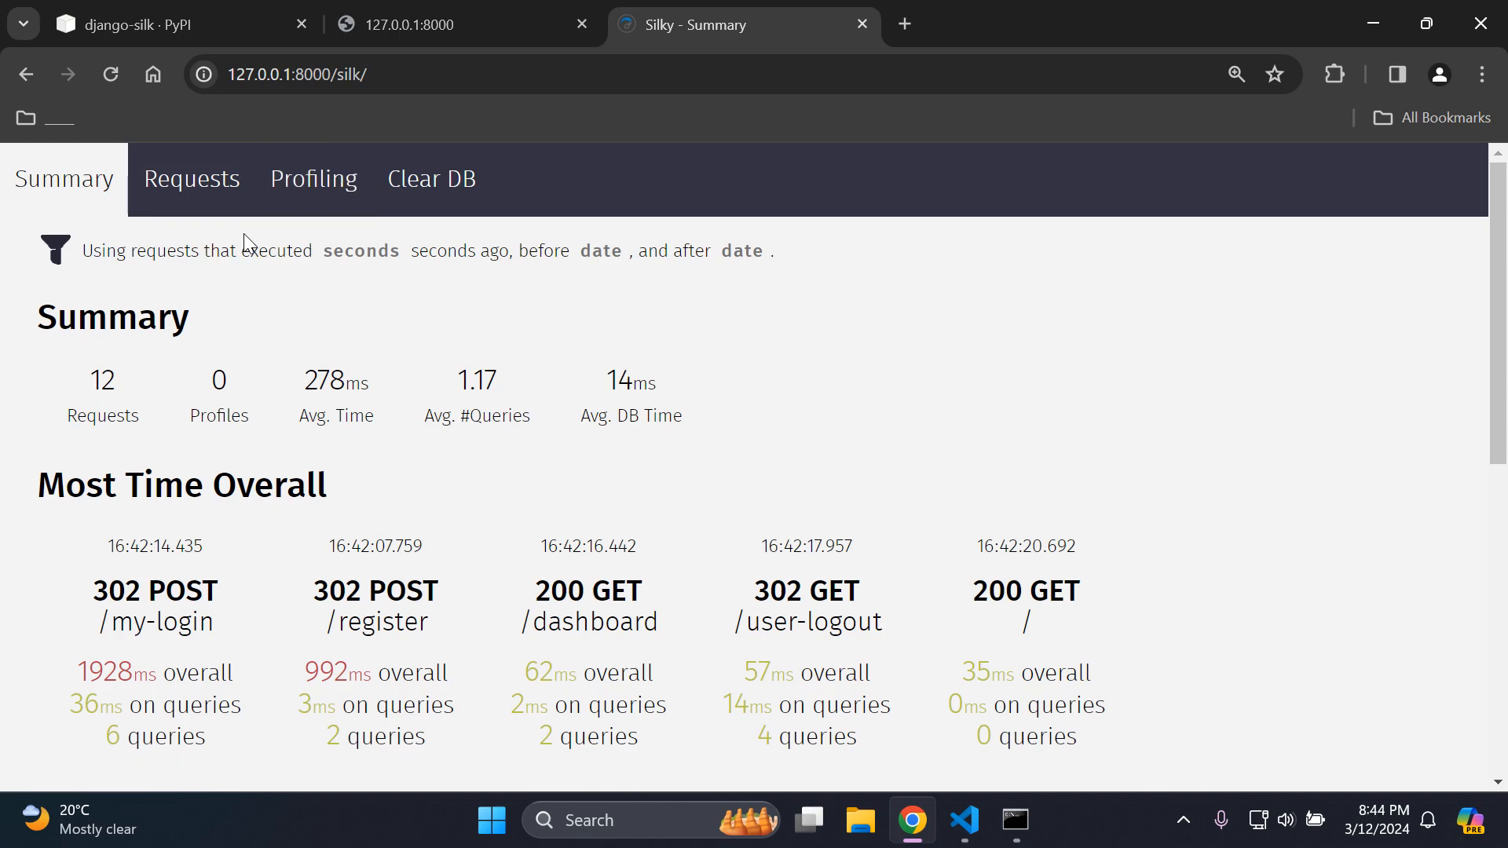
click(190, 179)
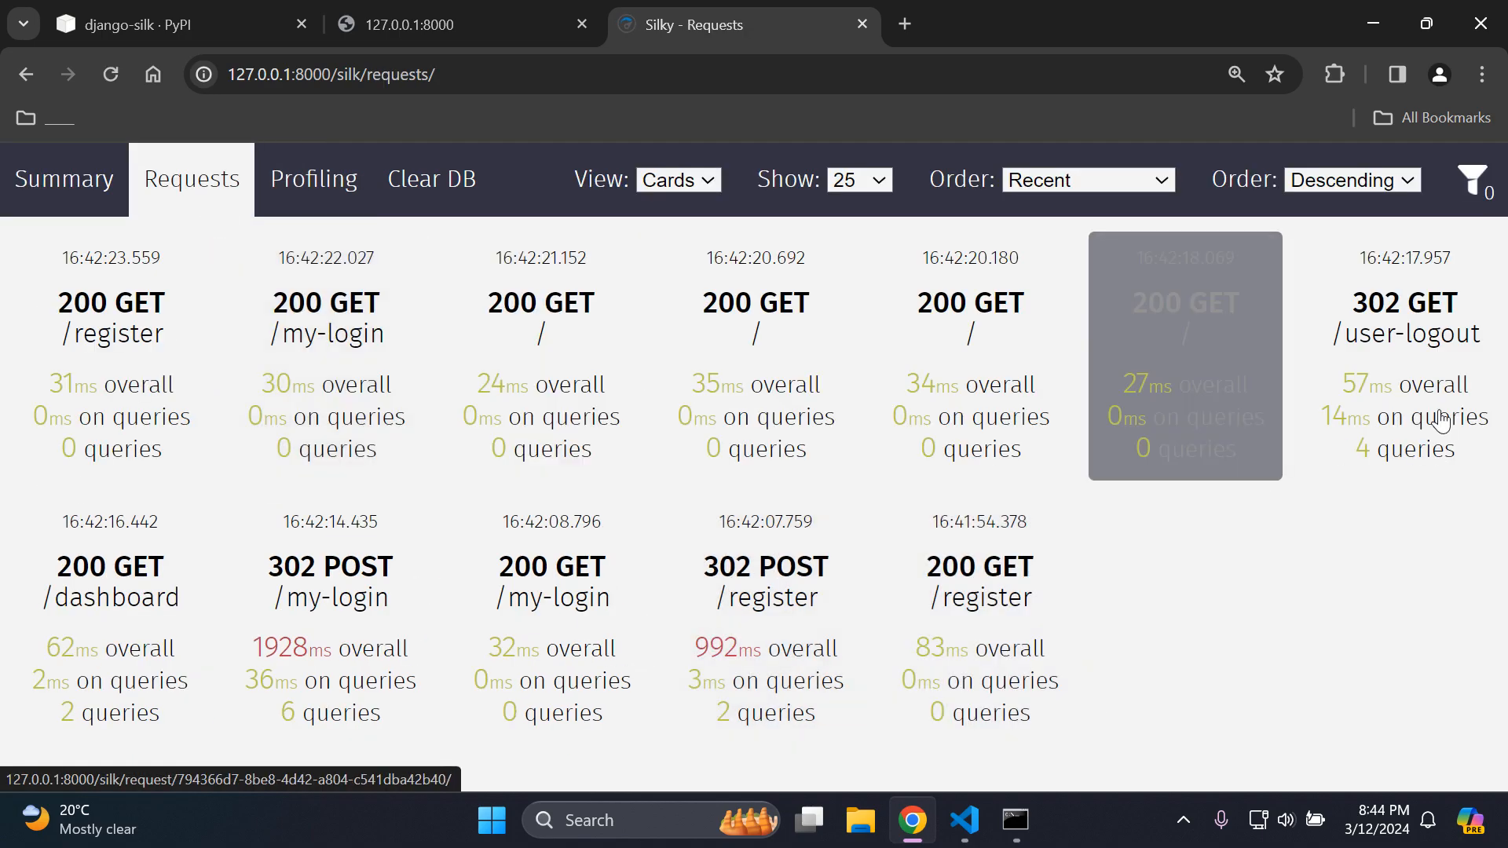
mouse_move(1038, 549)
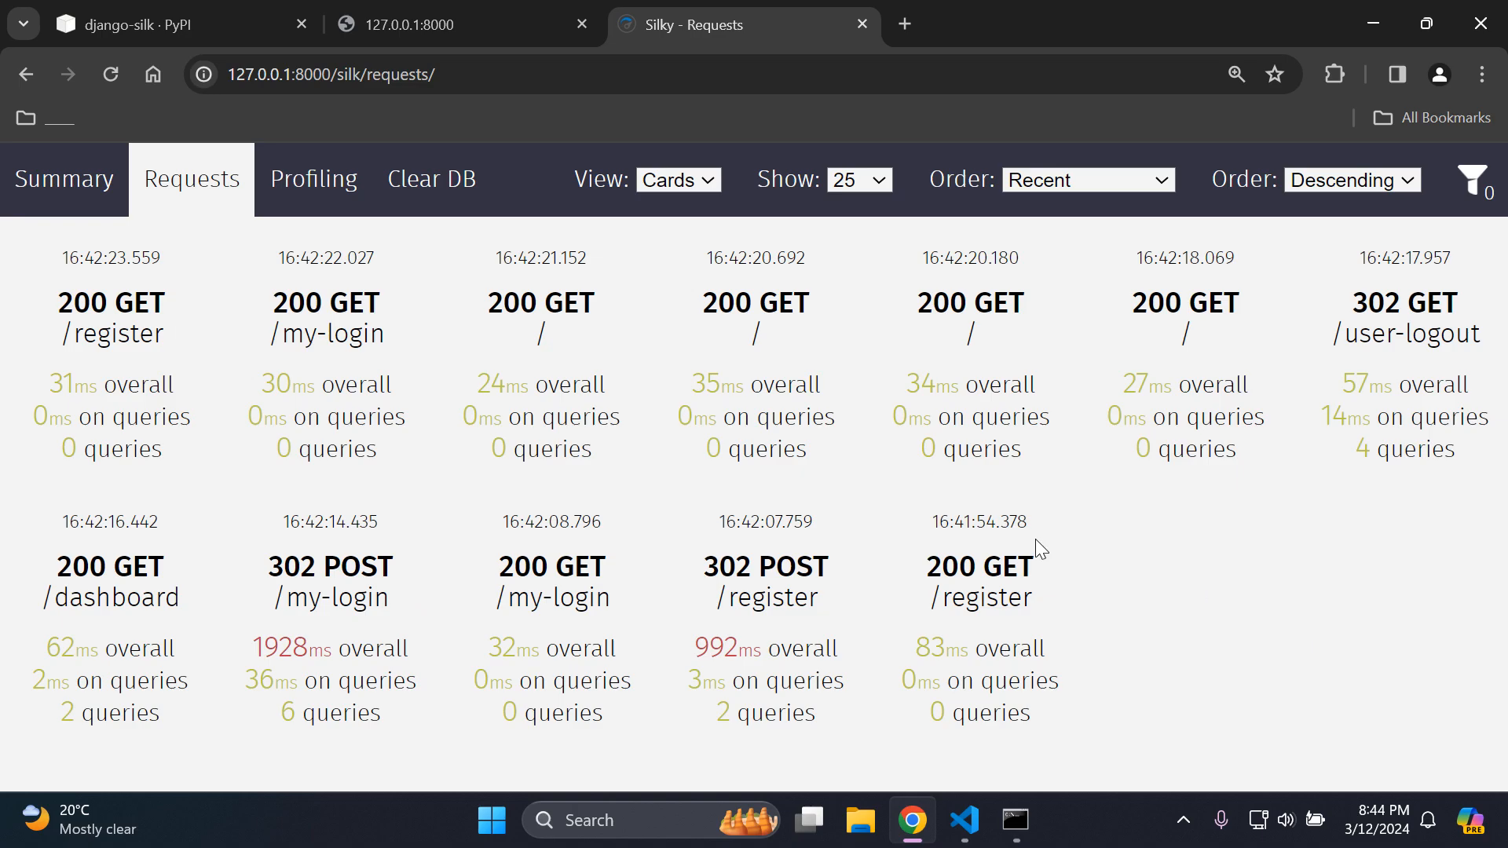
click(314, 179)
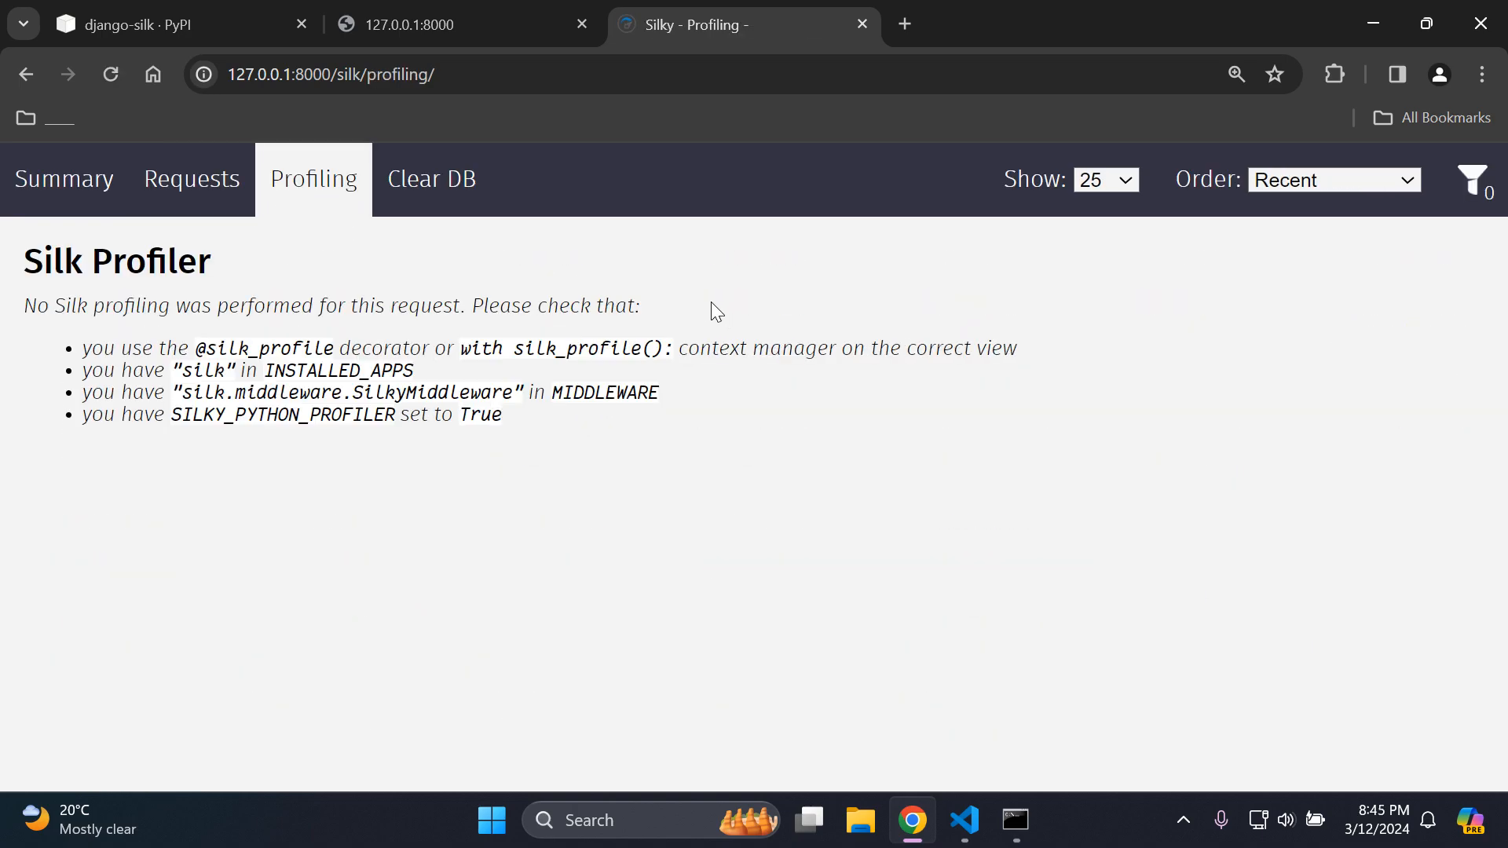
mouse_move(590, 282)
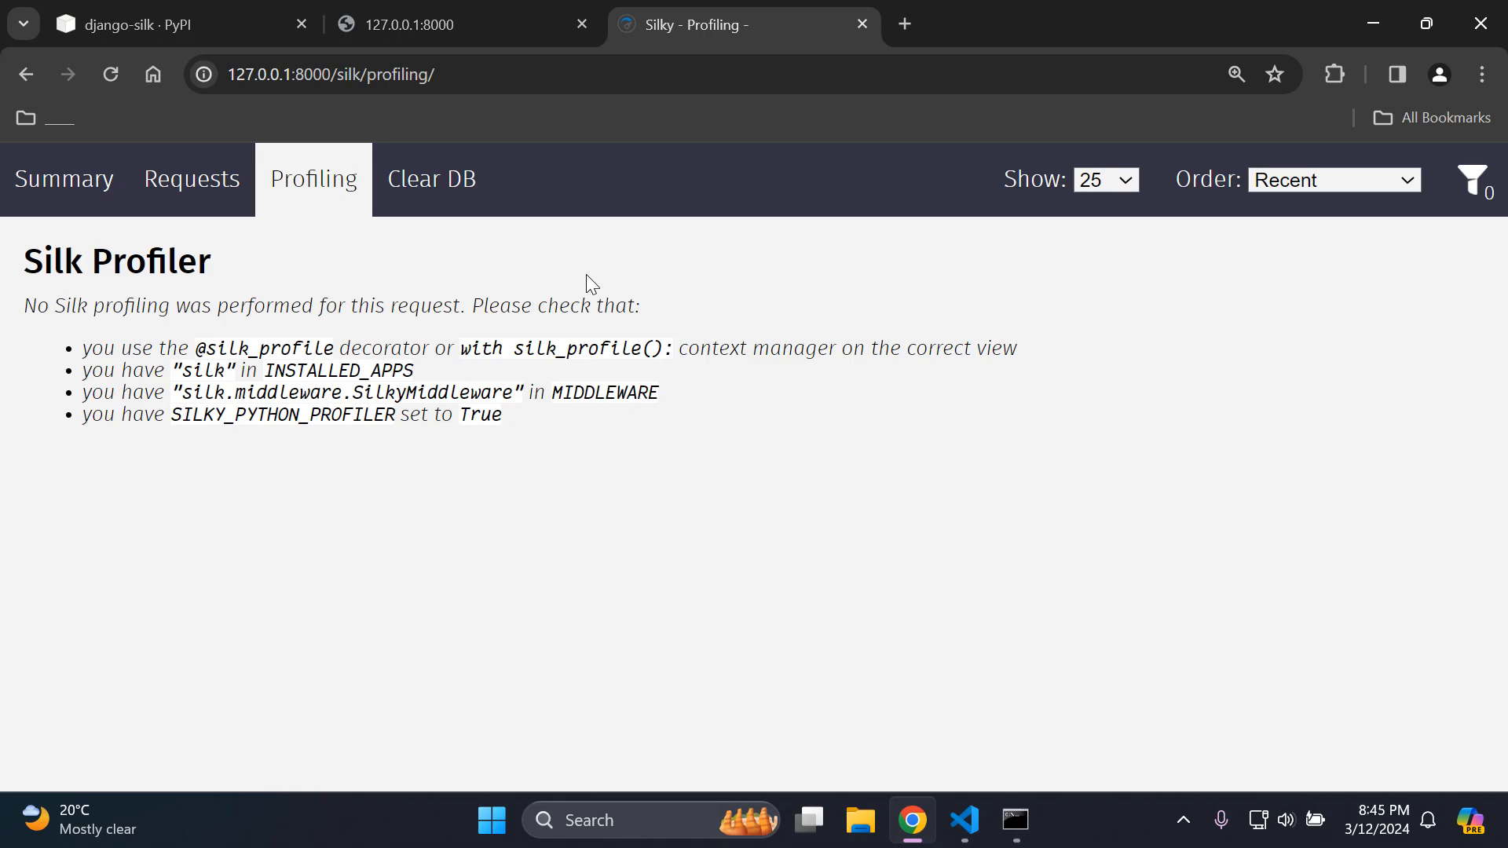
mouse_move(431, 179)
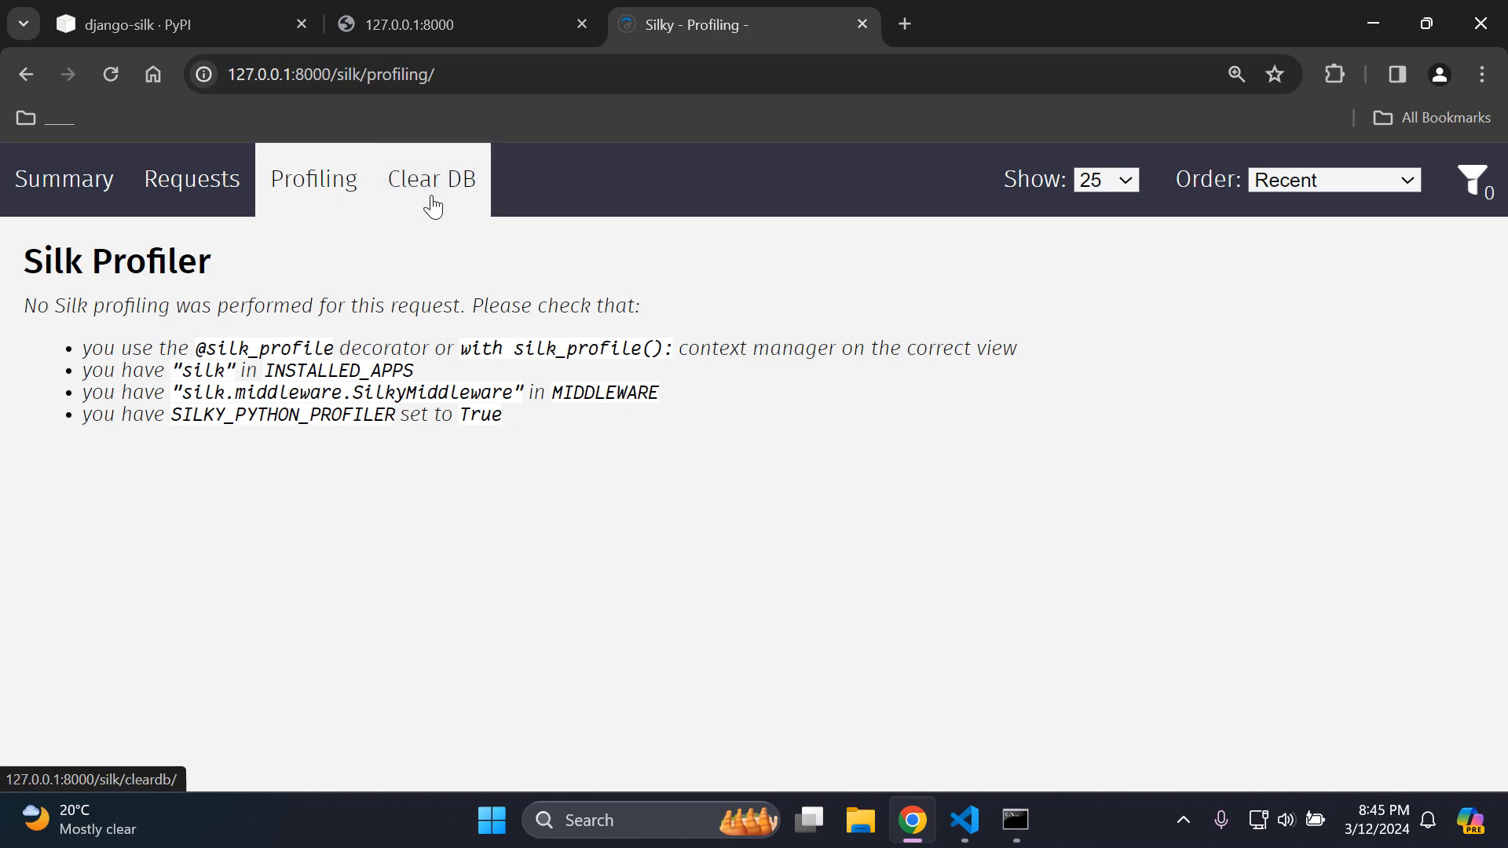
View the Clear DB options without clearing, then return to the 12-request Requests list.
click(431, 179)
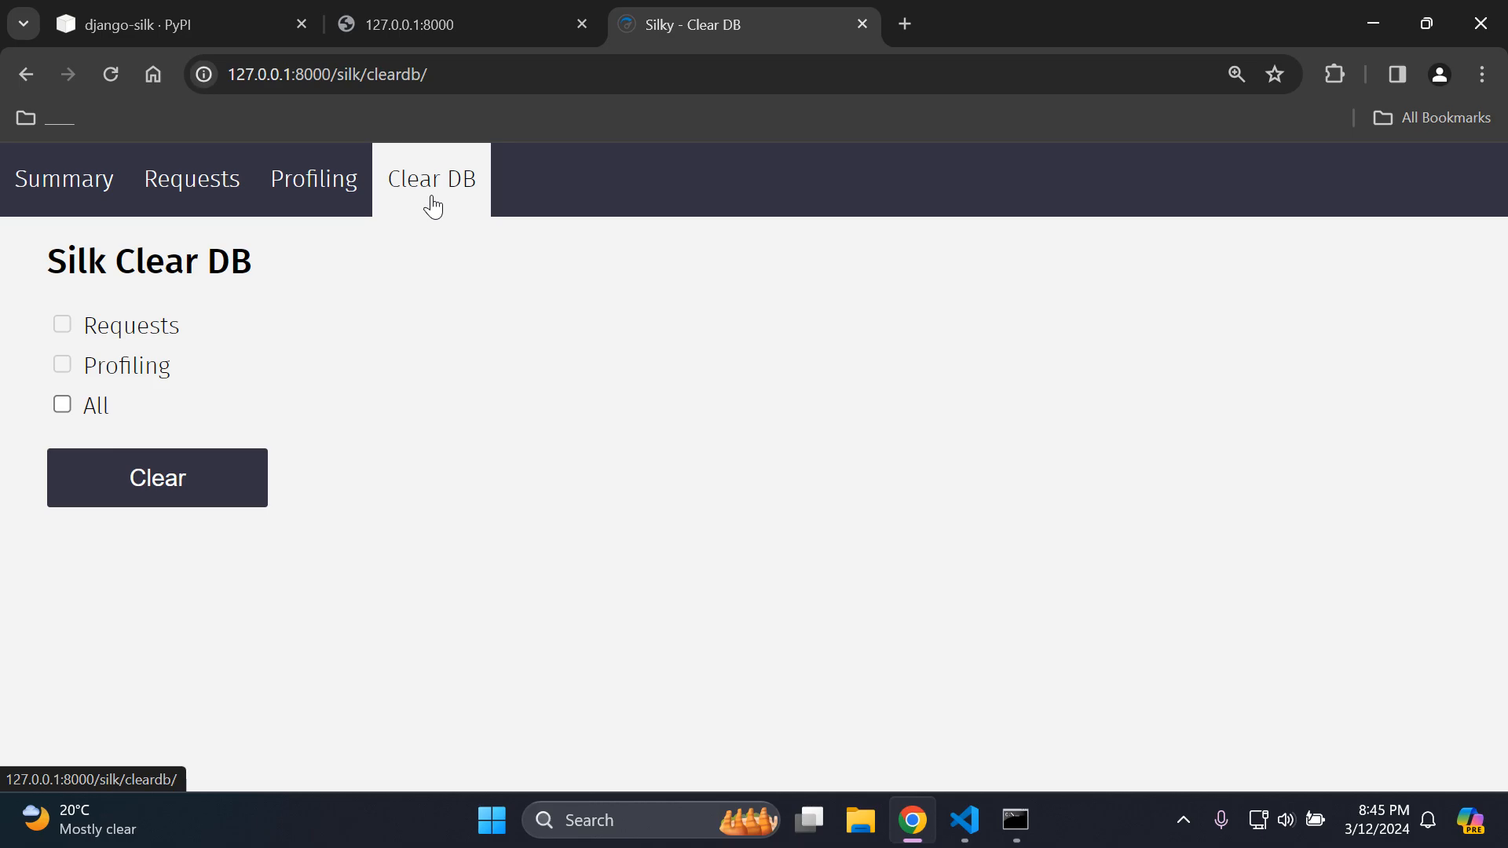
click(190, 179)
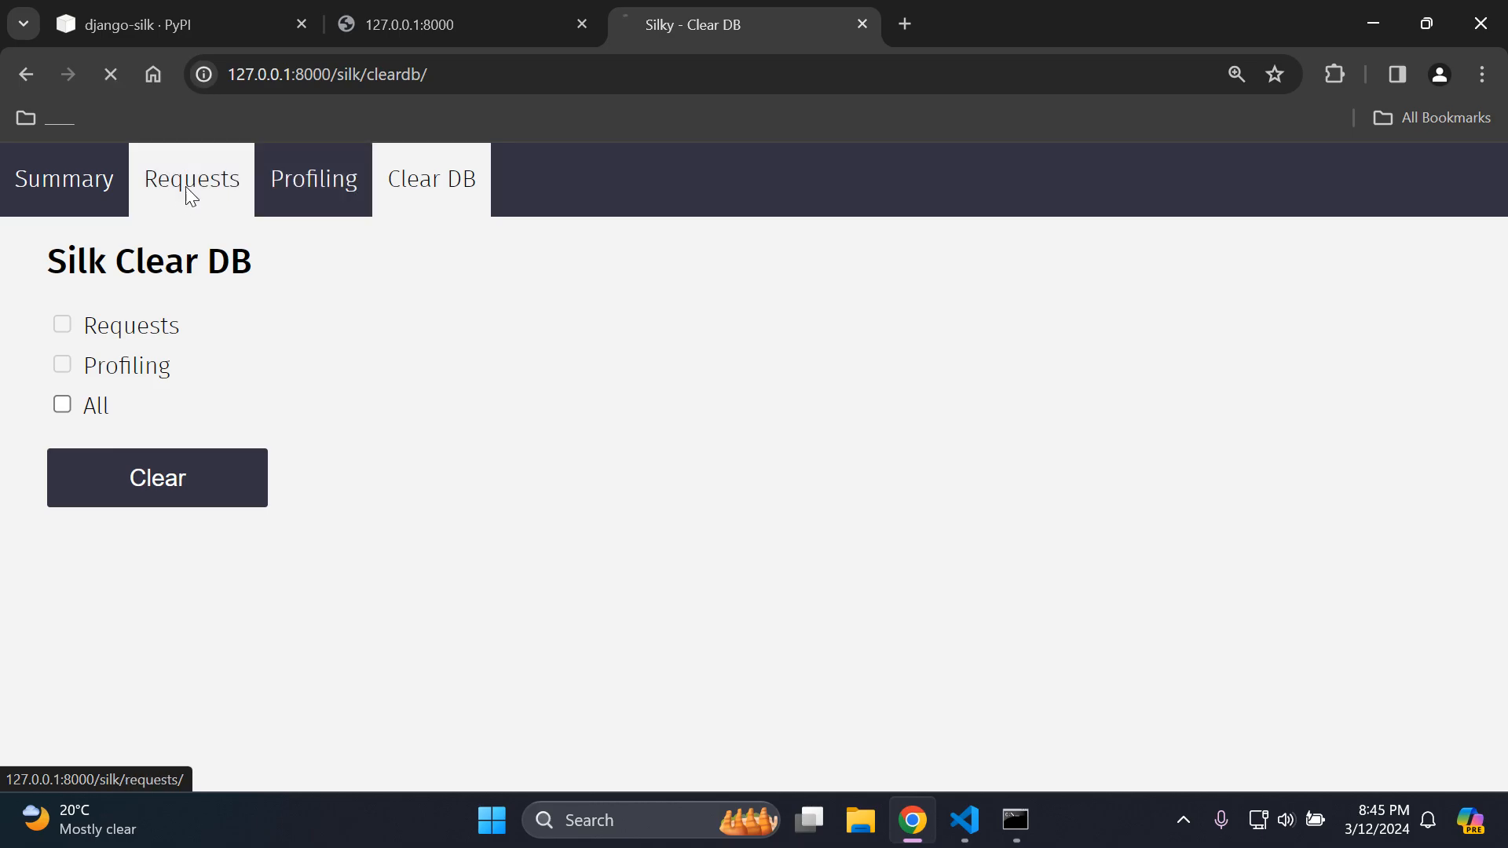
click(190, 179)
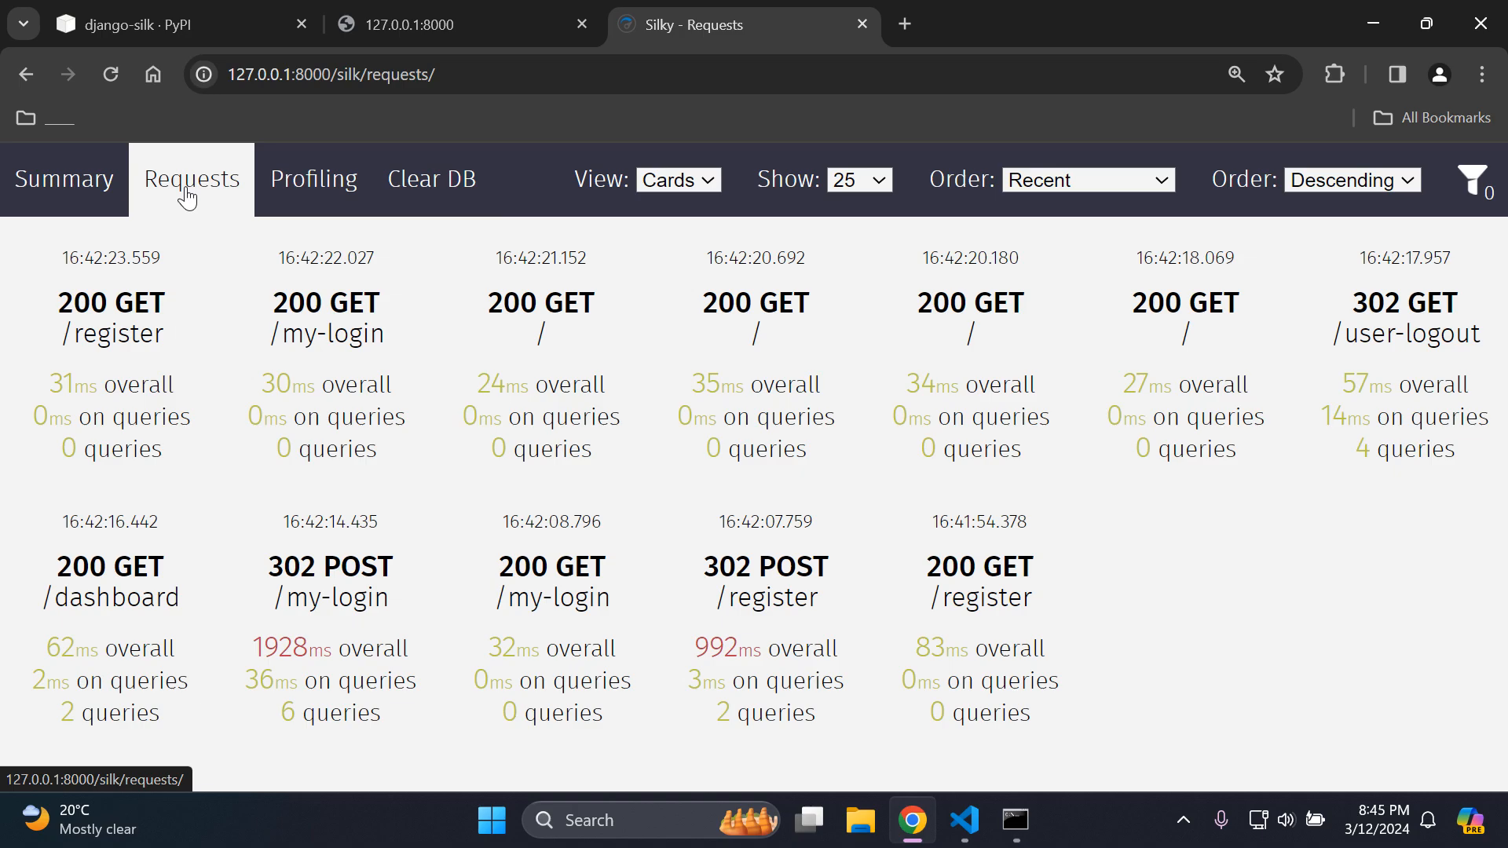
mouse_move(1228, 211)
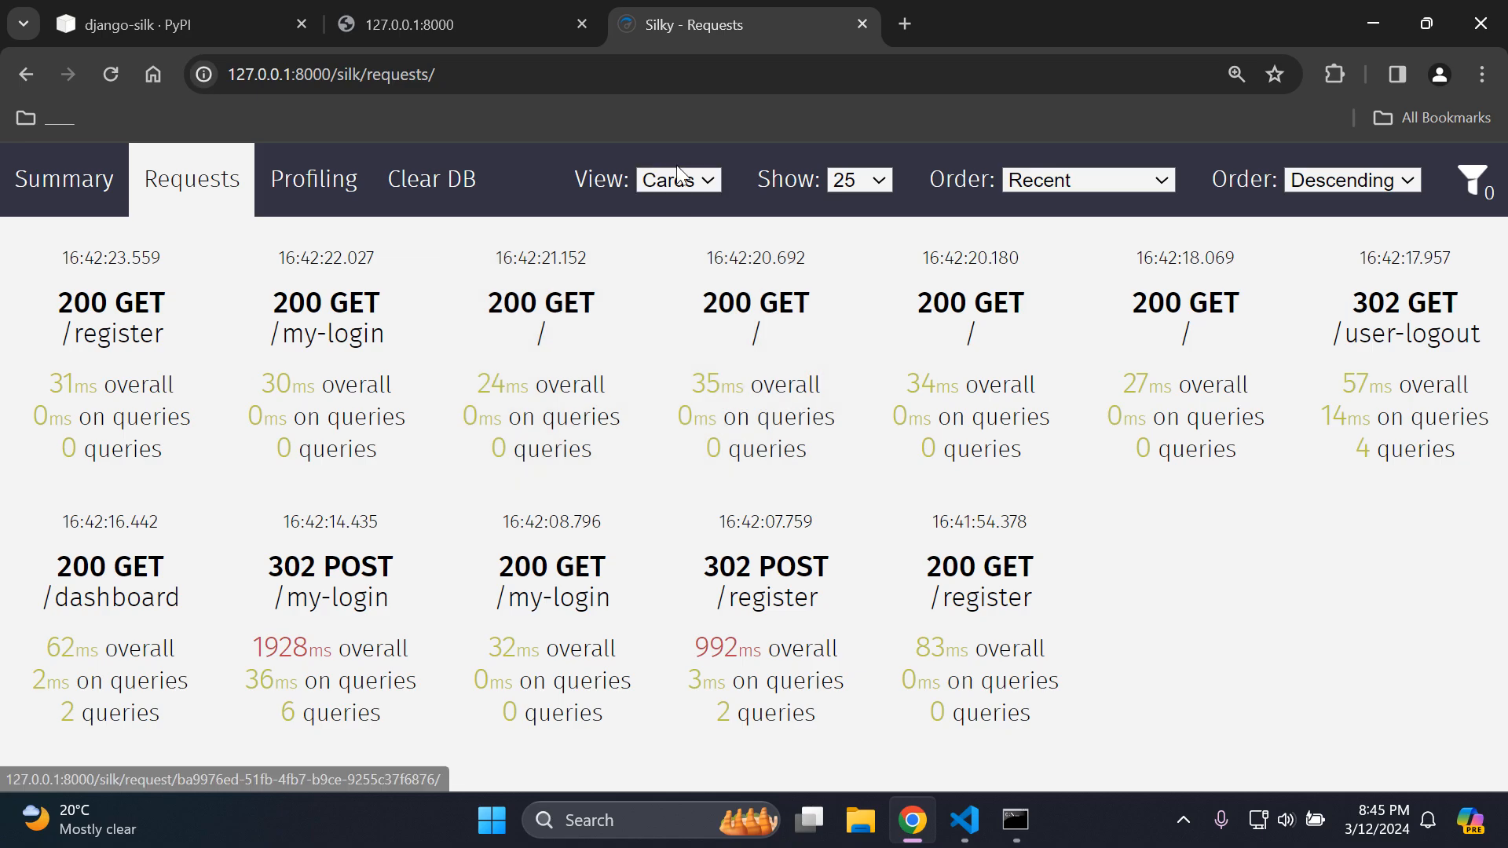
Display Silk requests as rows, limited to the five most recent.
click(677, 179)
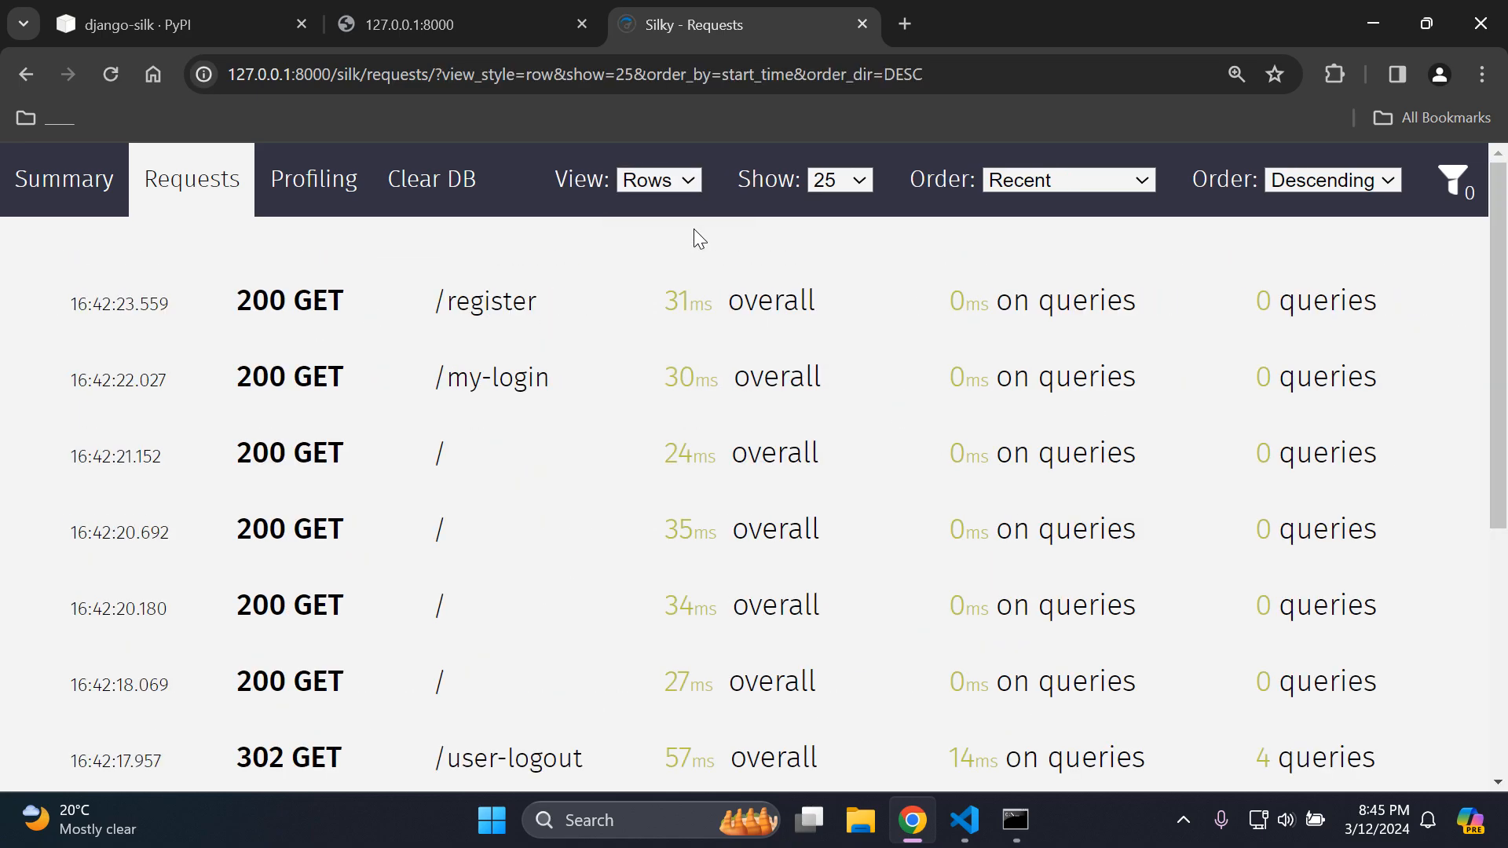
scroll(down, 3)
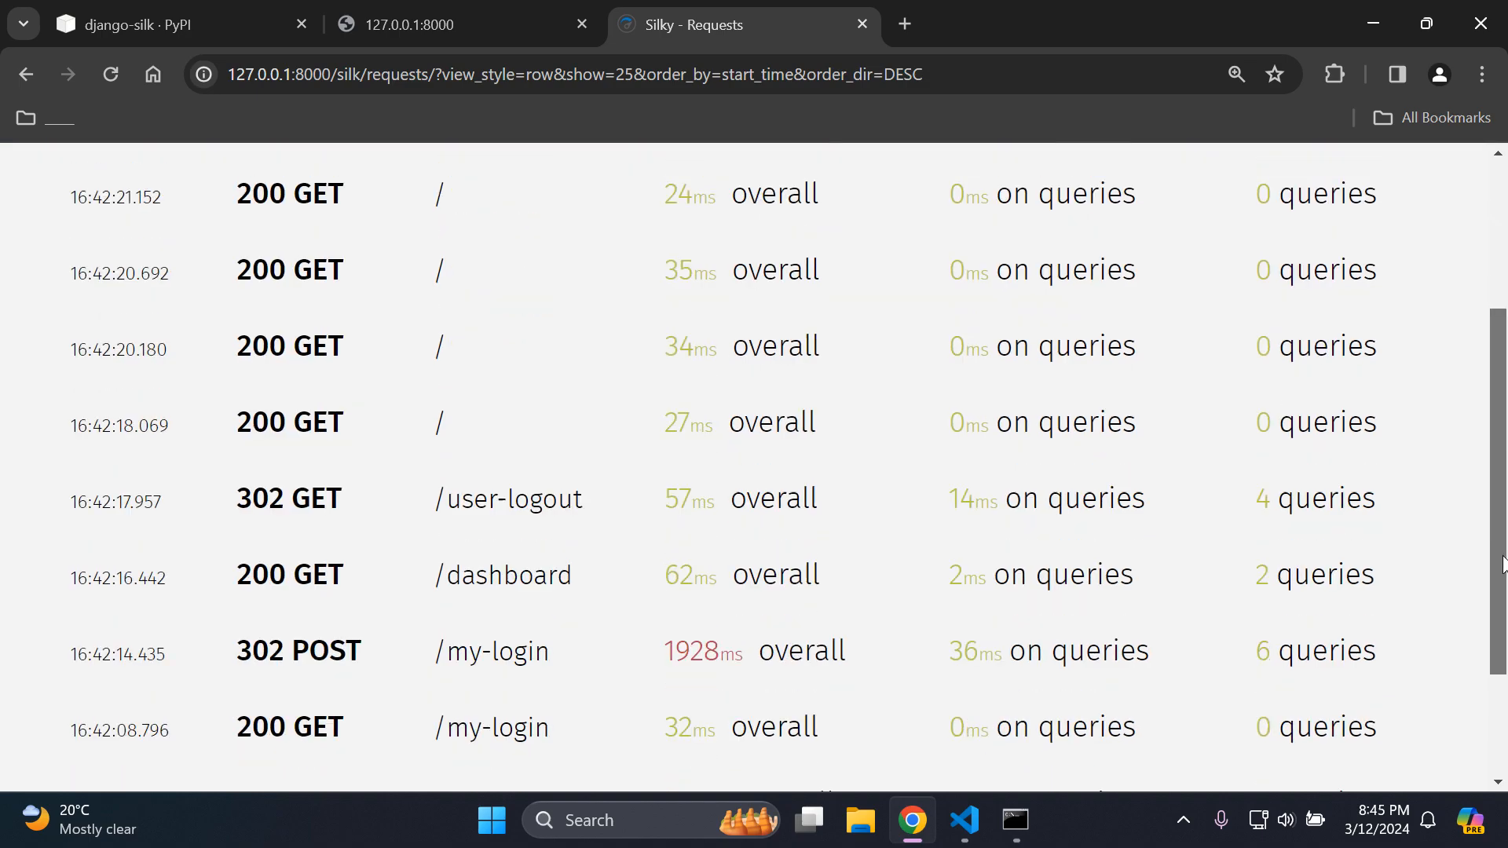
scroll(up, 3)
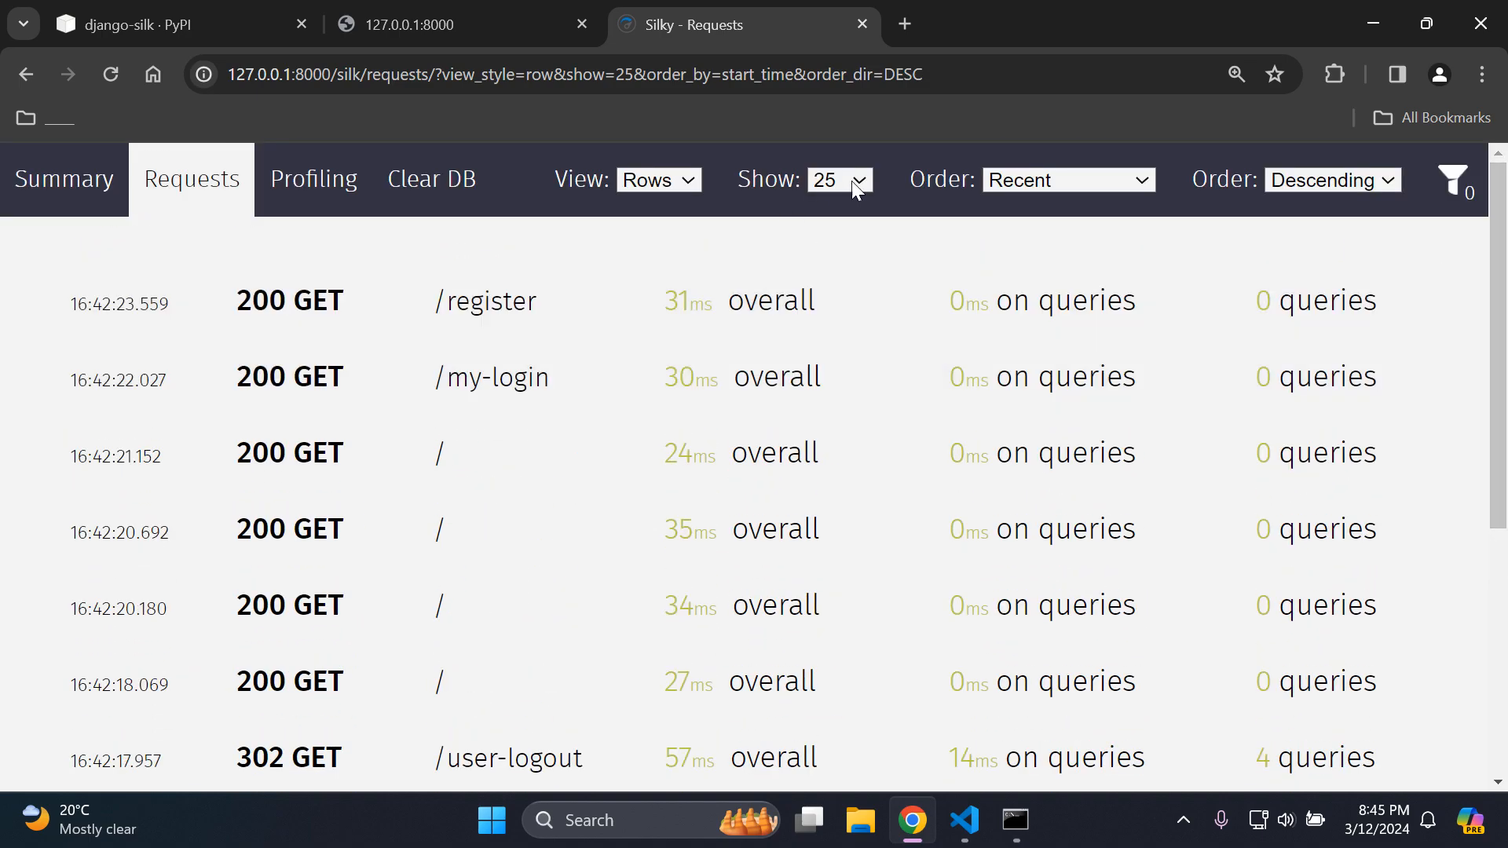
click(837, 180)
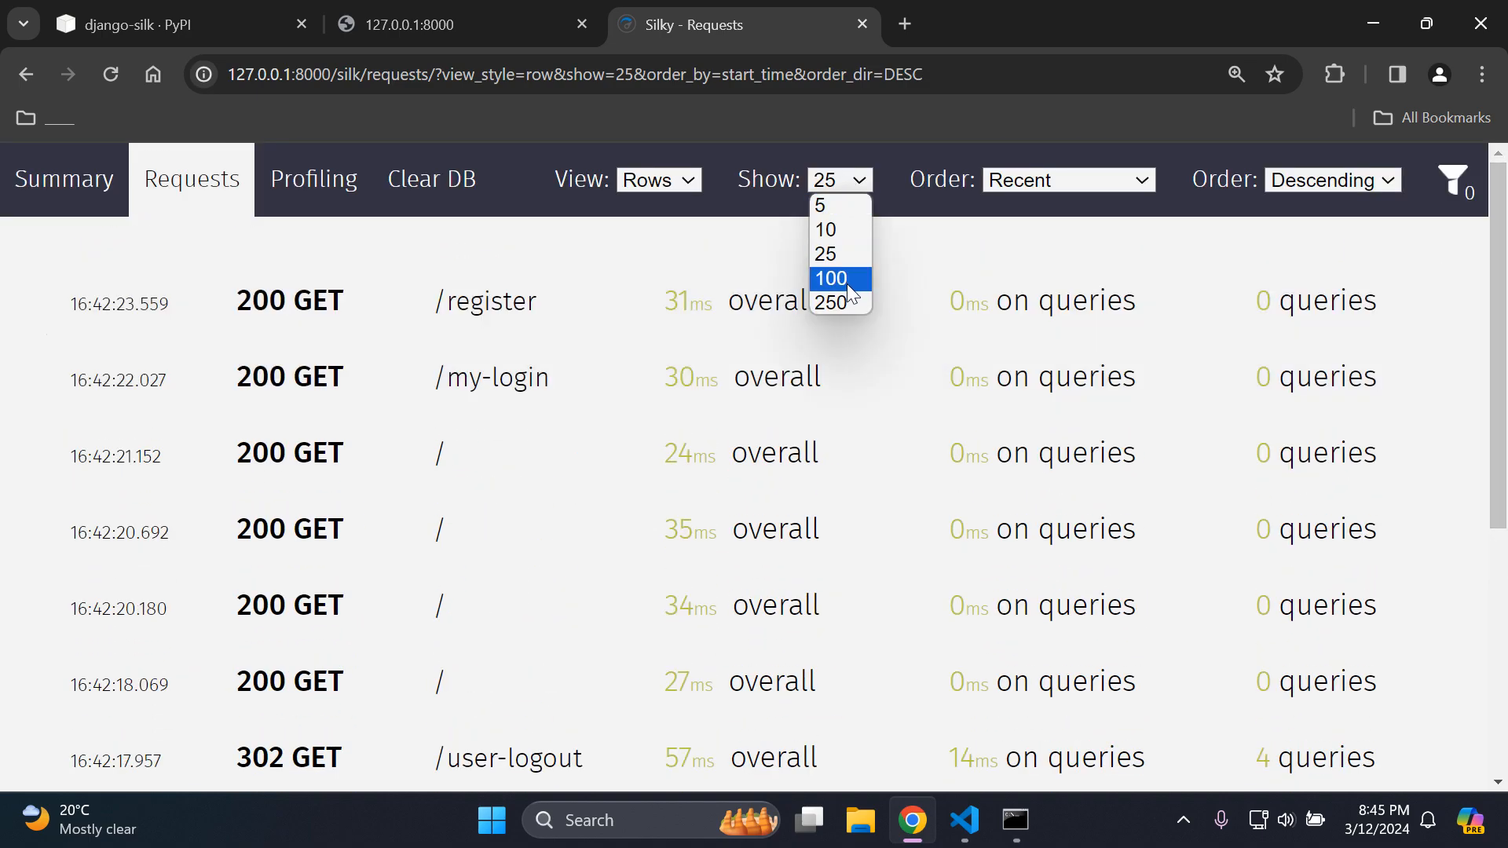
mouse_move(845, 205)
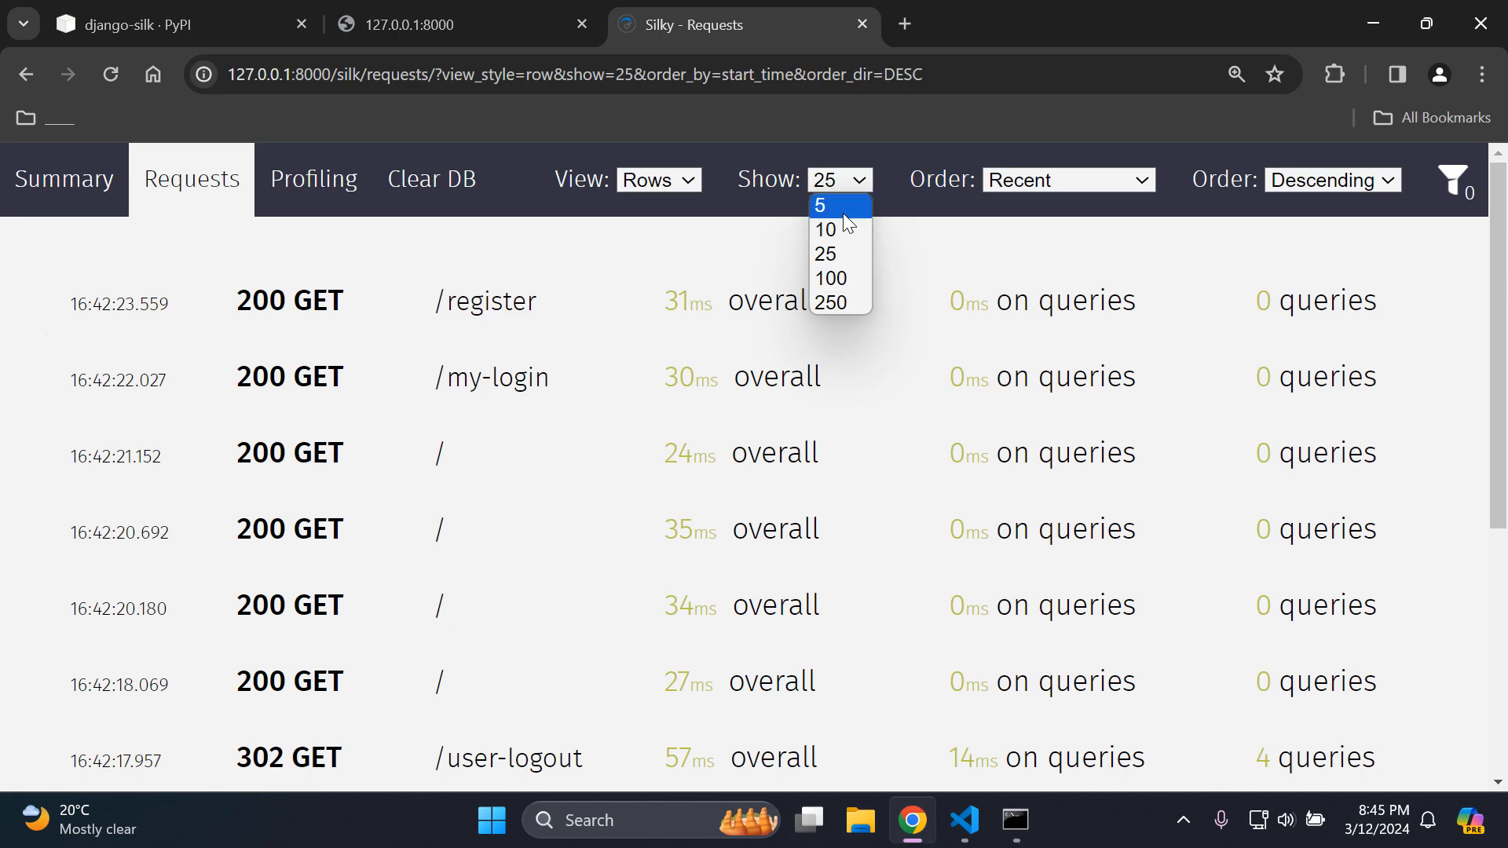
click(820, 205)
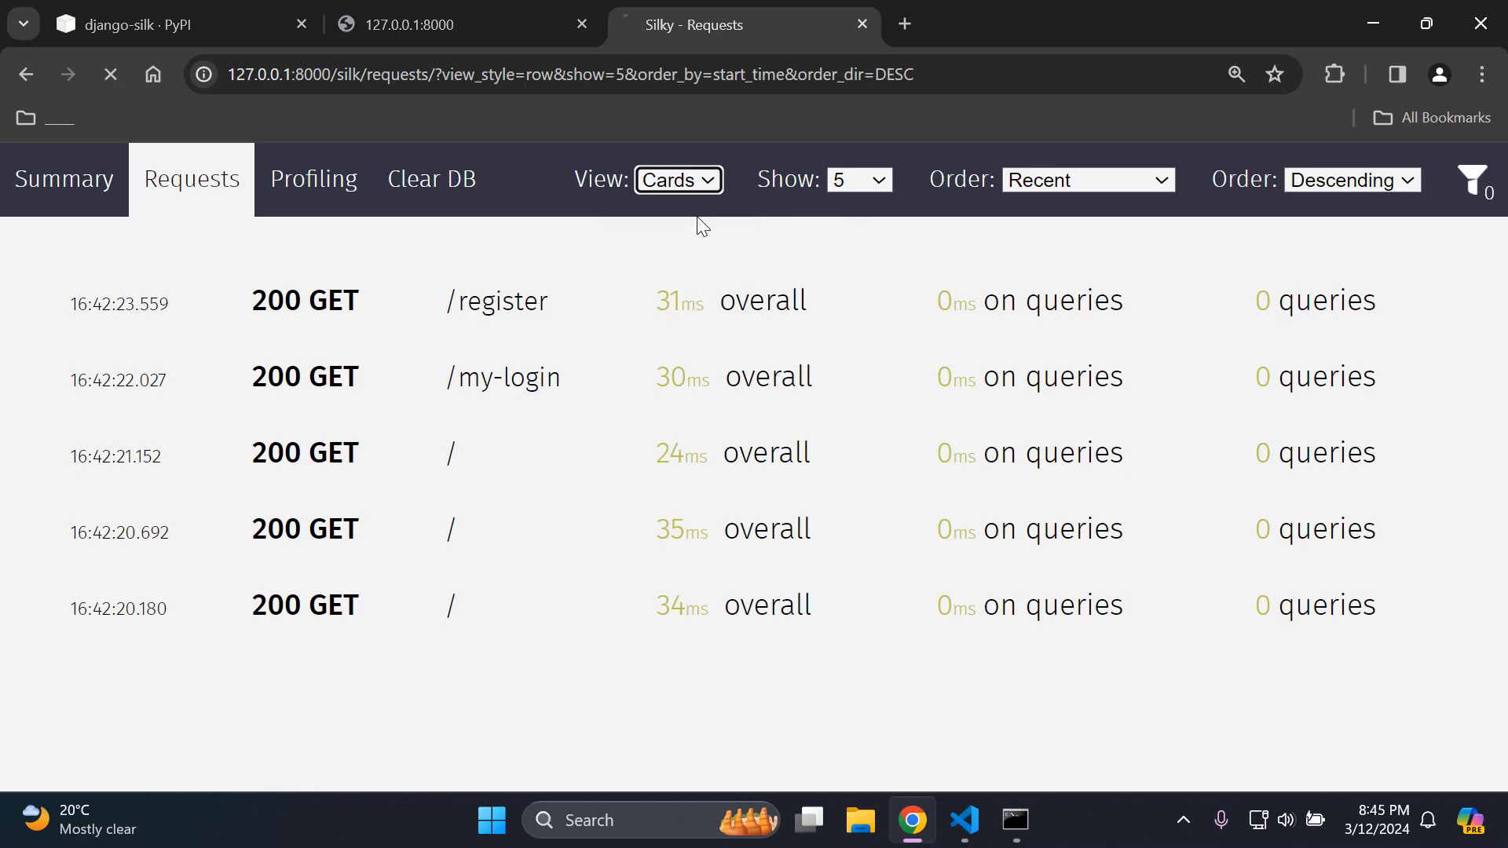
Return to card view and order the five requests by Time, led by 1928 ms POST /my-login.
click(676, 179)
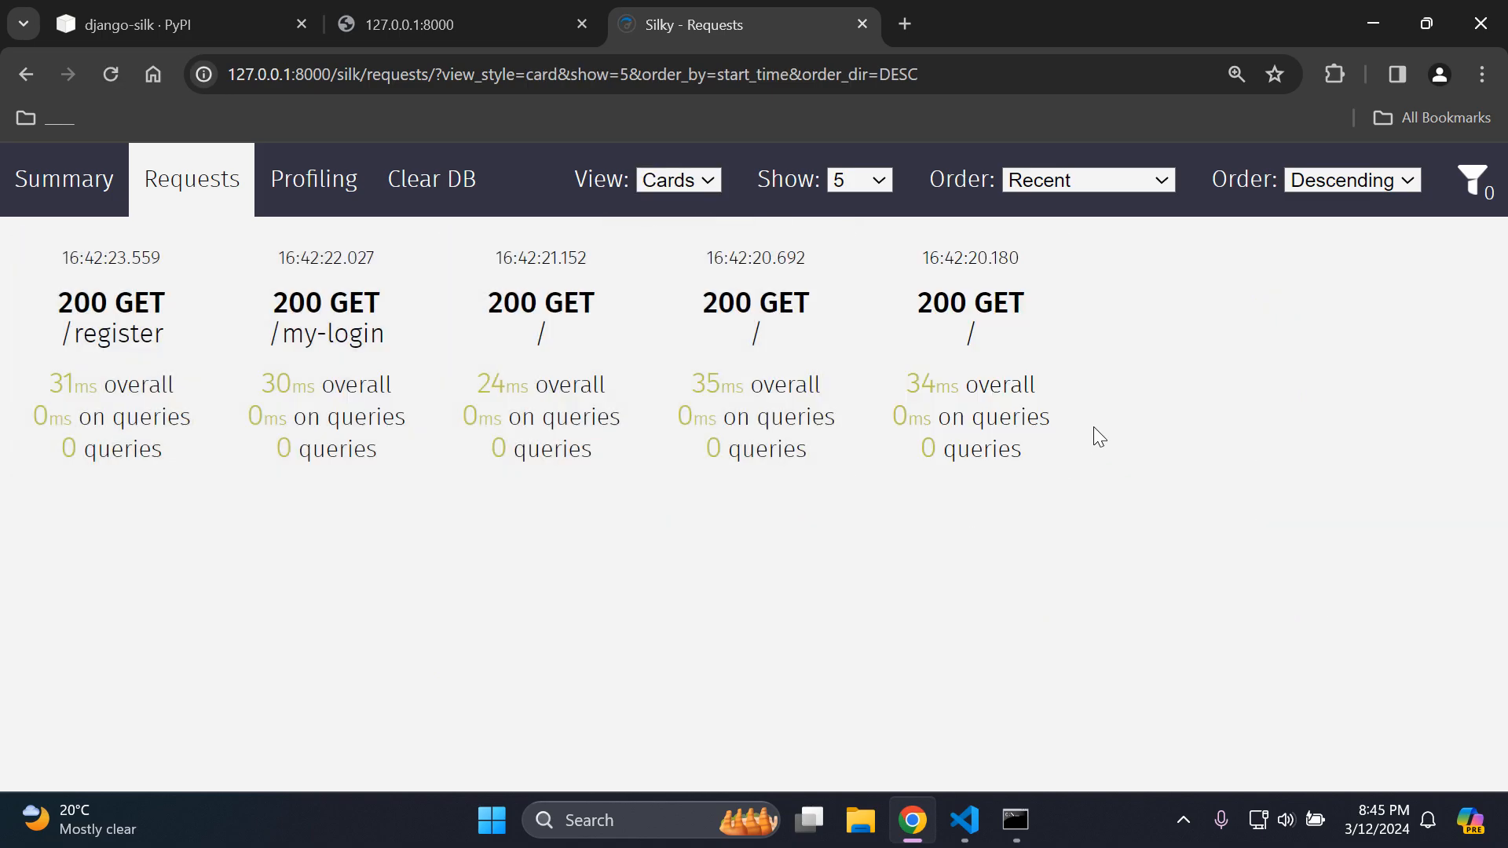
mouse_move(1075, 192)
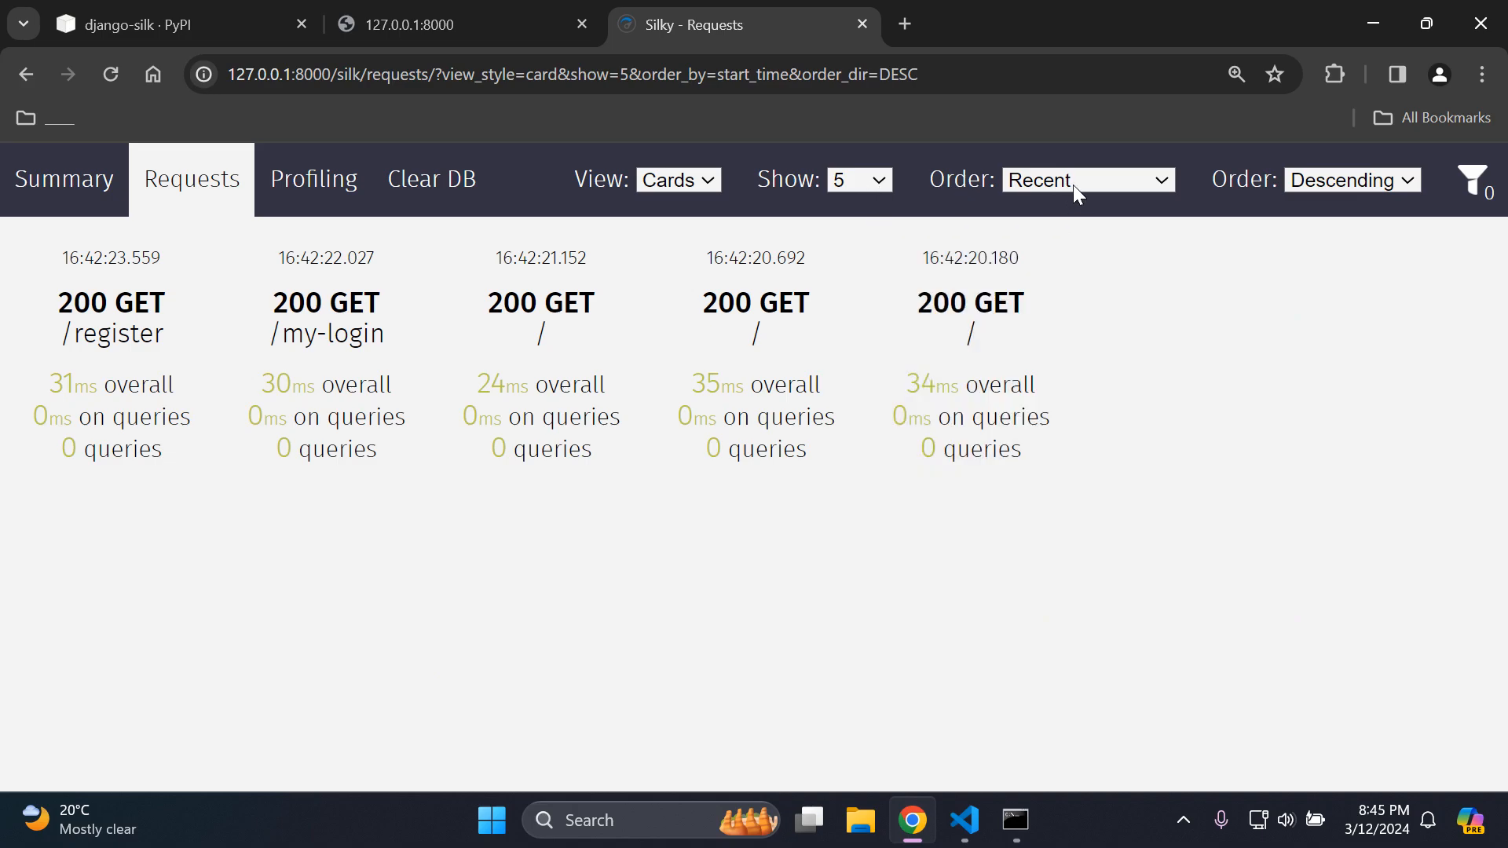
click(1088, 180)
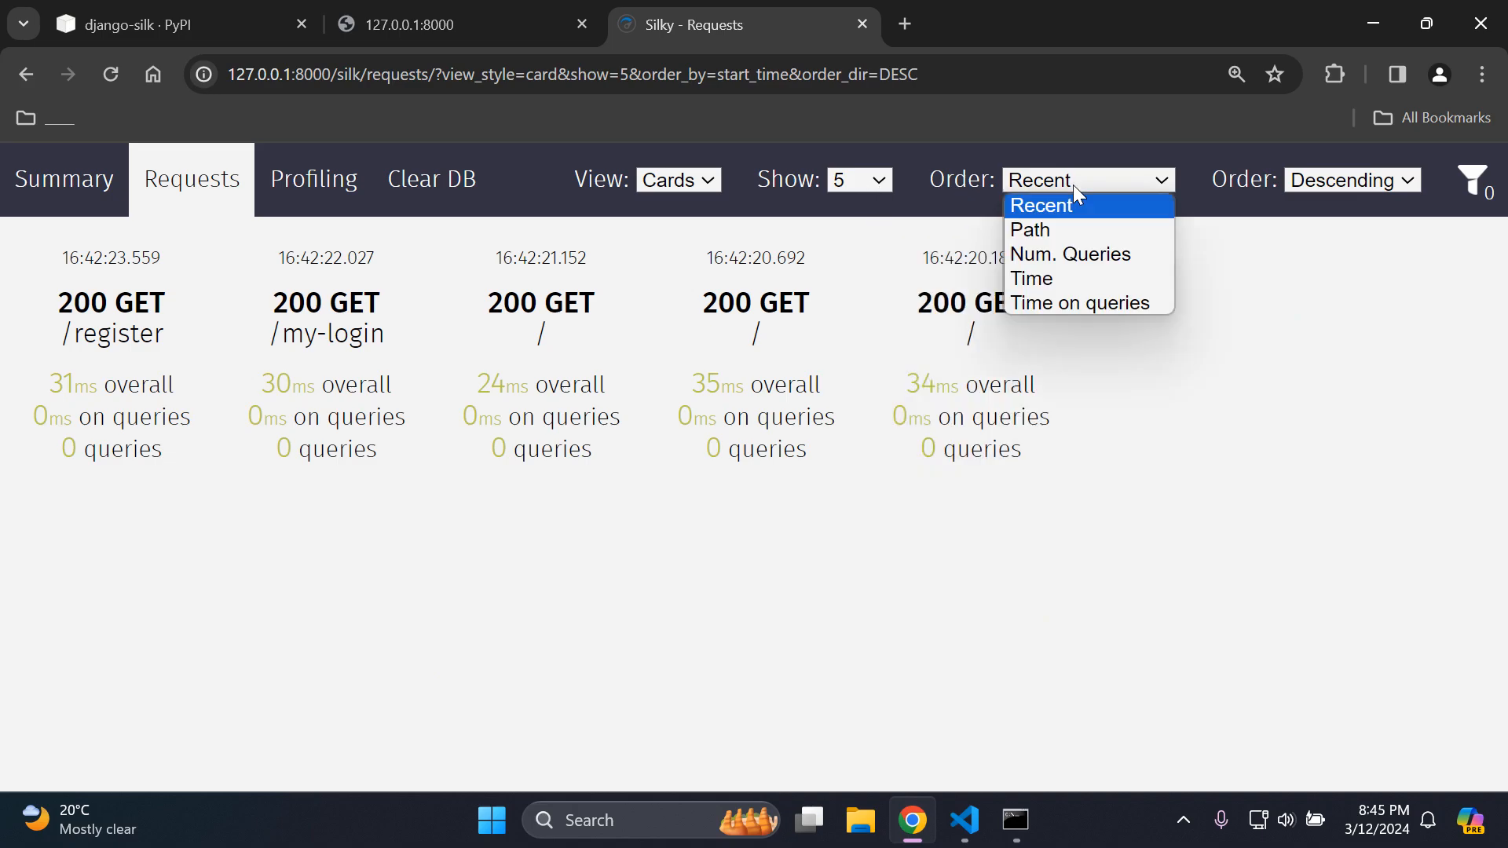
mouse_move(1103, 215)
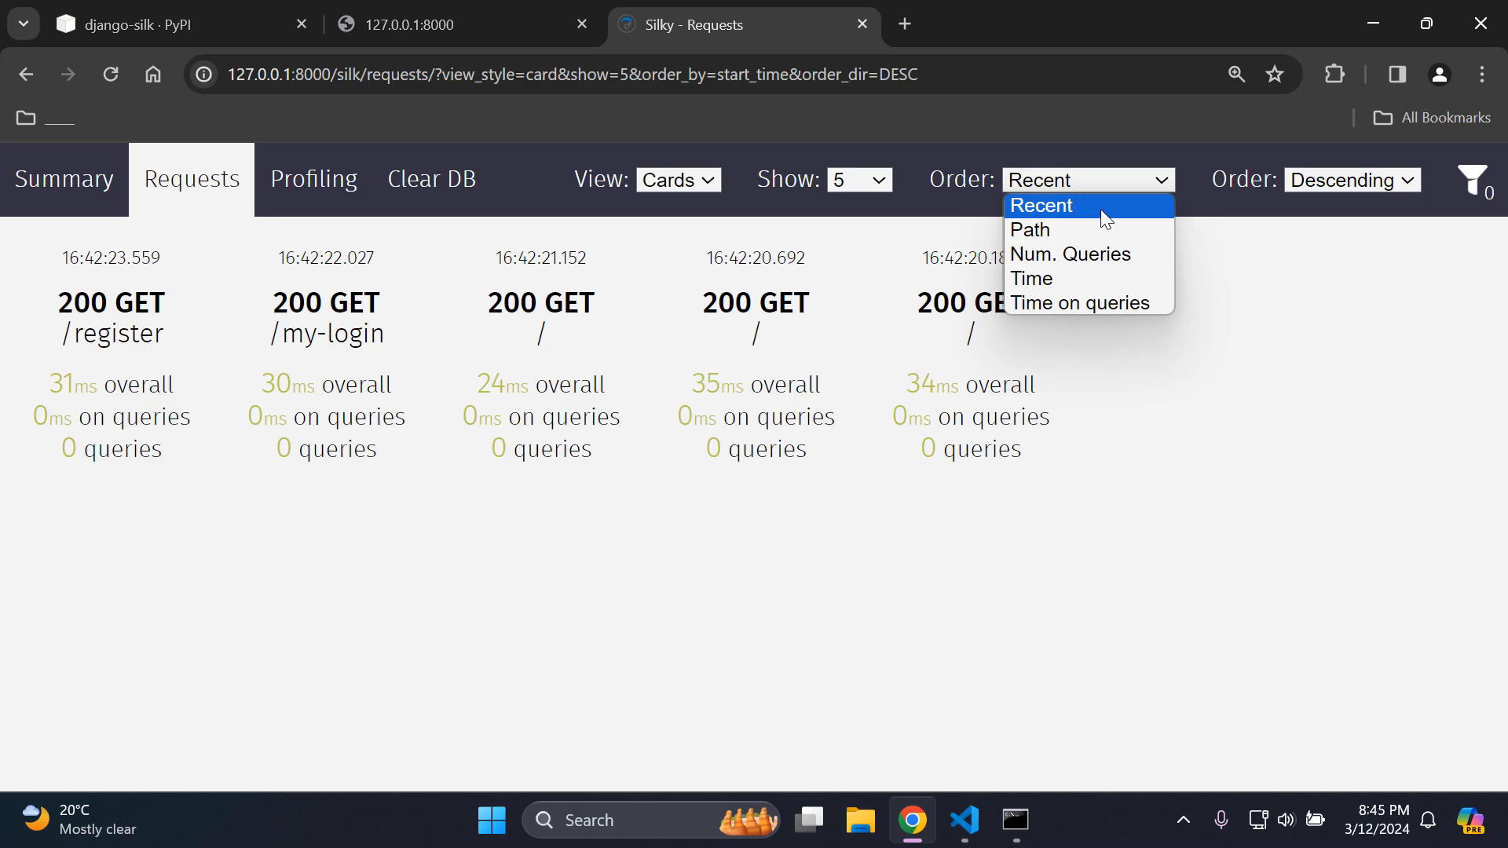
mouse_move(1100, 254)
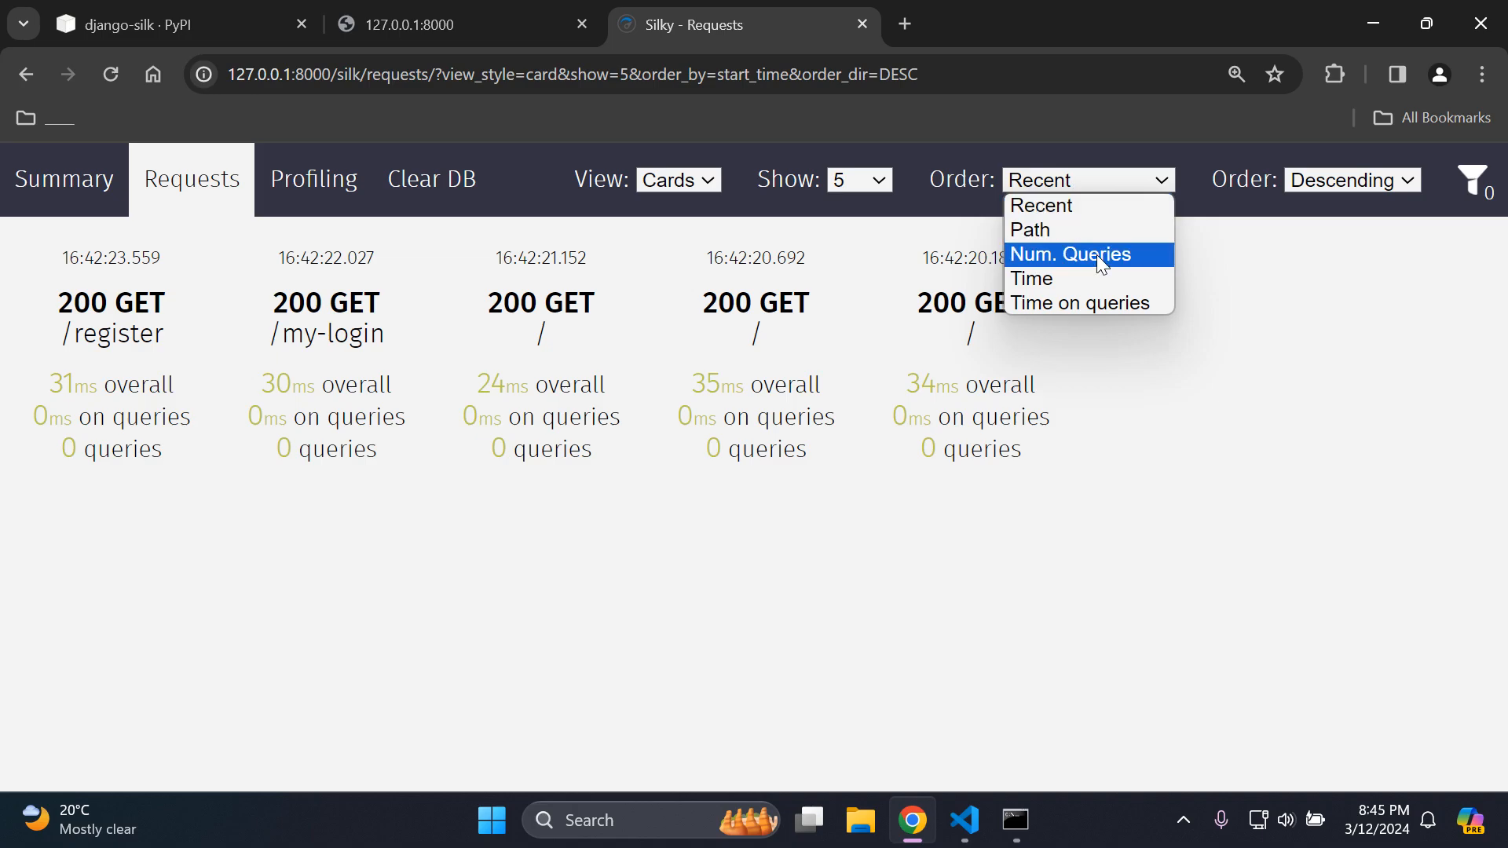
mouse_move(1038, 205)
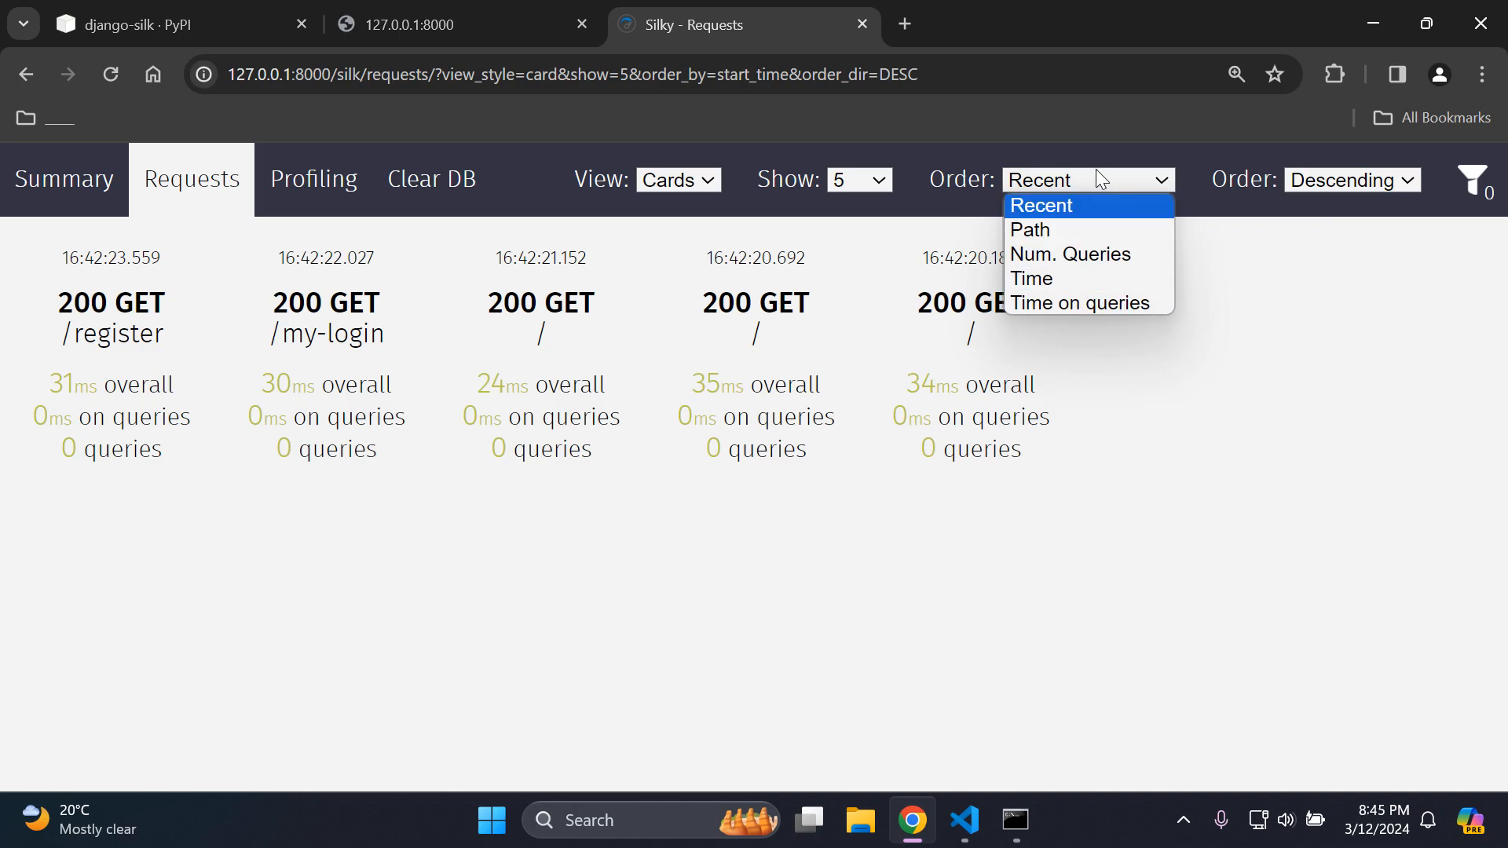
mouse_move(1087, 303)
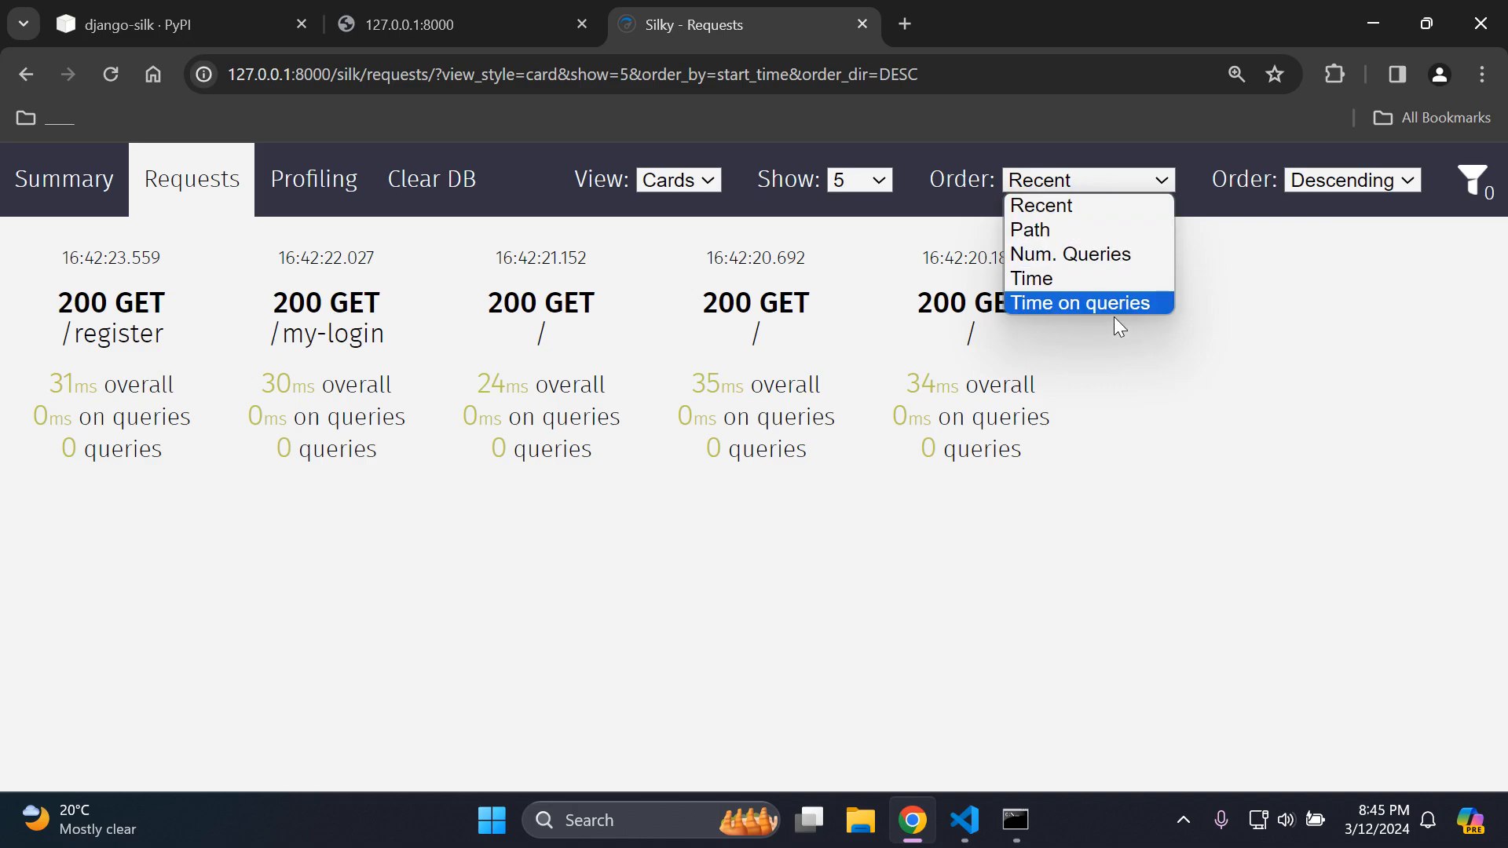
click(1032, 278)
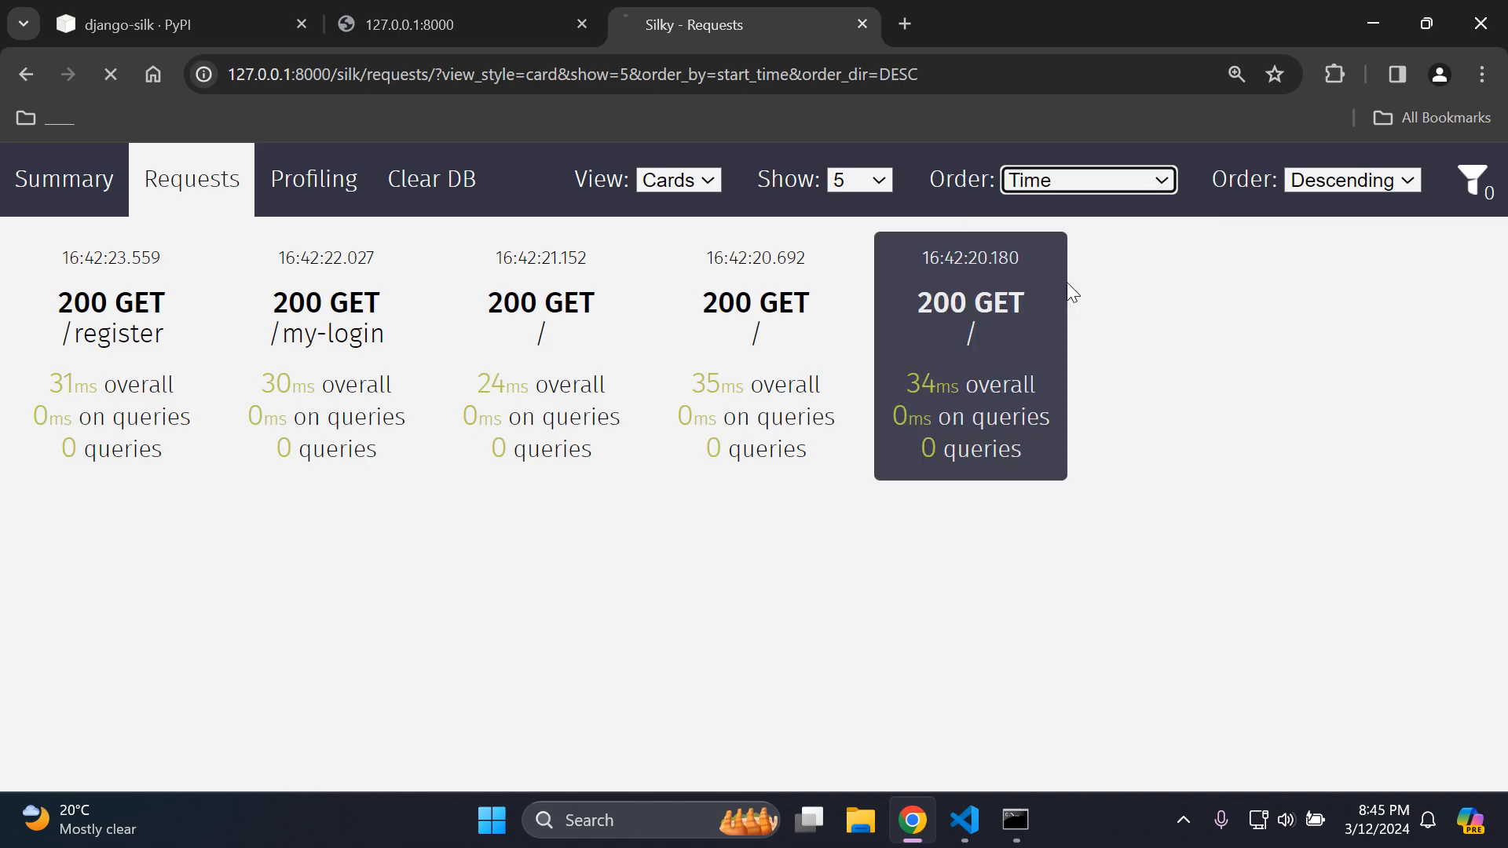
click(1087, 180)
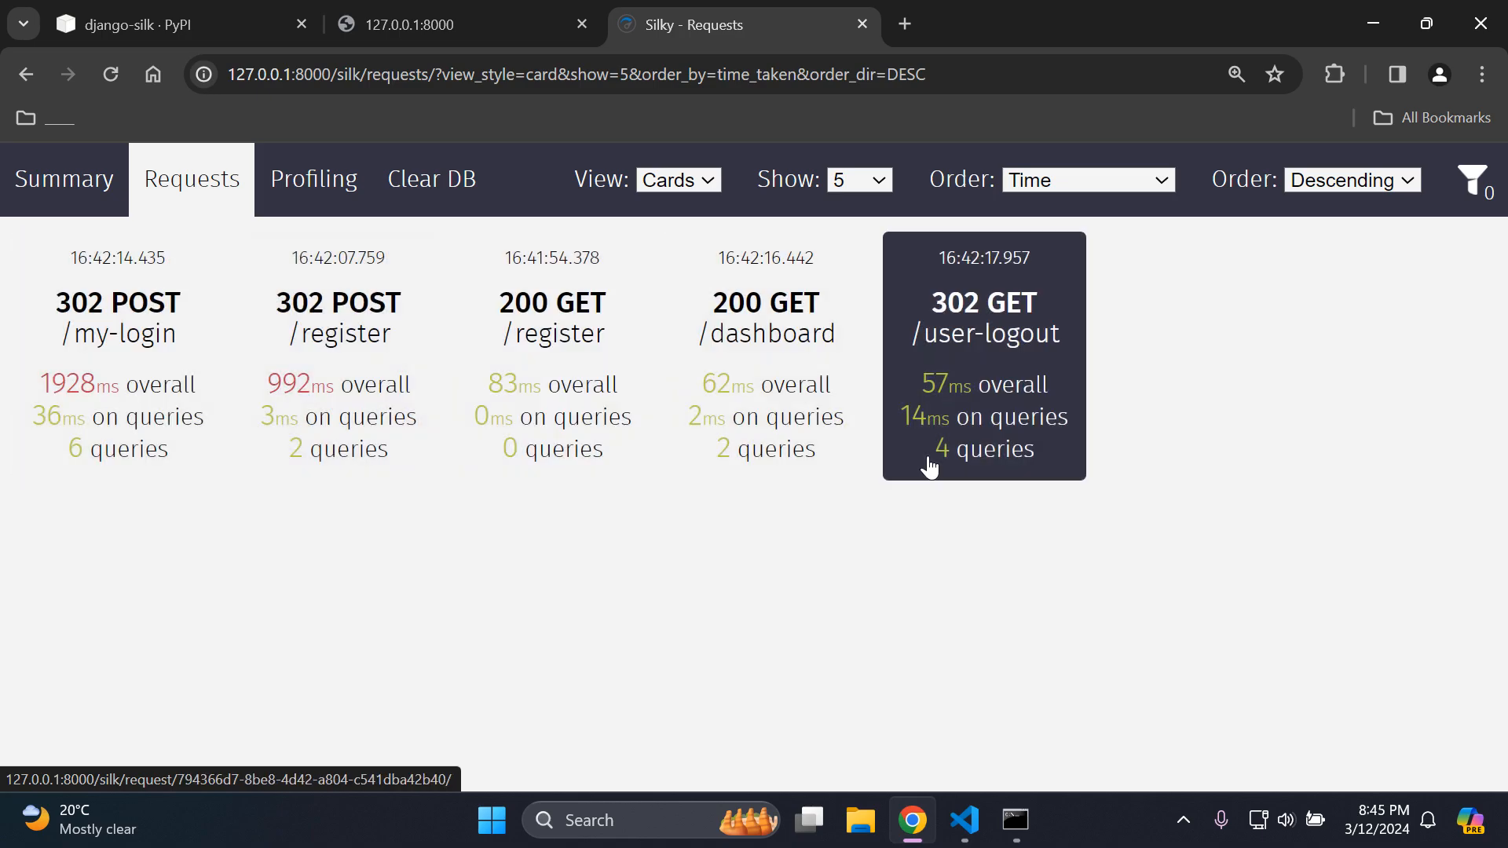
Order the request cards by Num. Queries in Ascending direction.
click(1087, 179)
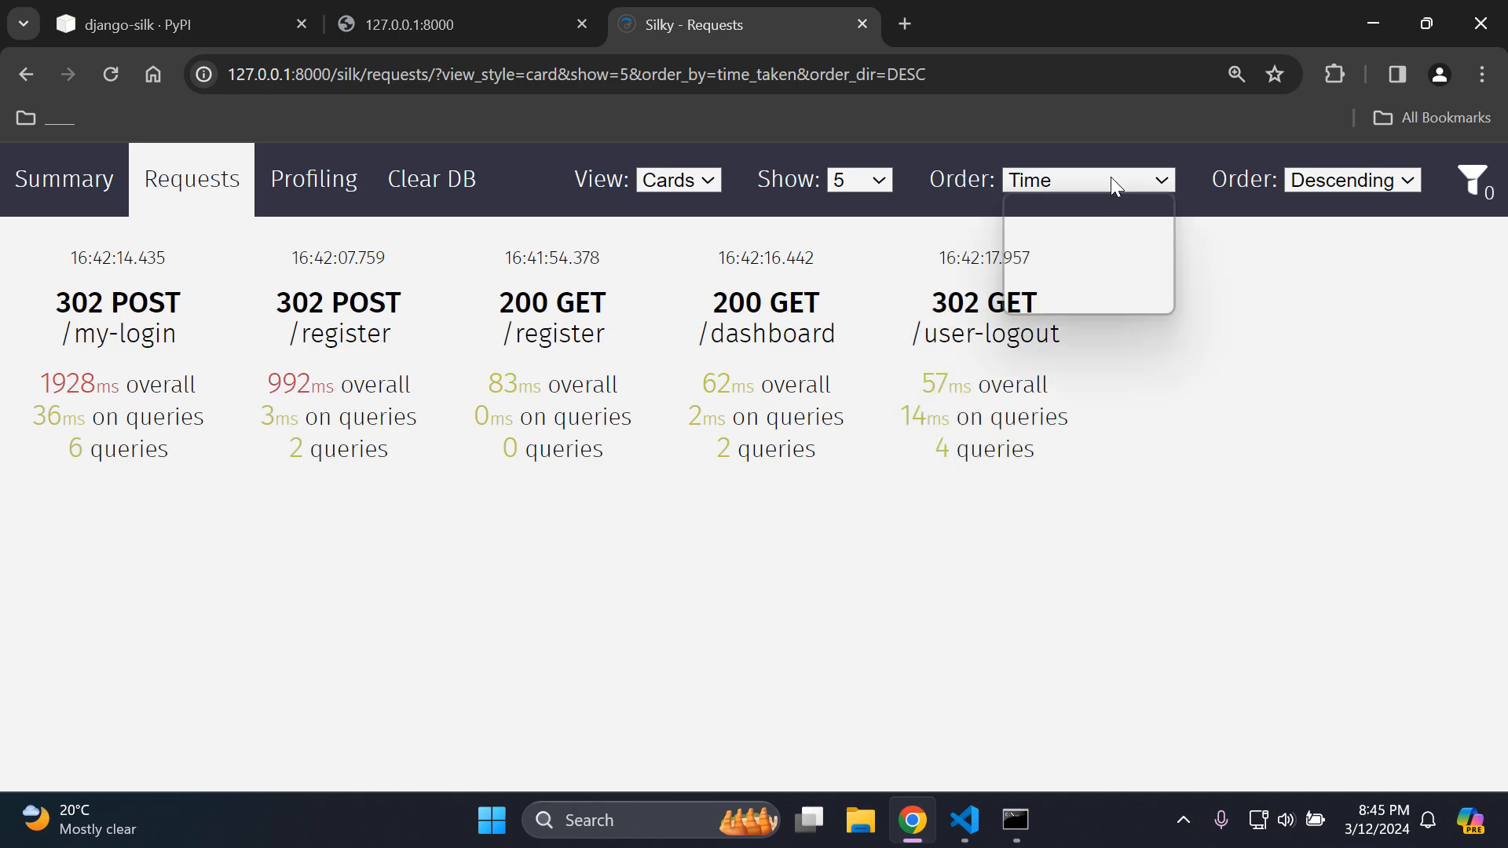
click(1087, 180)
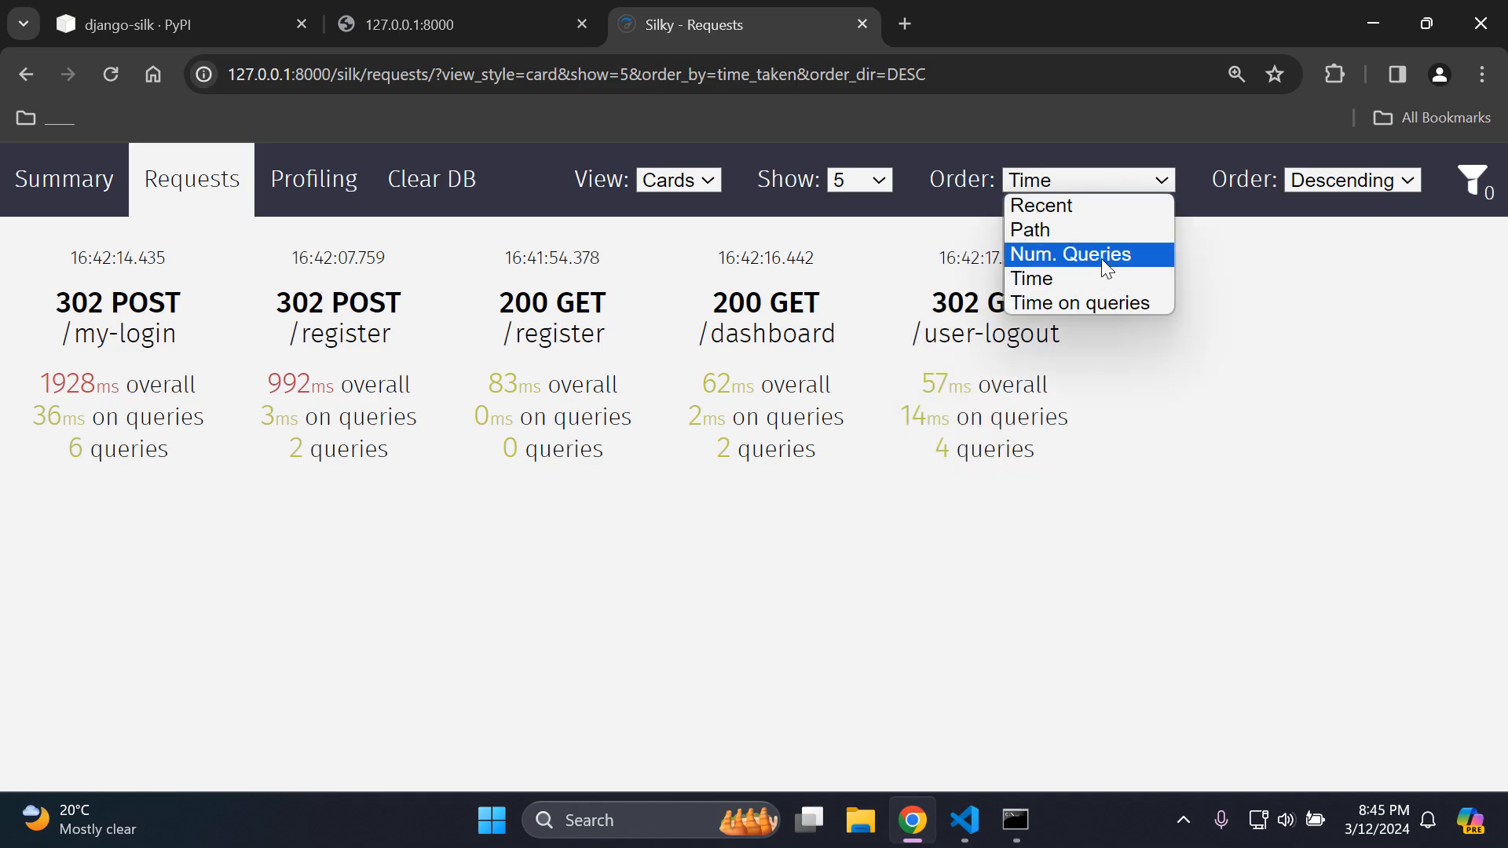
click(1068, 253)
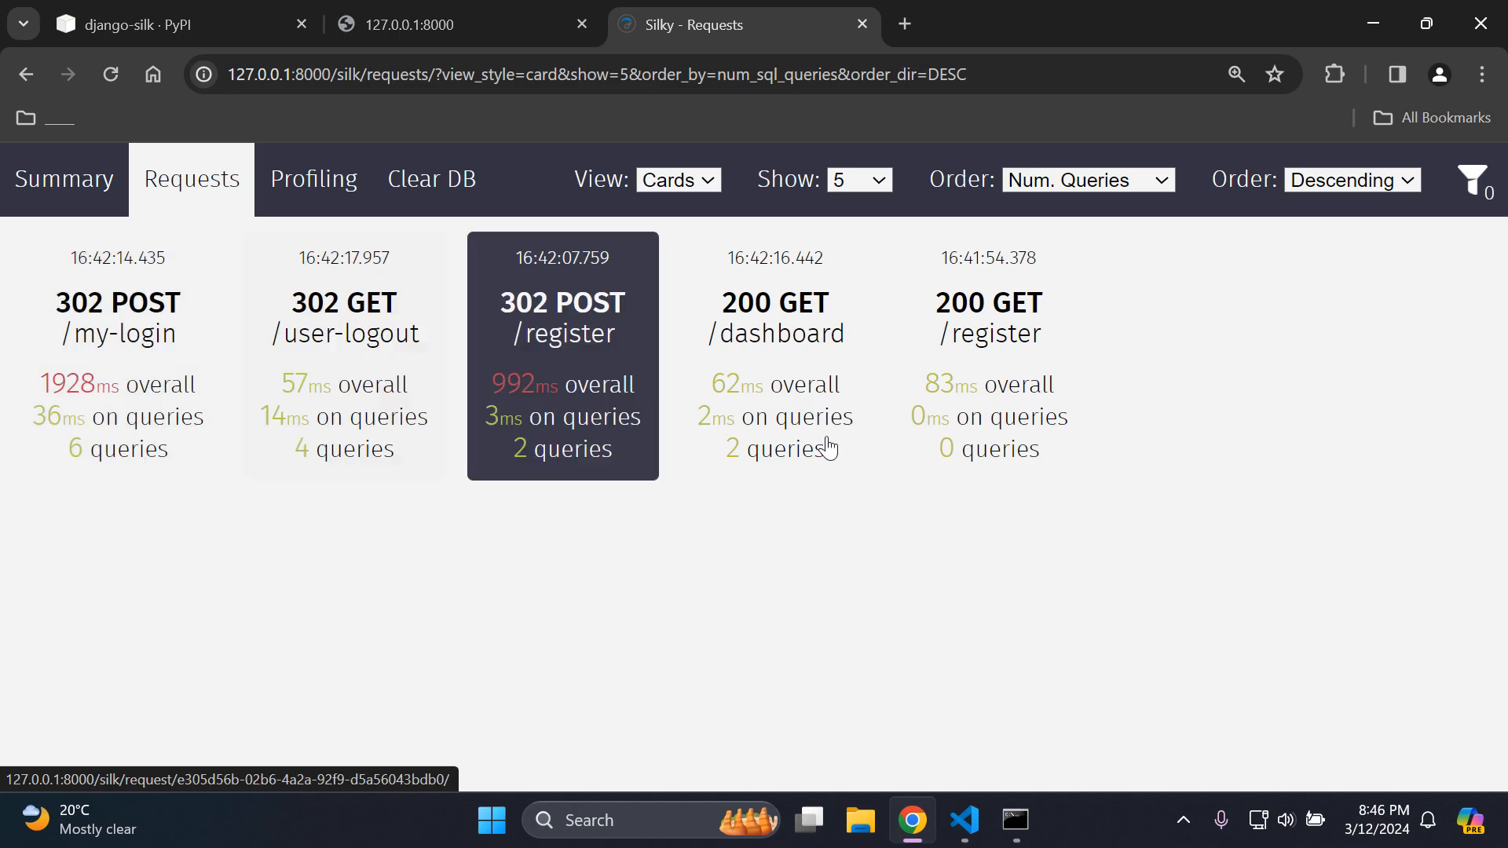
click(1350, 180)
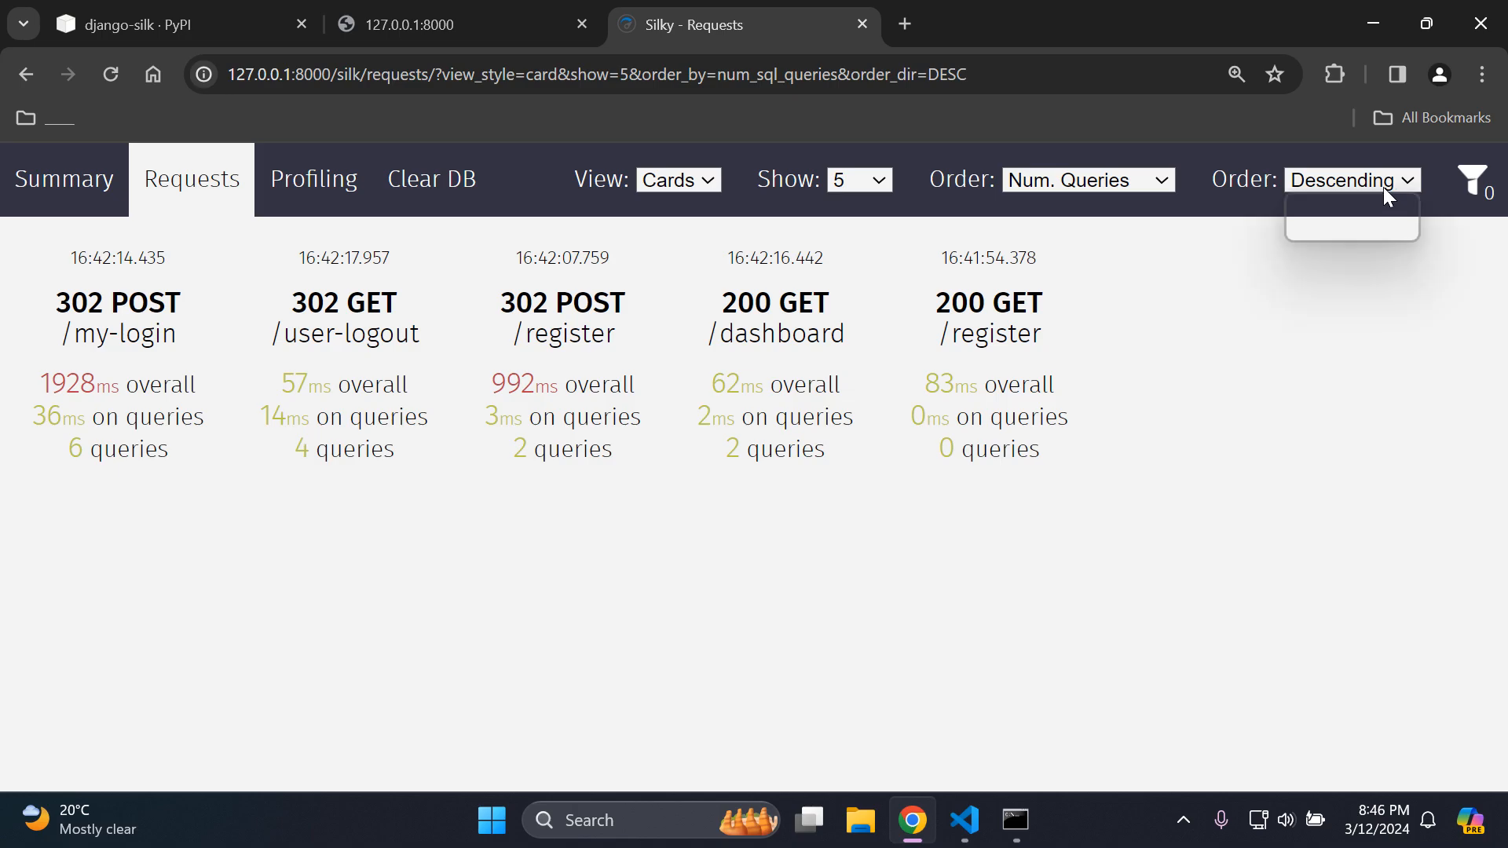
click(1349, 180)
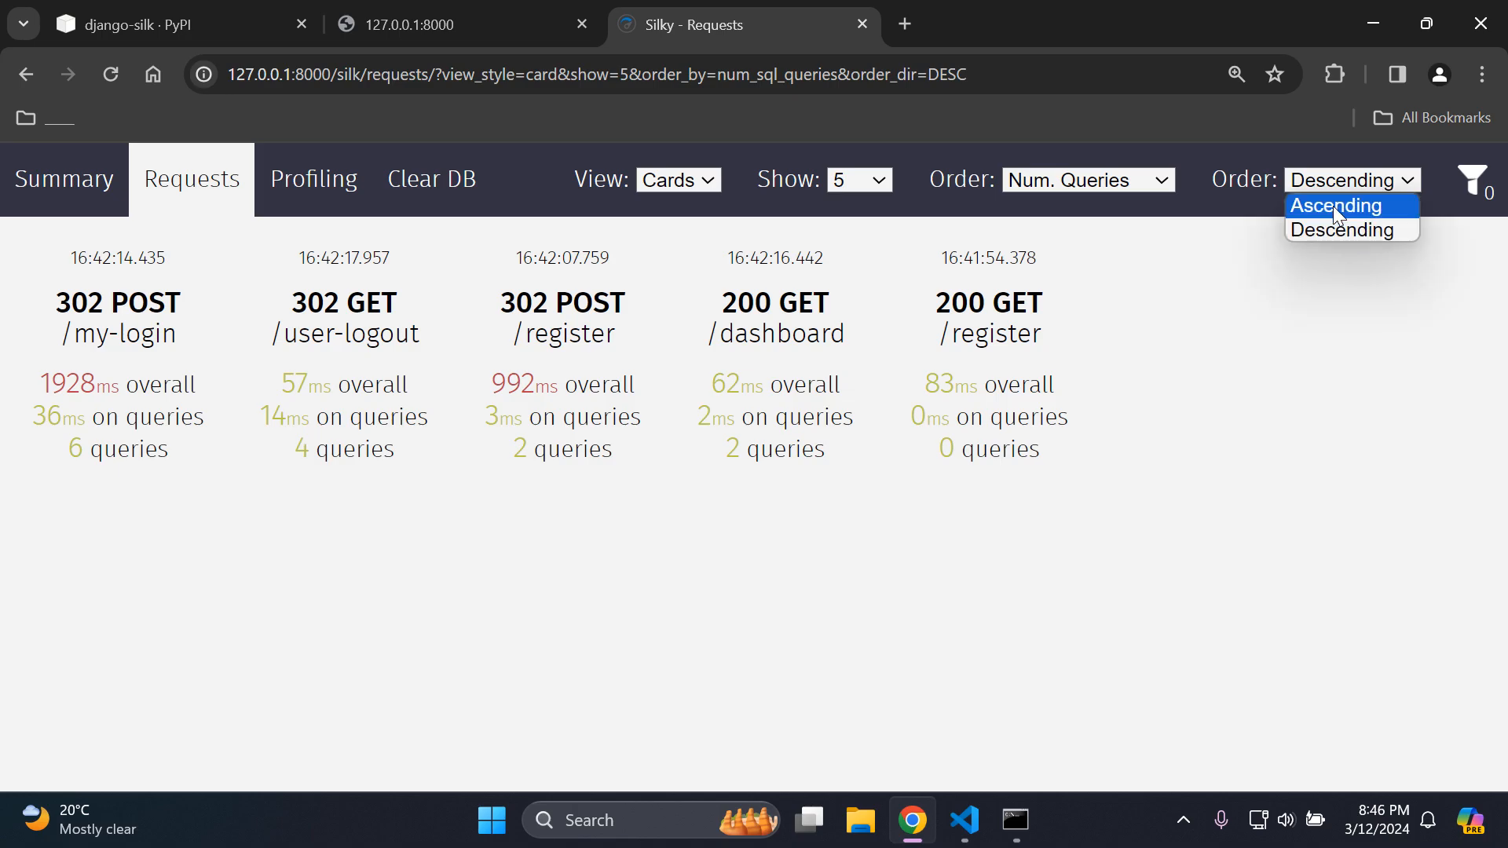
click(1336, 205)
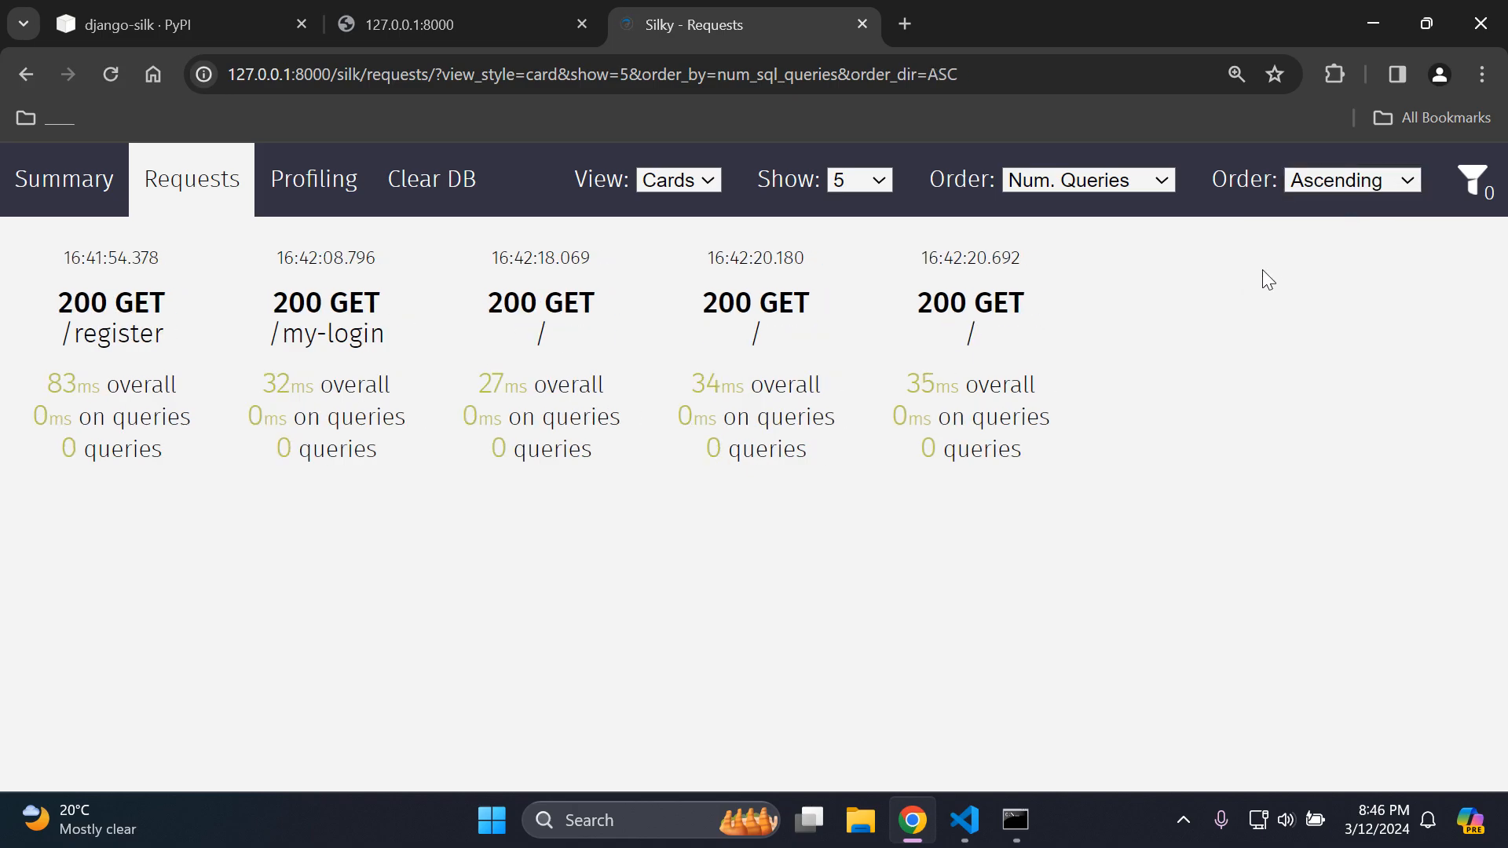
Switch to Silk's Summary tab and scroll to the Most Time Overall rankings.
click(63, 180)
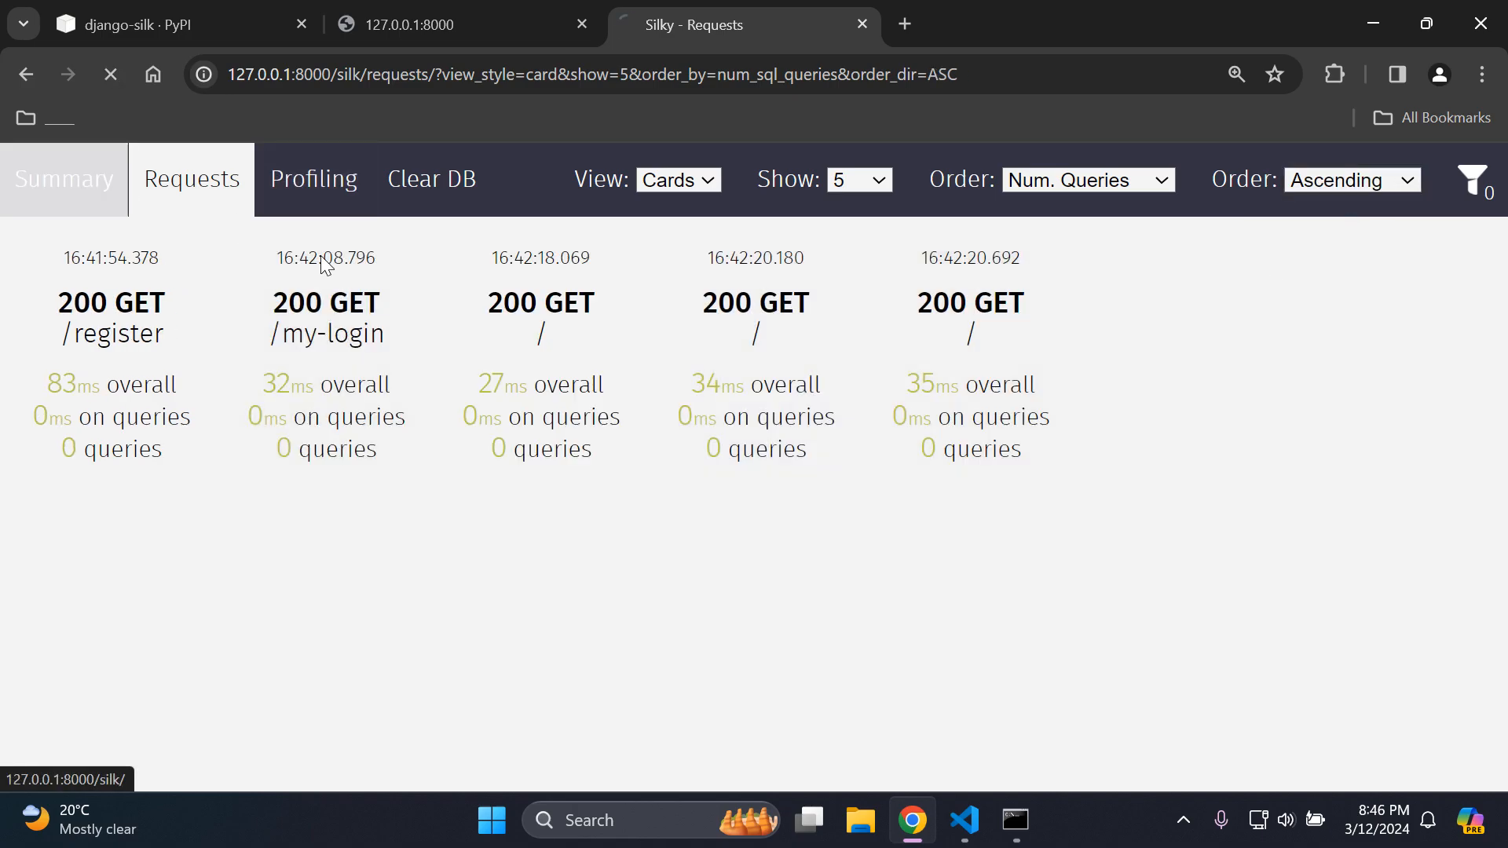
click(63, 179)
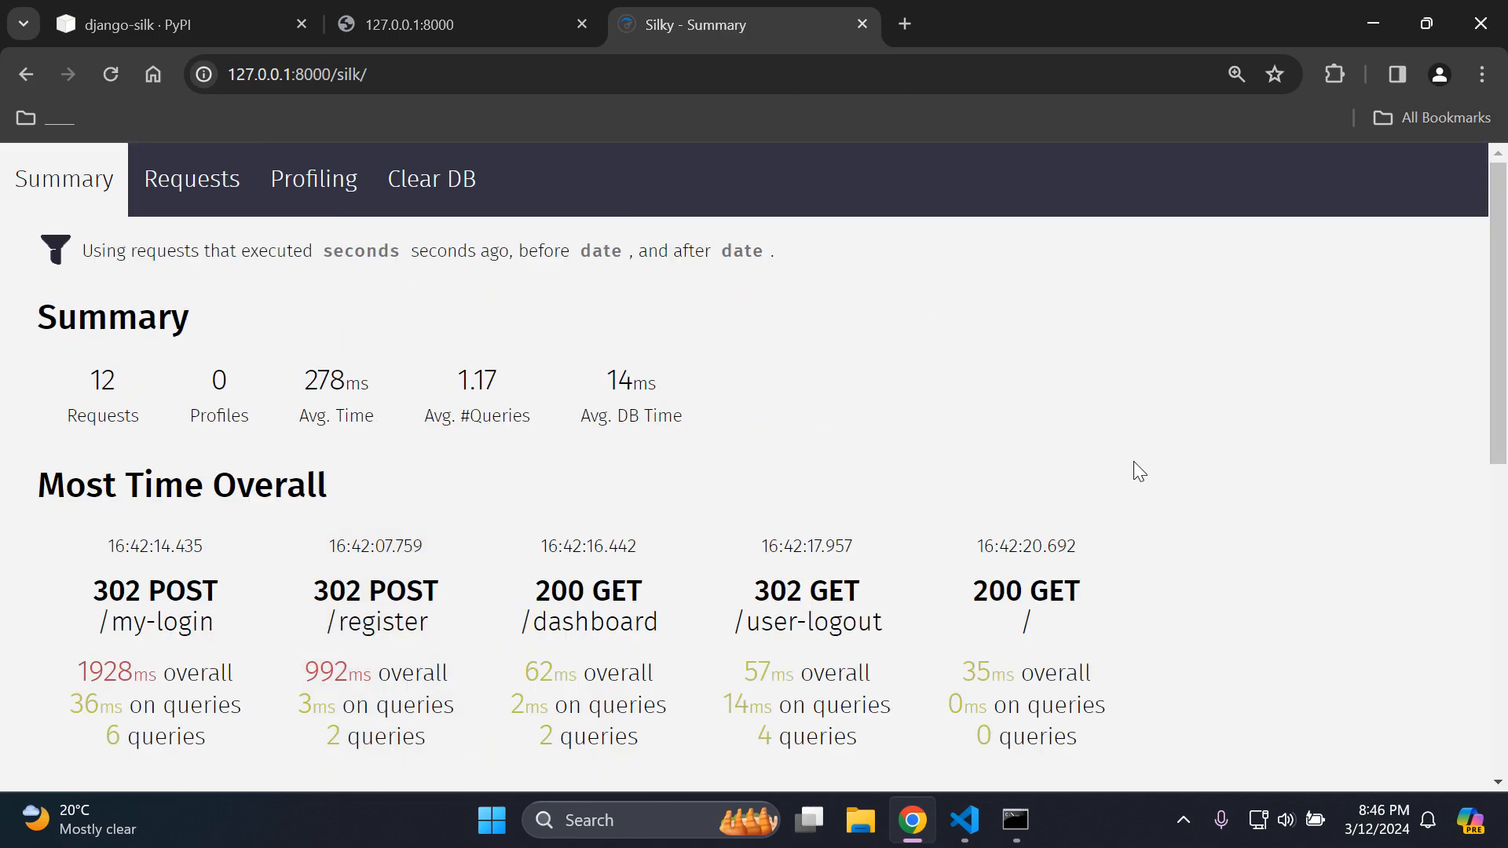
scroll(down, 3)
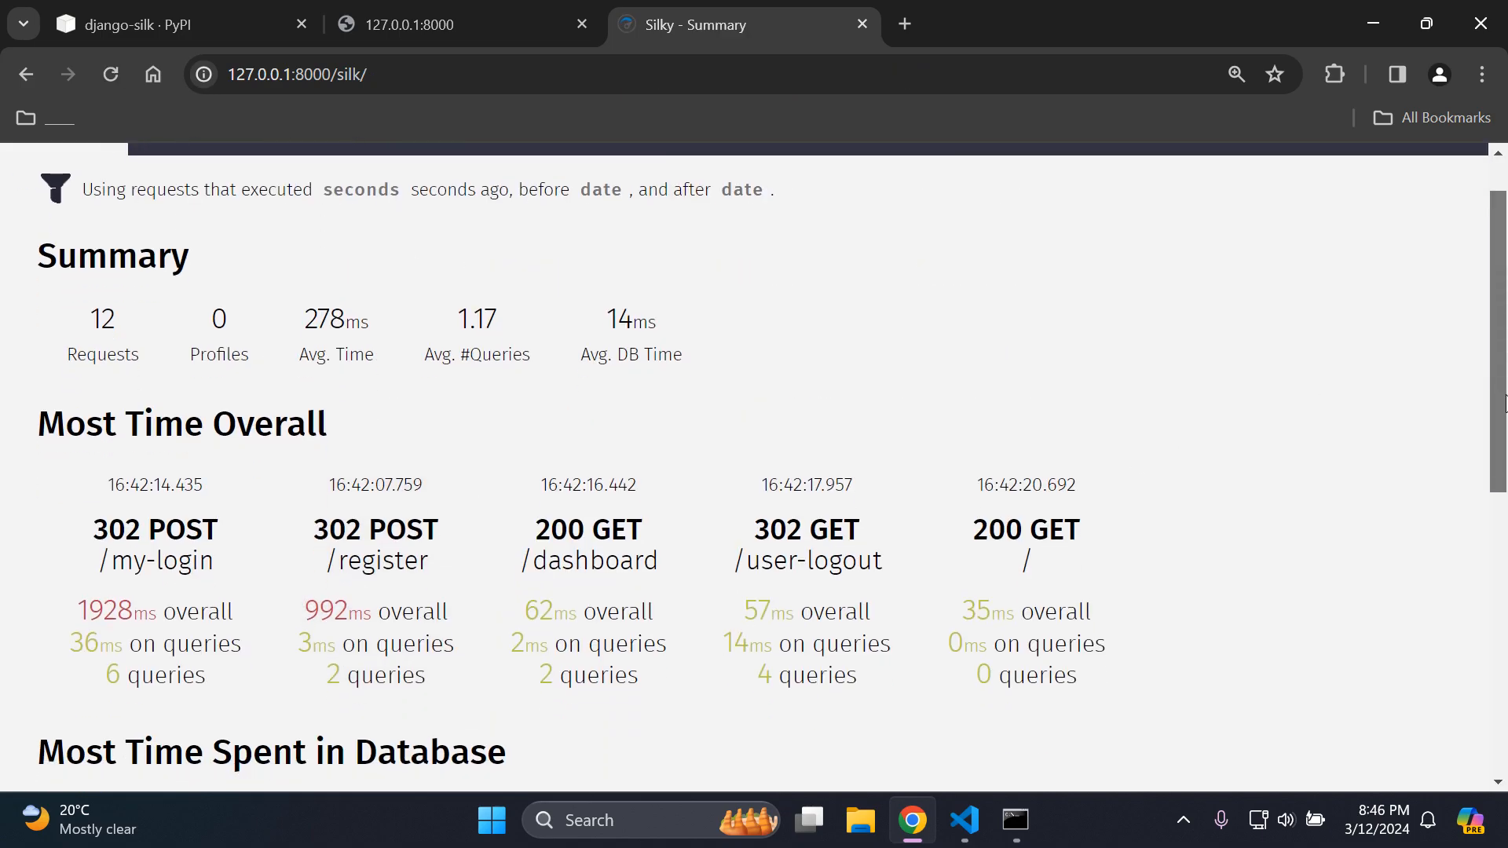
scroll(up, 3)
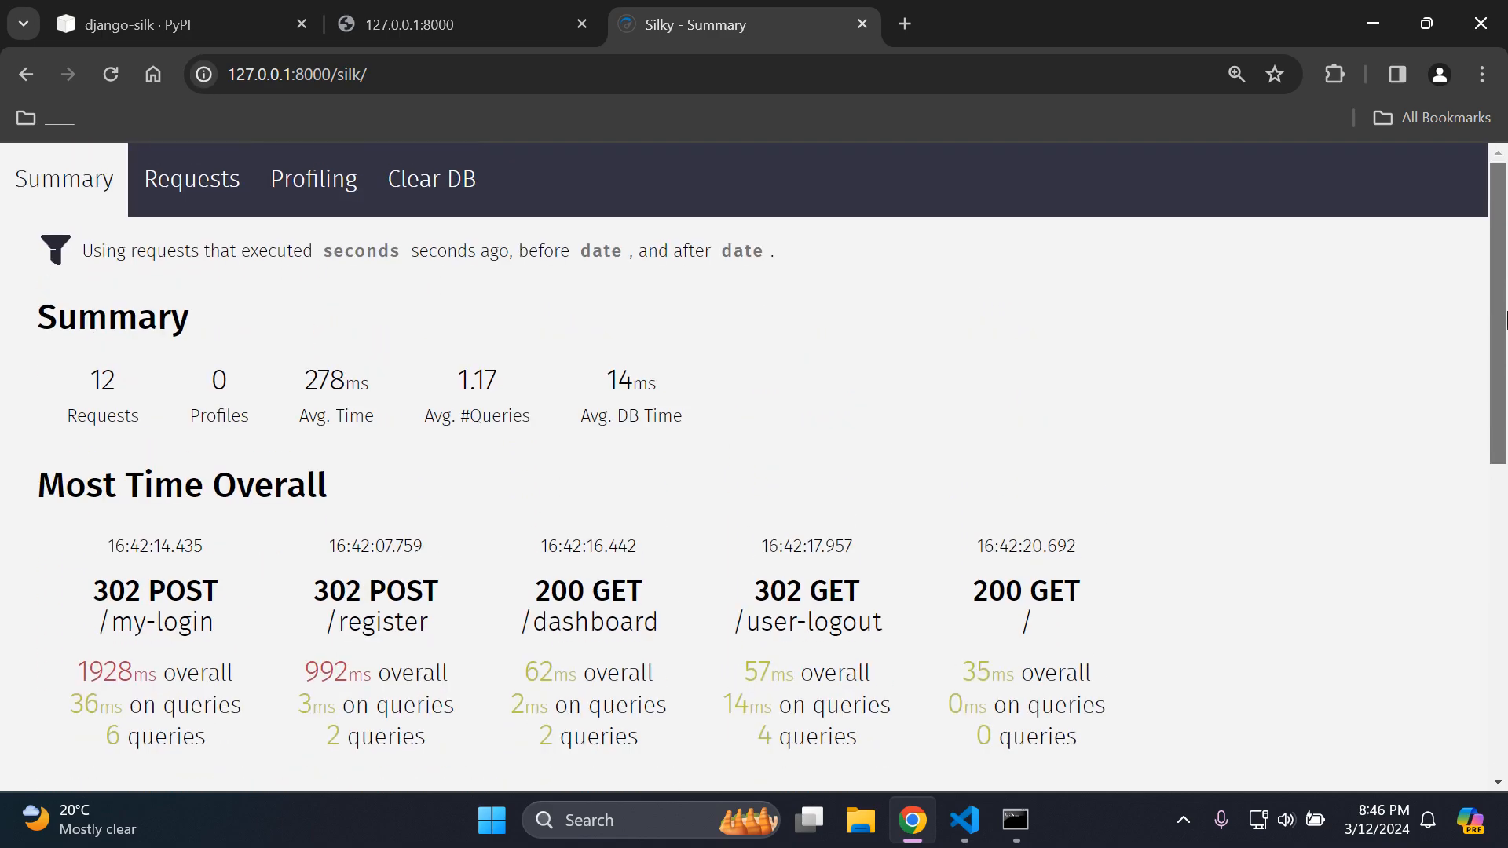
scroll(down, 3)
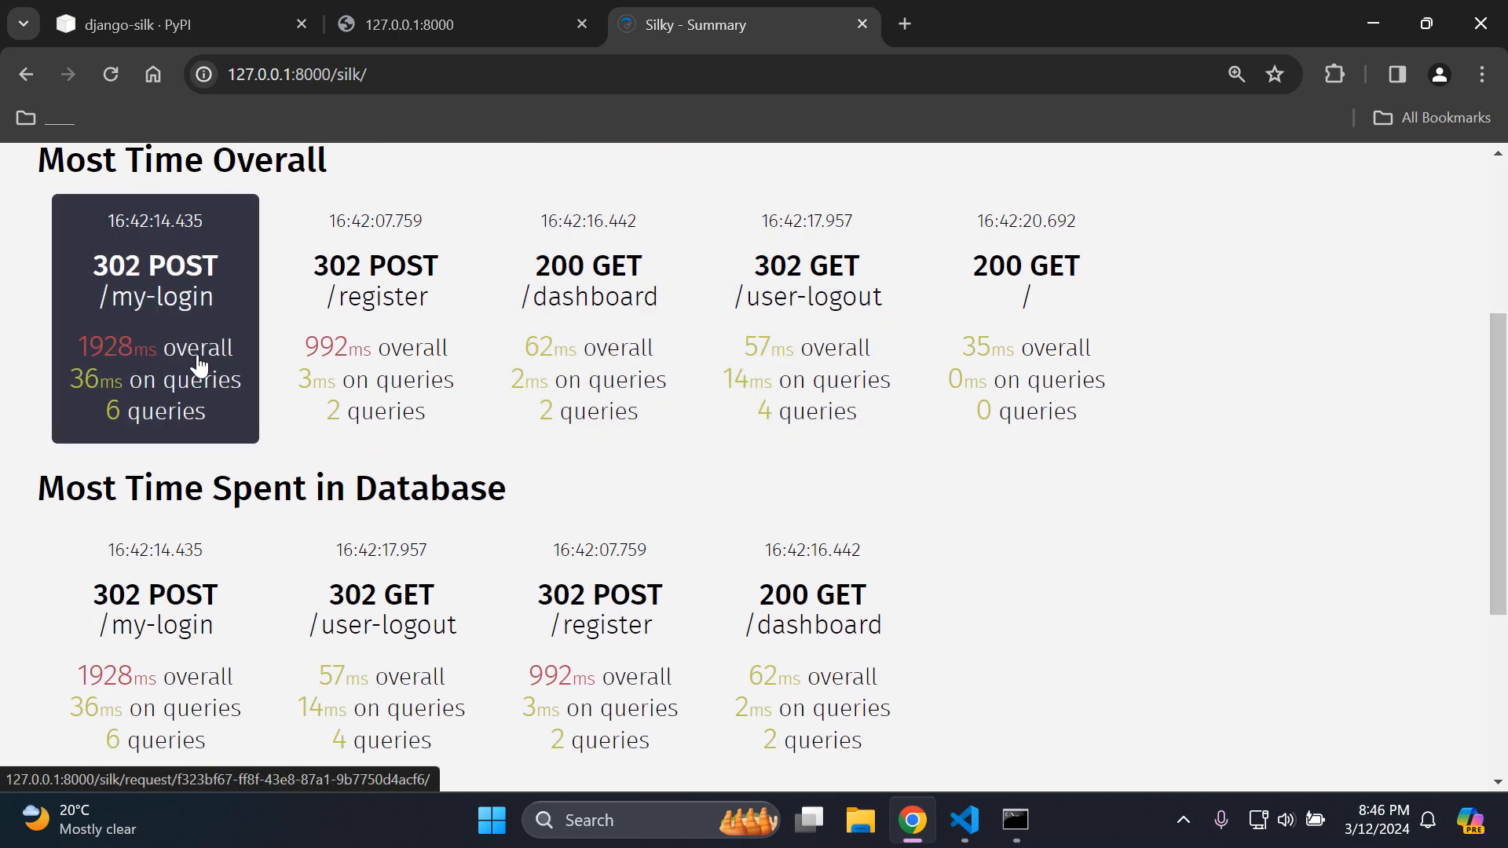
mouse_move(181, 342)
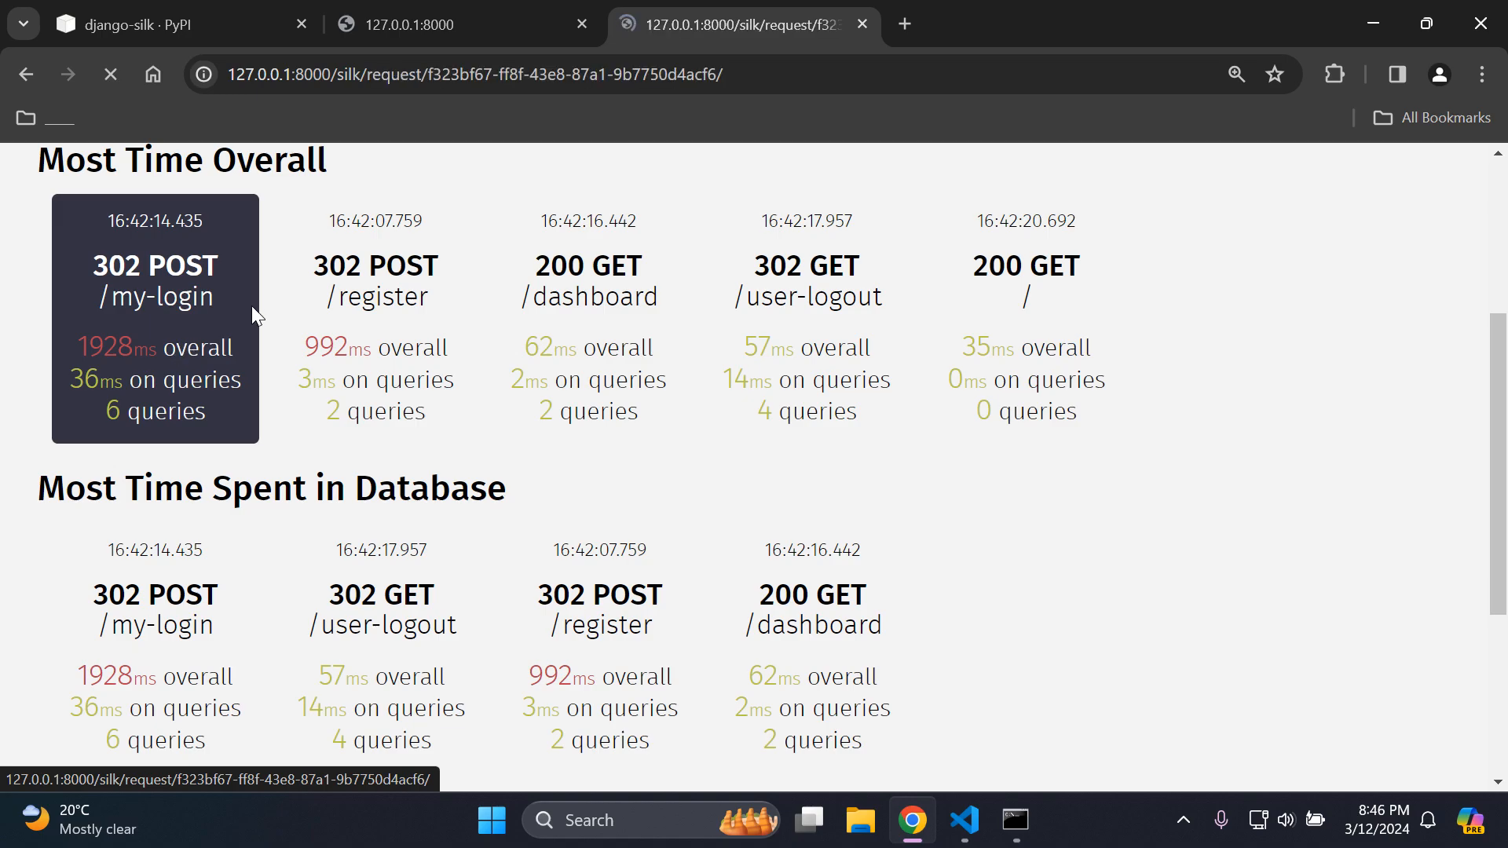
Open the 302 POST /my-login card to view its 1928 ms details and request headers.
click(155, 295)
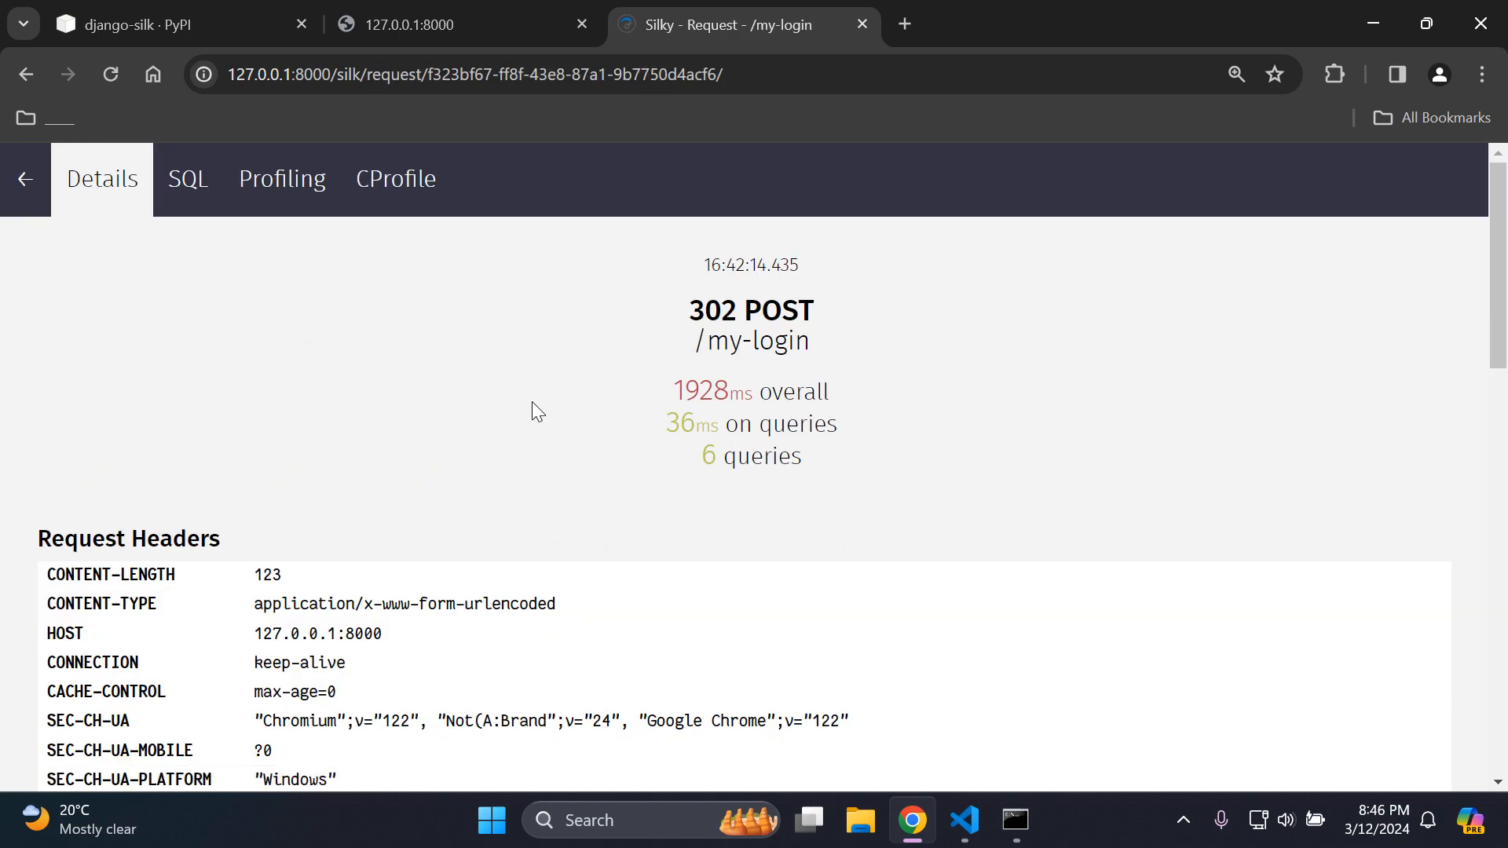
mouse_move(1053, 424)
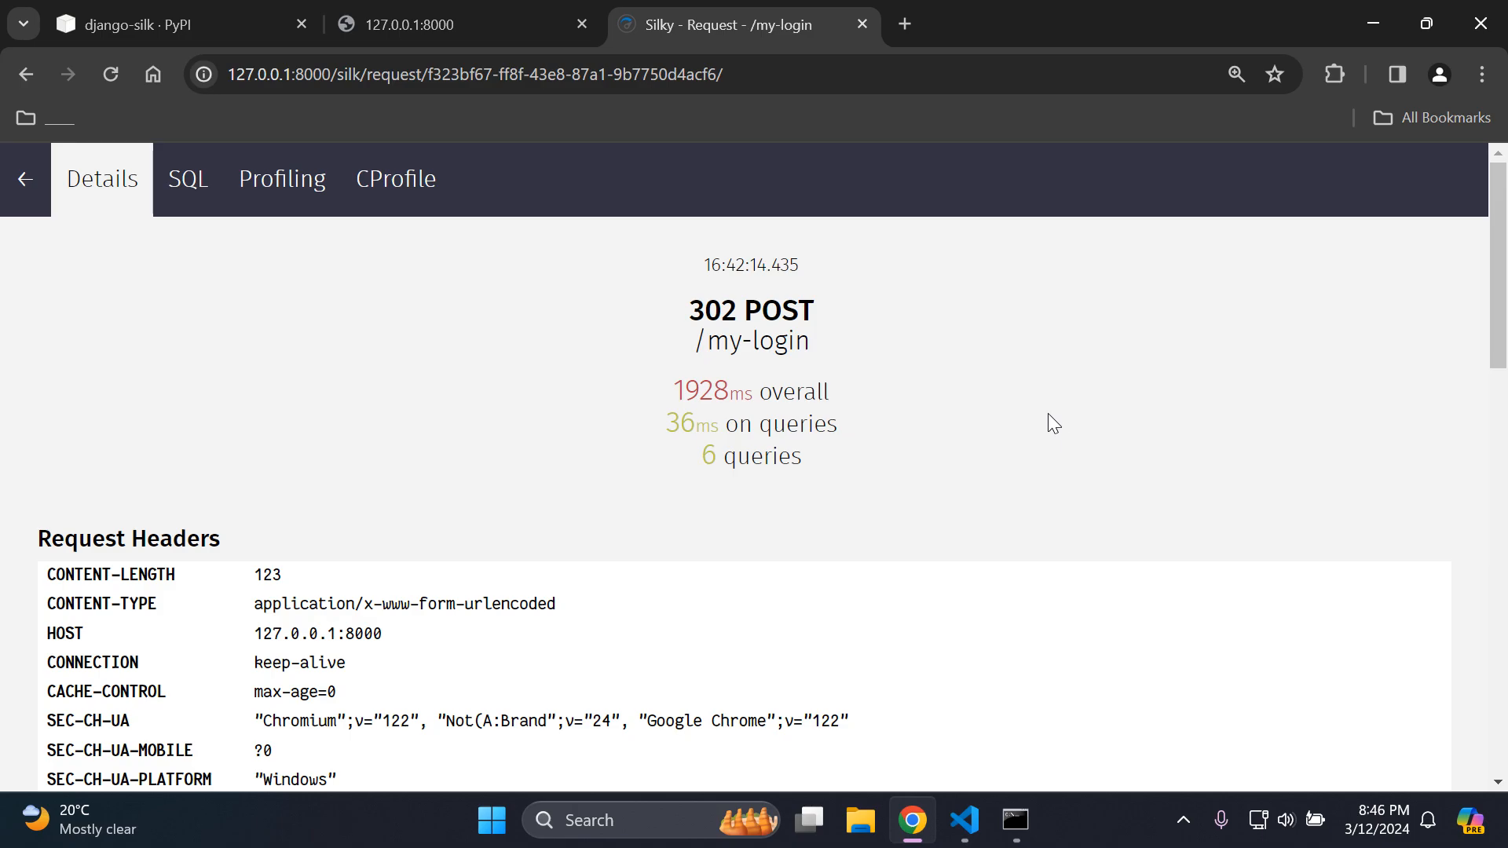
mouse_move(1306, 567)
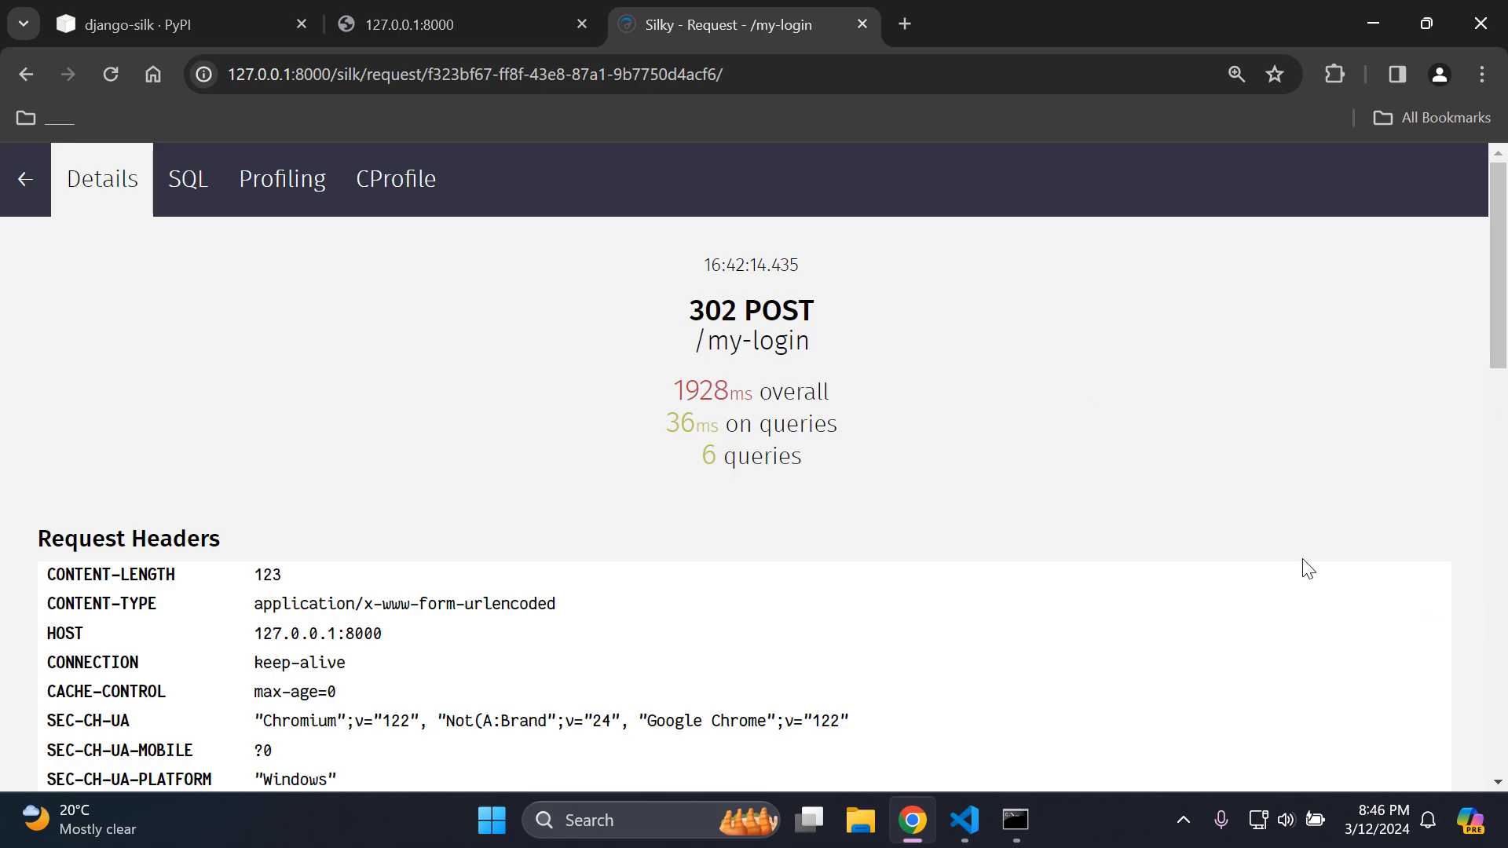
mouse_move(1068, 457)
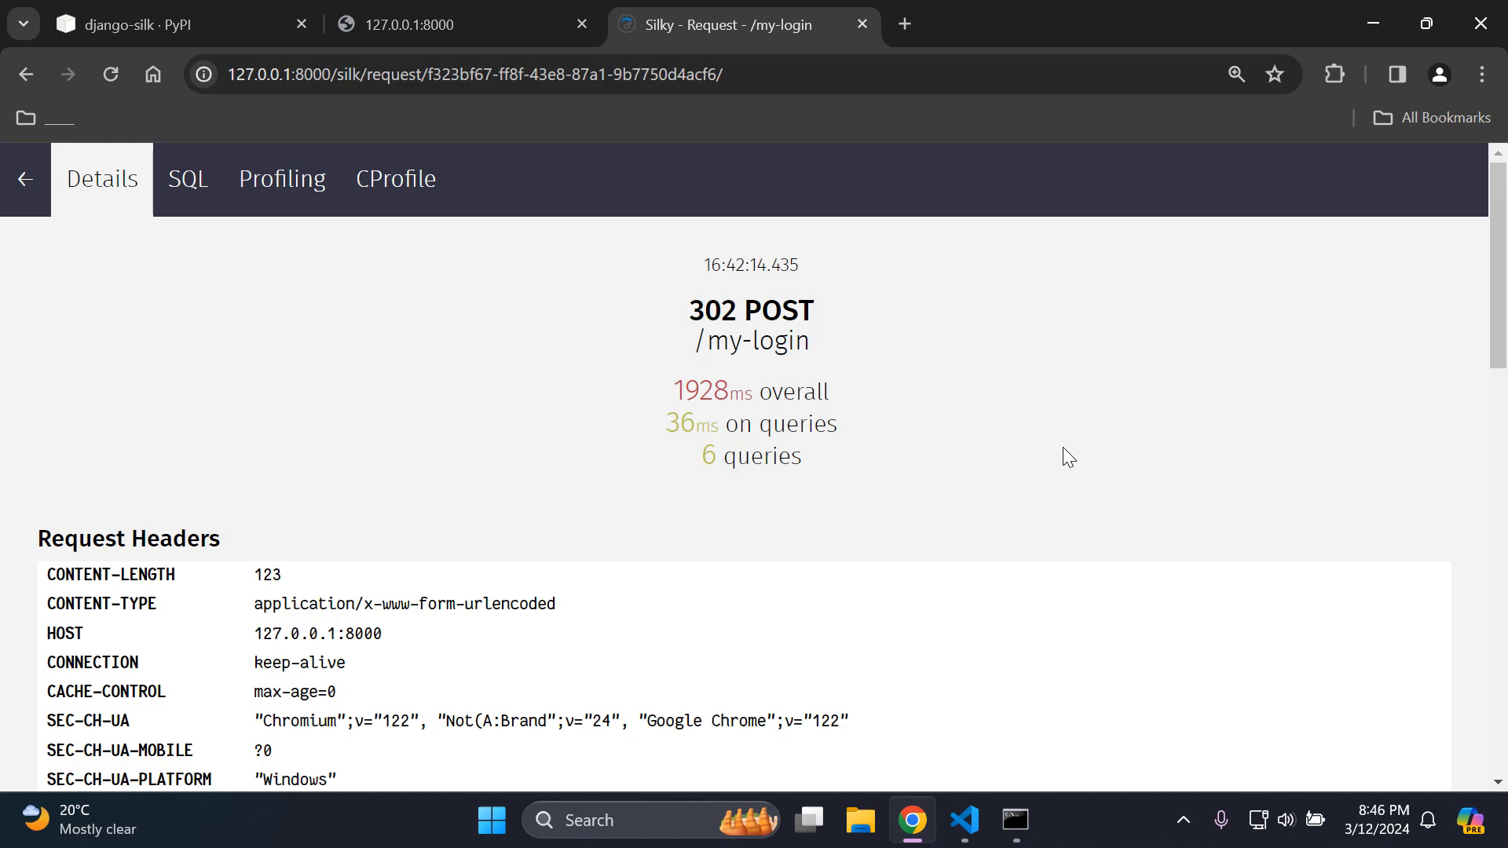
mouse_move(300, 321)
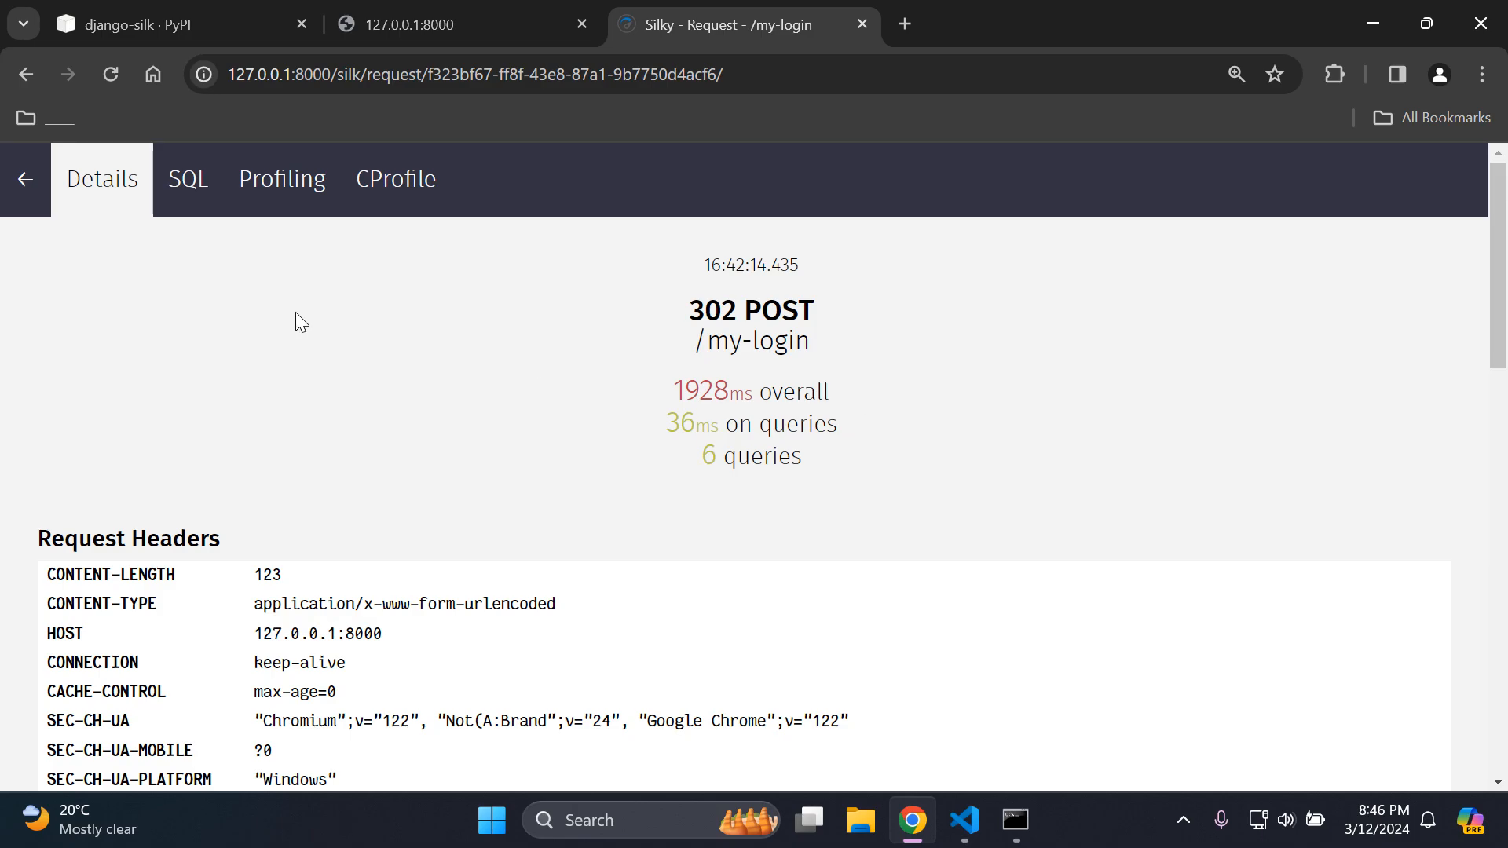
mouse_move(25, 181)
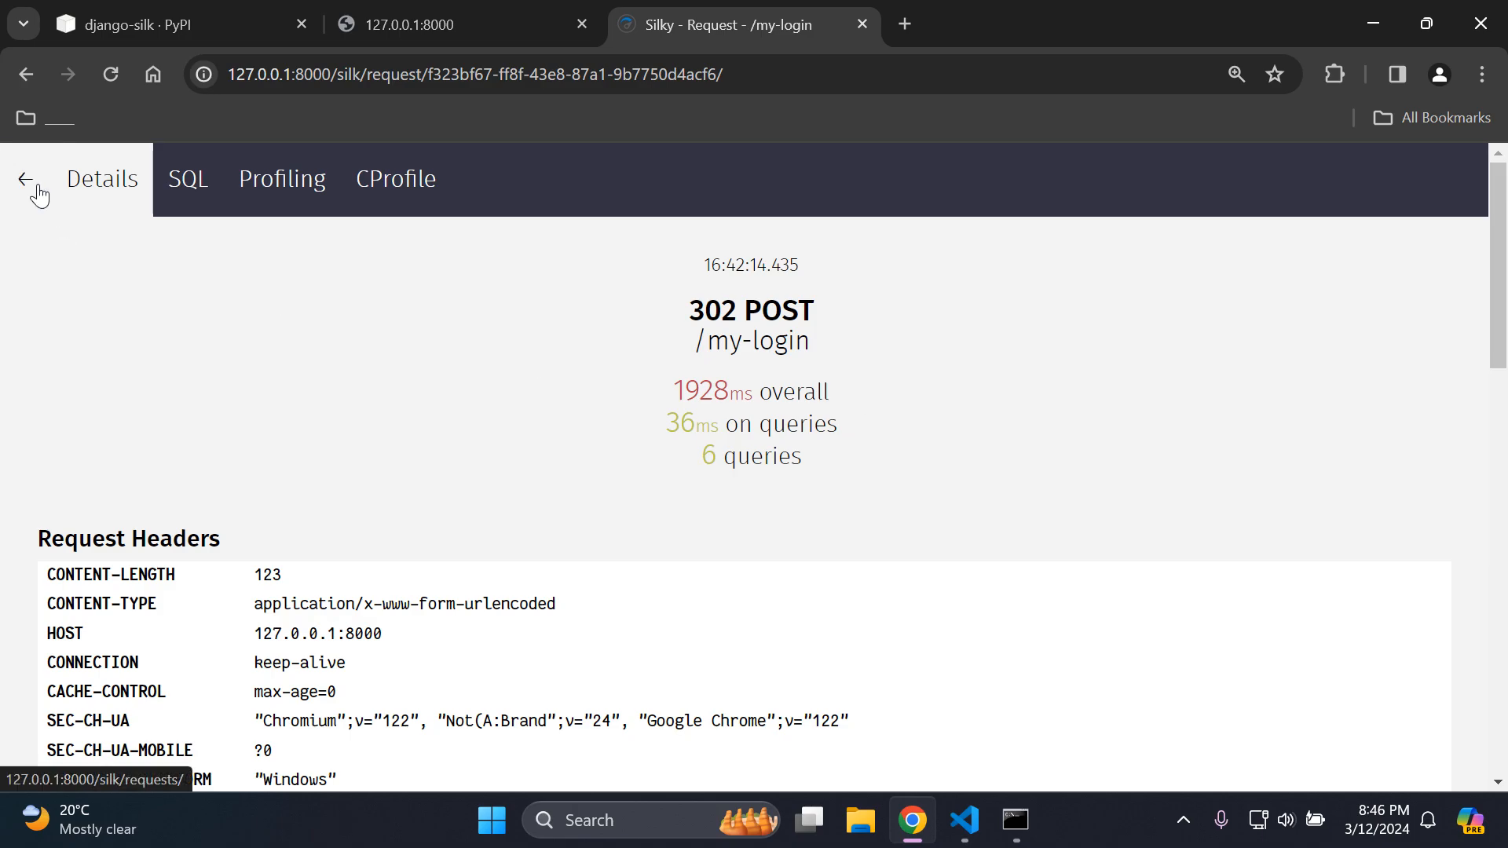
Go back to the Silk requests list, then switch to the django-silk PyPI tab.
click(26, 179)
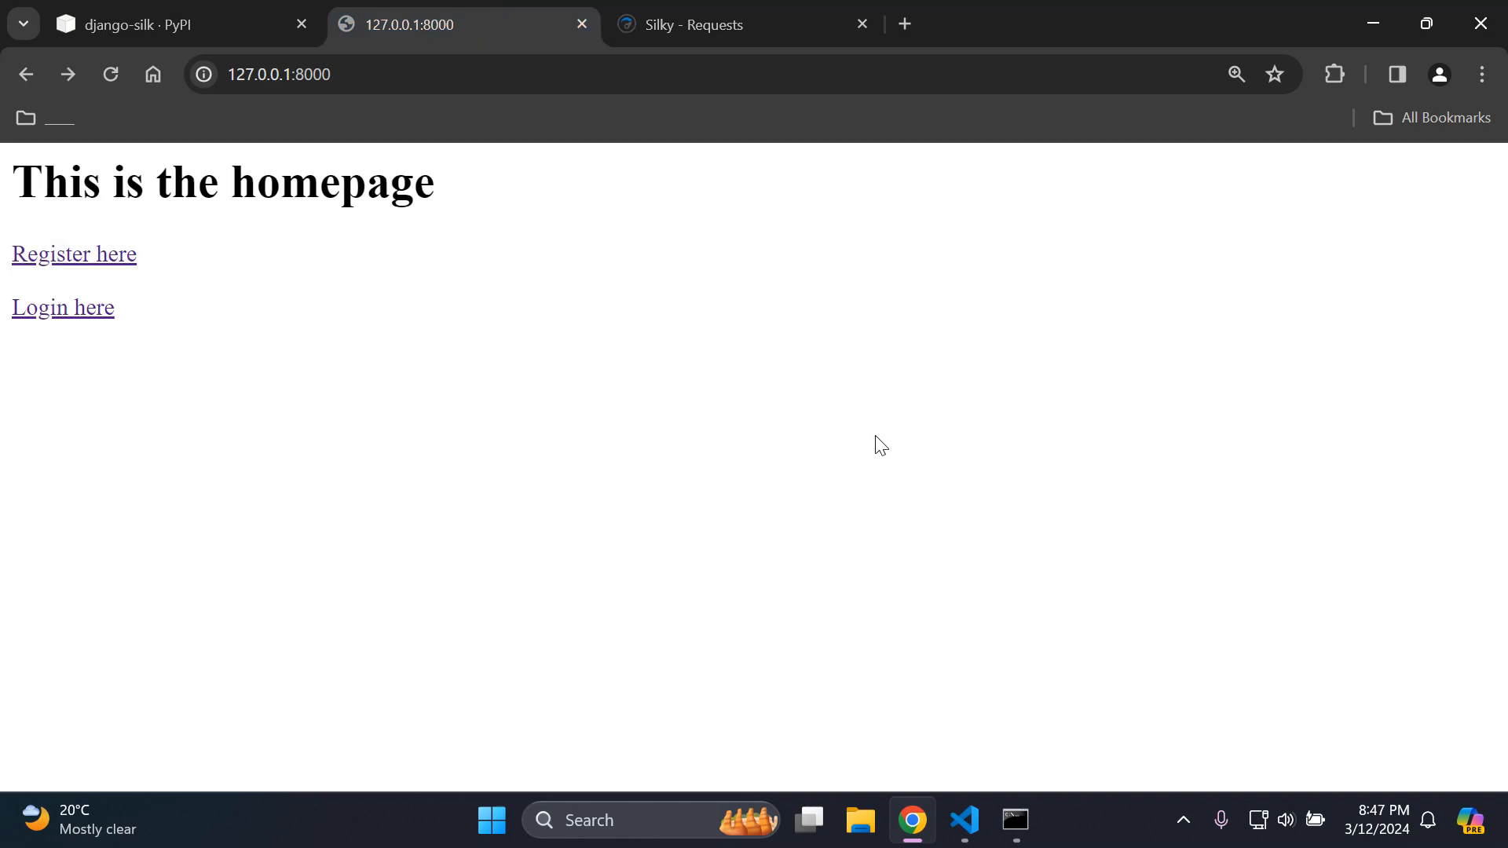
click(145, 24)
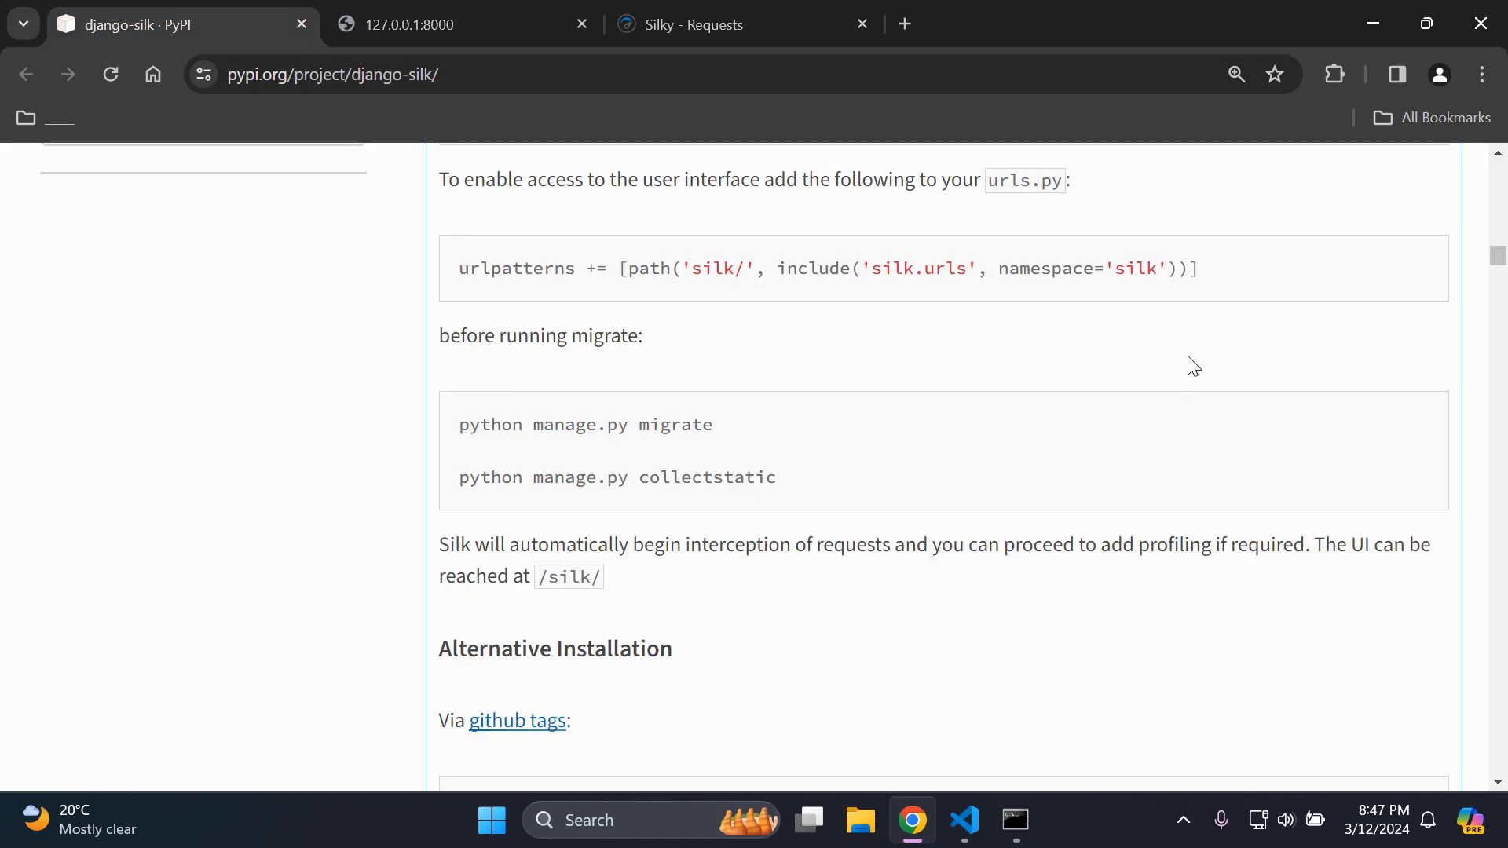